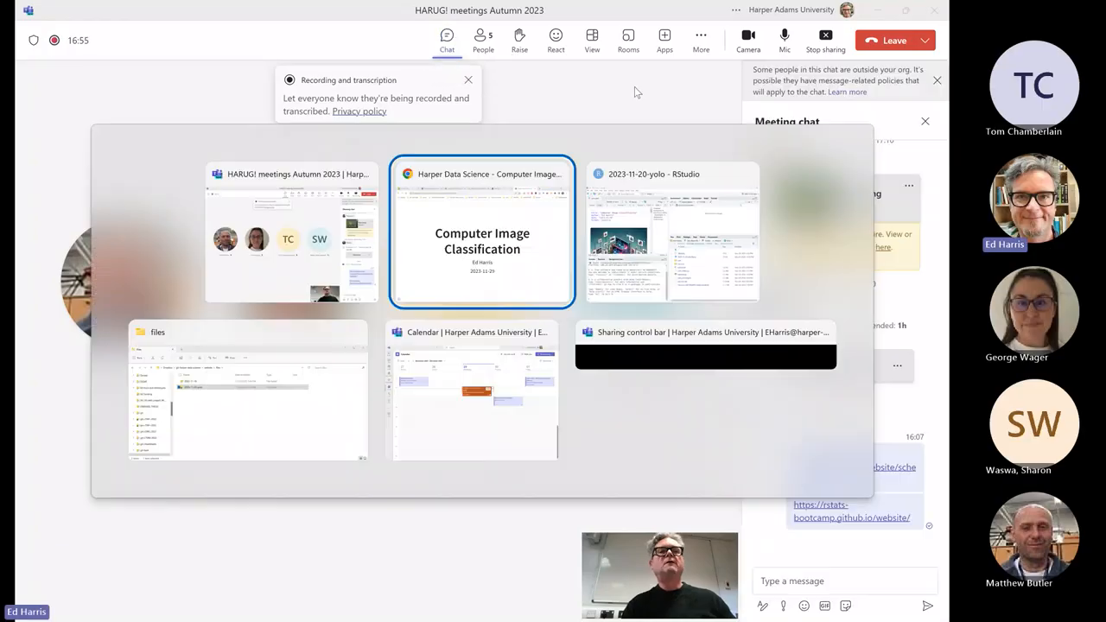
Bring the 'Harper Data Science - Computer Image Classification' Chrome window to the front
left_click(481, 233)
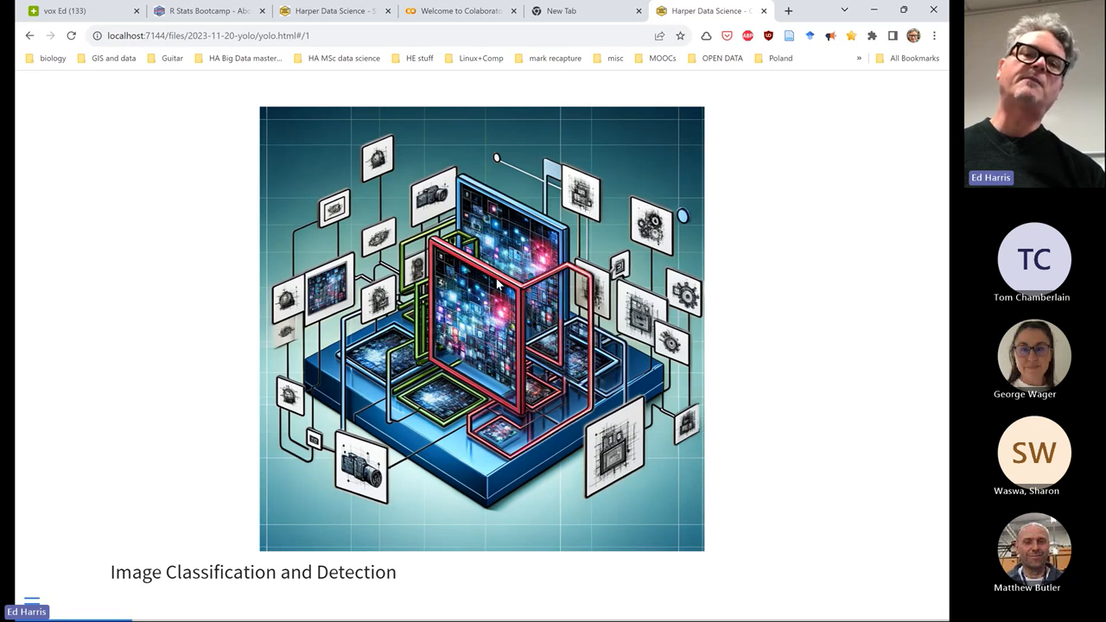
mouse_move(475, 399)
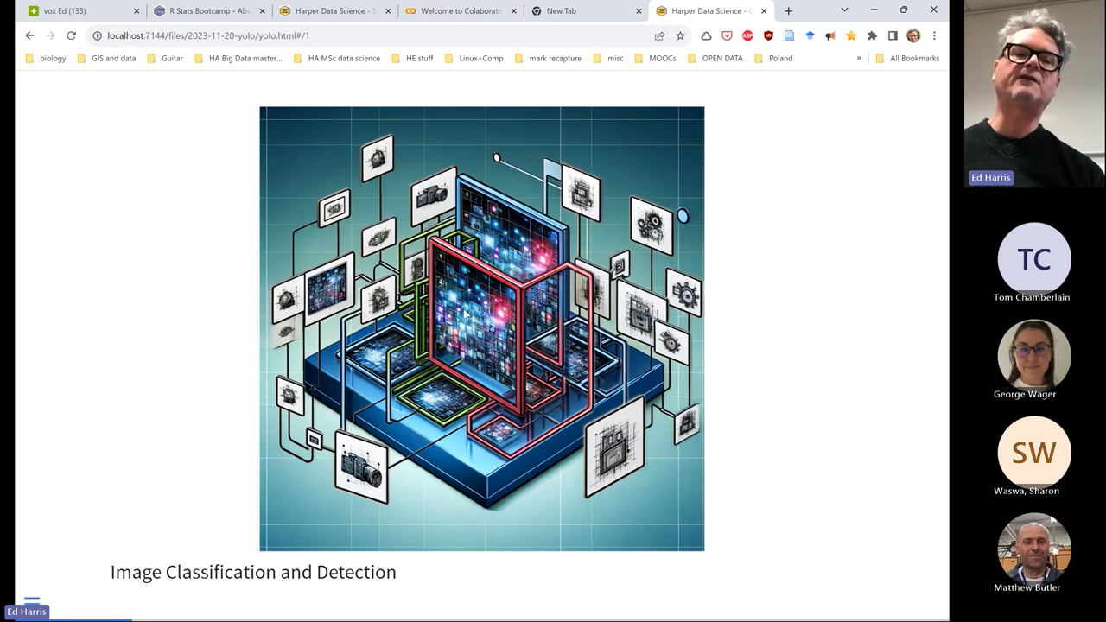
mouse_move(473, 341)
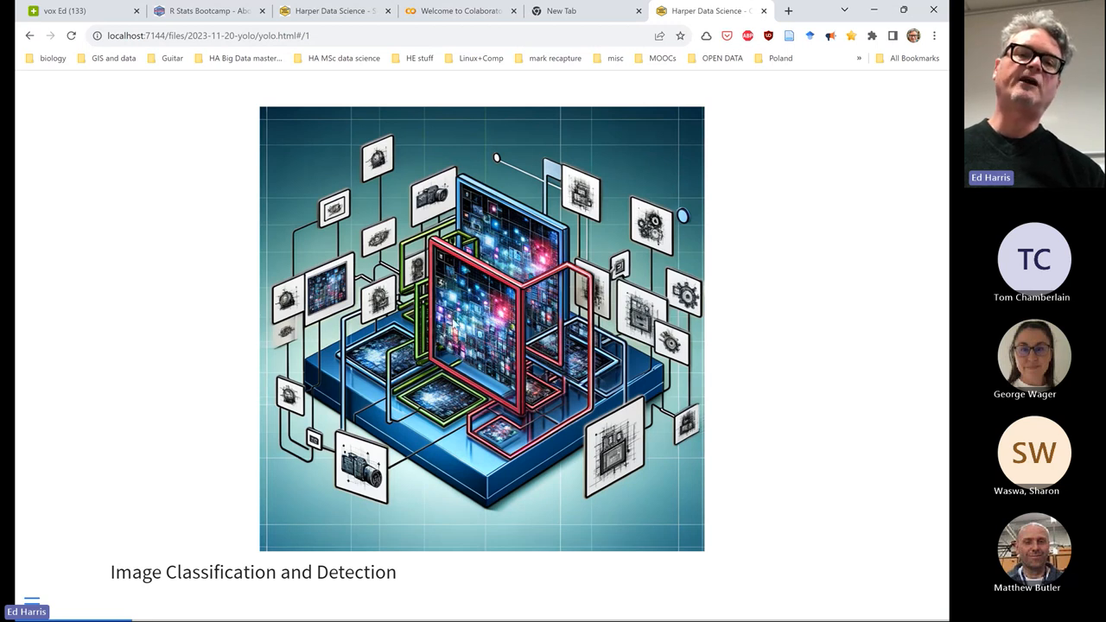
mouse_move(514, 335)
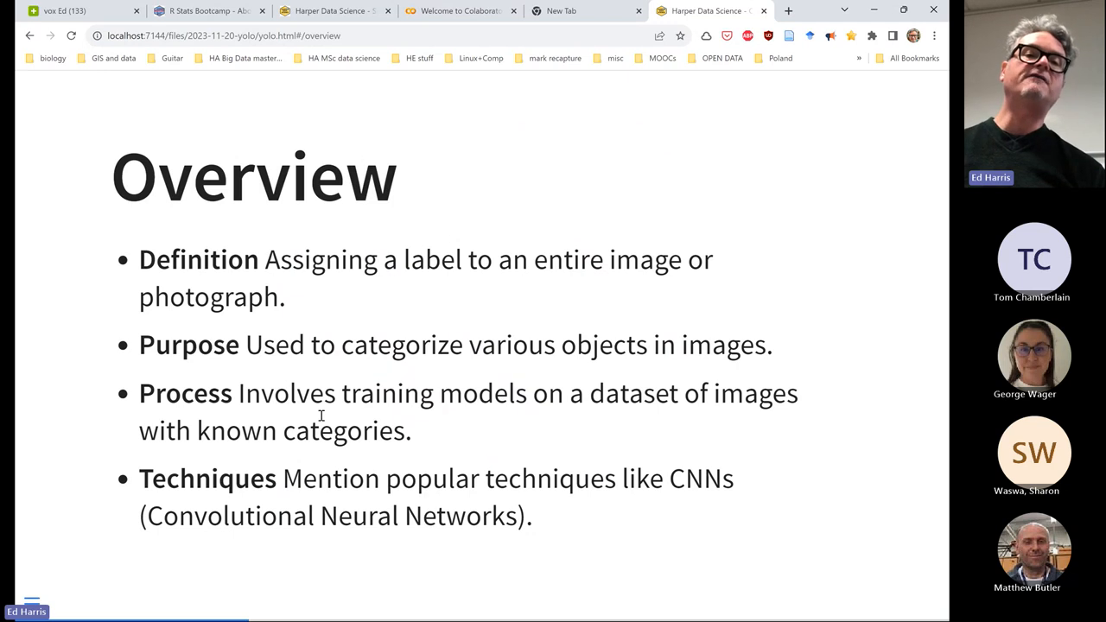
mouse_move(186, 264)
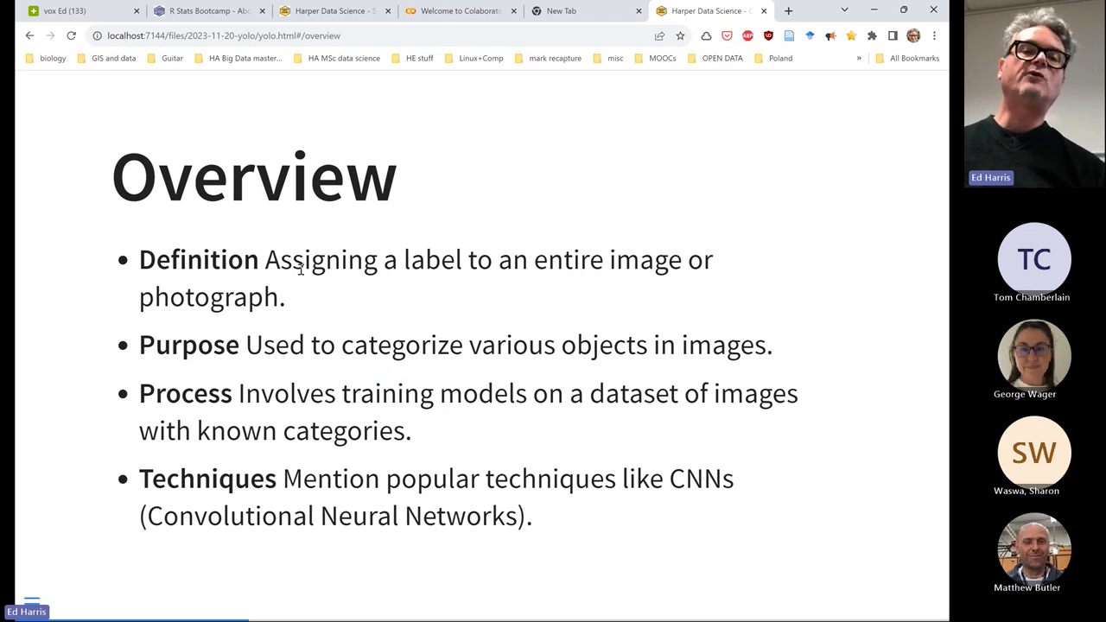
Highlight the words 'Assigning', 'photograph' and 'categorize' on the Overview slide
double_click(322, 260)
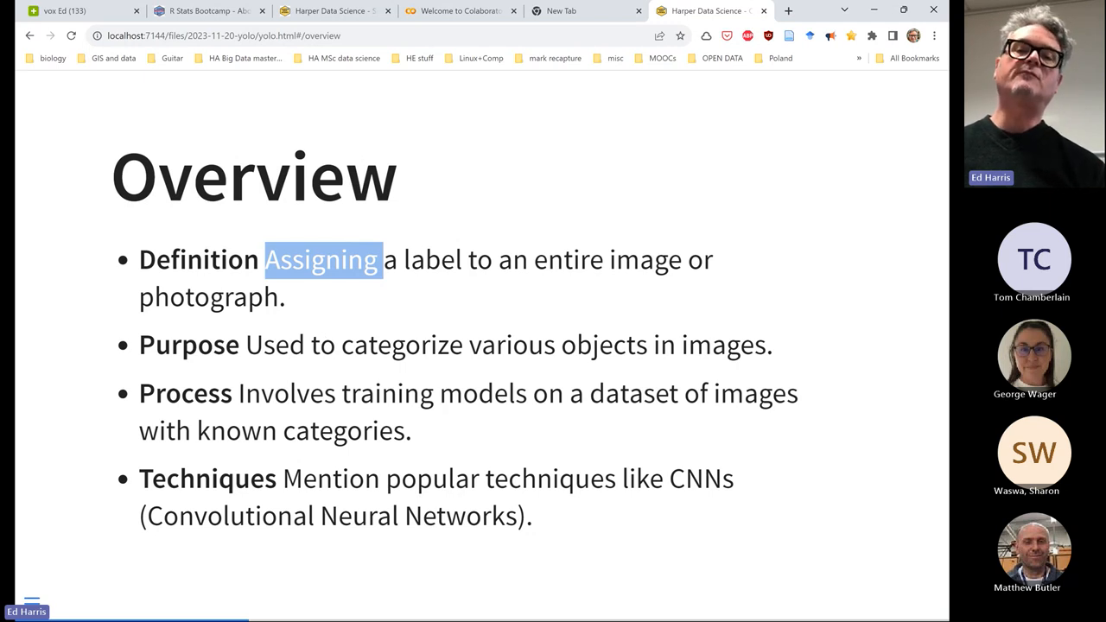
mouse_move(654, 293)
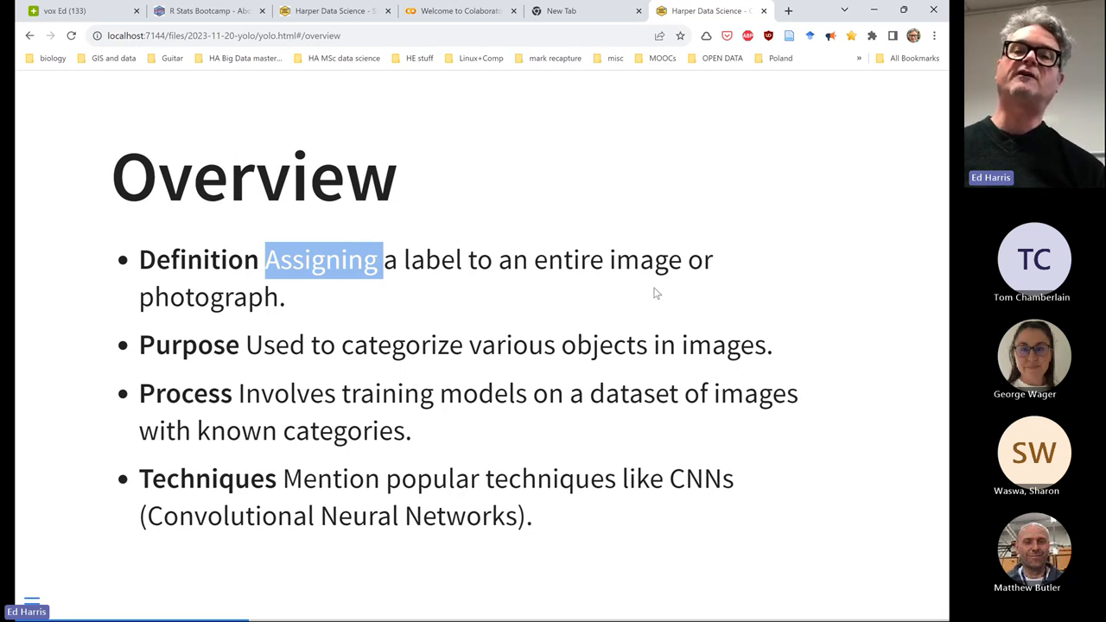
mouse_move(321, 299)
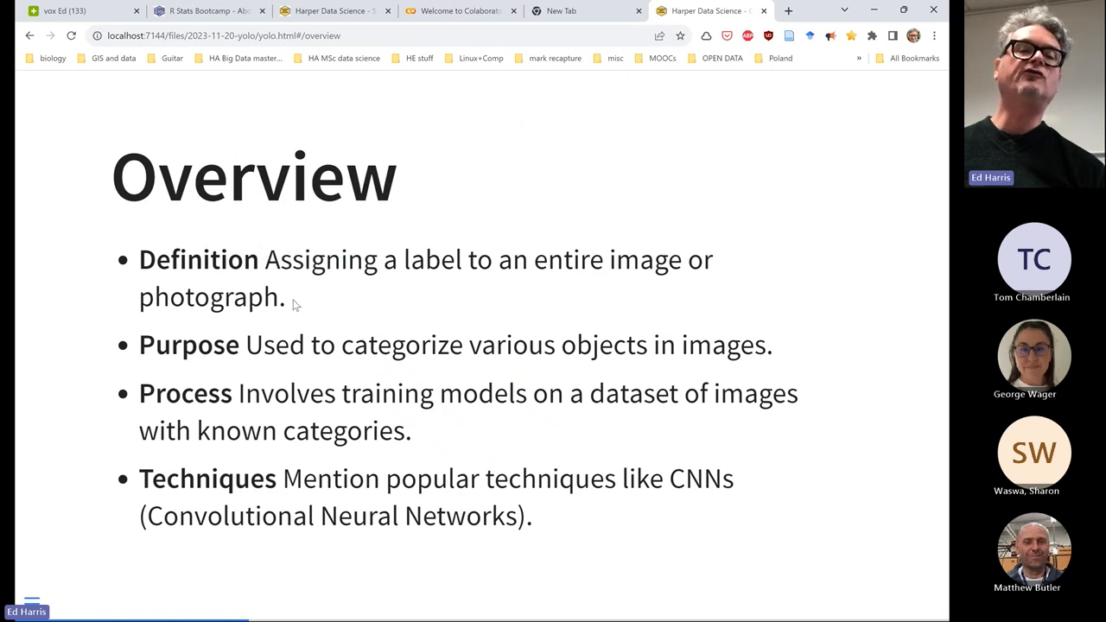
double_click(208, 296)
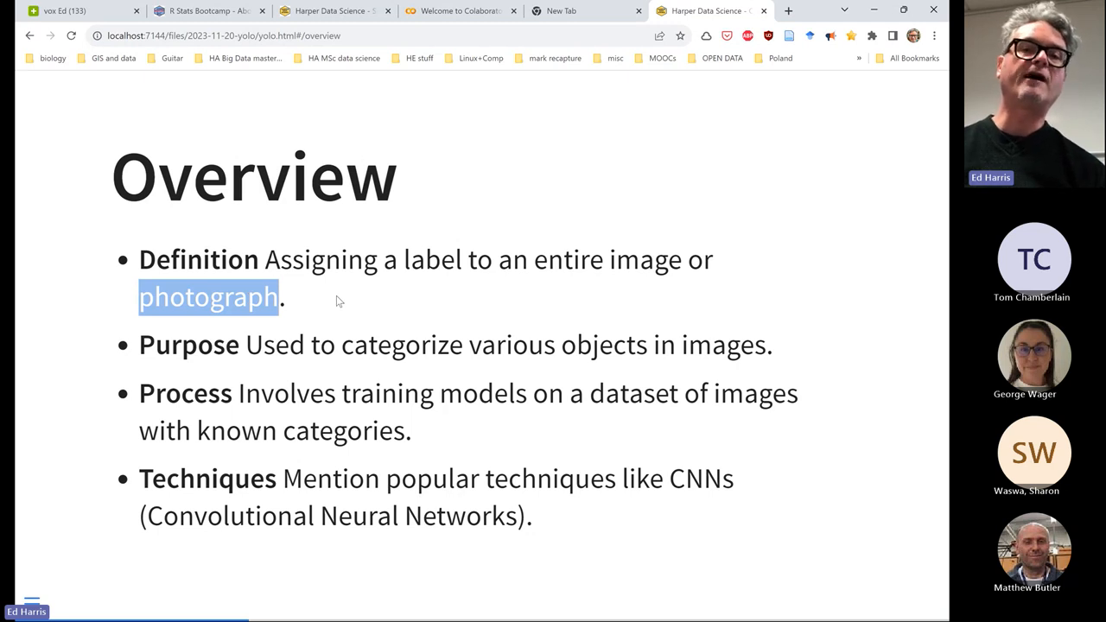
mouse_move(233, 384)
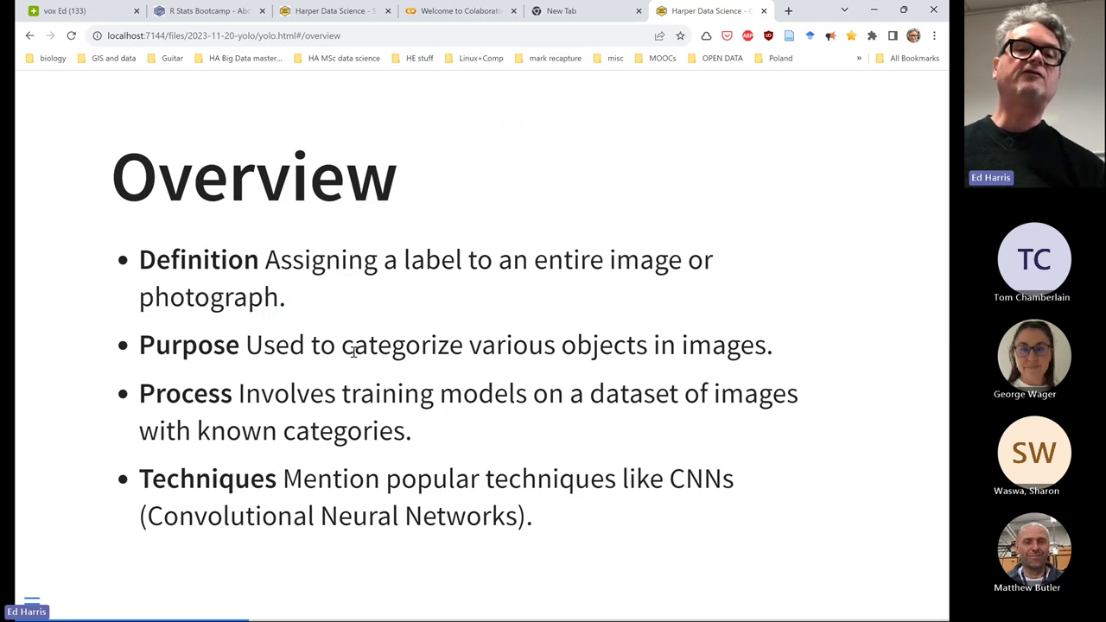
double_click(402, 344)
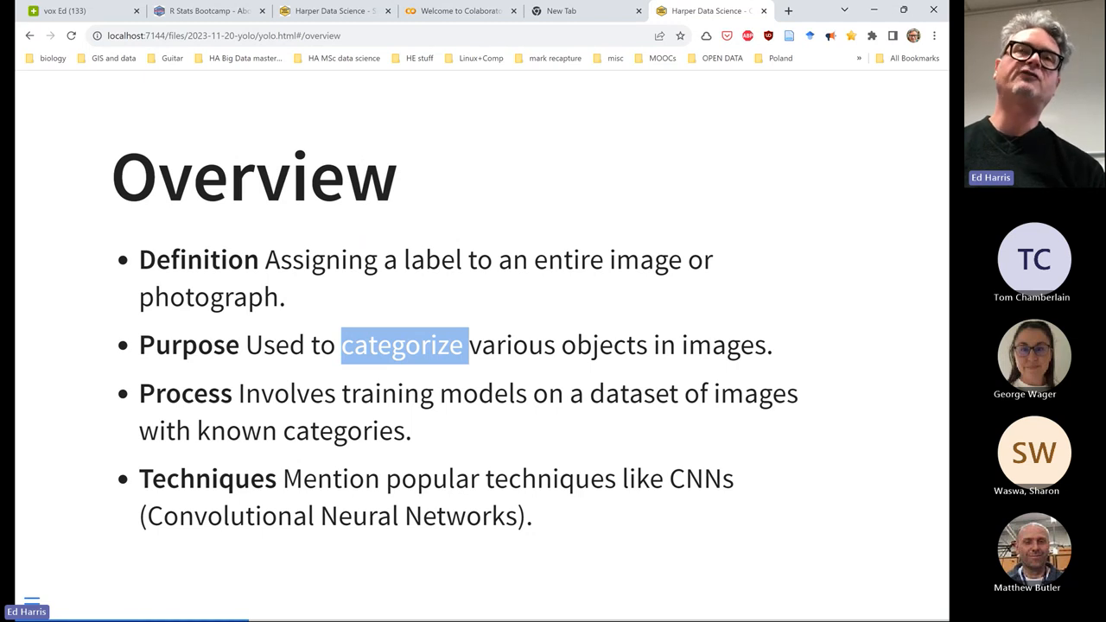
mouse_move(536, 402)
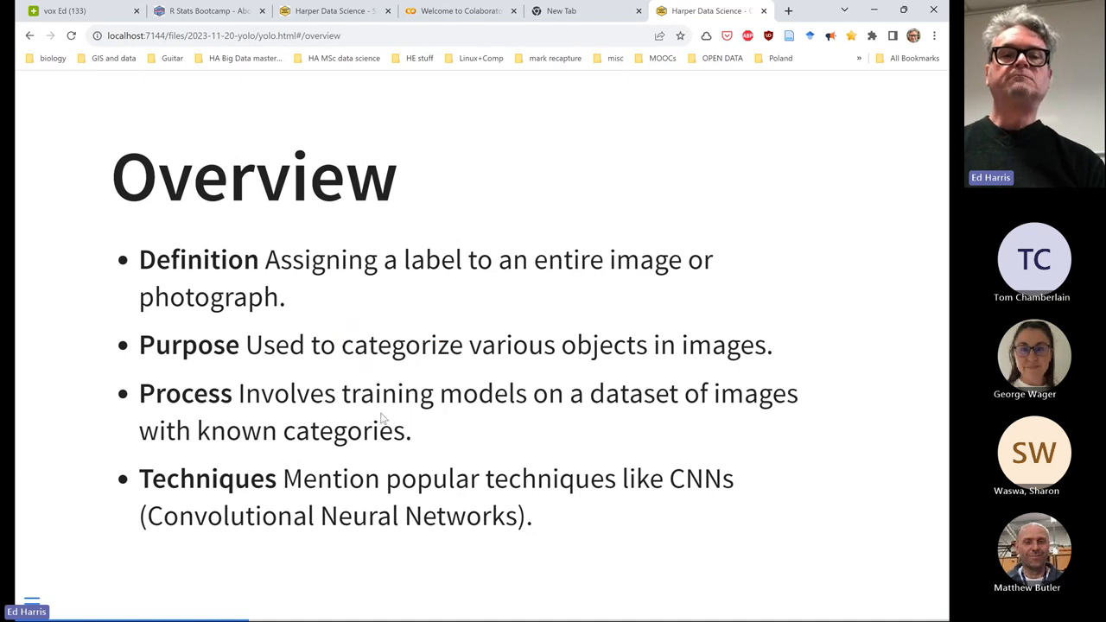
double_click(186, 393)
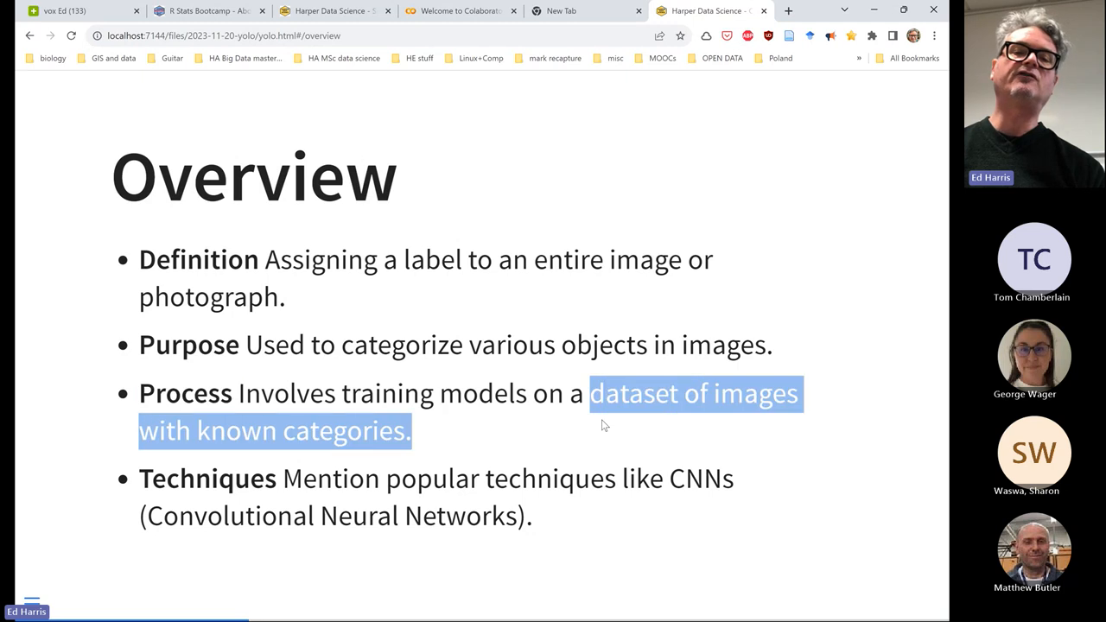
mouse_move(770, 376)
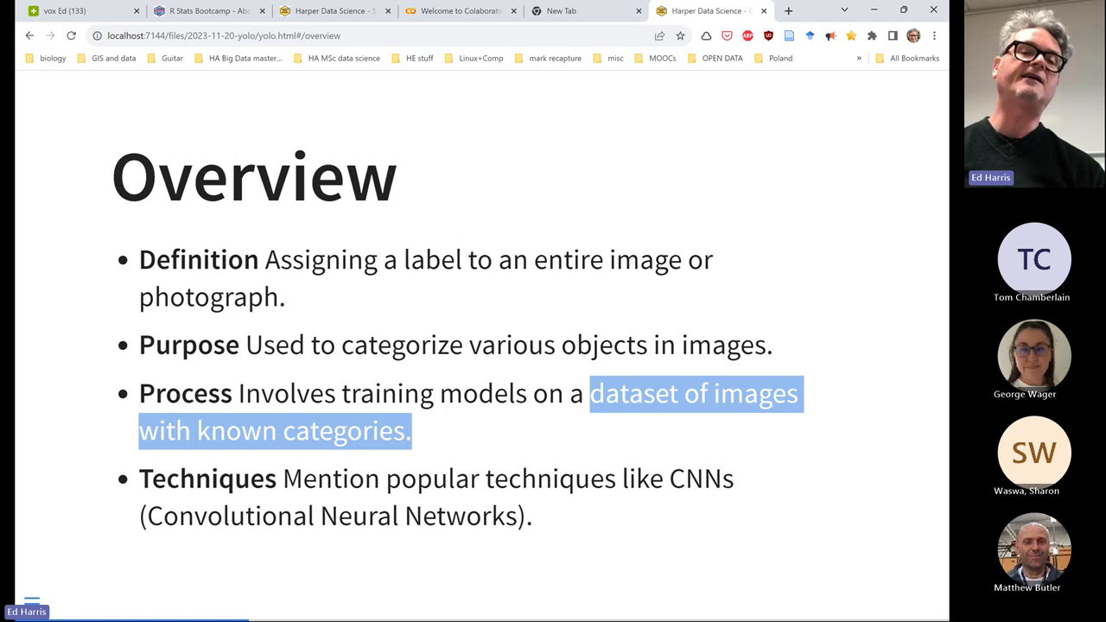
mouse_move(642, 378)
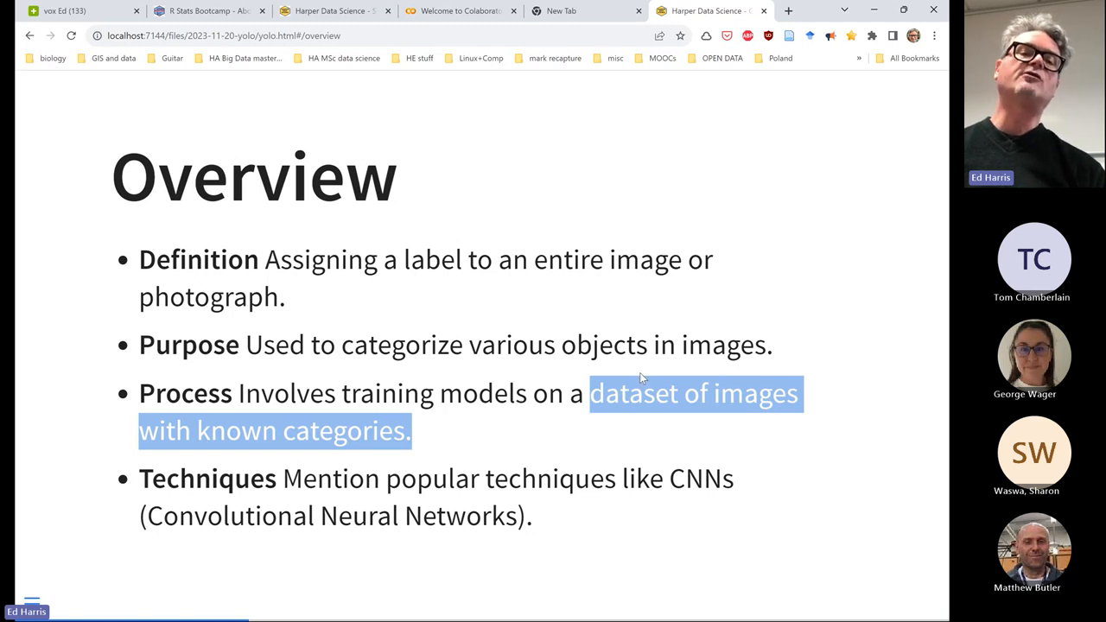
mouse_move(644, 413)
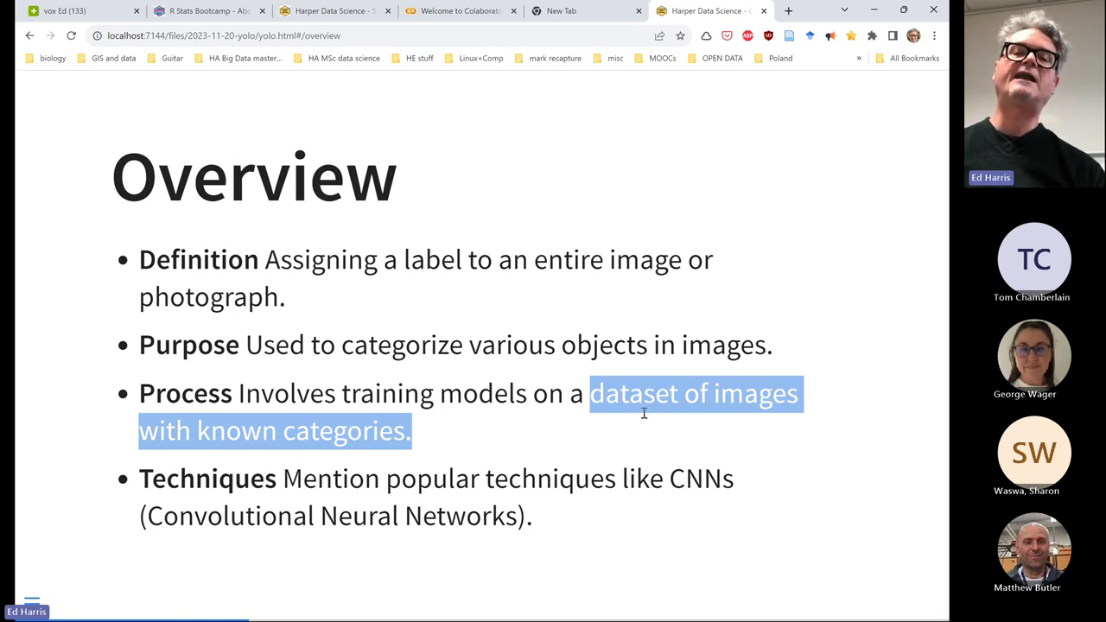
mouse_move(593, 429)
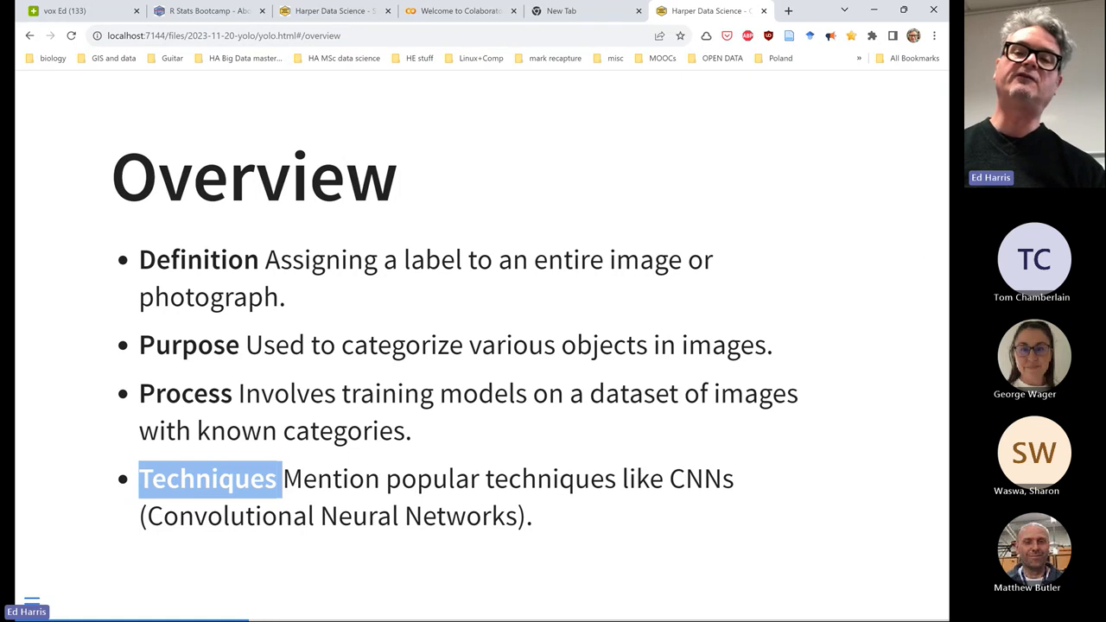
mouse_move(938, 444)
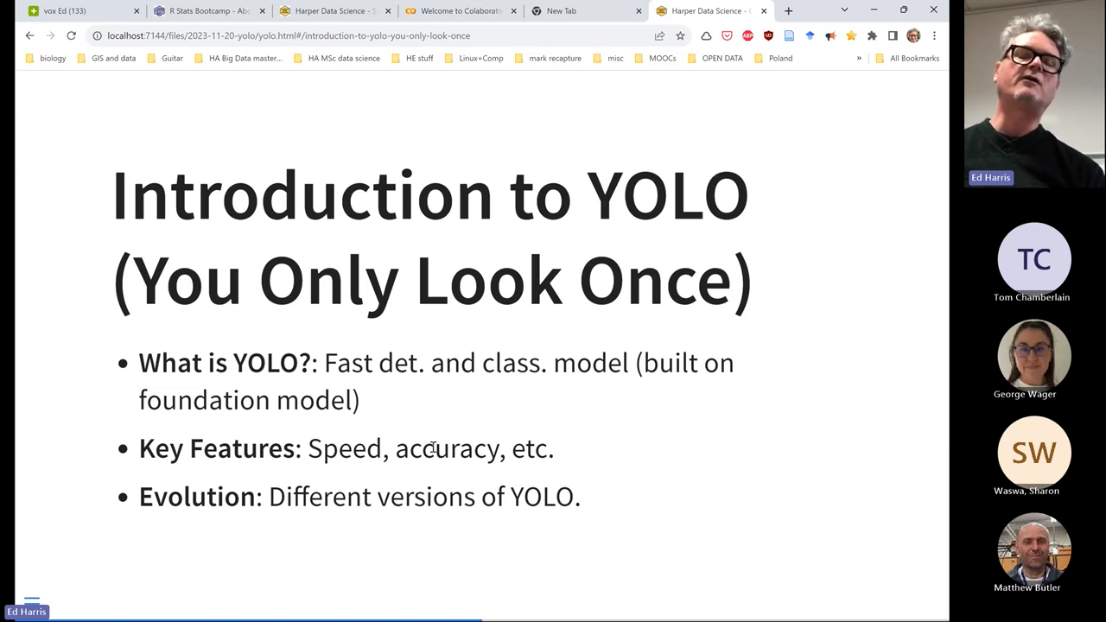
Select the word 'Speed' in the Introduction to YOLO slide's Key Features bullet
double_click(445, 448)
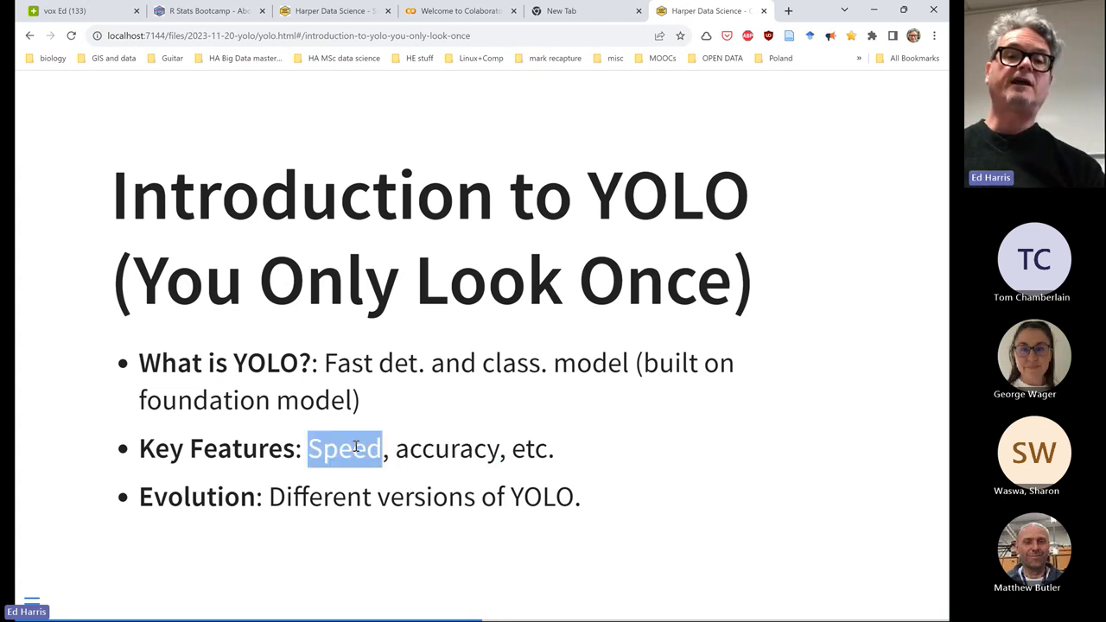
mouse_move(497, 425)
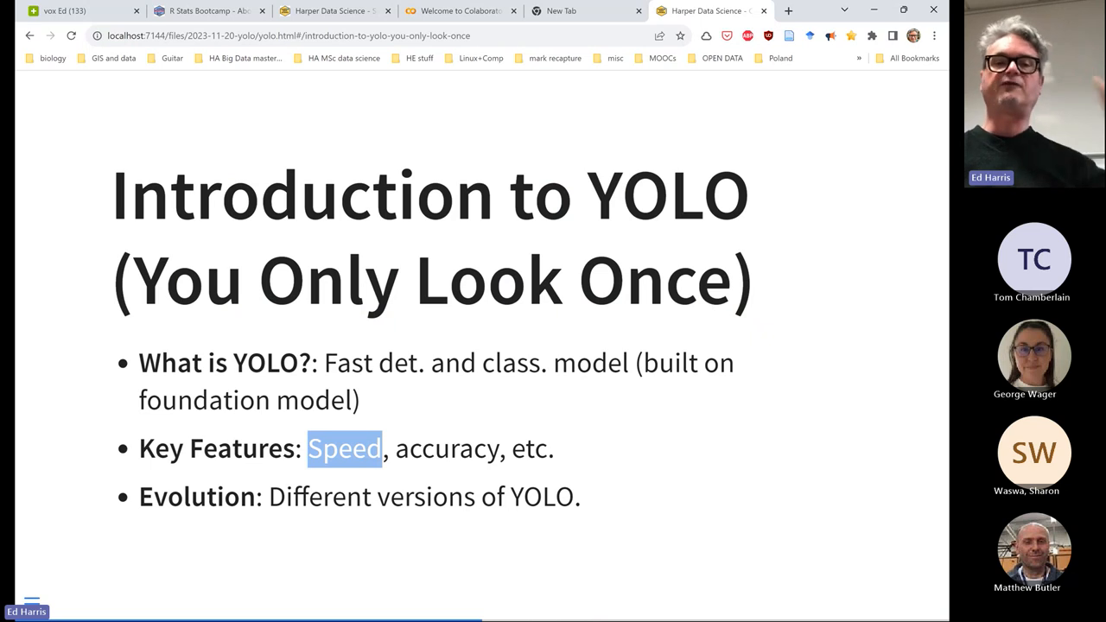
mouse_move(175, 512)
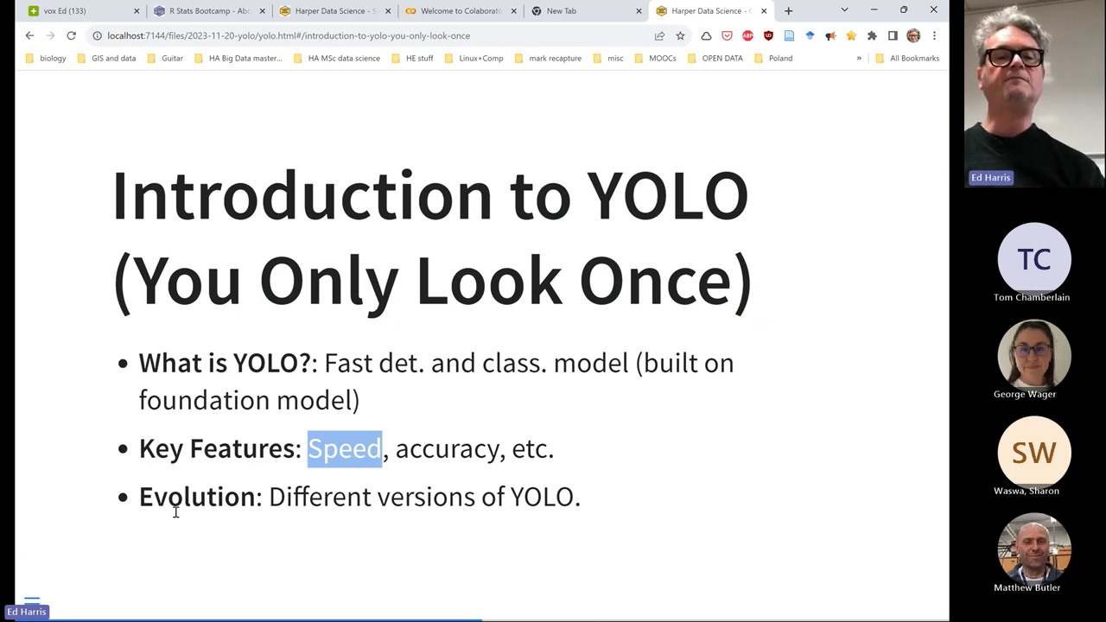
double_click(196, 495)
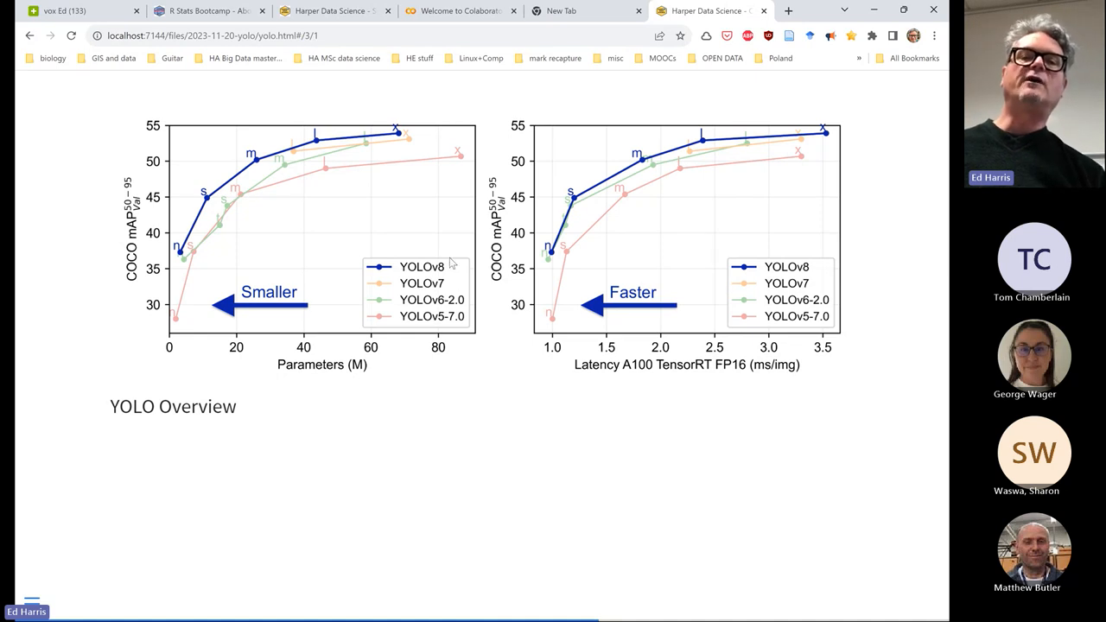
mouse_move(424, 277)
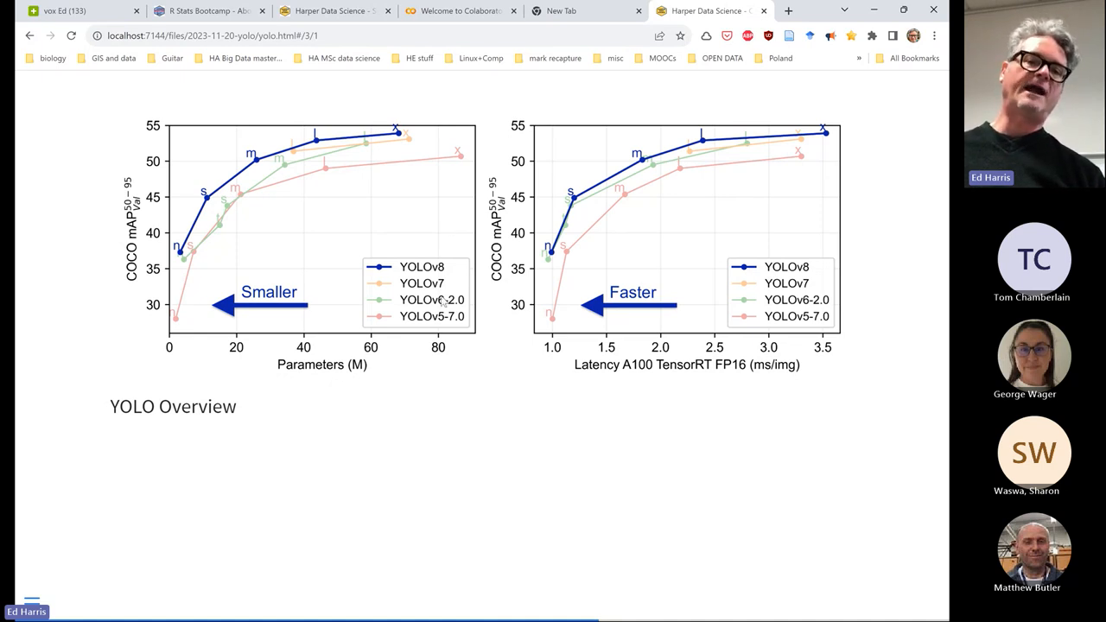
mouse_move(443, 333)
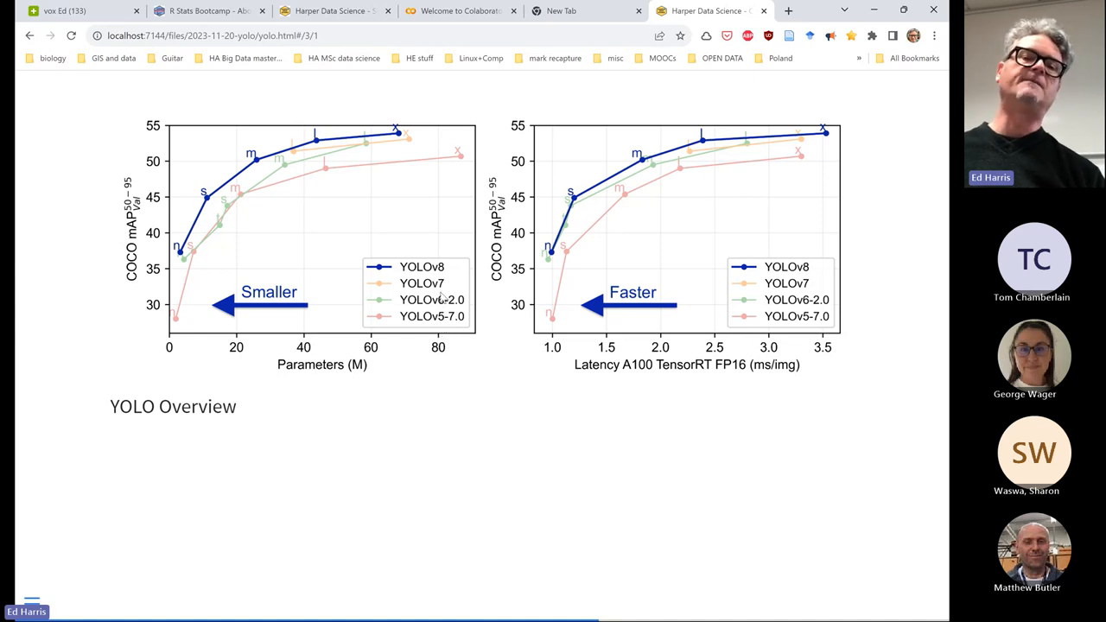
mouse_move(456, 318)
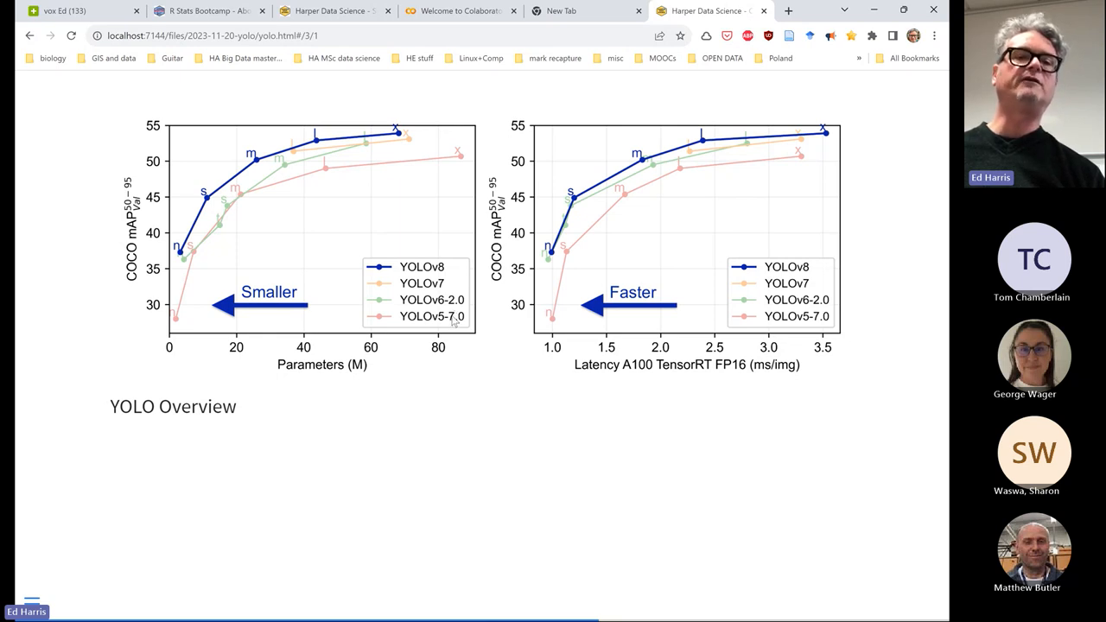
mouse_move(339, 347)
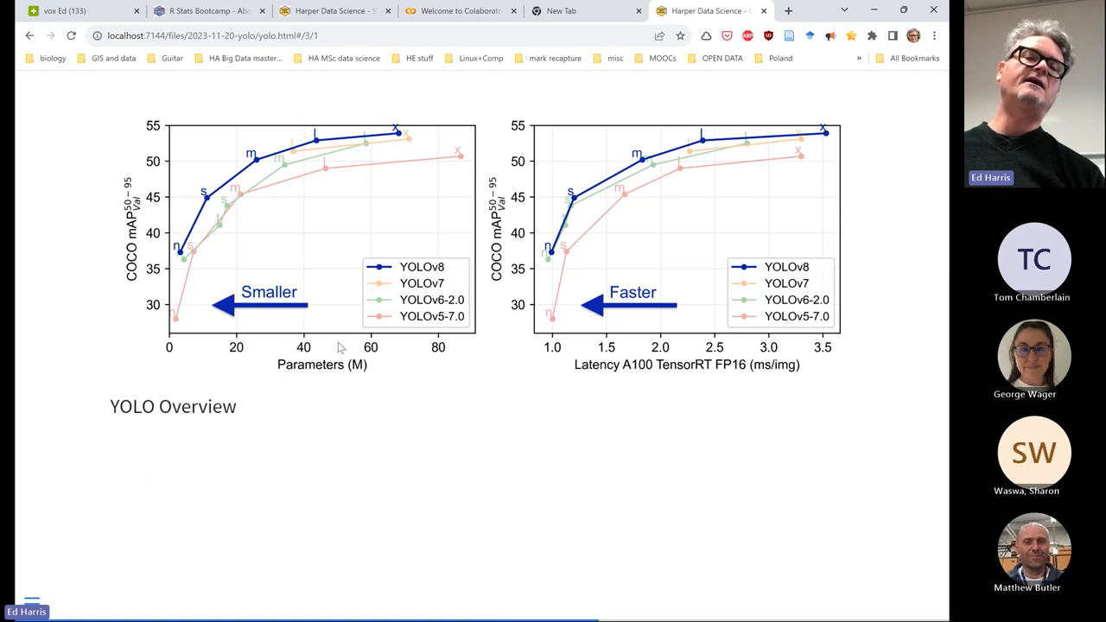
mouse_move(312, 352)
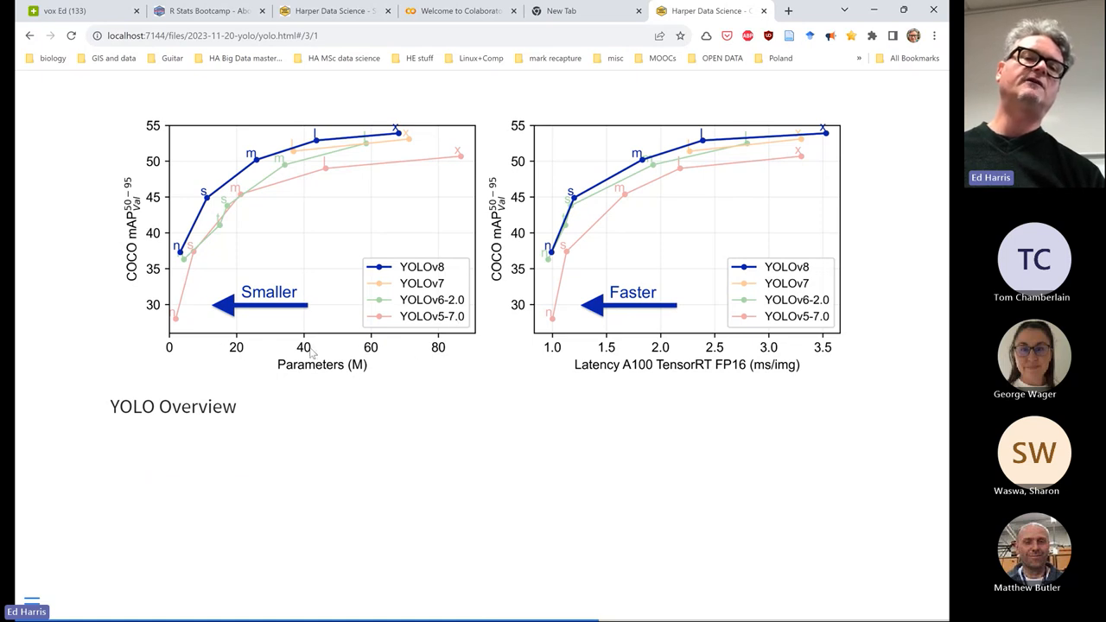
mouse_move(350, 347)
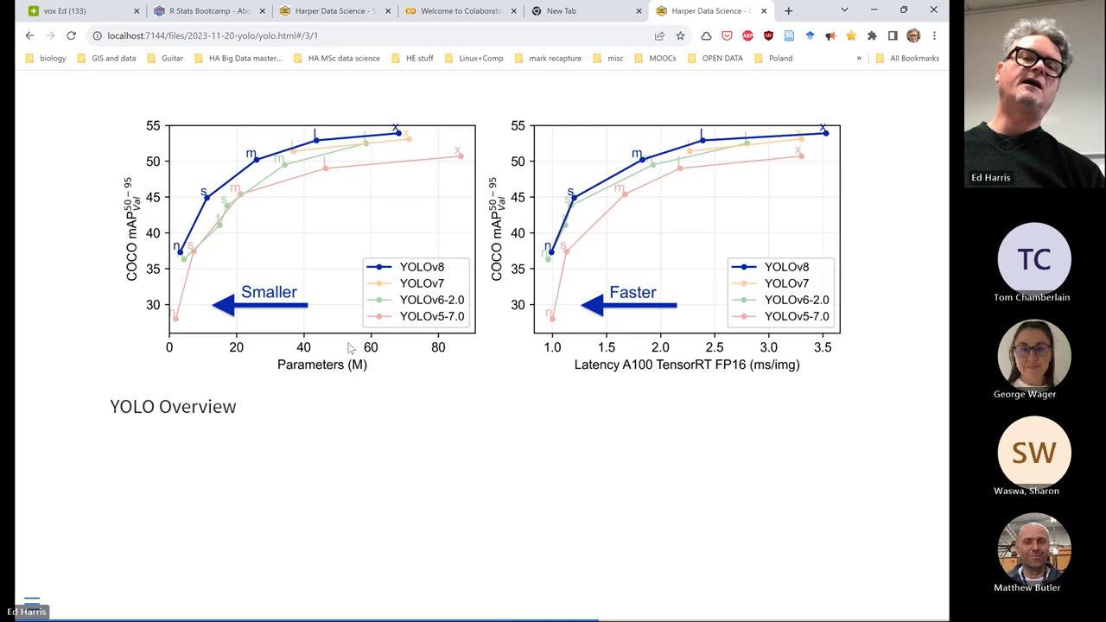
mouse_move(394, 350)
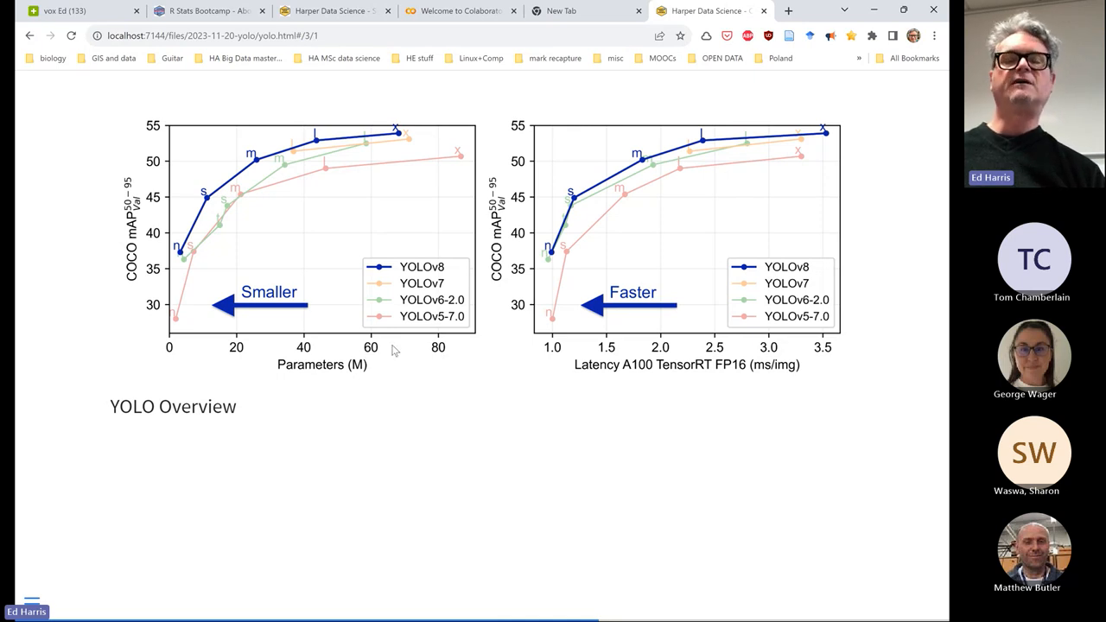
mouse_move(399, 350)
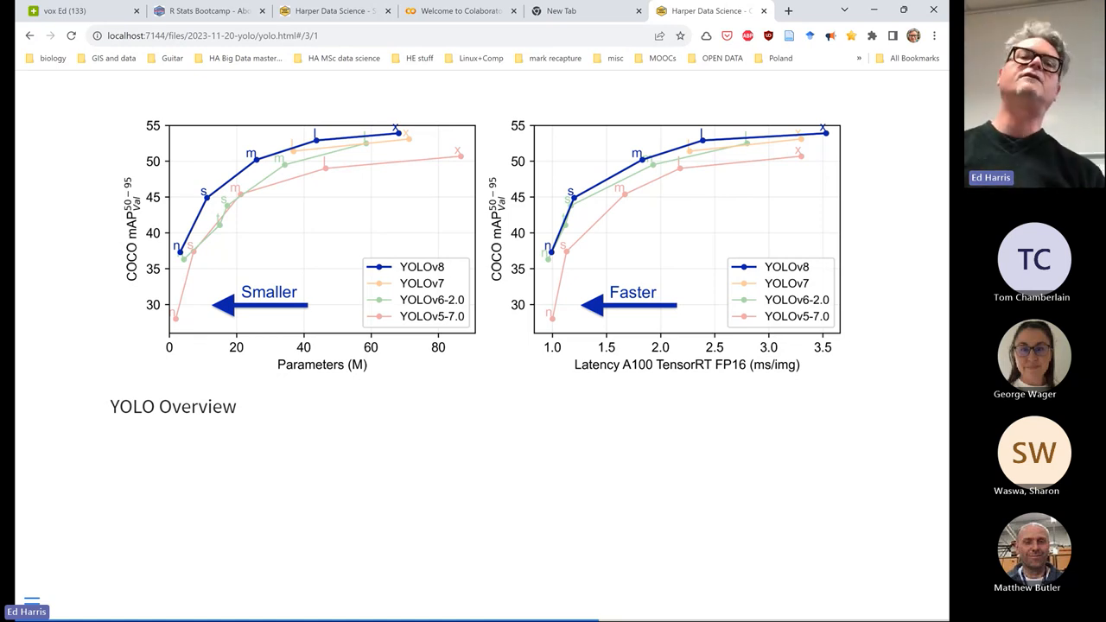
mouse_move(352, 347)
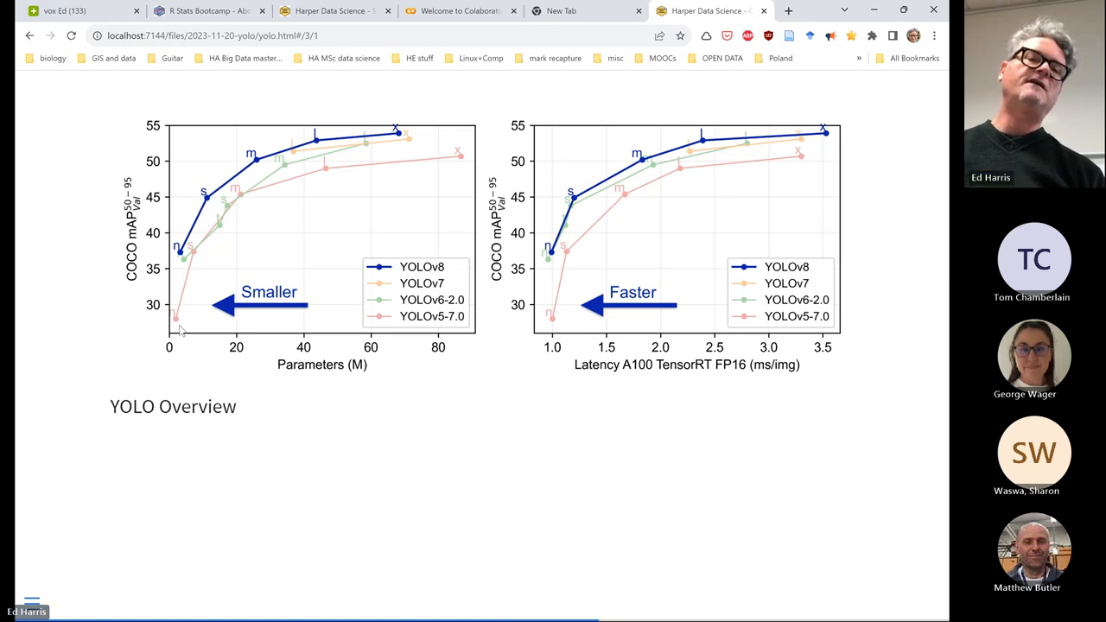
mouse_move(377, 349)
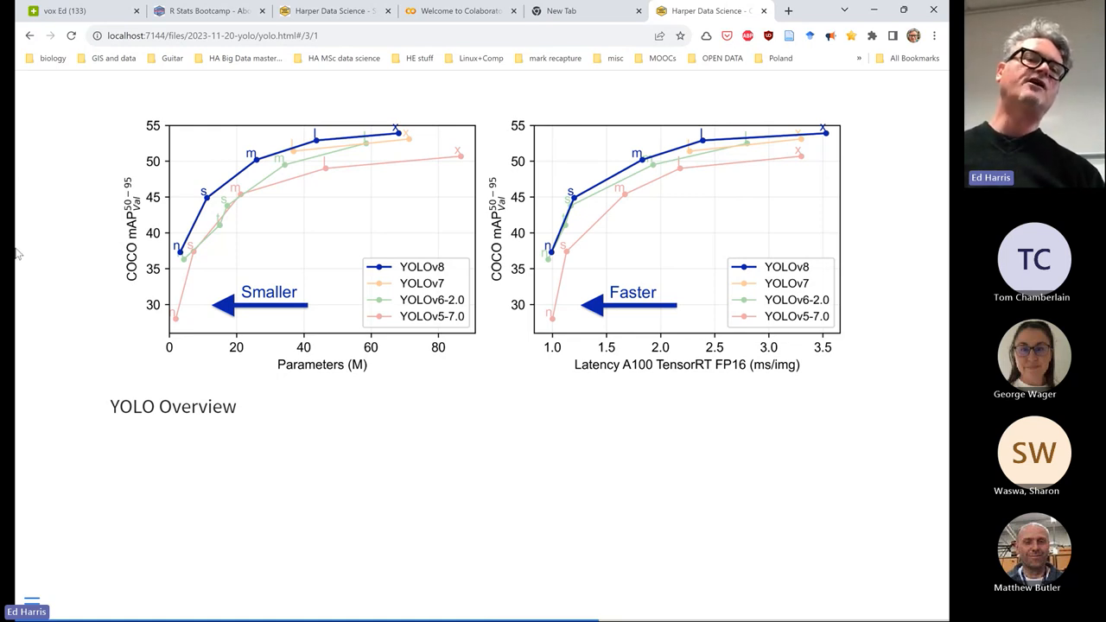
mouse_move(139, 270)
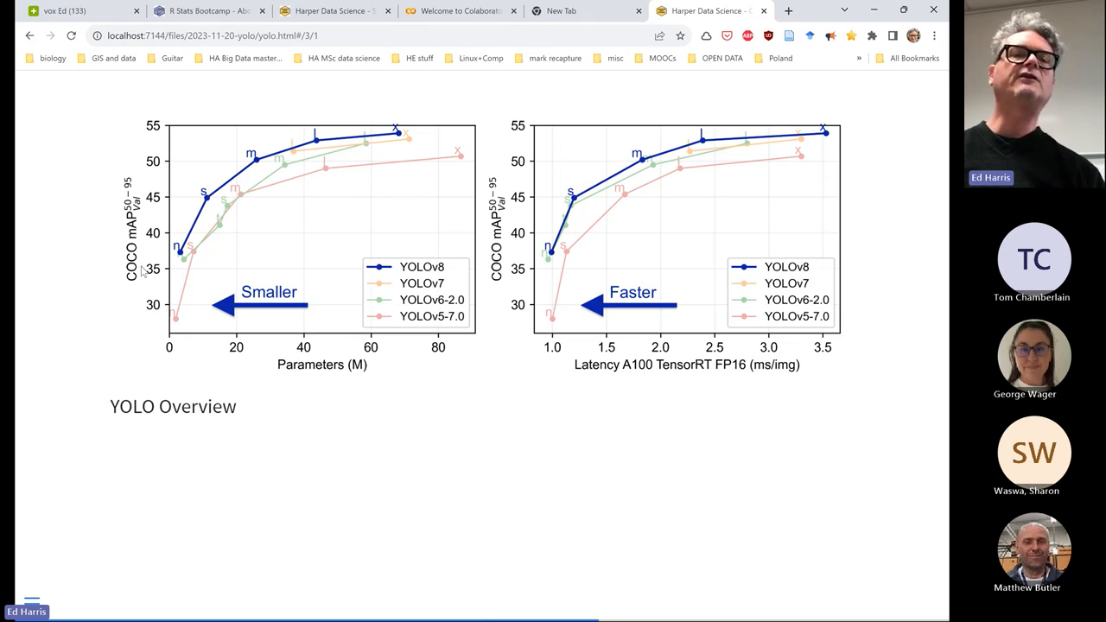
mouse_move(212, 207)
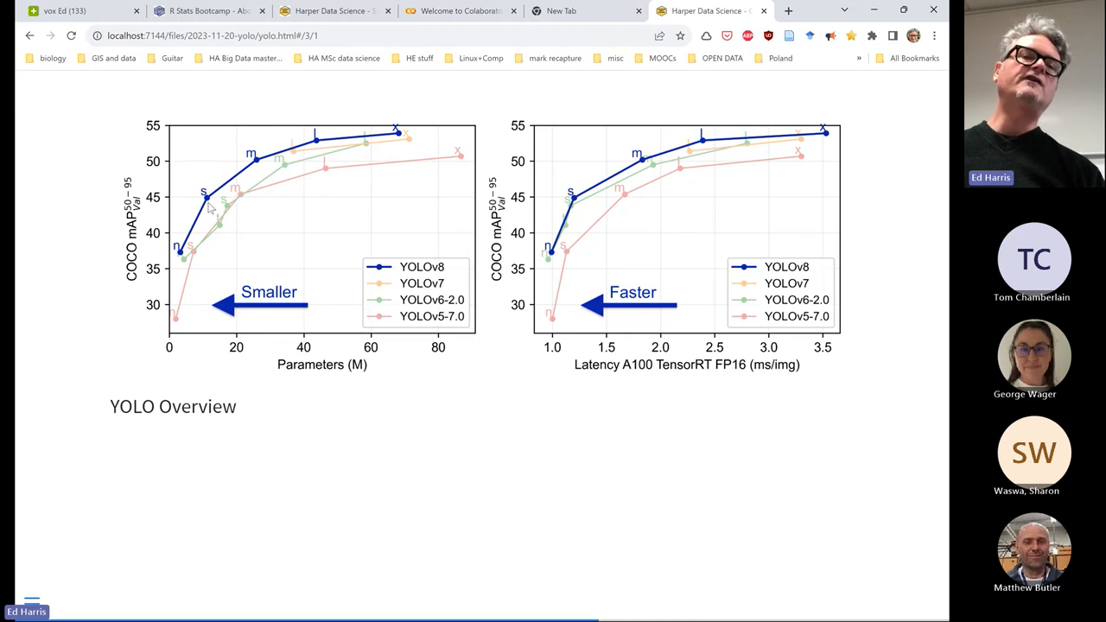
mouse_move(175, 253)
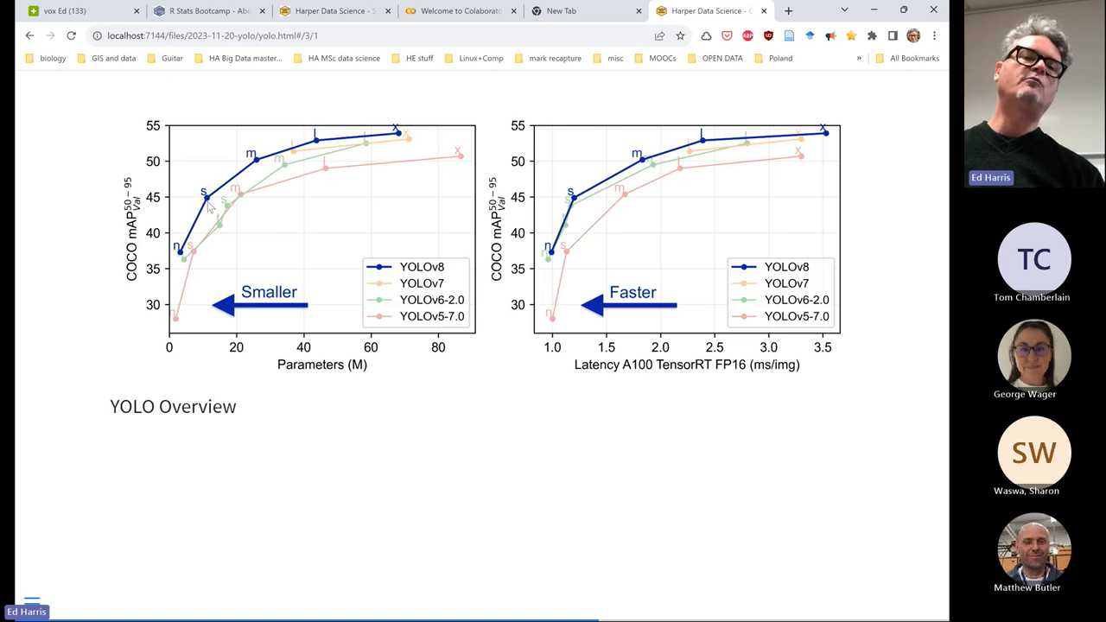
mouse_move(337, 141)
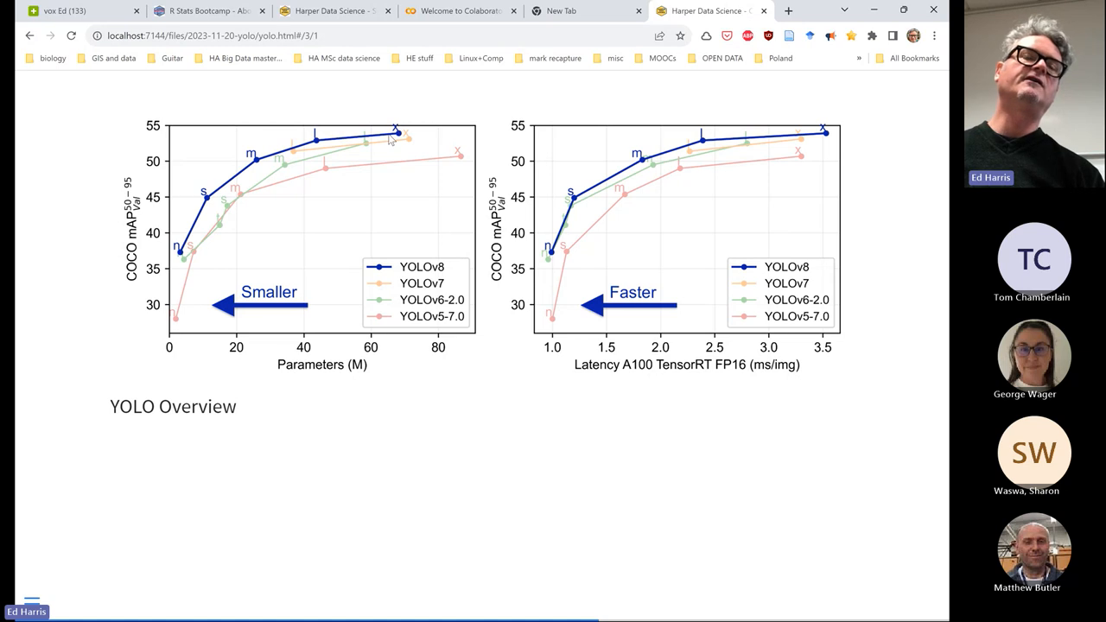
mouse_move(366, 140)
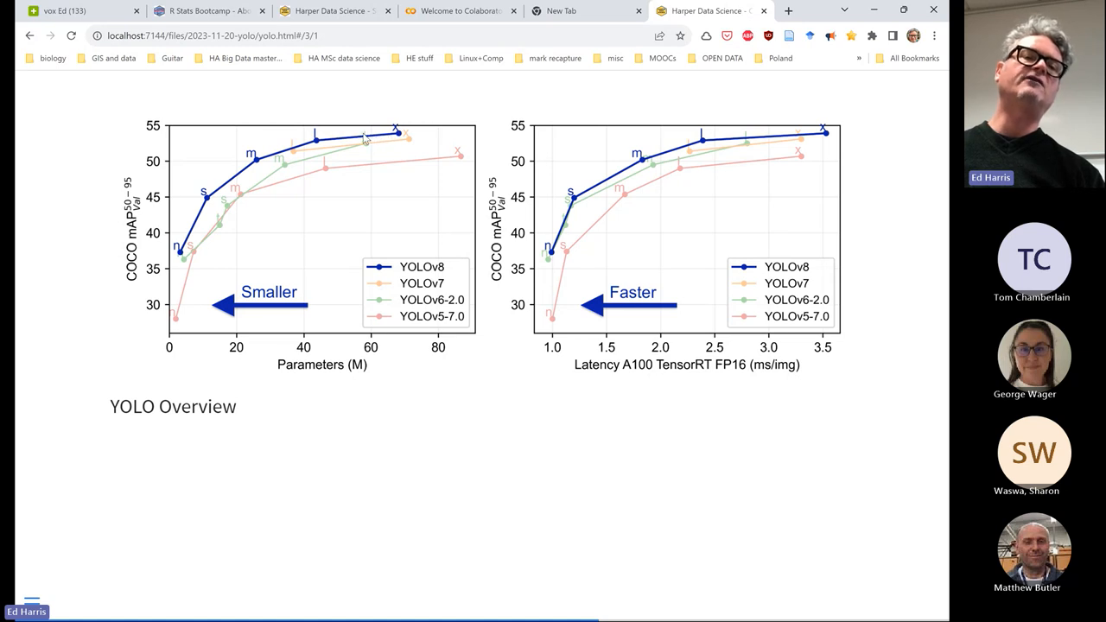
mouse_move(177, 235)
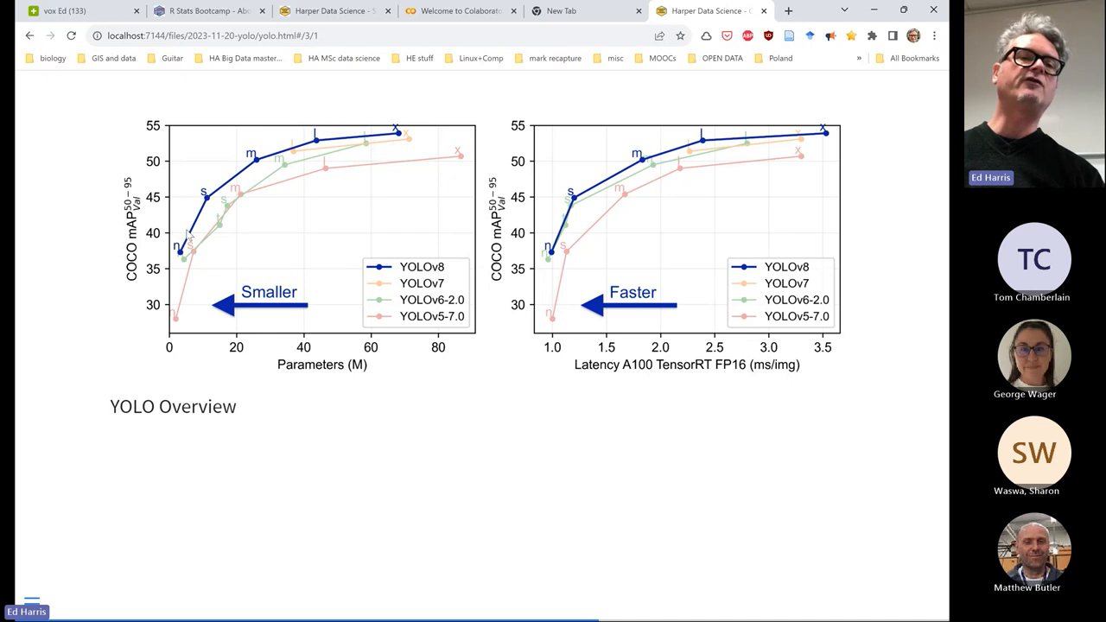
mouse_move(226, 187)
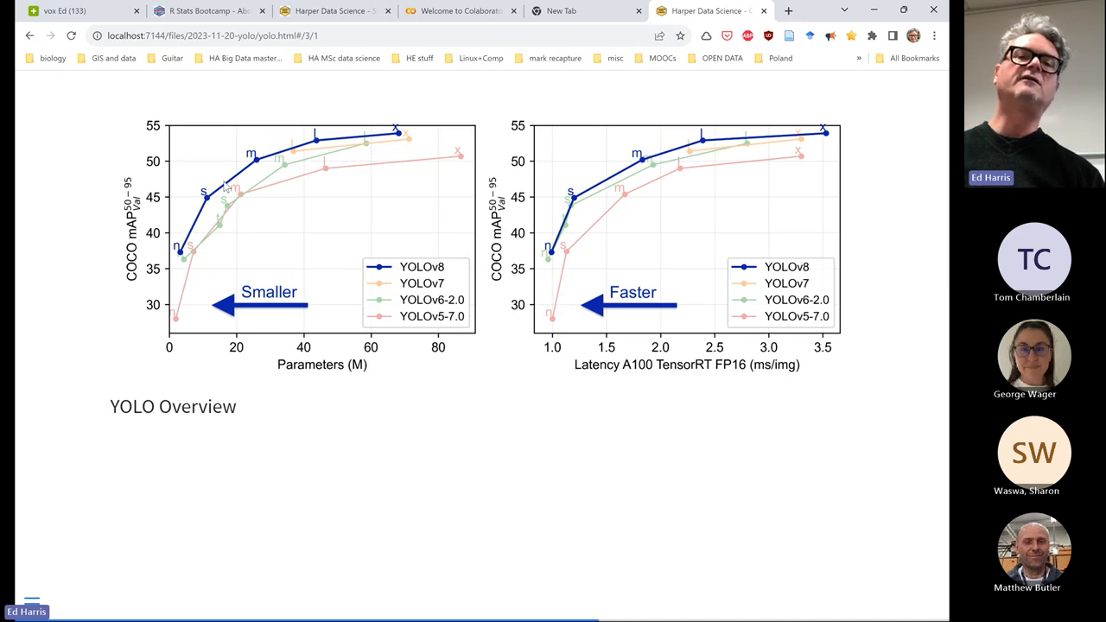
mouse_move(290, 276)
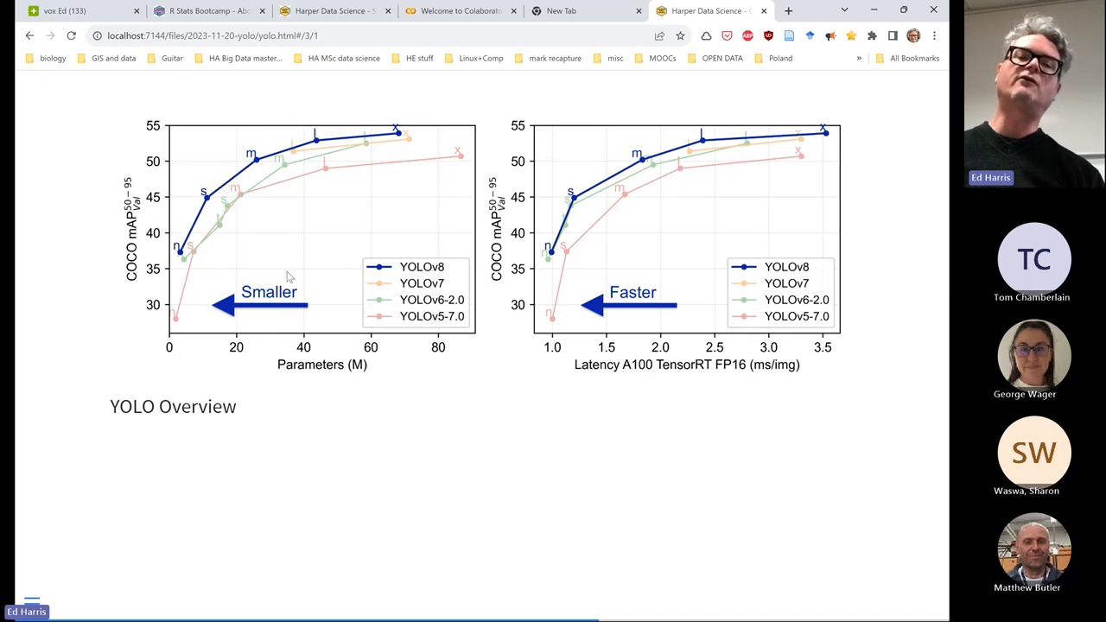
mouse_move(319, 287)
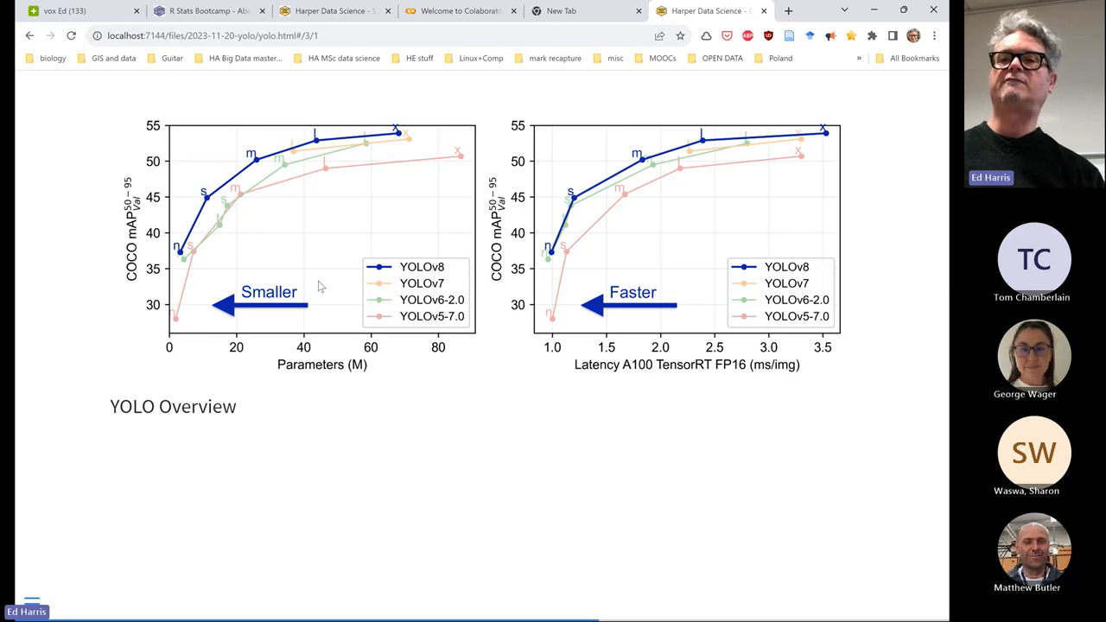
mouse_move(617, 385)
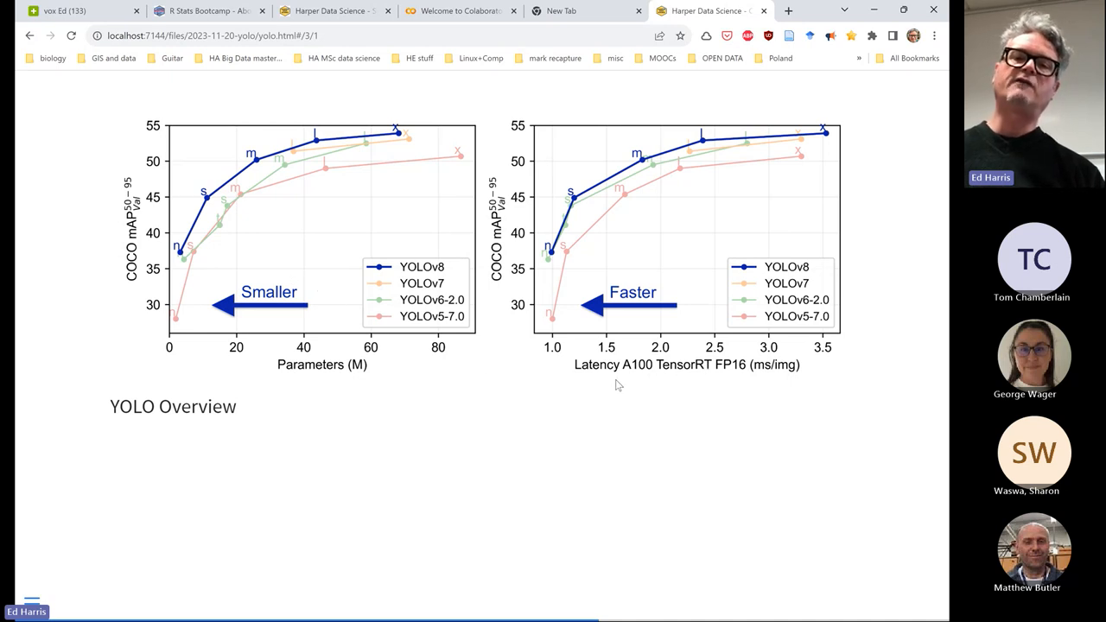
mouse_move(639, 361)
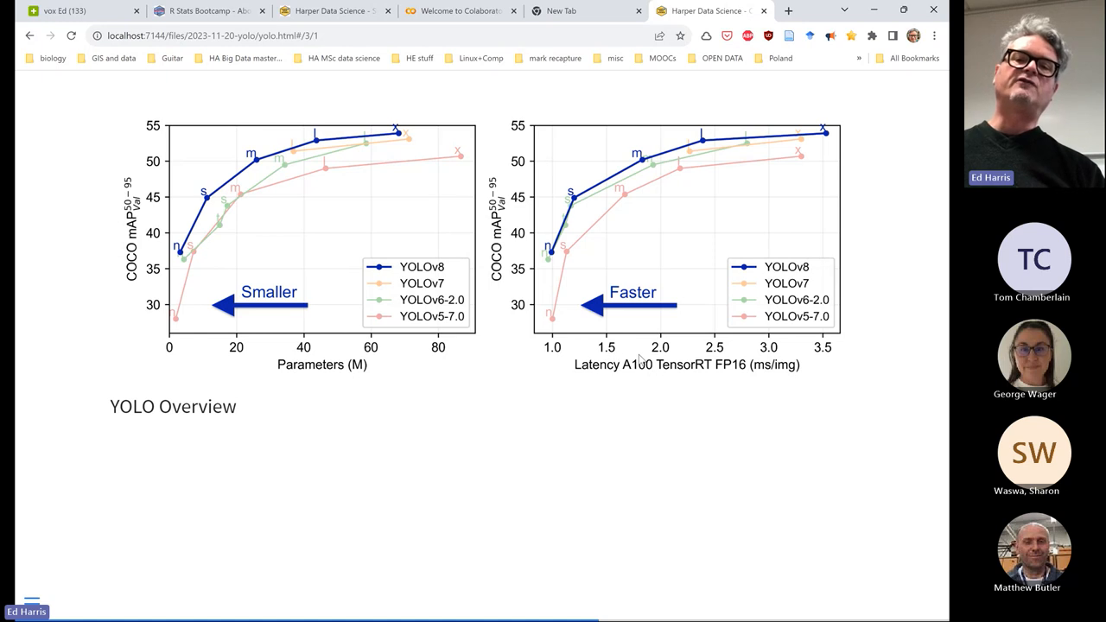
mouse_move(643, 378)
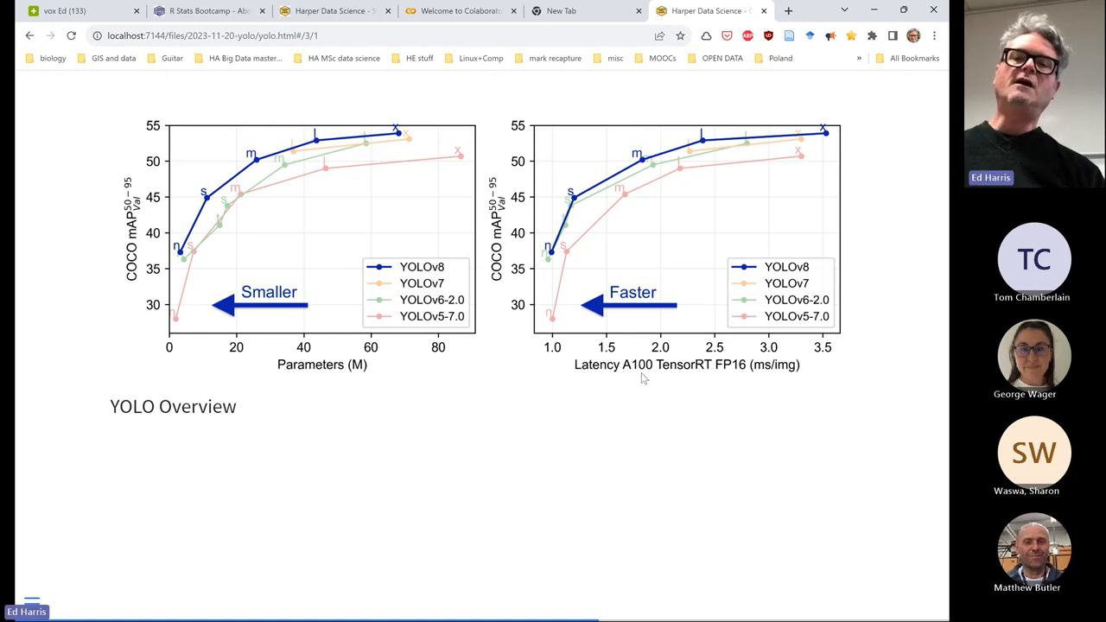
mouse_move(647, 379)
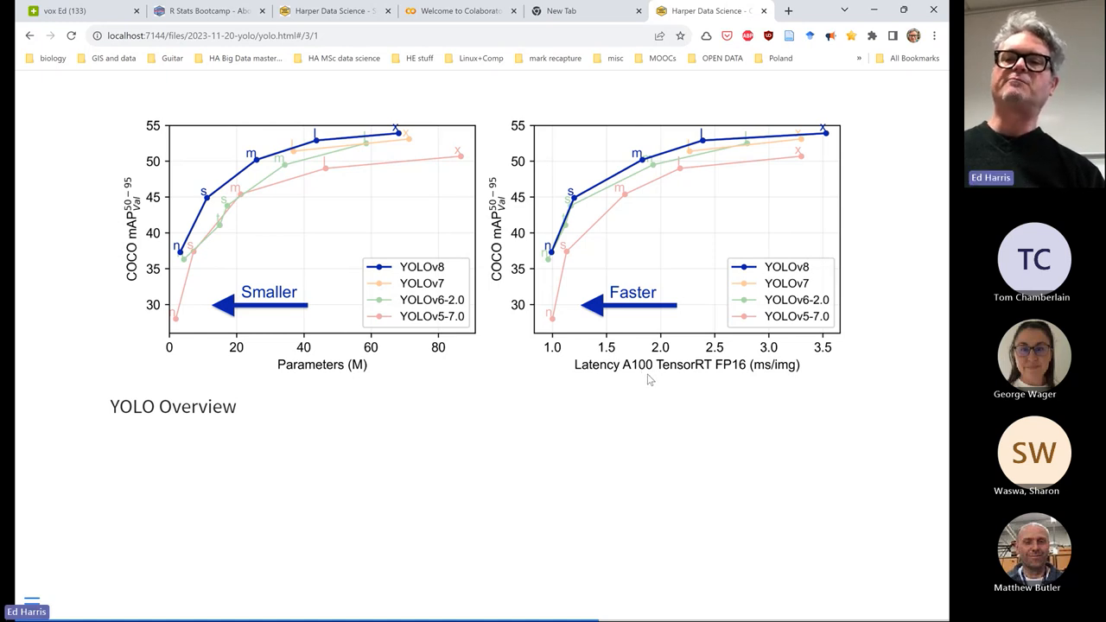
mouse_move(659, 378)
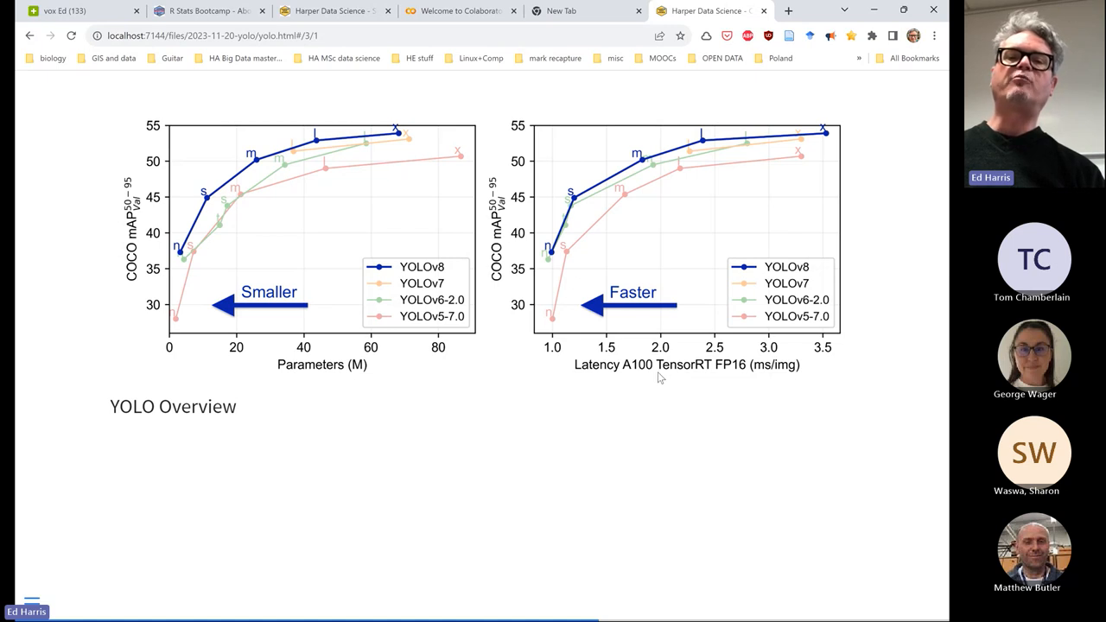
mouse_move(644, 380)
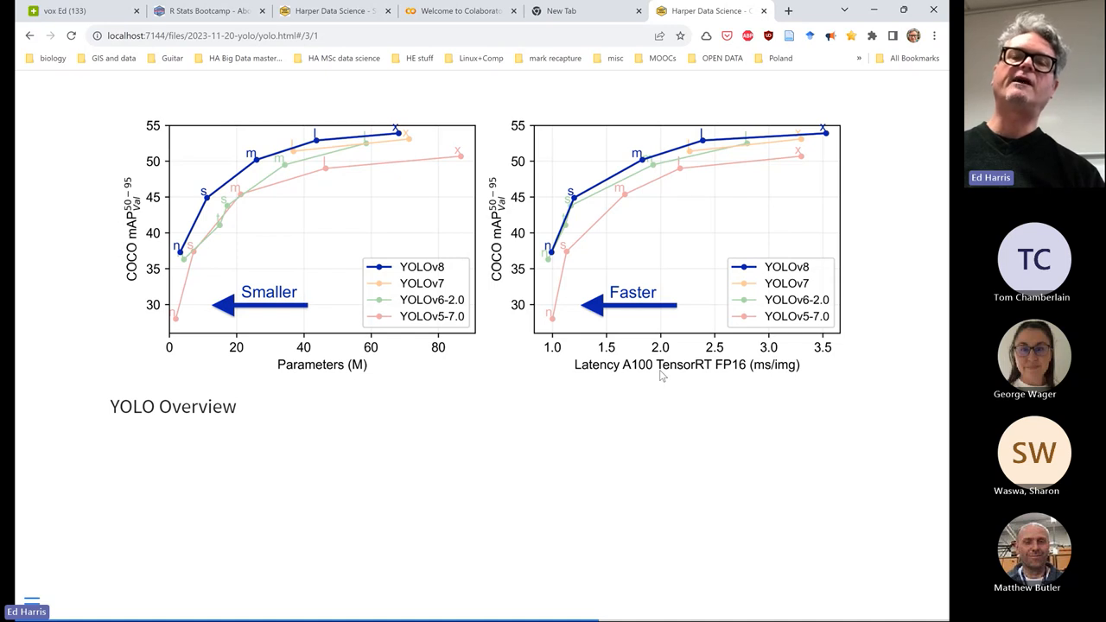
mouse_move(663, 369)
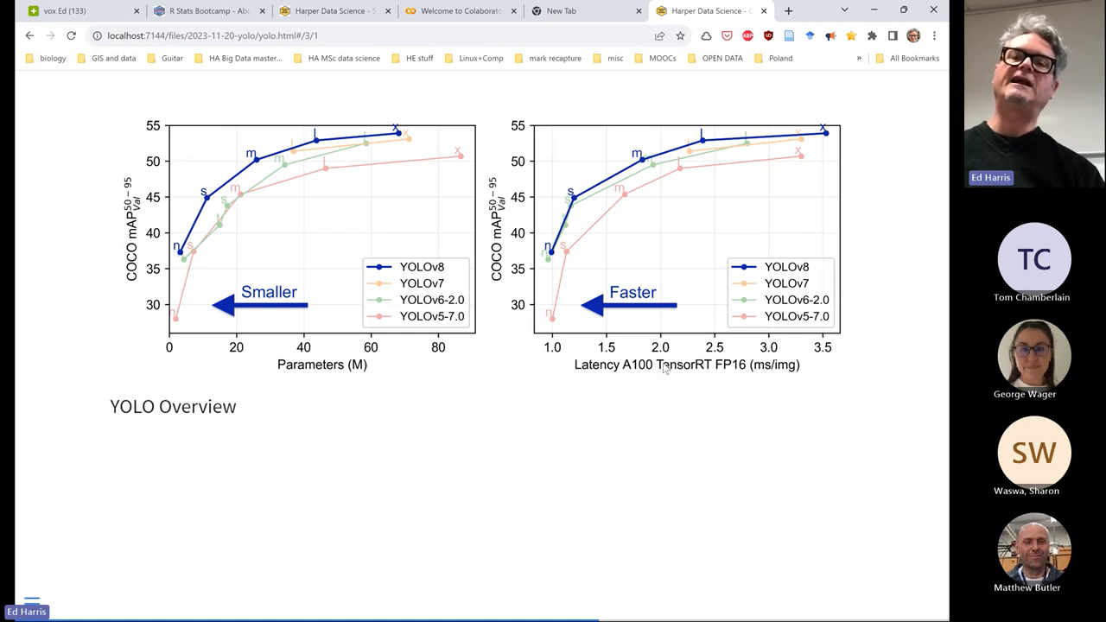
mouse_move(560, 272)
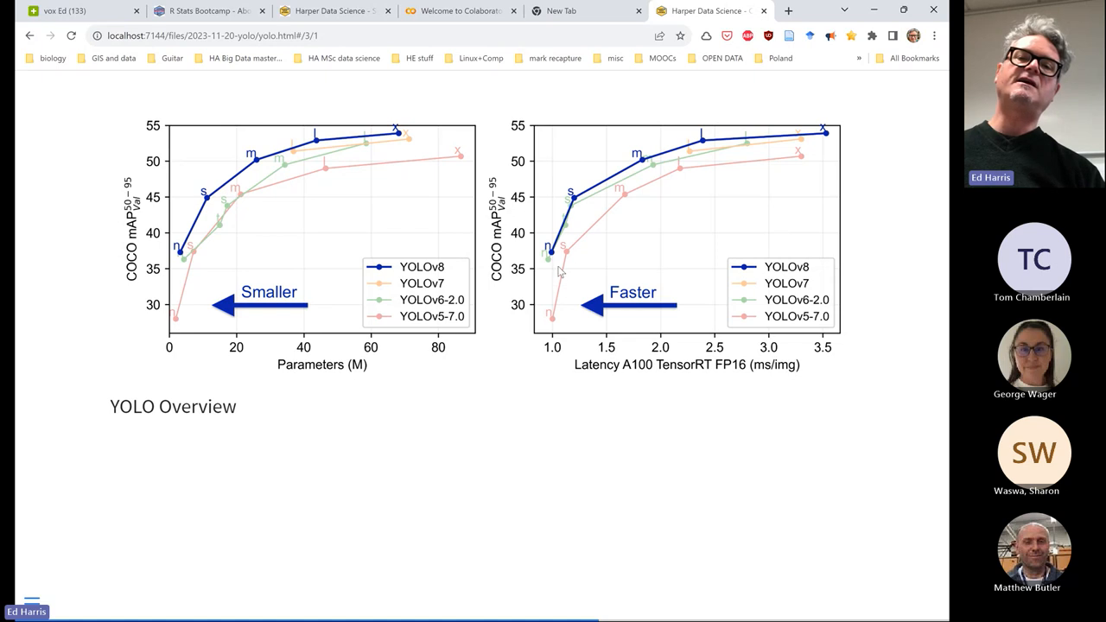
mouse_move(620, 169)
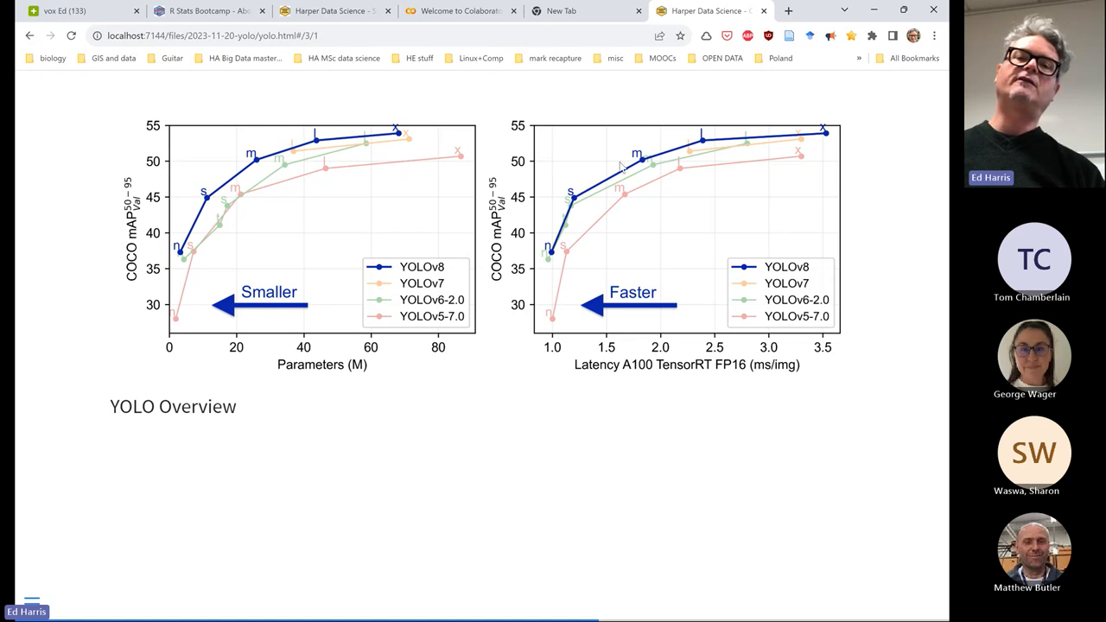
mouse_move(529, 228)
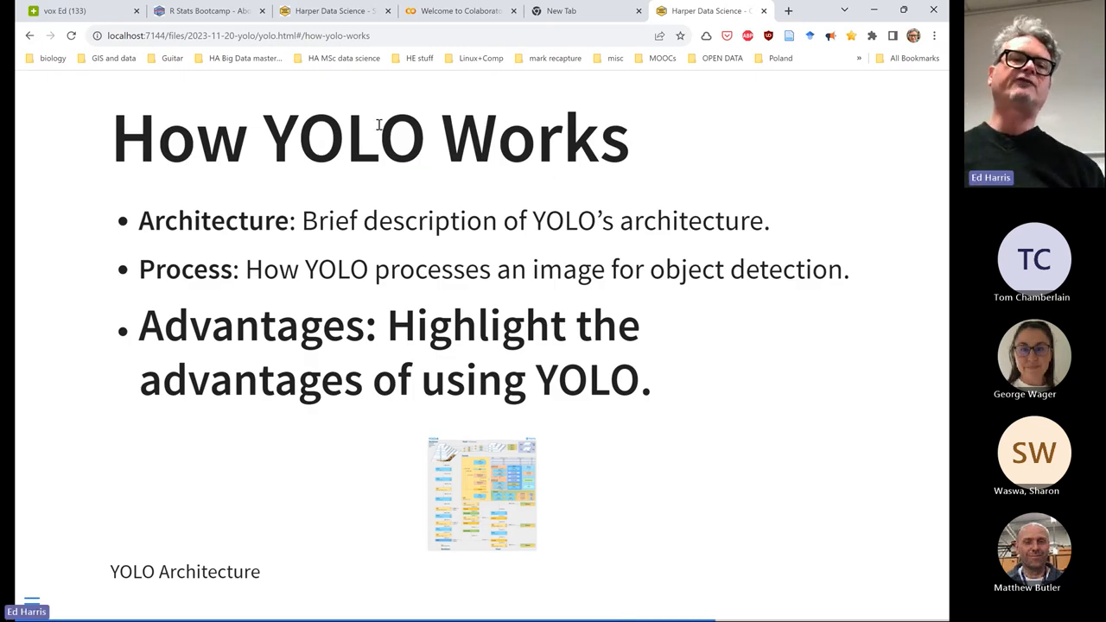
double_click(212, 220)
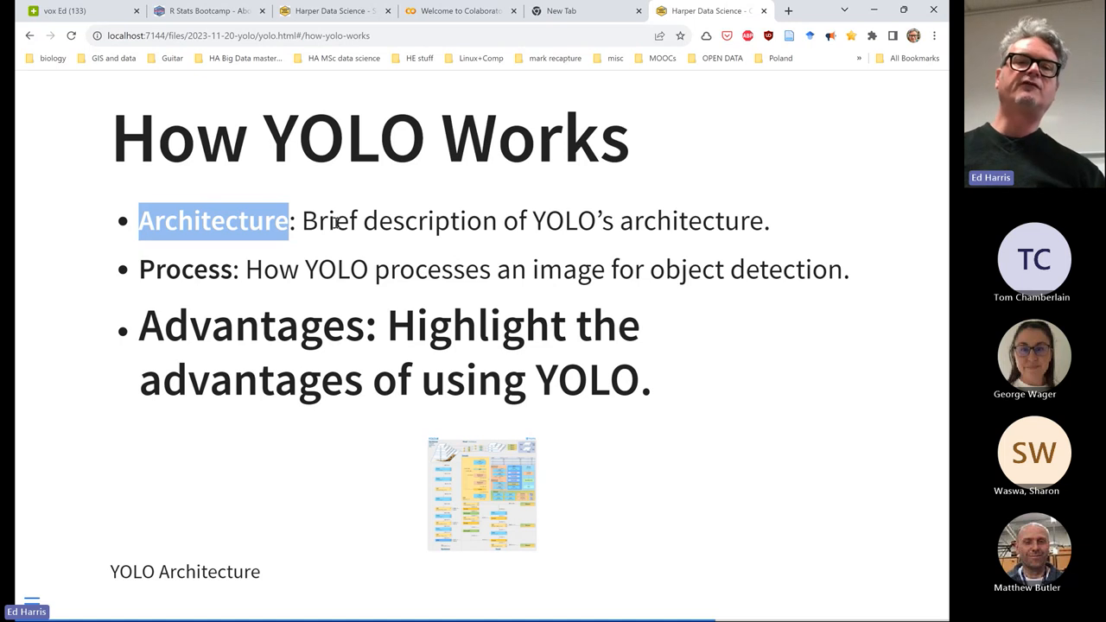
mouse_move(501, 466)
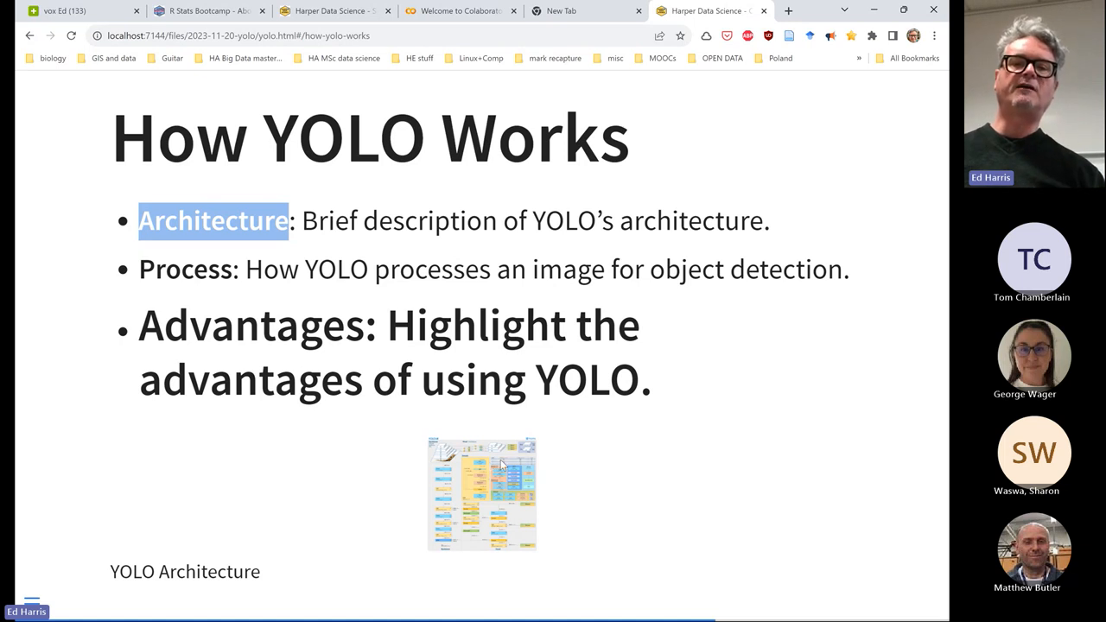
mouse_move(520, 496)
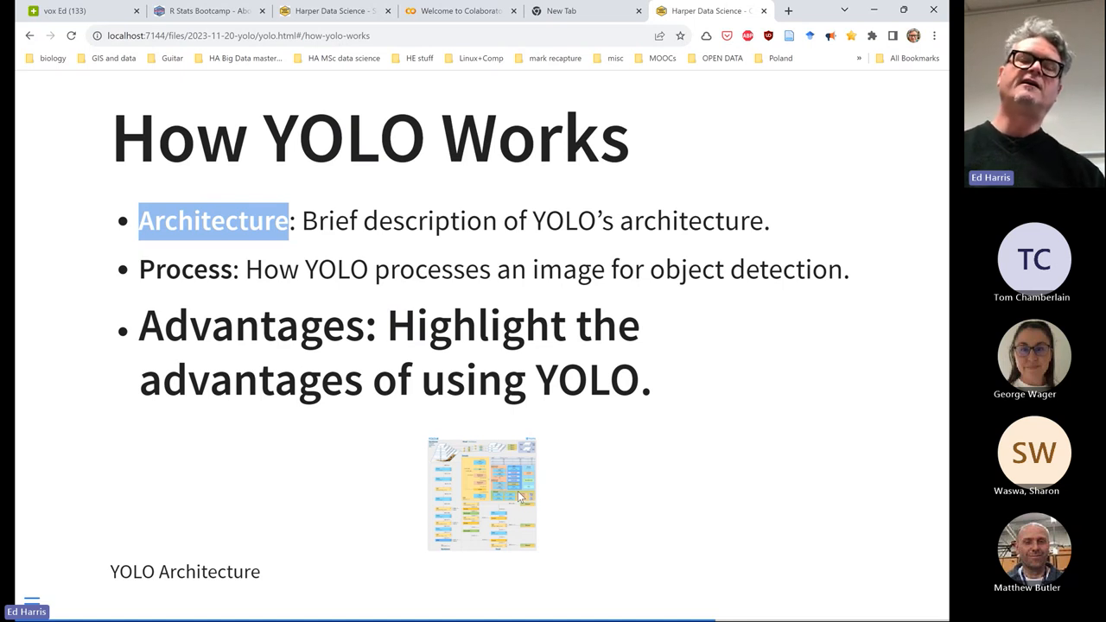
mouse_move(475, 472)
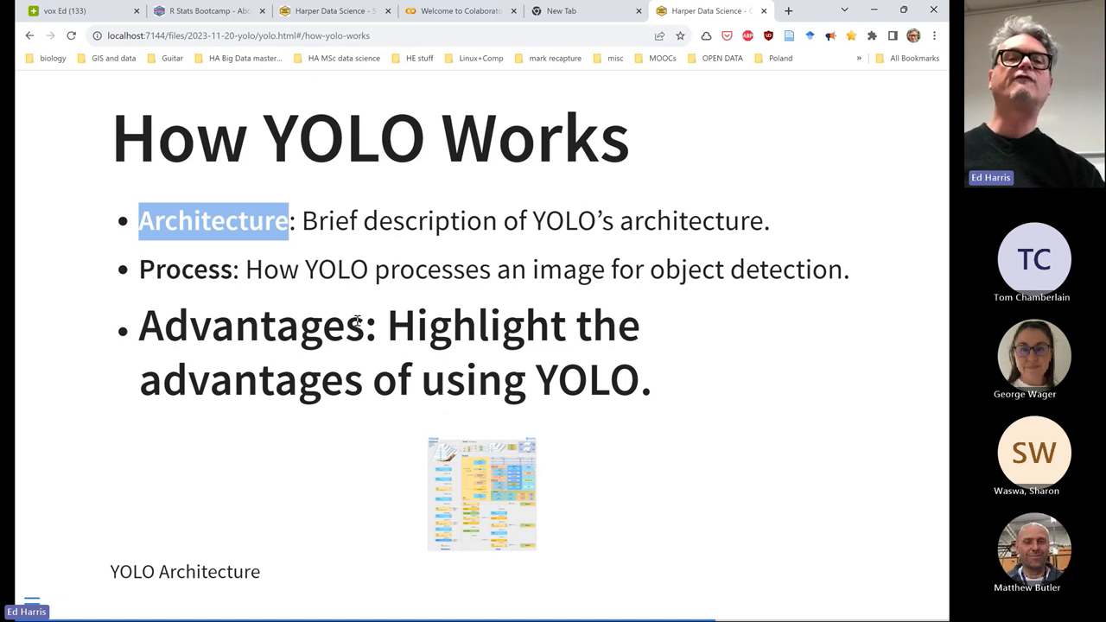
mouse_move(387, 371)
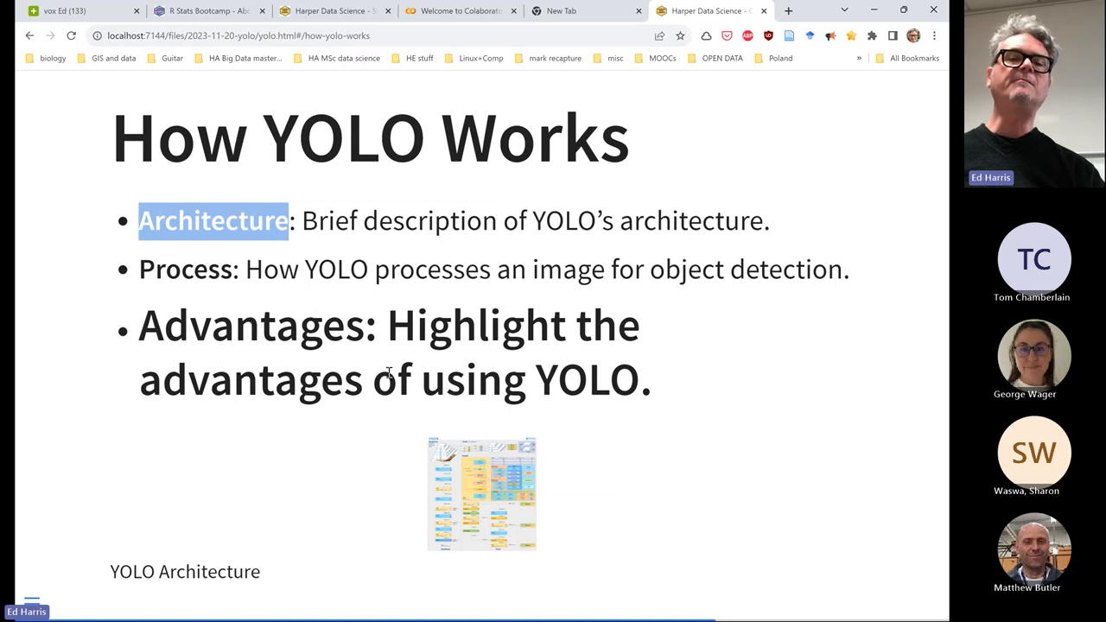
mouse_move(481, 336)
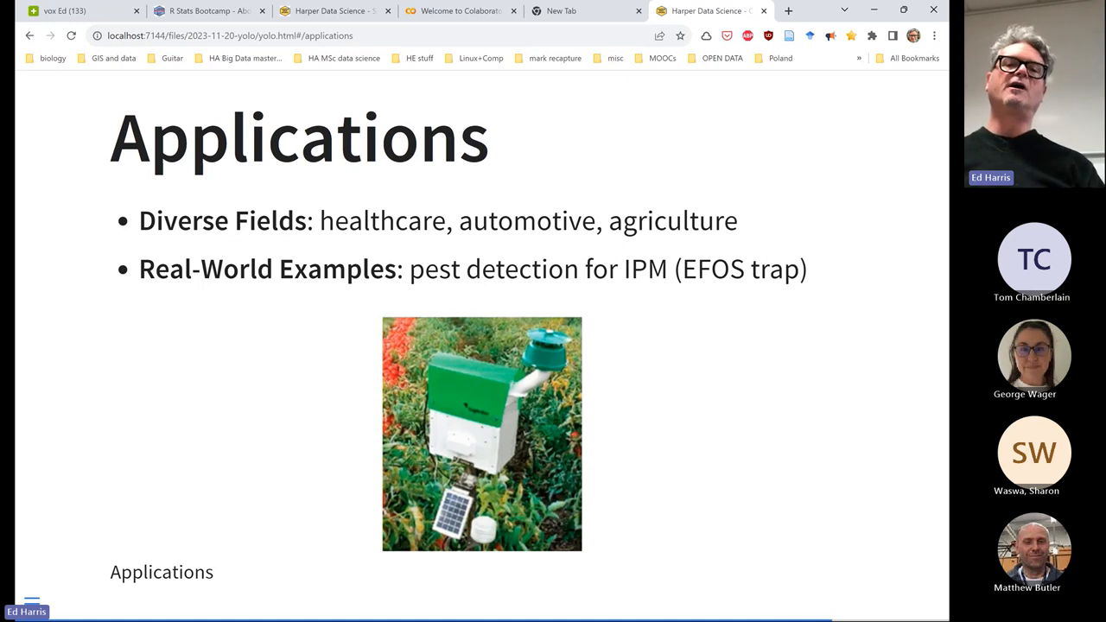
mouse_move(286, 223)
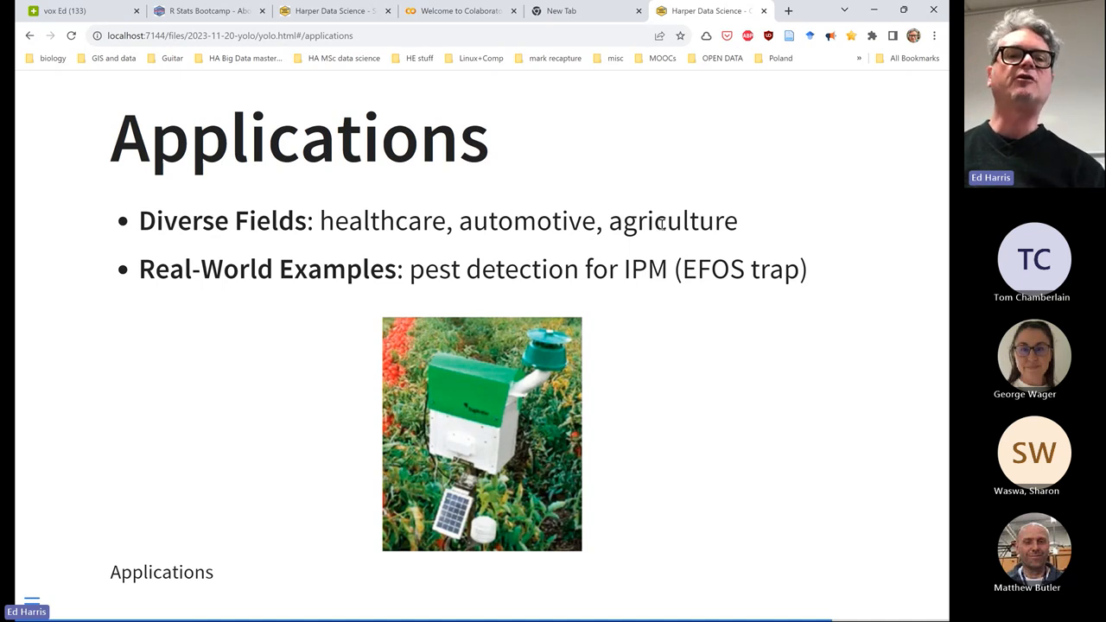
mouse_move(160, 272)
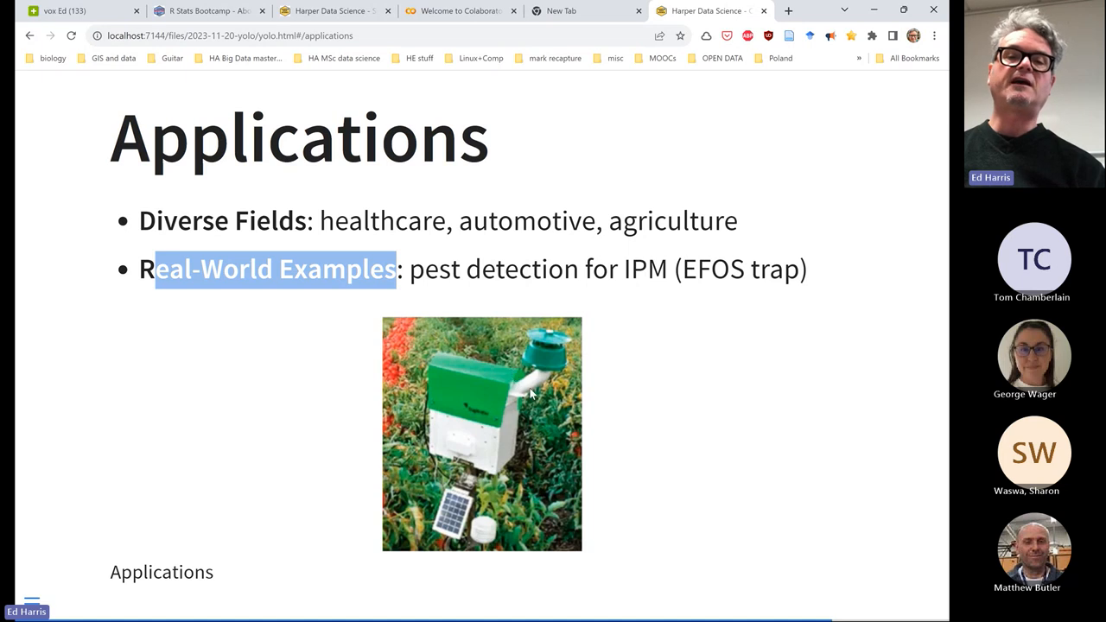
mouse_move(538, 425)
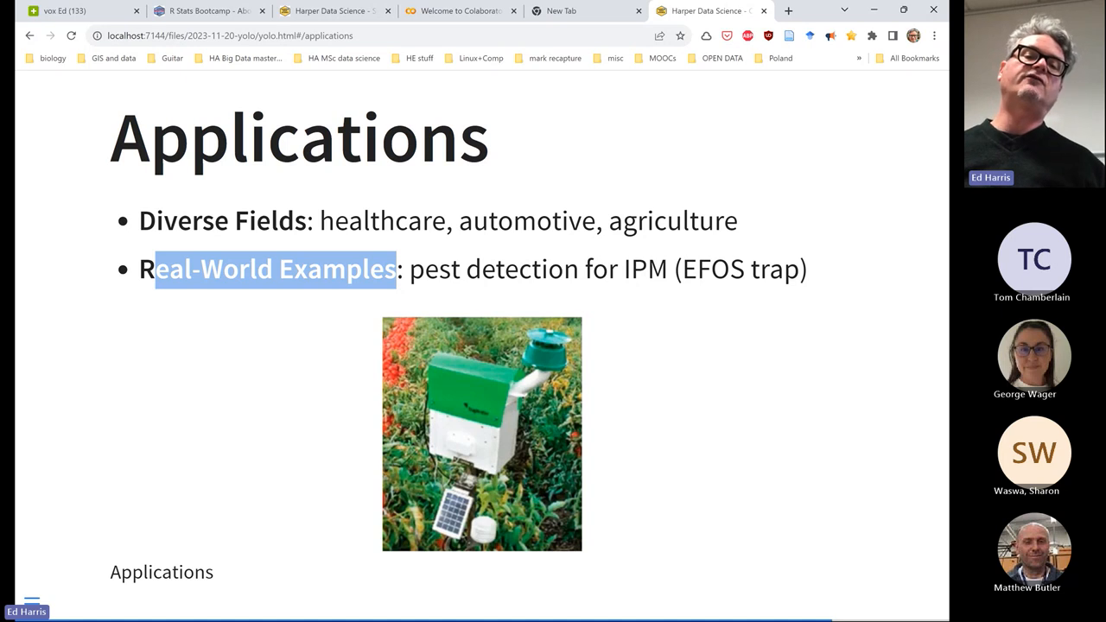
mouse_move(523, 352)
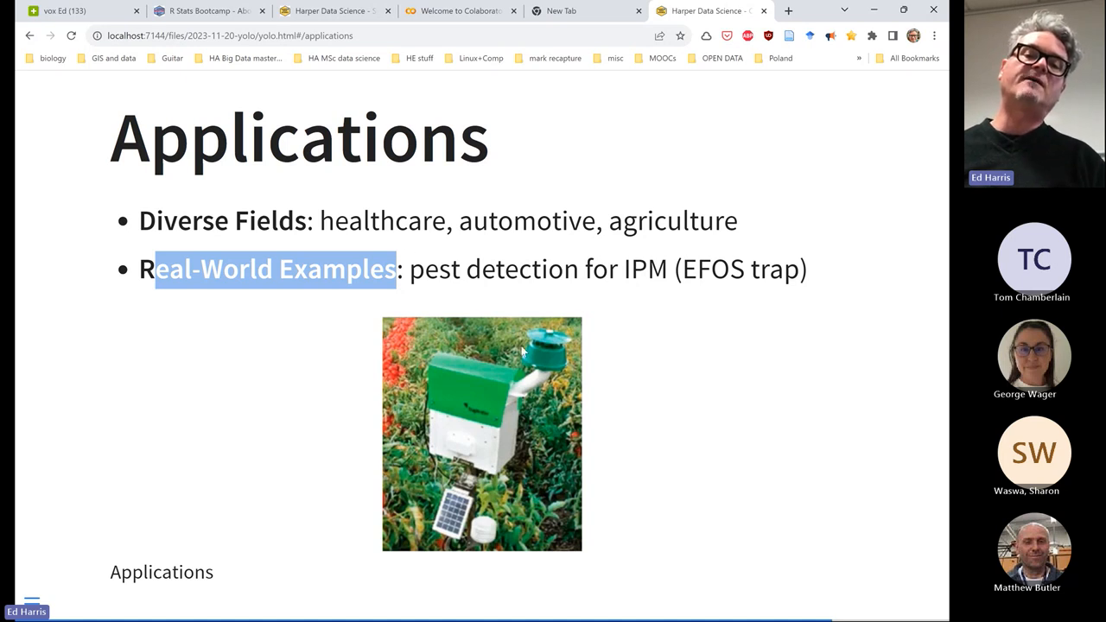
mouse_move(547, 344)
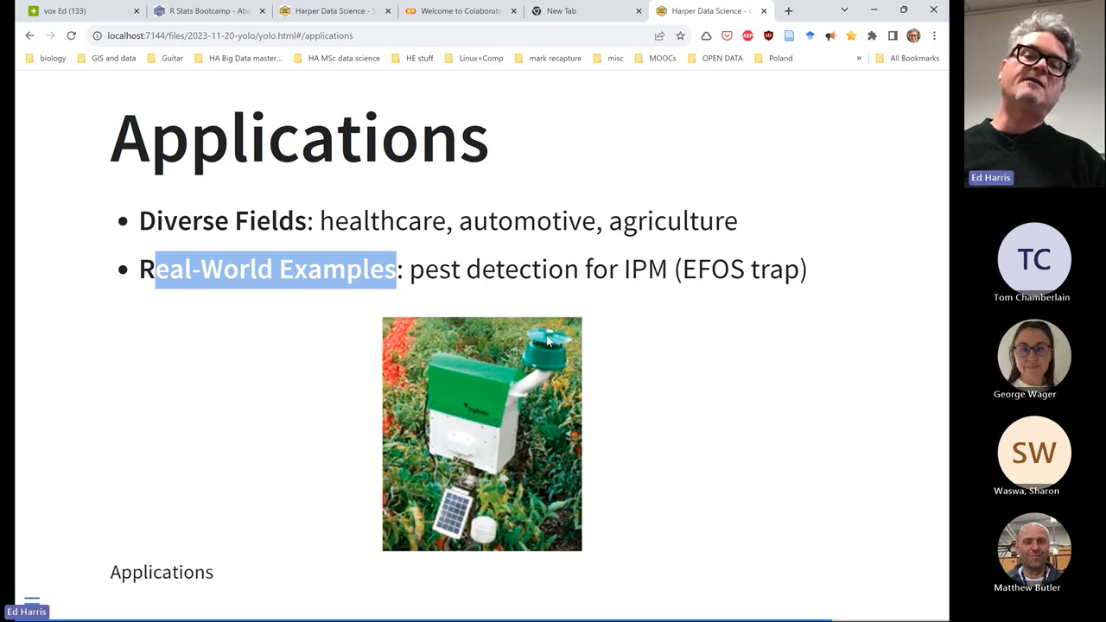
mouse_move(549, 350)
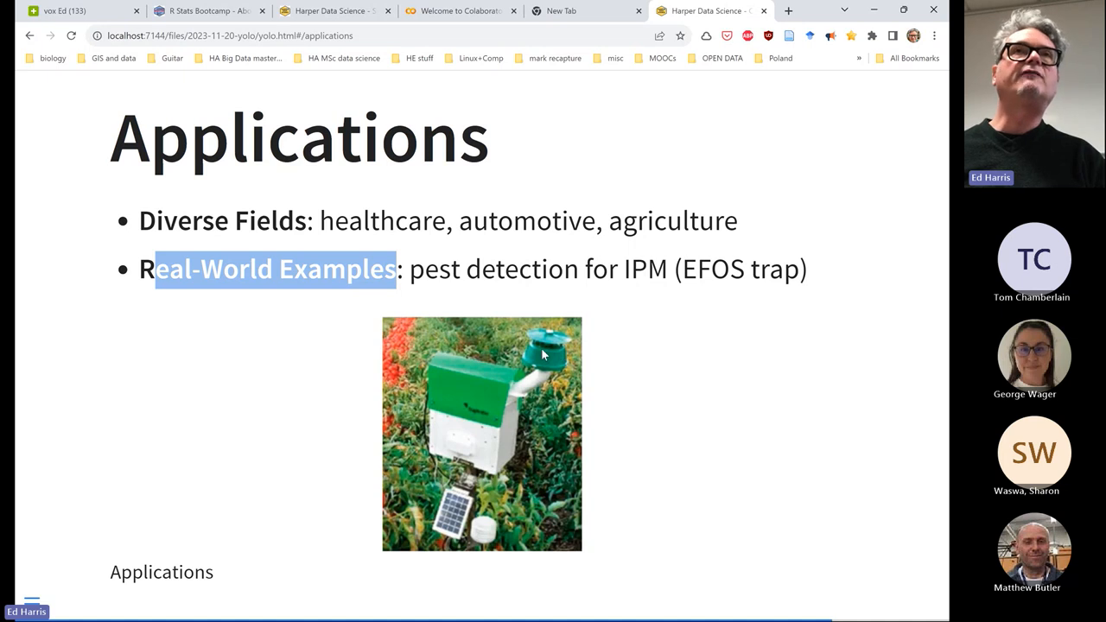
mouse_move(557, 345)
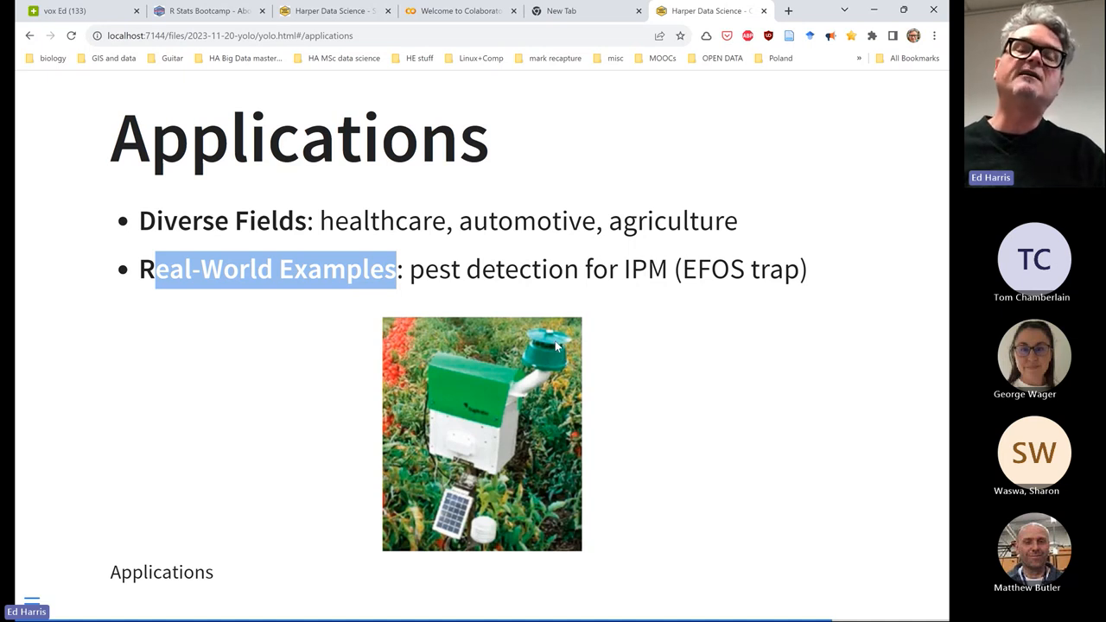
mouse_move(549, 380)
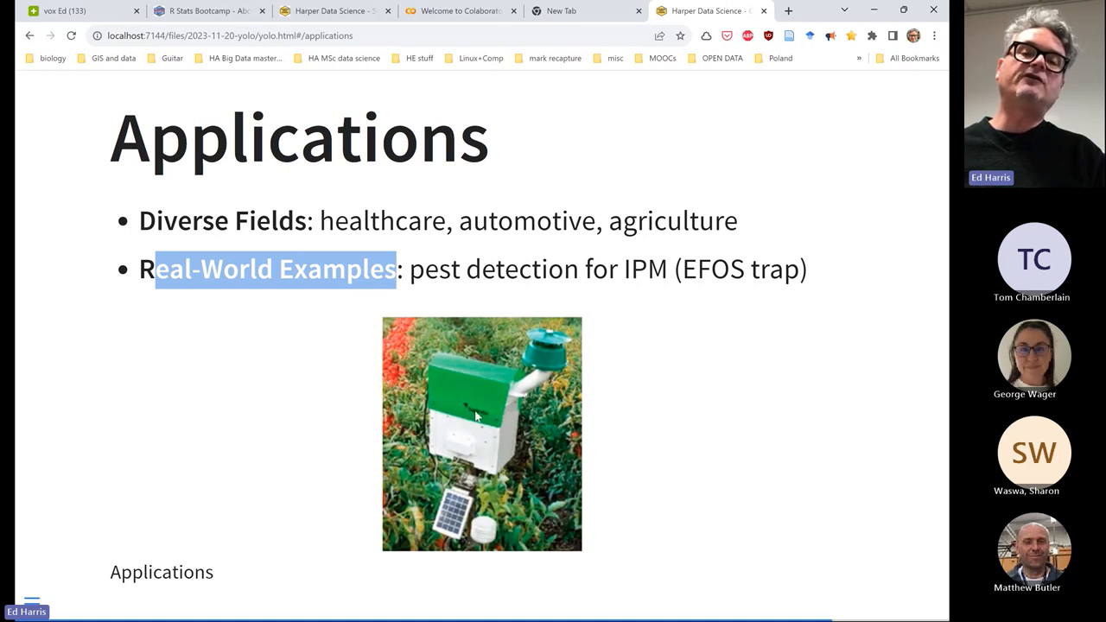
mouse_move(497, 404)
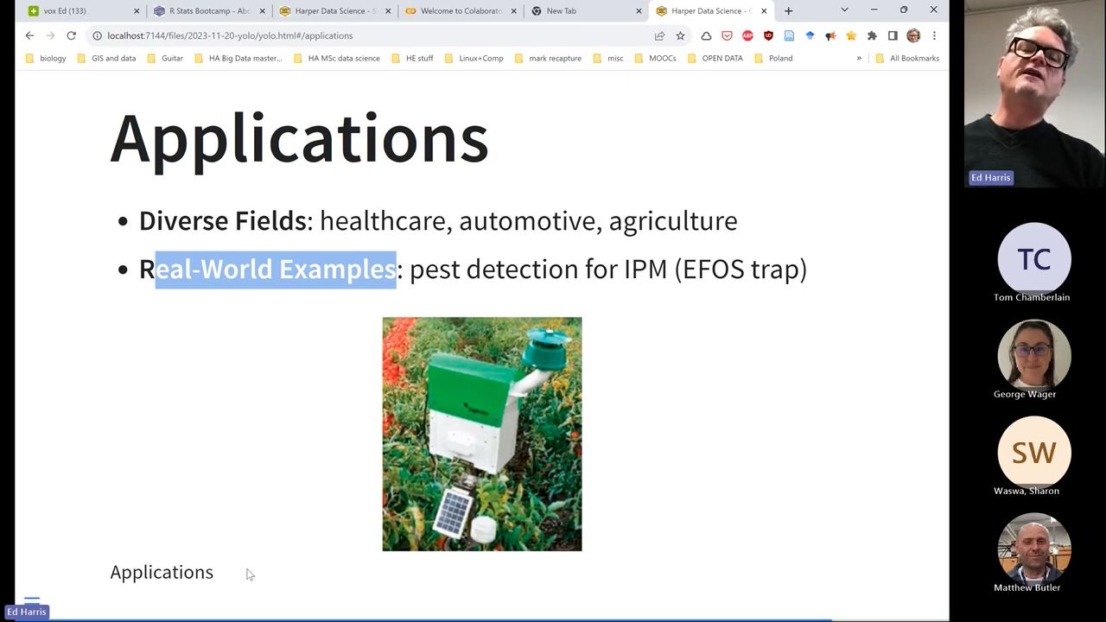
mouse_move(484, 523)
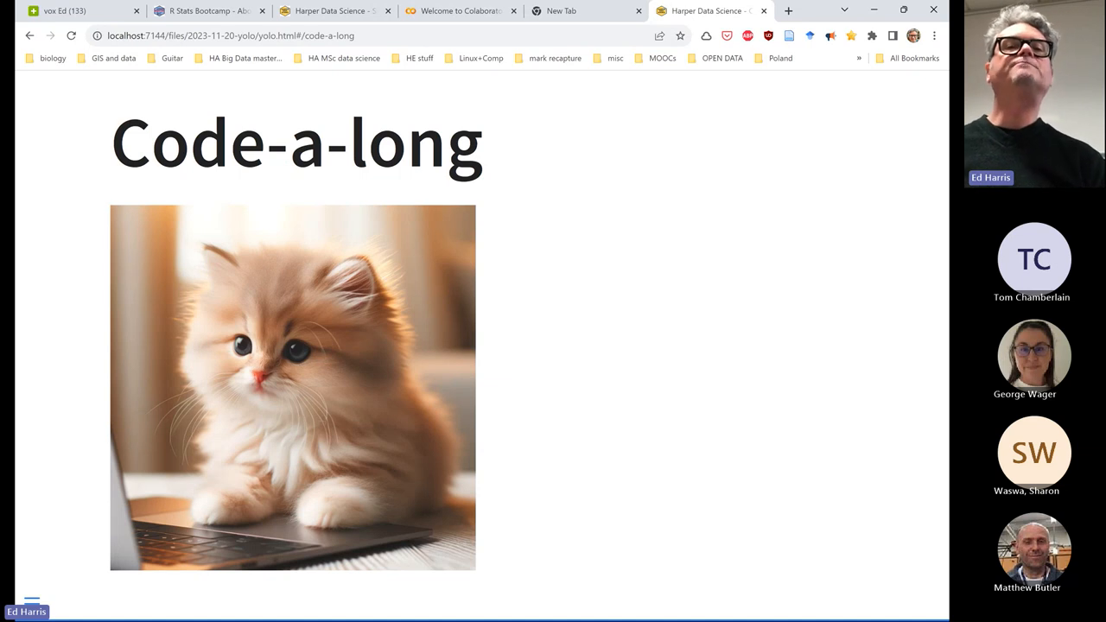
mouse_move(447, 358)
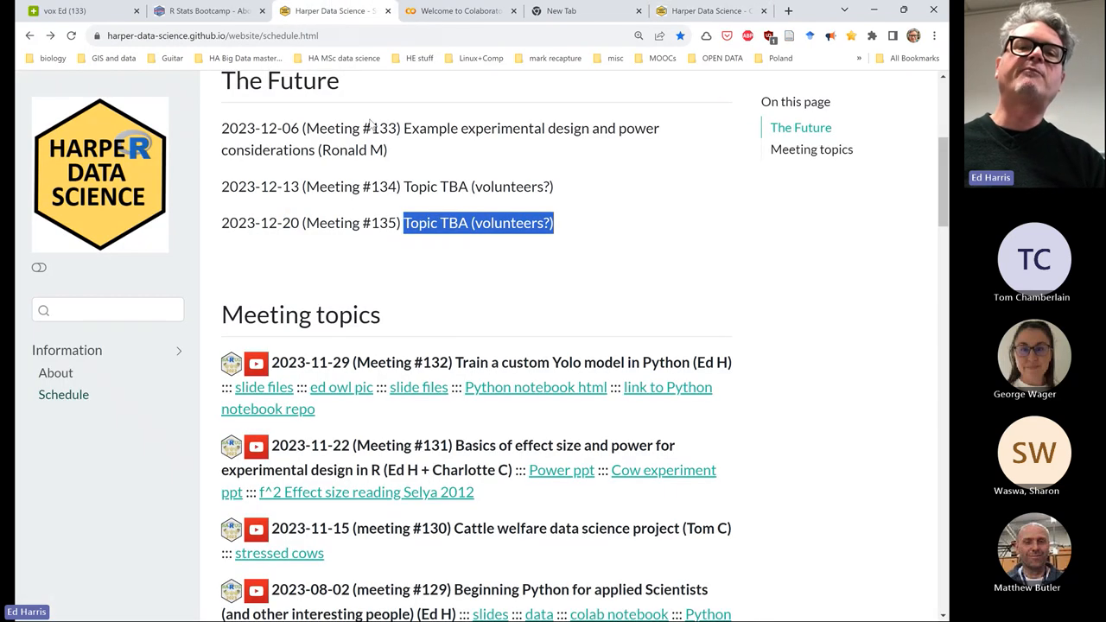
mouse_move(207, 10)
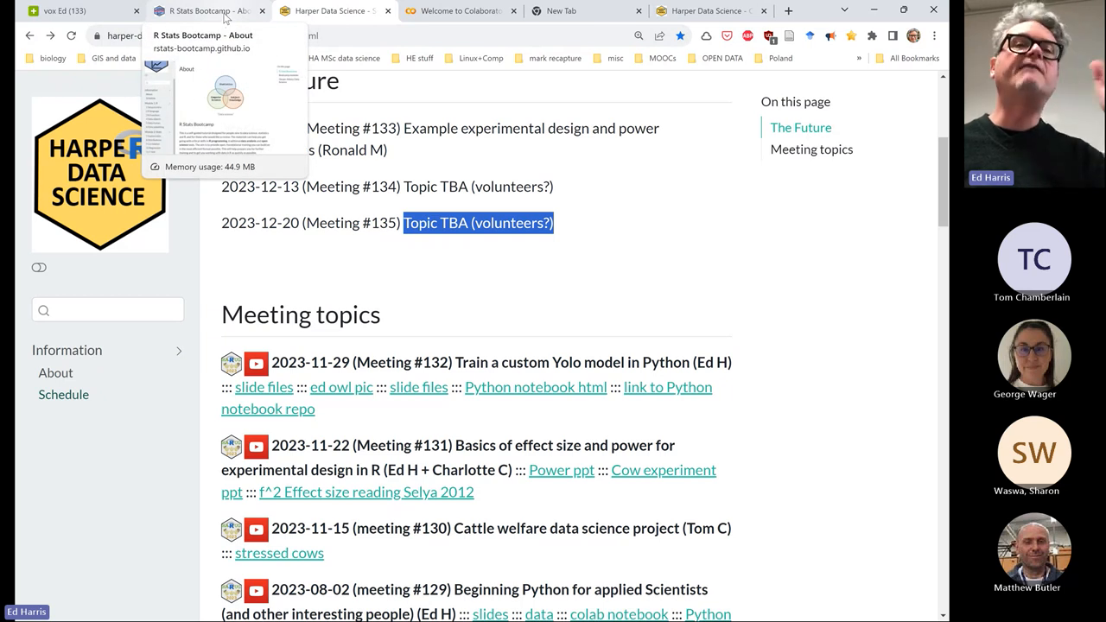
mouse_move(540, 300)
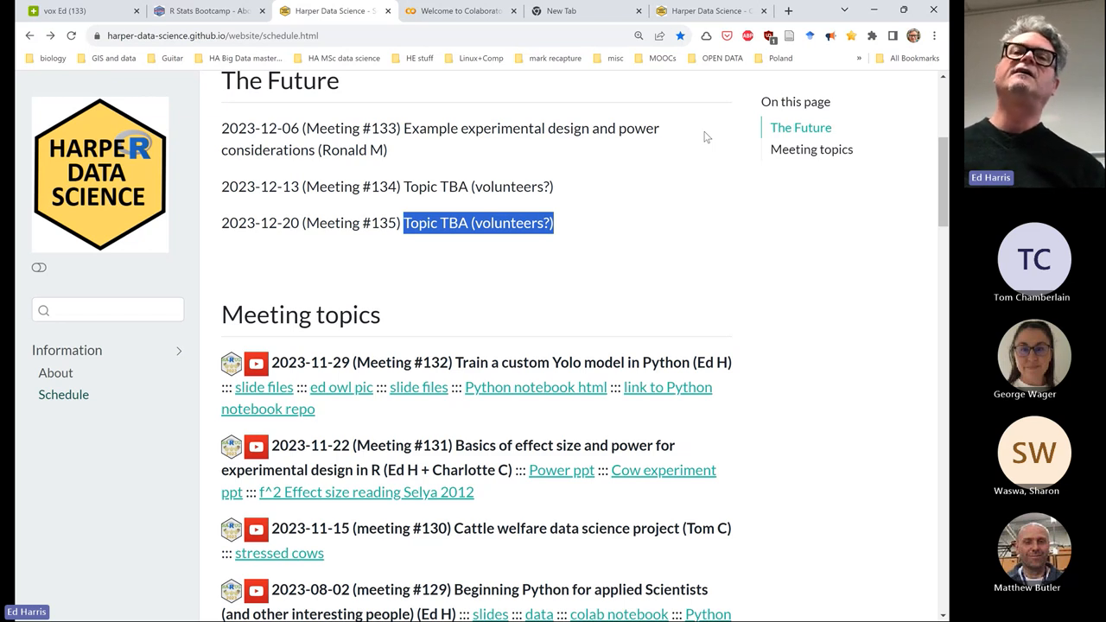
mouse_move(807, 90)
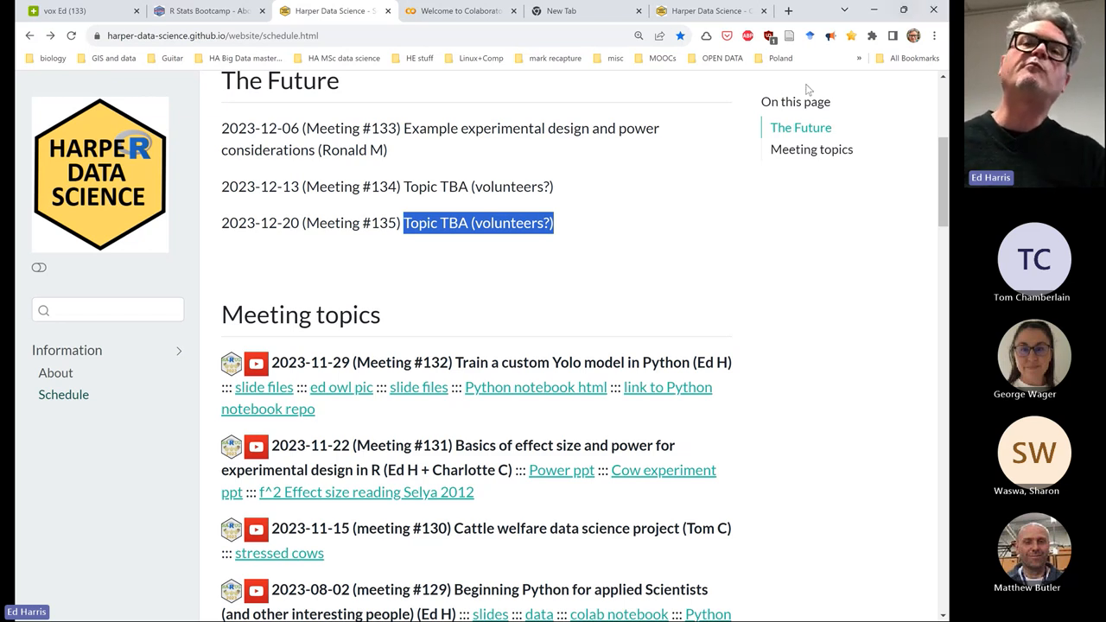
mouse_move(683, 260)
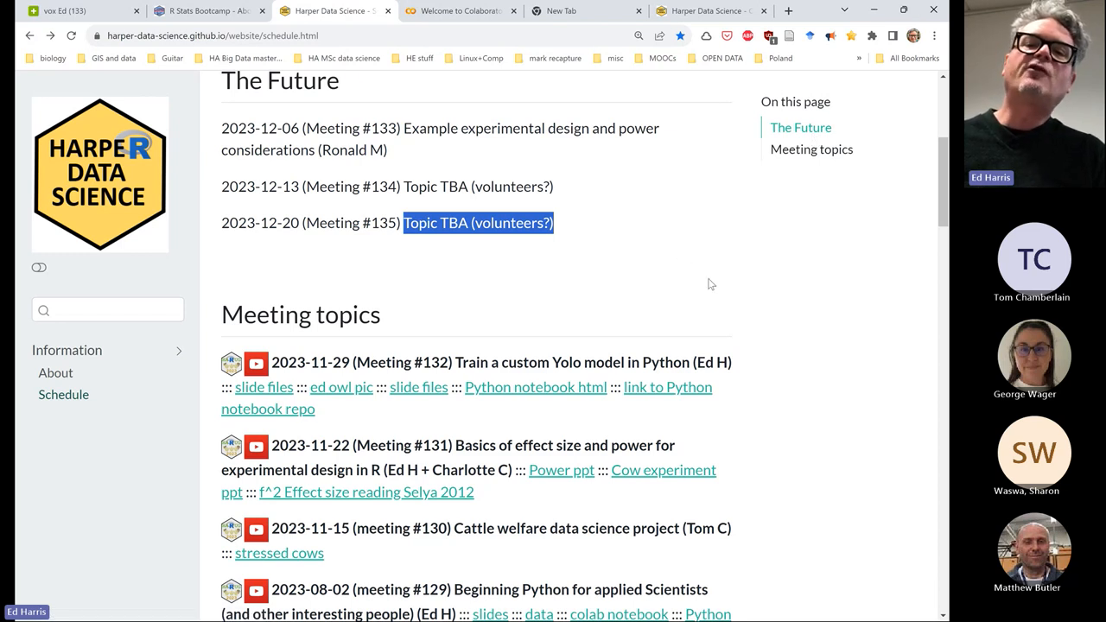
mouse_move(524, 380)
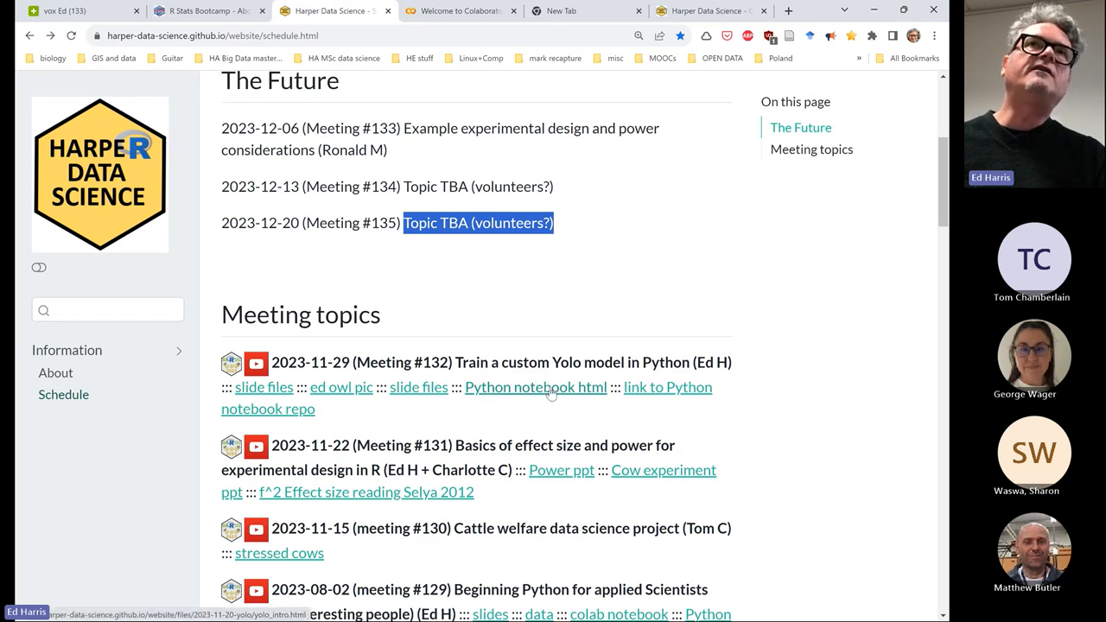
mouse_move(522, 393)
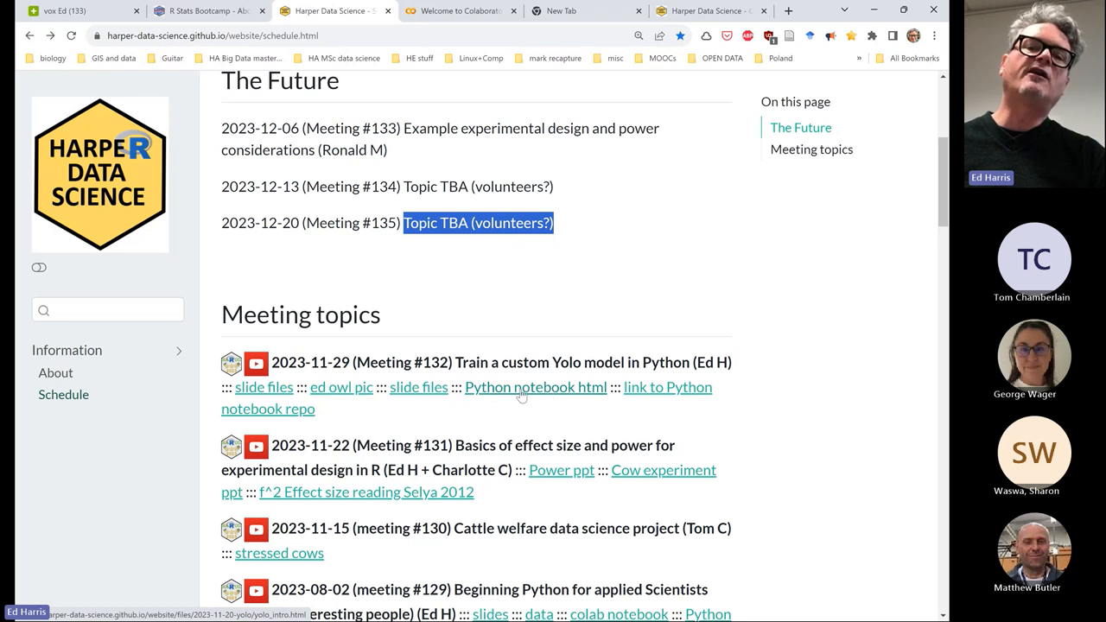
mouse_move(665, 406)
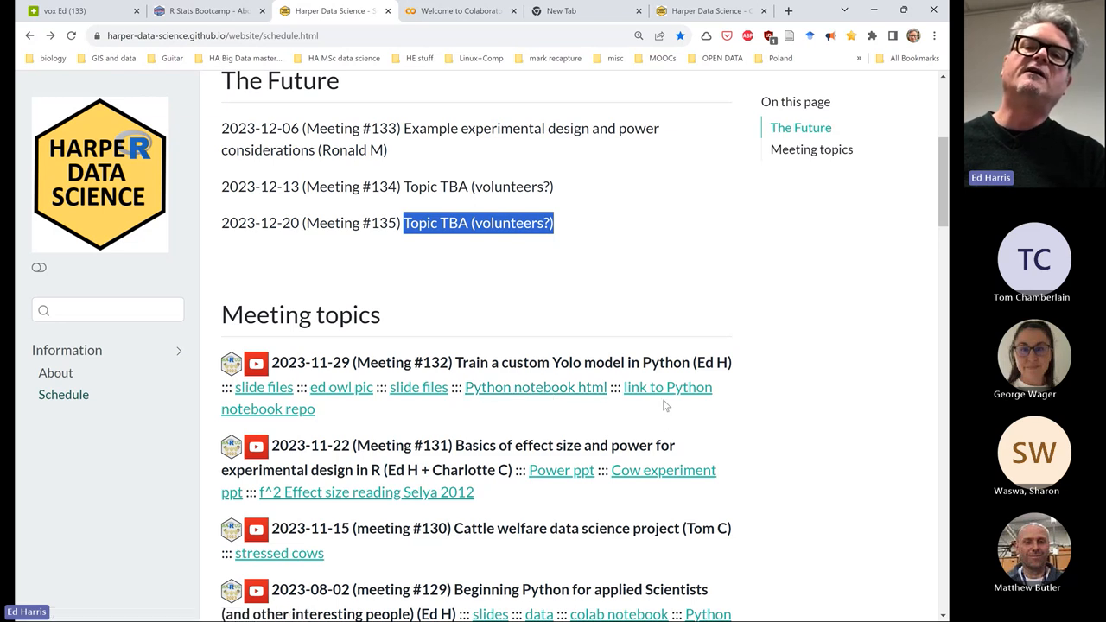
Open the notebook repo link in a new maximized window, then add a blank tab
right_click(667, 387)
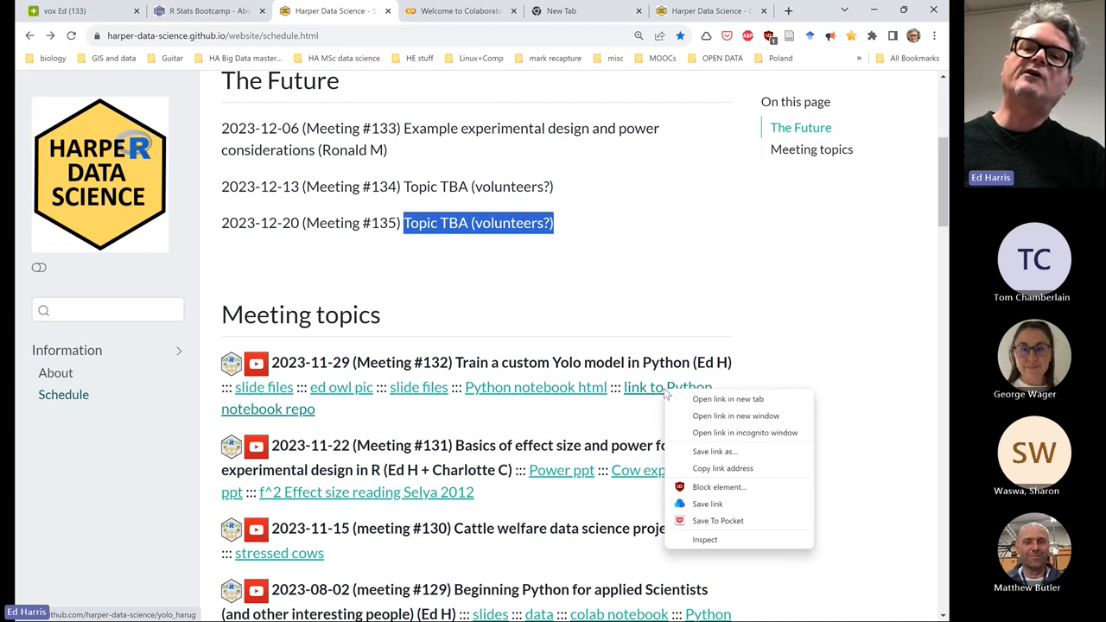
mouse_move(706, 472)
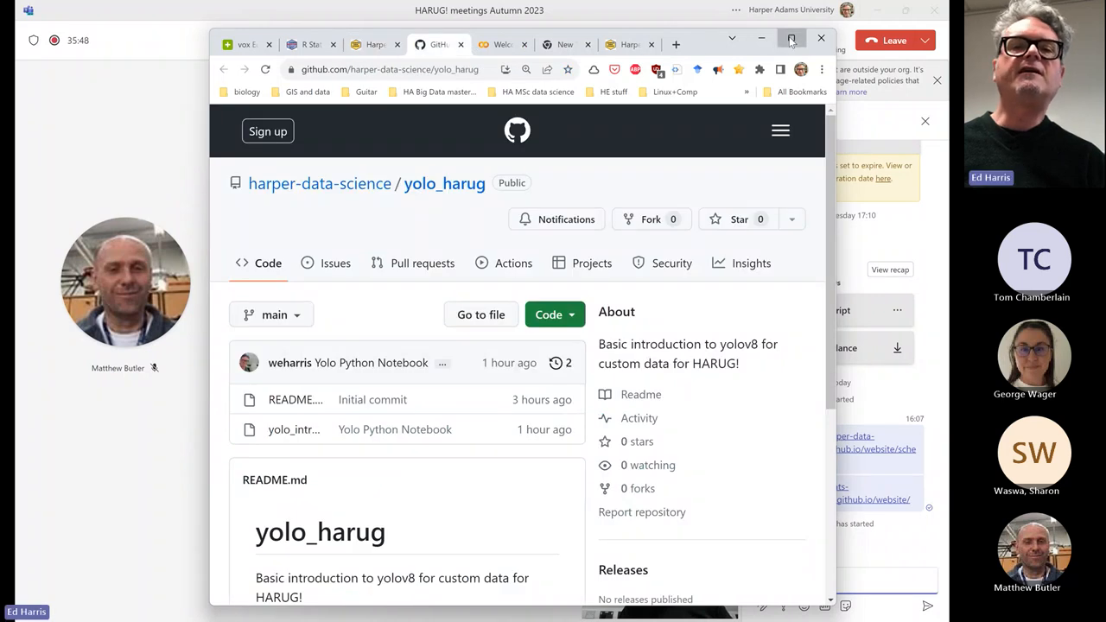
left_click(790, 39)
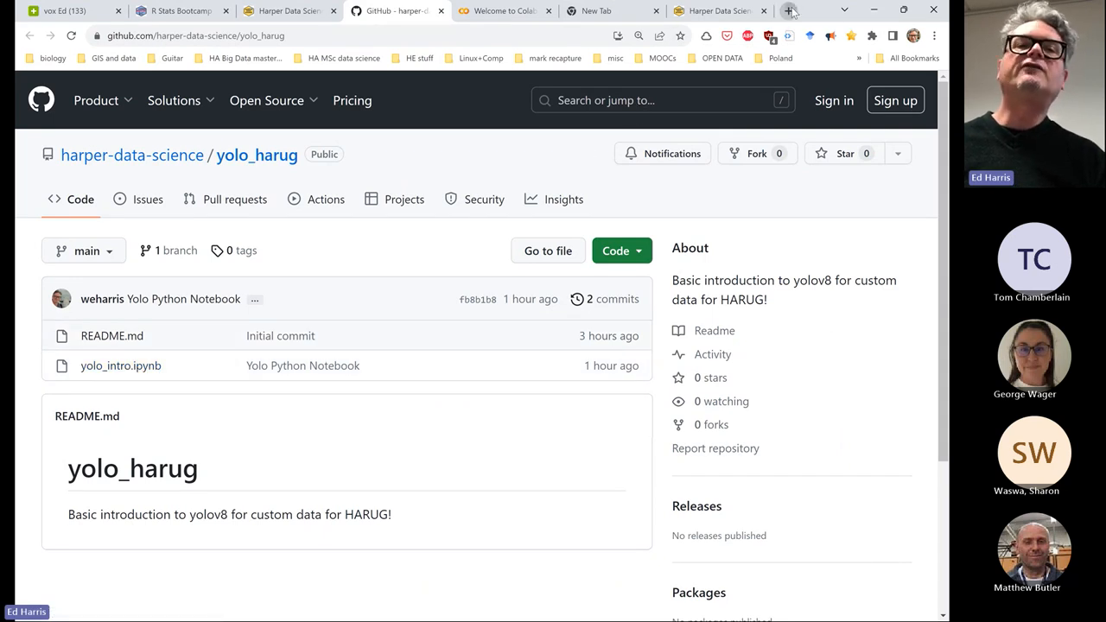
left_click(787, 10)
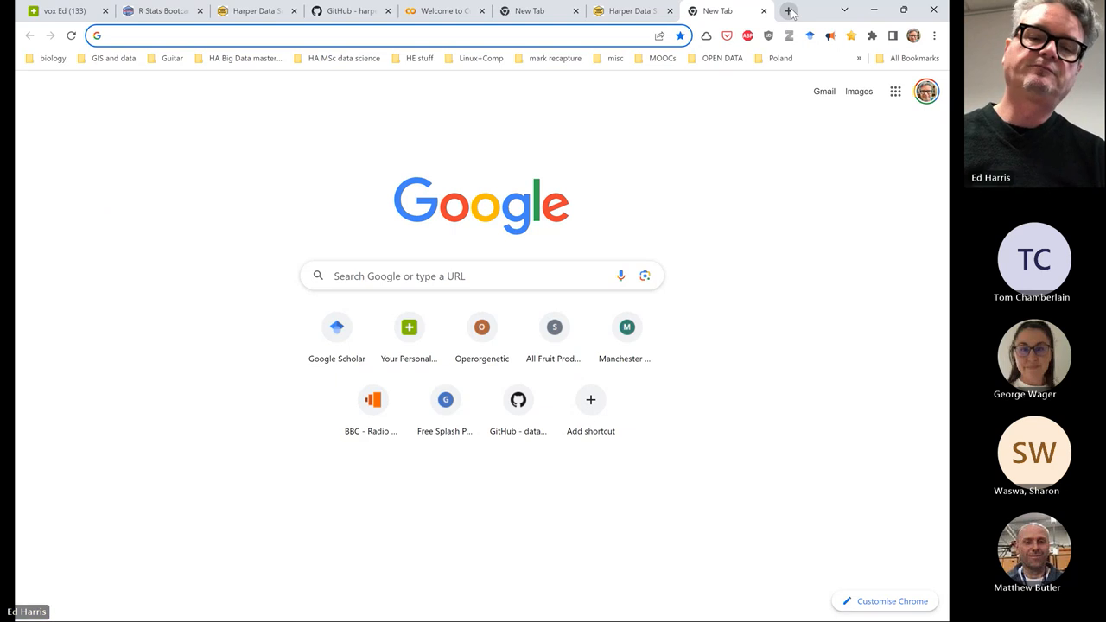
Go to Colab and open yolo_intro.ipynb from the harper-data-science/yolo_harug GitHub repo
type("colab.research.google.com")
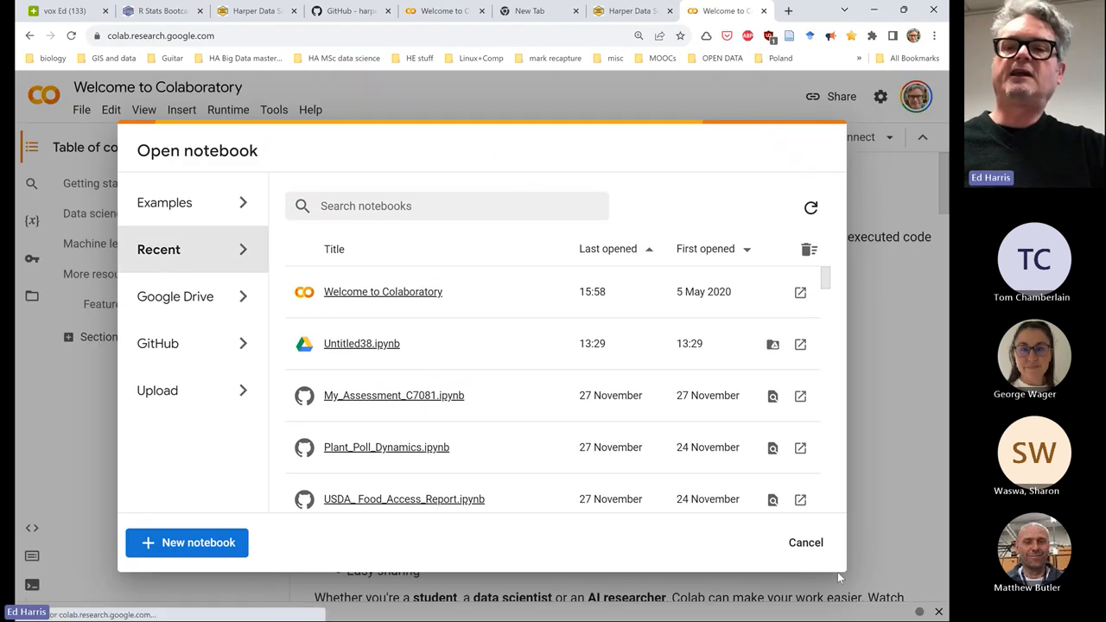
left_click(804, 541)
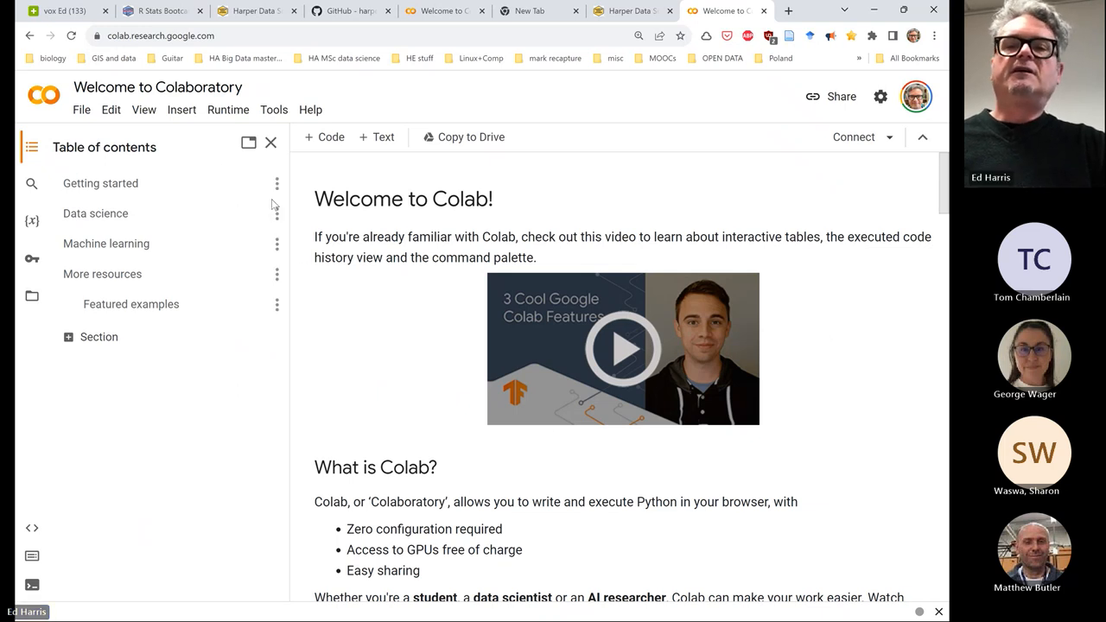
mouse_move(289, 230)
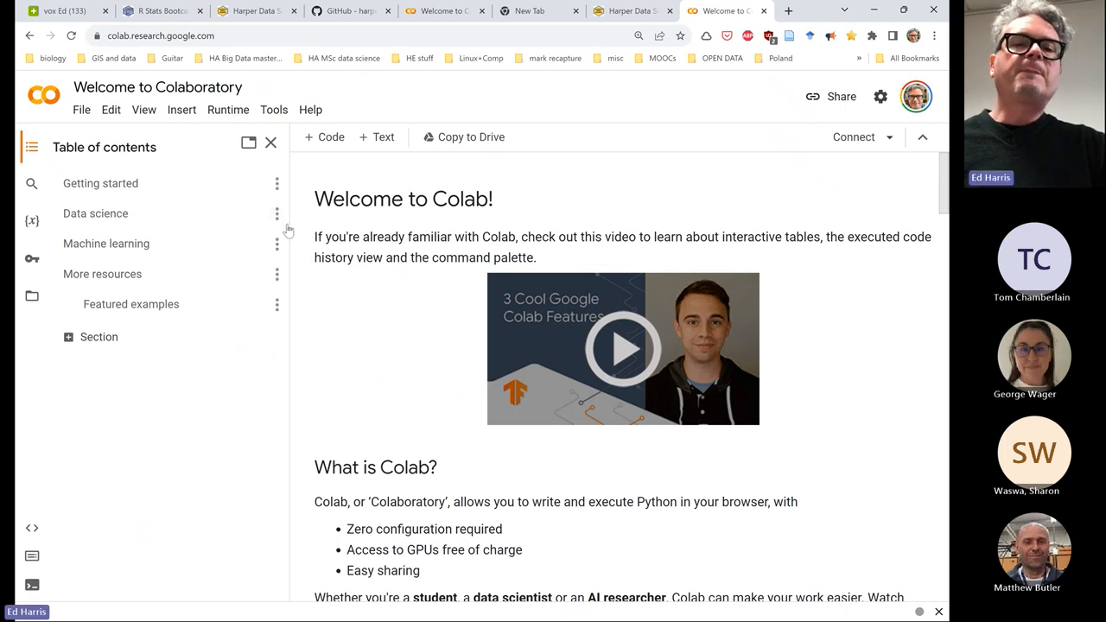
mouse_move(396, 264)
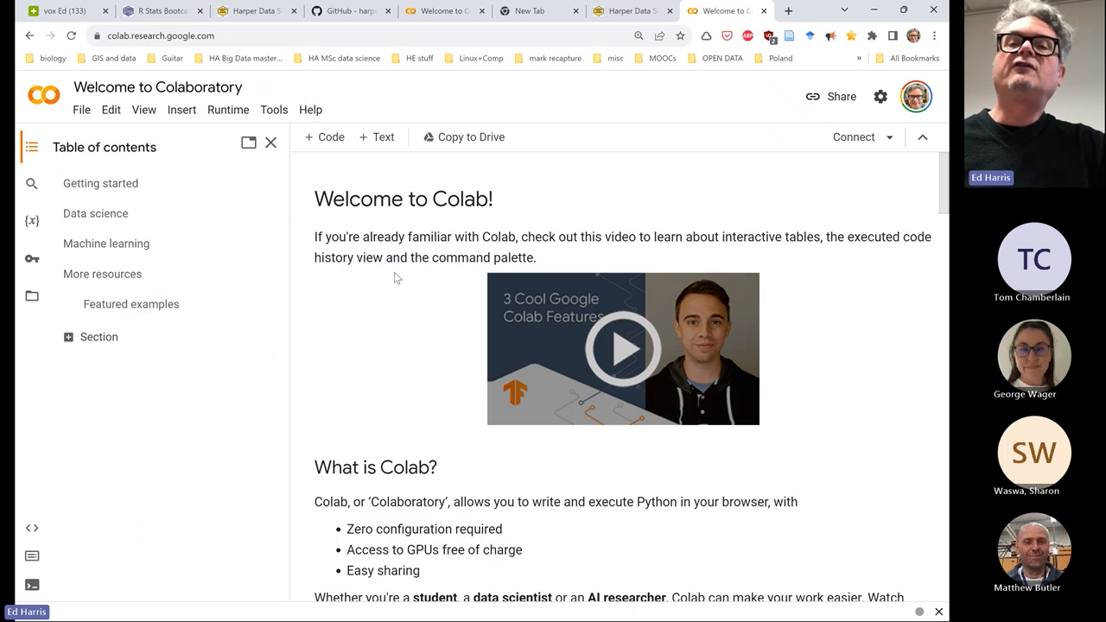
mouse_move(915, 96)
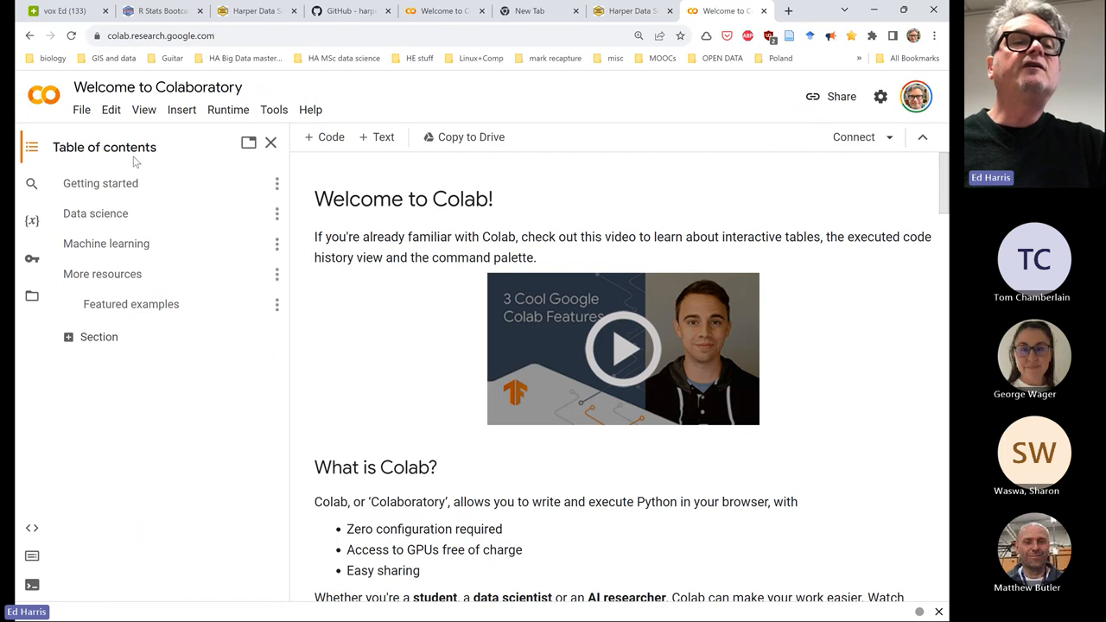
left_click(81, 109)
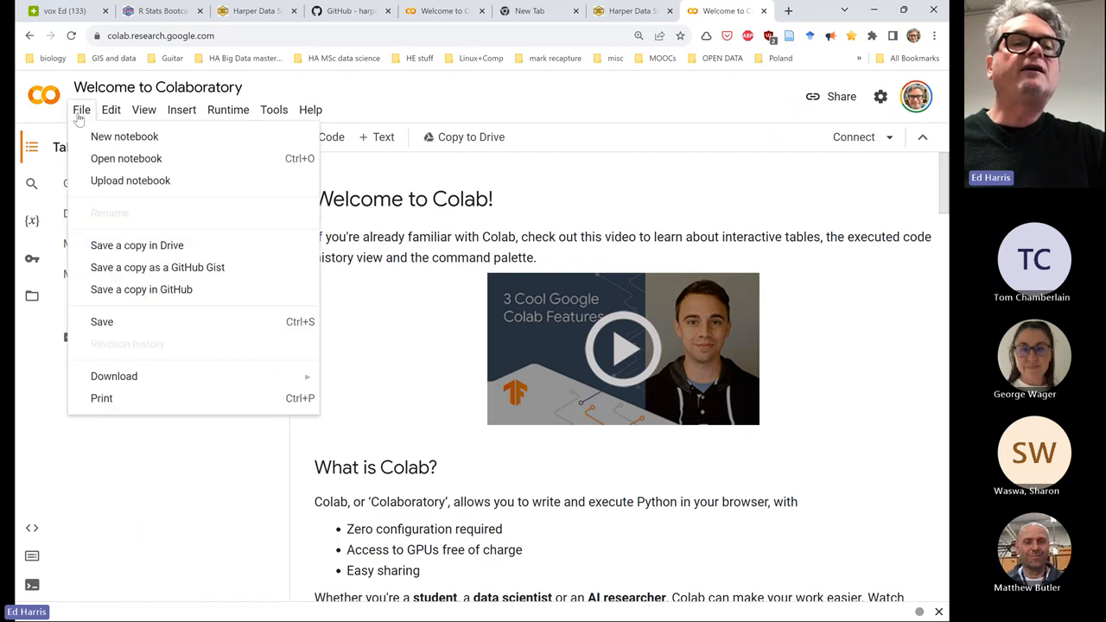
left_click(82, 109)
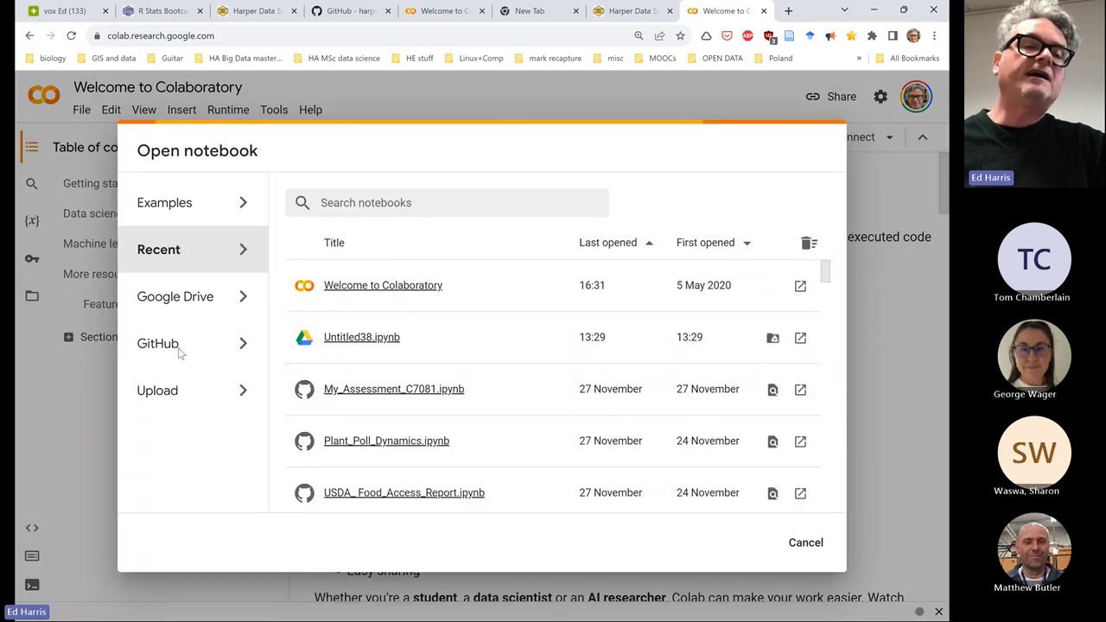
left_click(158, 343)
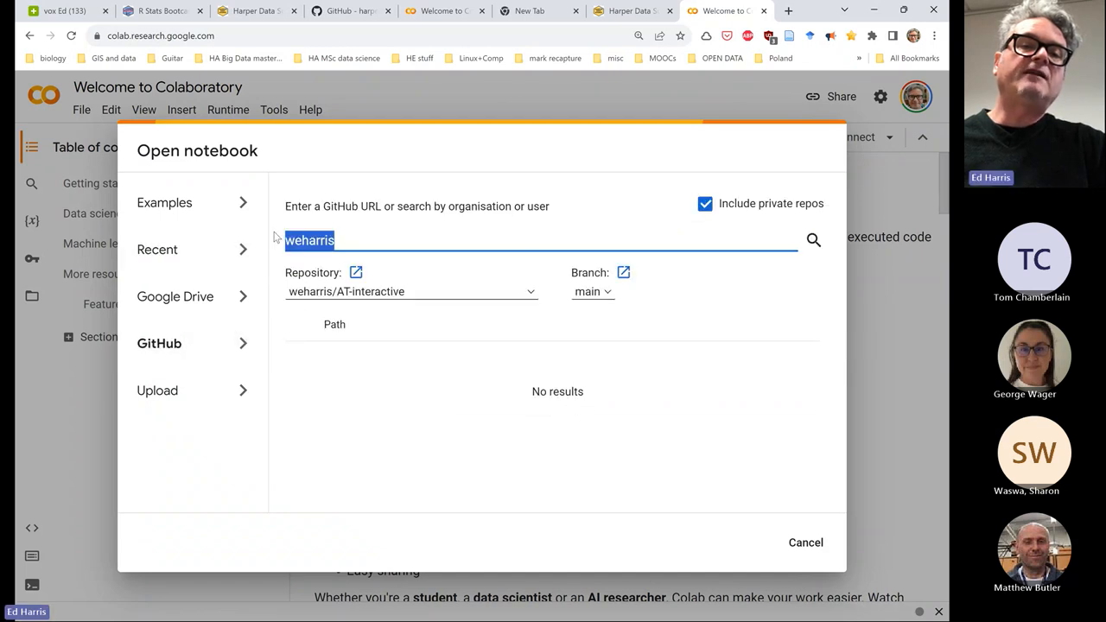
type("https://github.com/harper-data-science/yolo_harug")
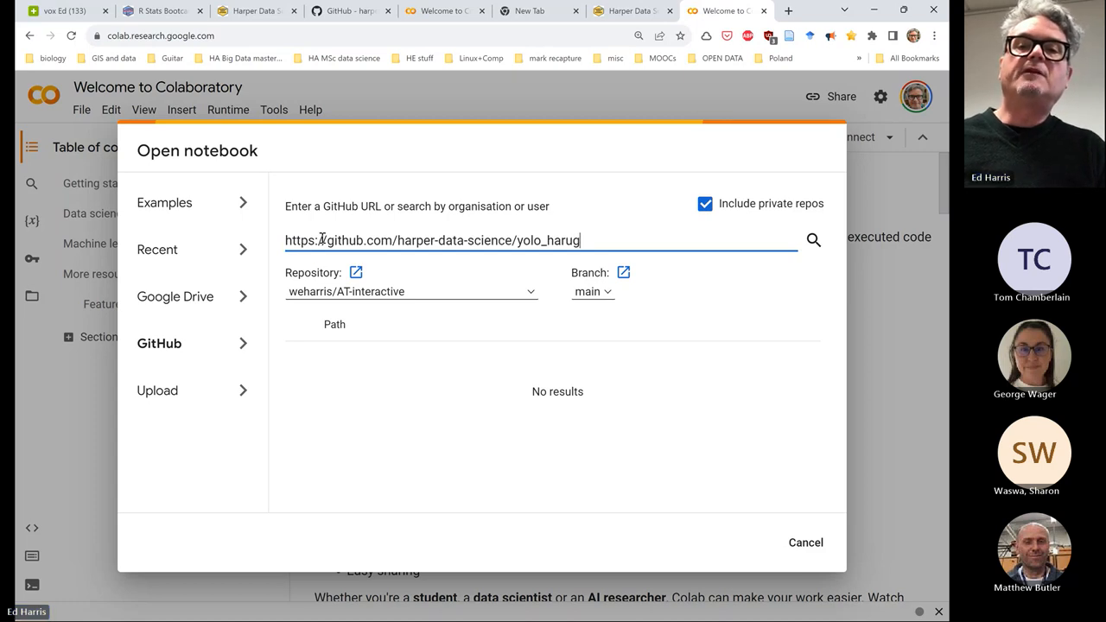
left_click(812, 240)
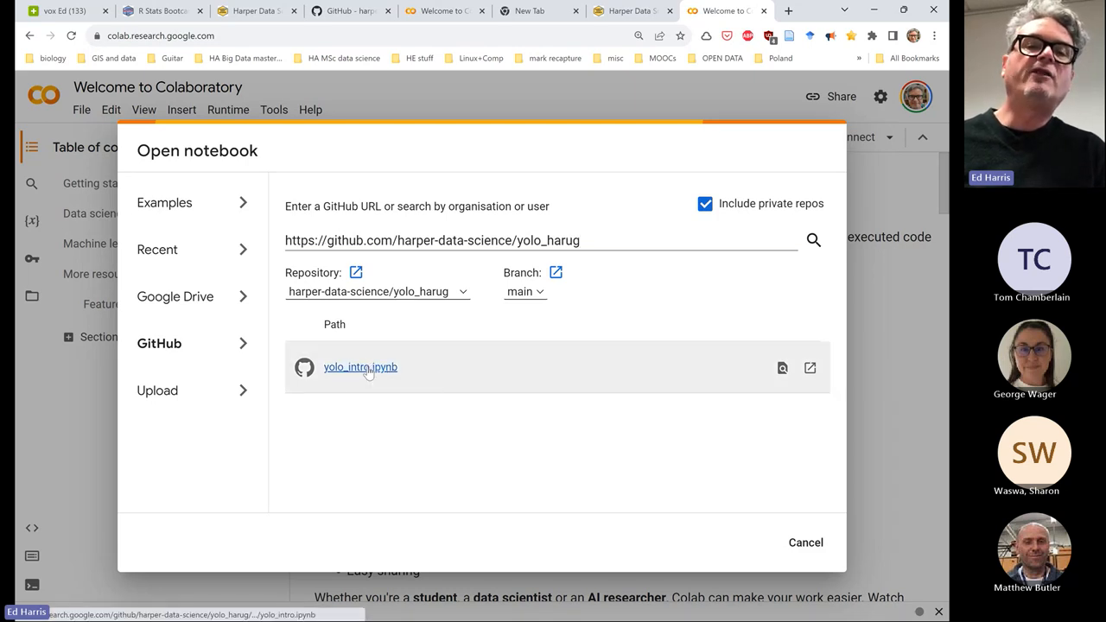
left_click(360, 366)
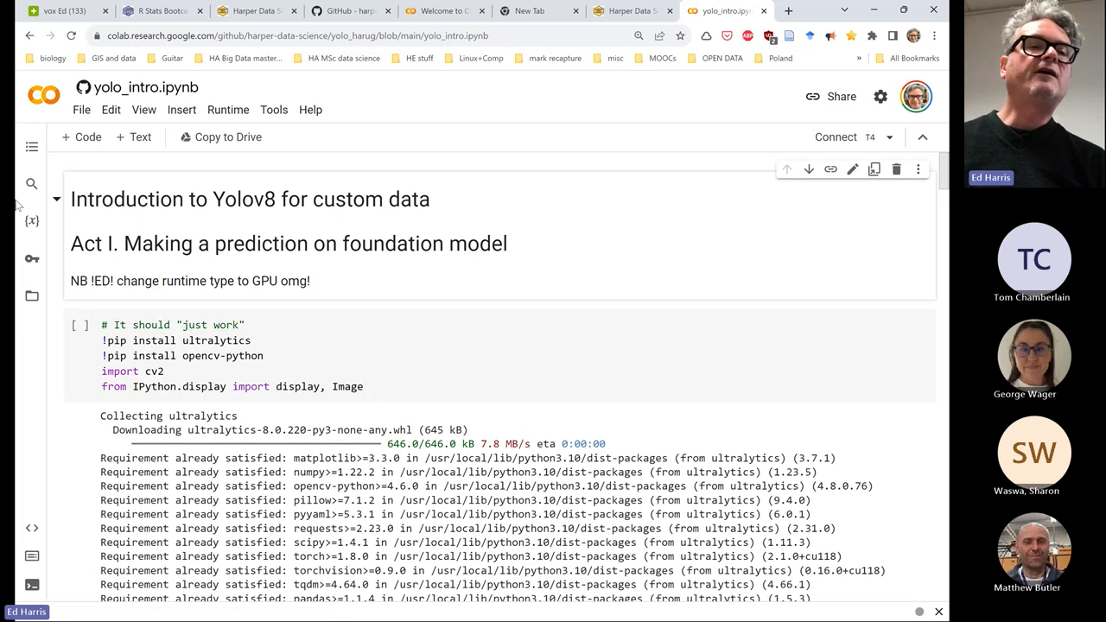
Show the table of contents and clear all cell outputs in yolo_intro.ipynb
left_click(31, 147)
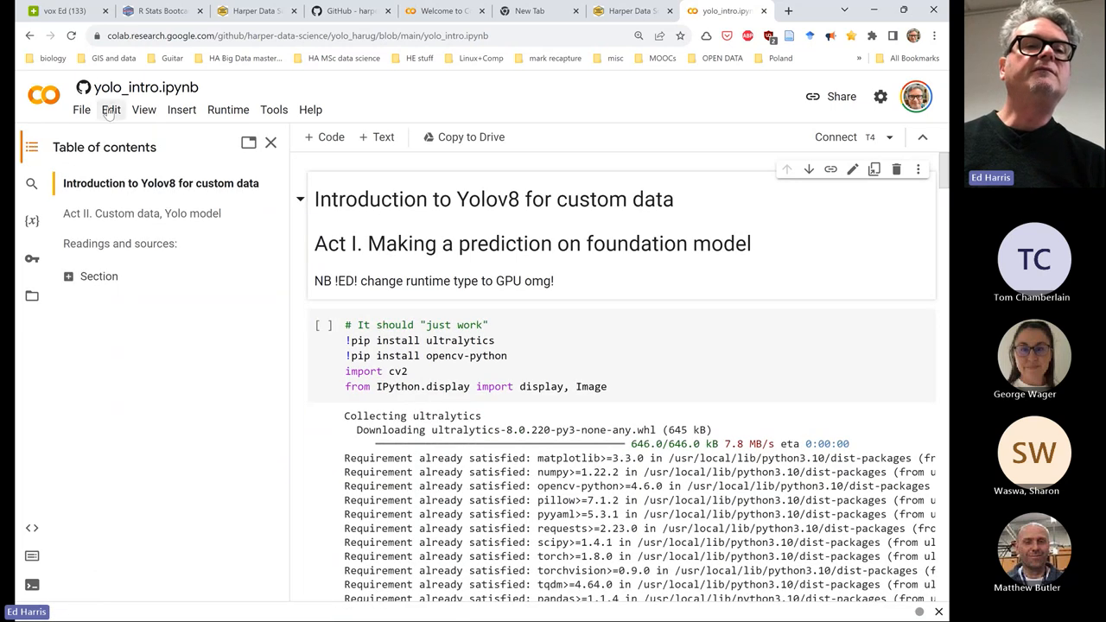
left_click(110, 109)
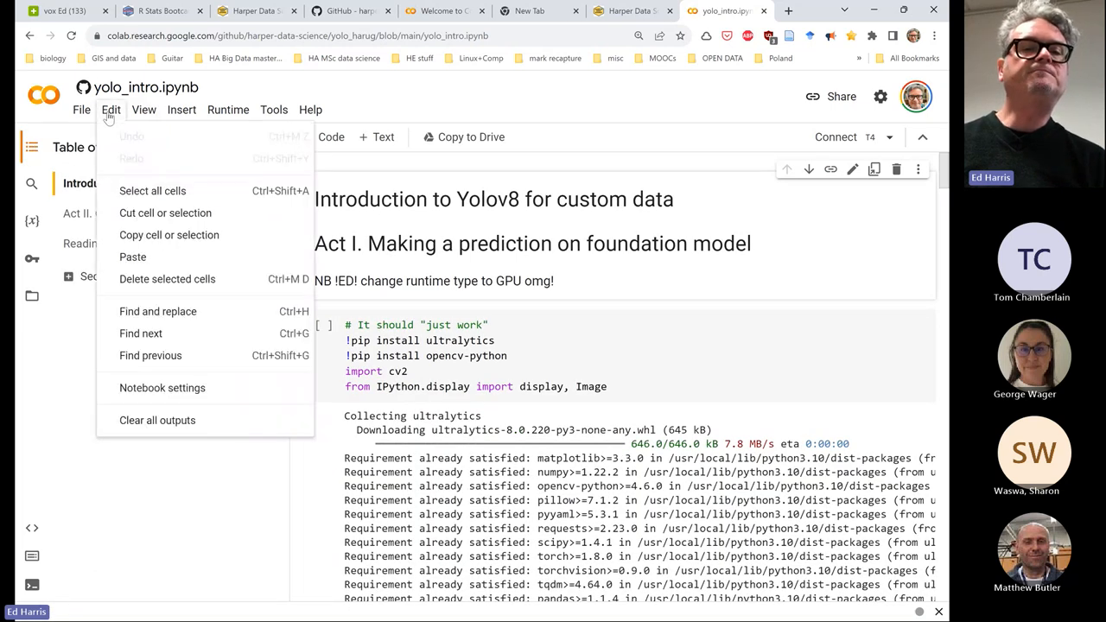
left_click(158, 420)
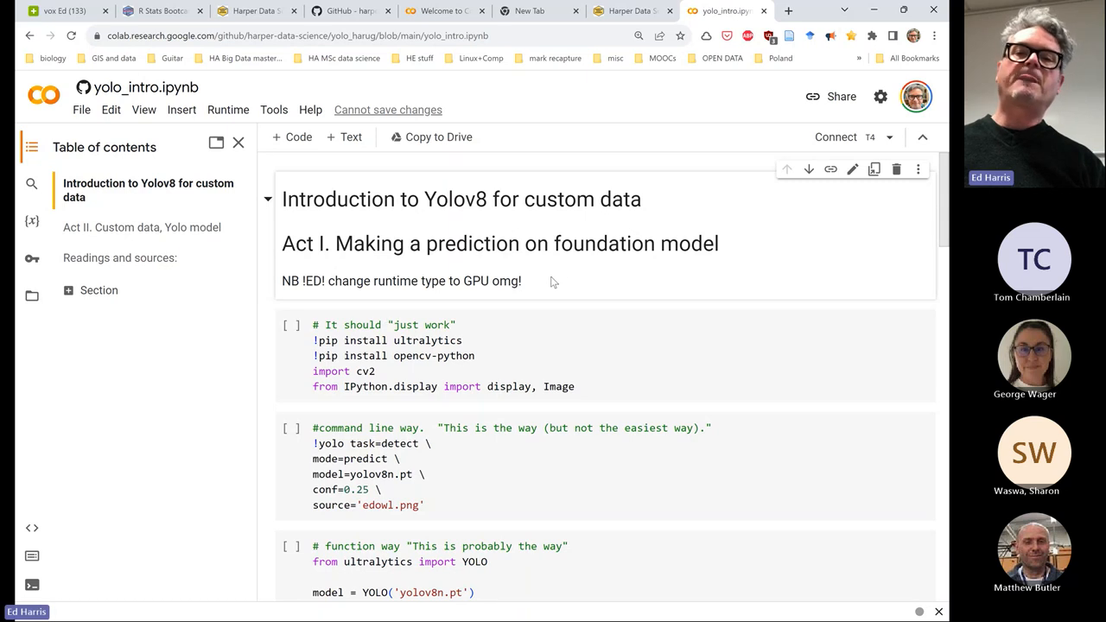
triple_click(400, 280)
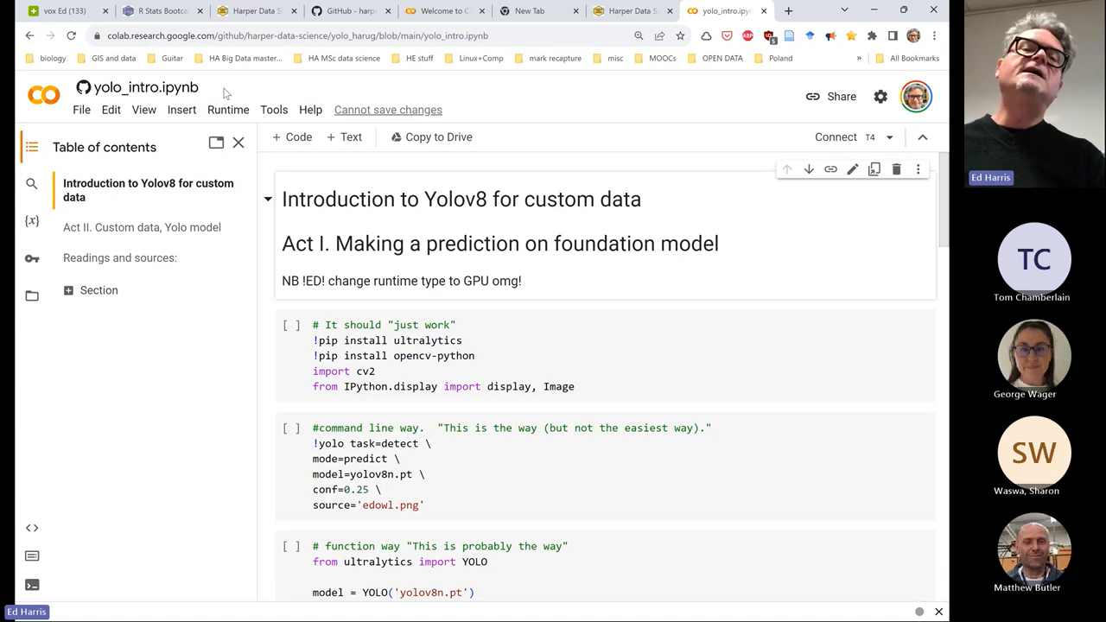
mouse_move(564, 119)
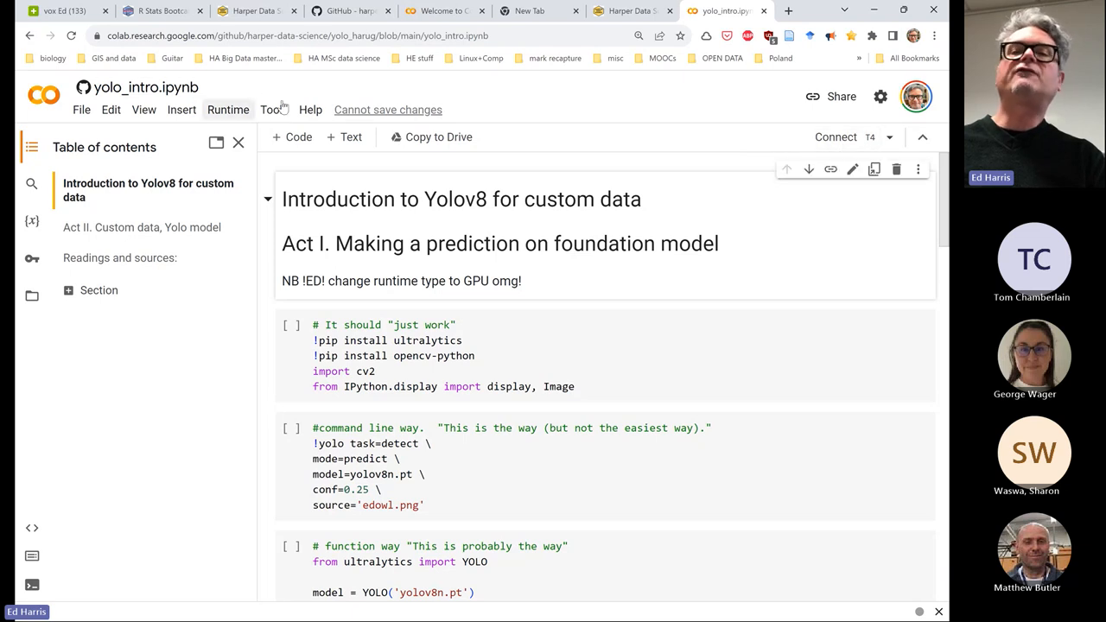
mouse_move(835, 137)
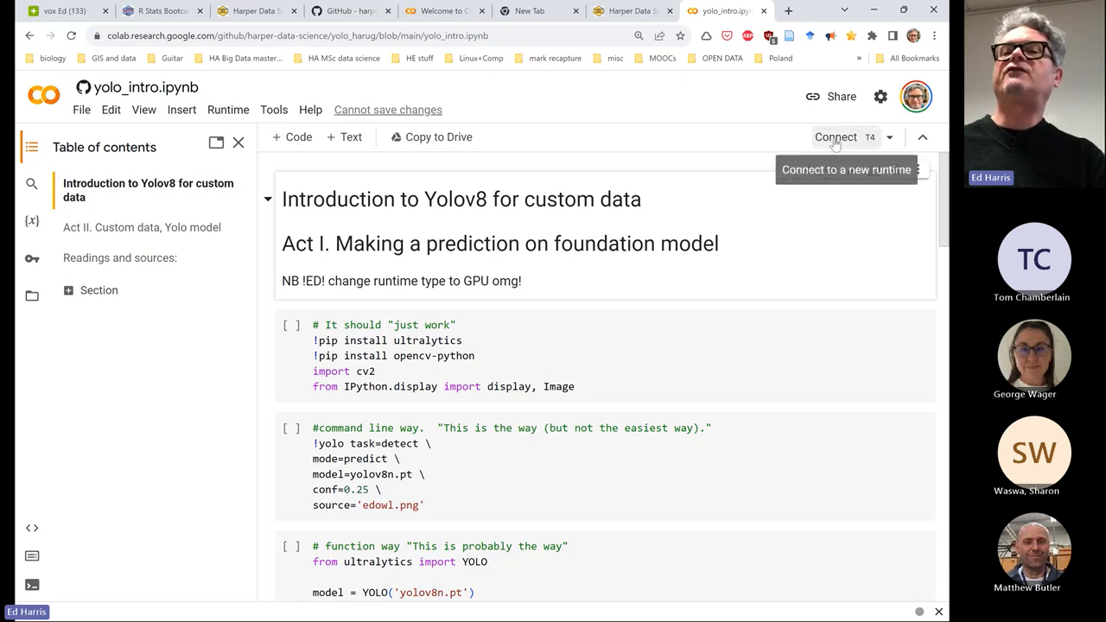
mouse_move(868, 143)
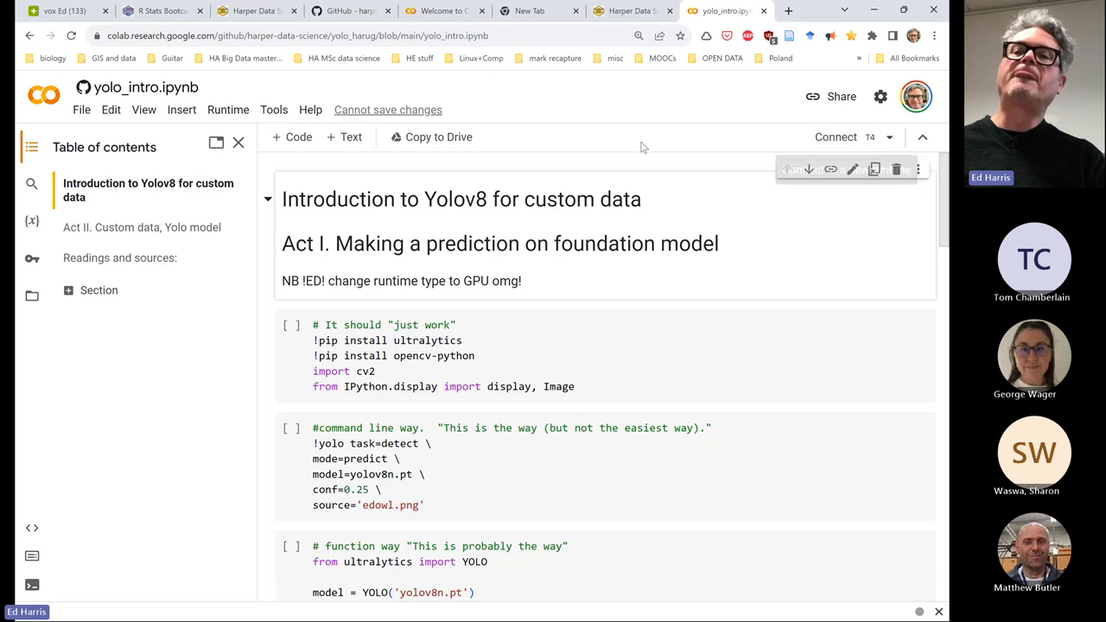
left_click(228, 110)
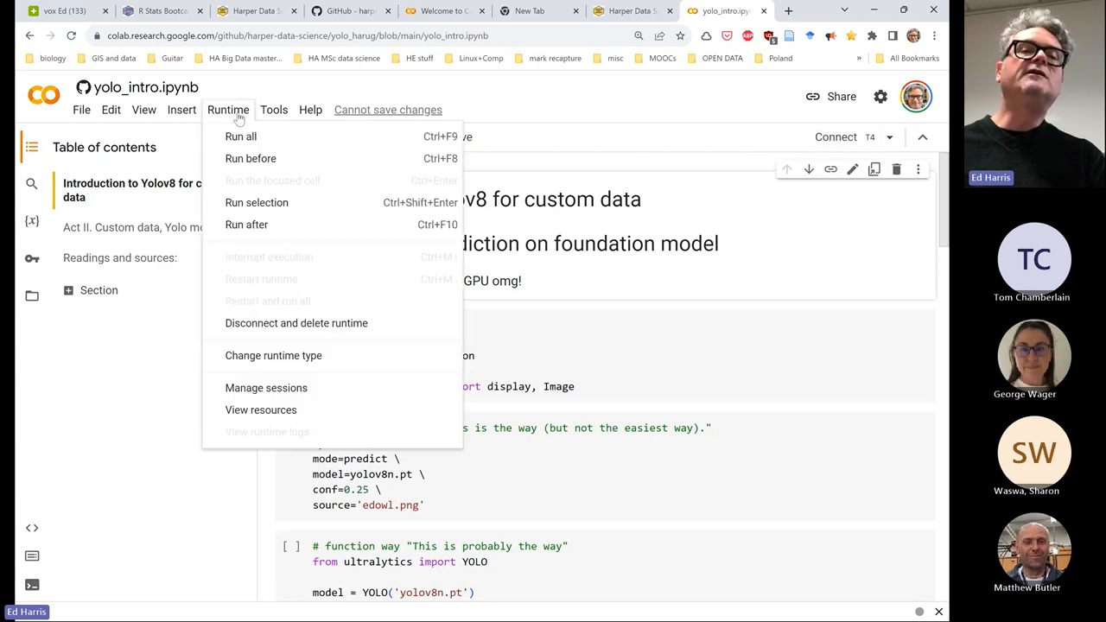
mouse_move(253, 128)
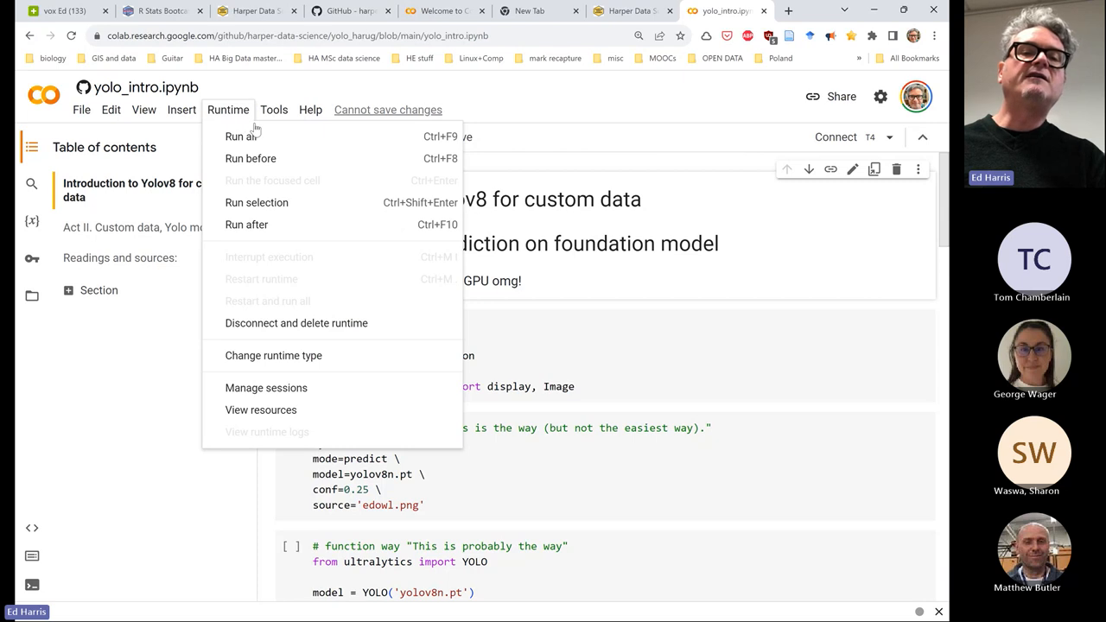
mouse_move(318, 278)
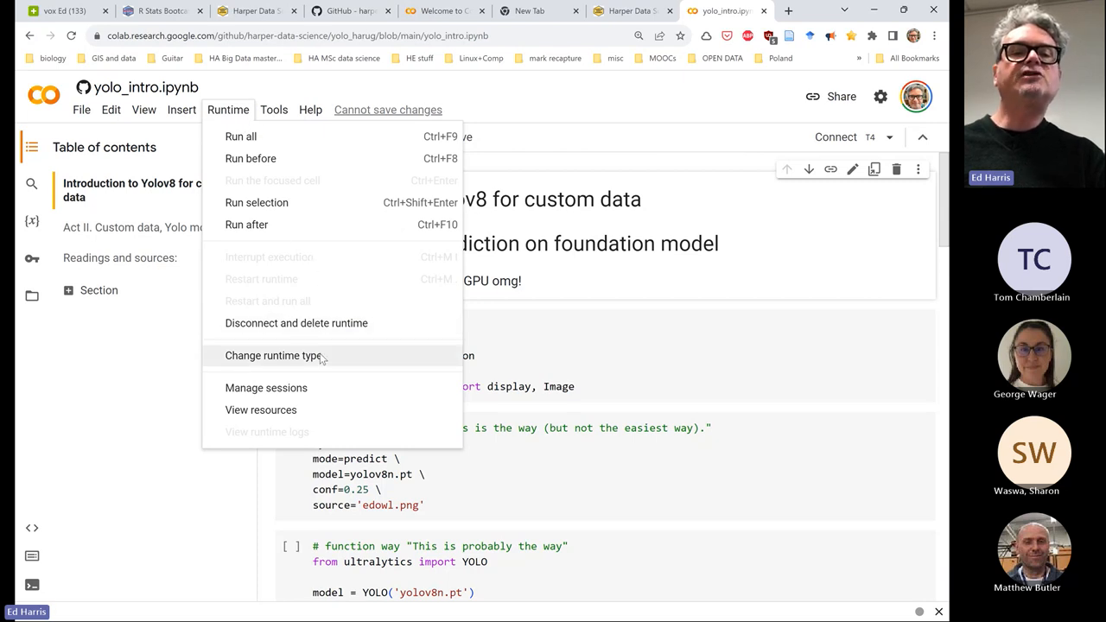
Change the runtime type to Python 3 with a T4 GPU accelerator and save
left_click(272, 355)
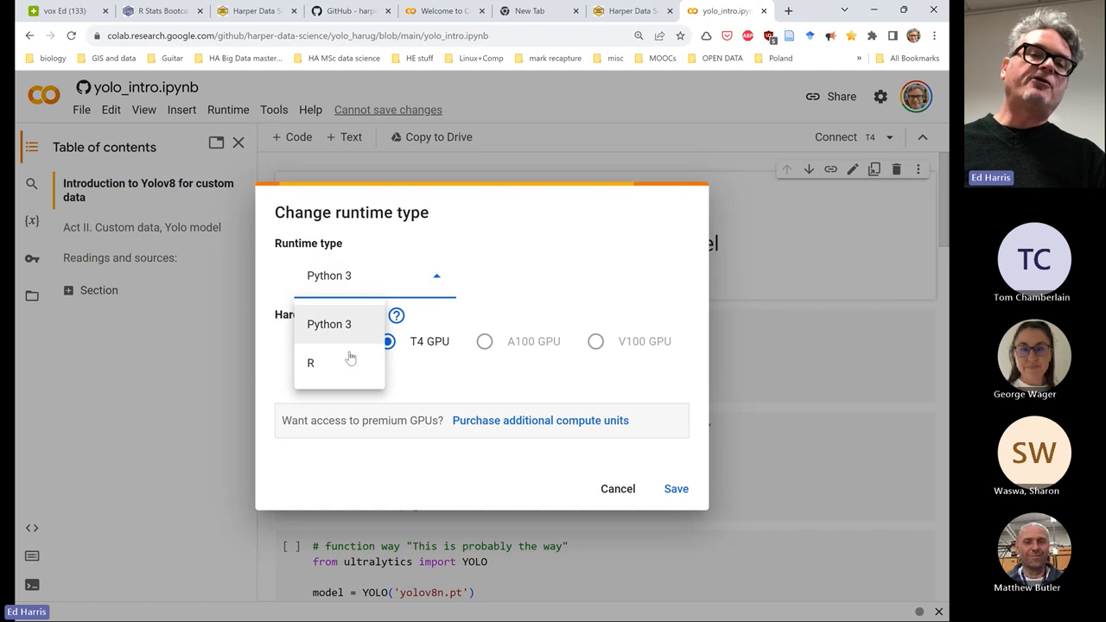
left_click(328, 324)
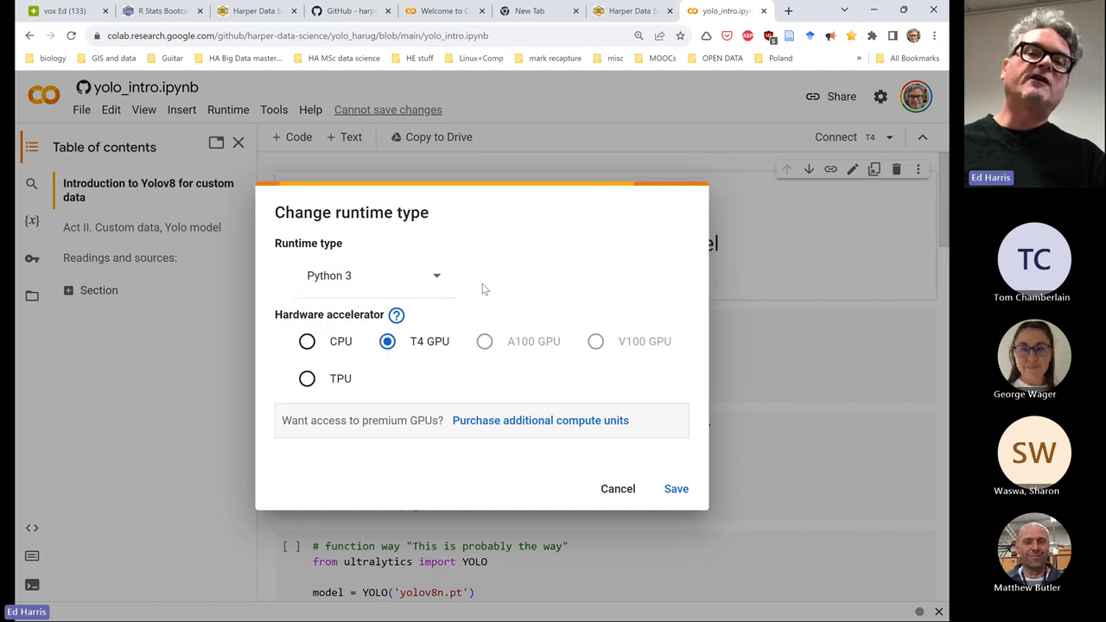
mouse_move(533, 358)
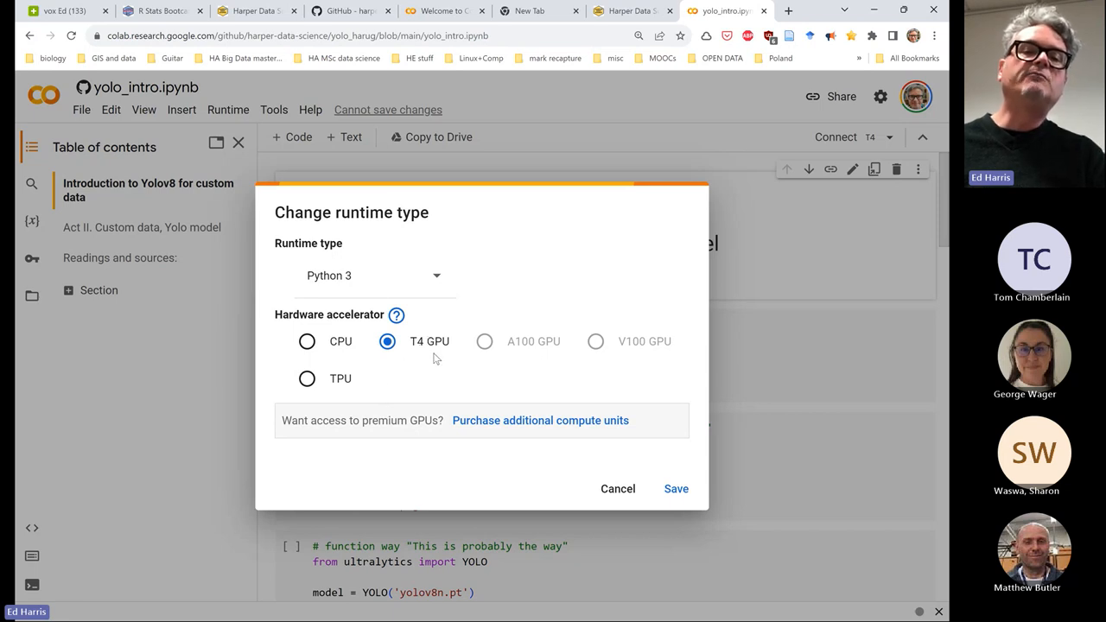
mouse_move(370, 390)
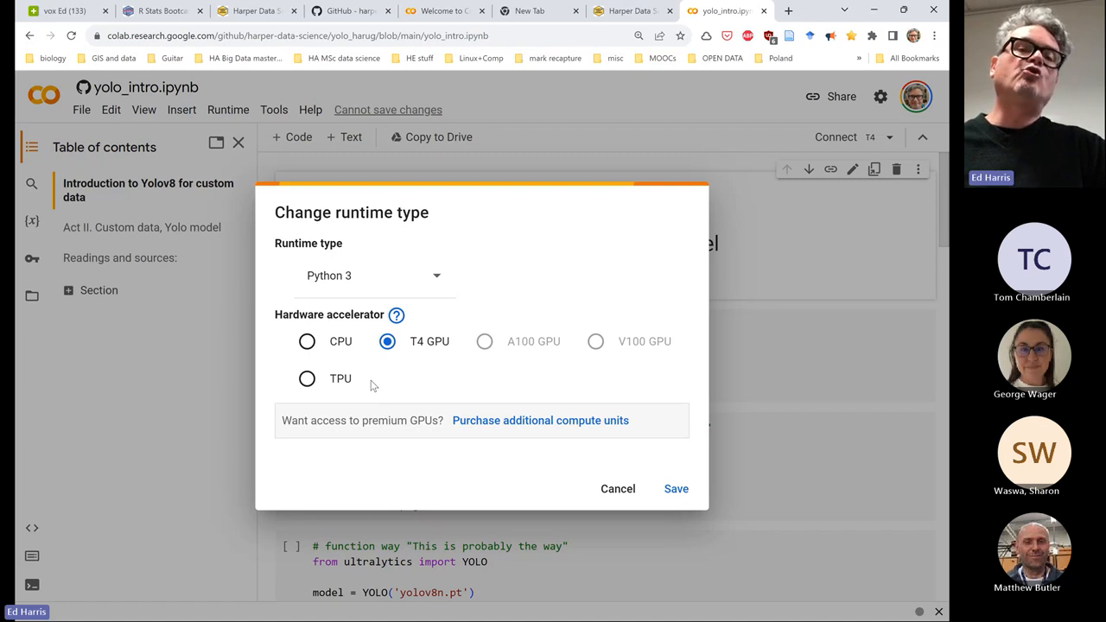
mouse_move(412, 333)
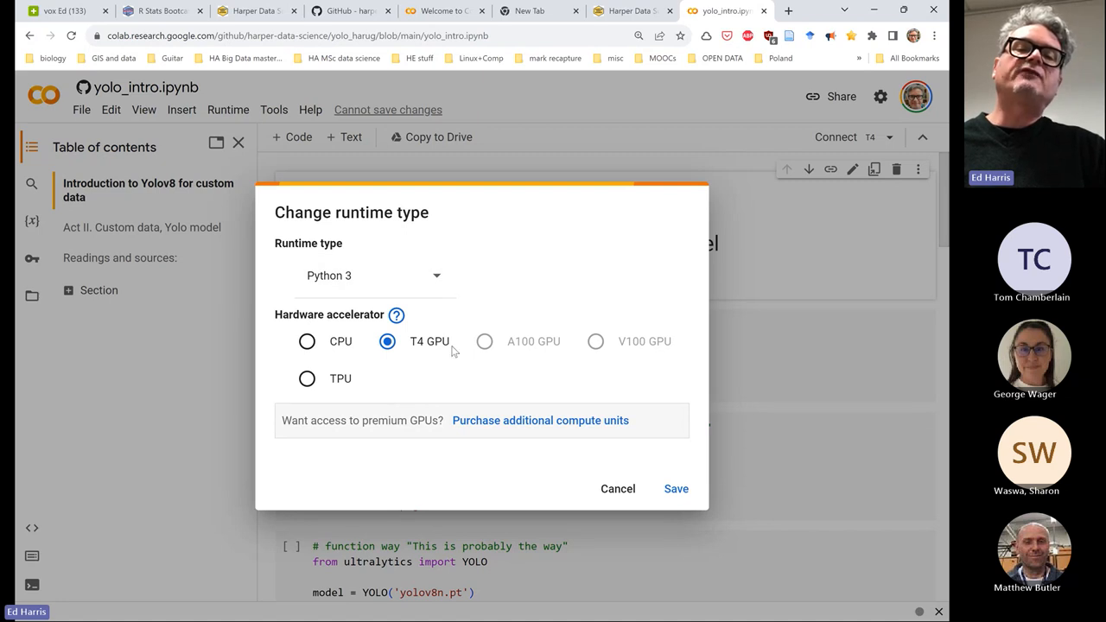
mouse_move(445, 354)
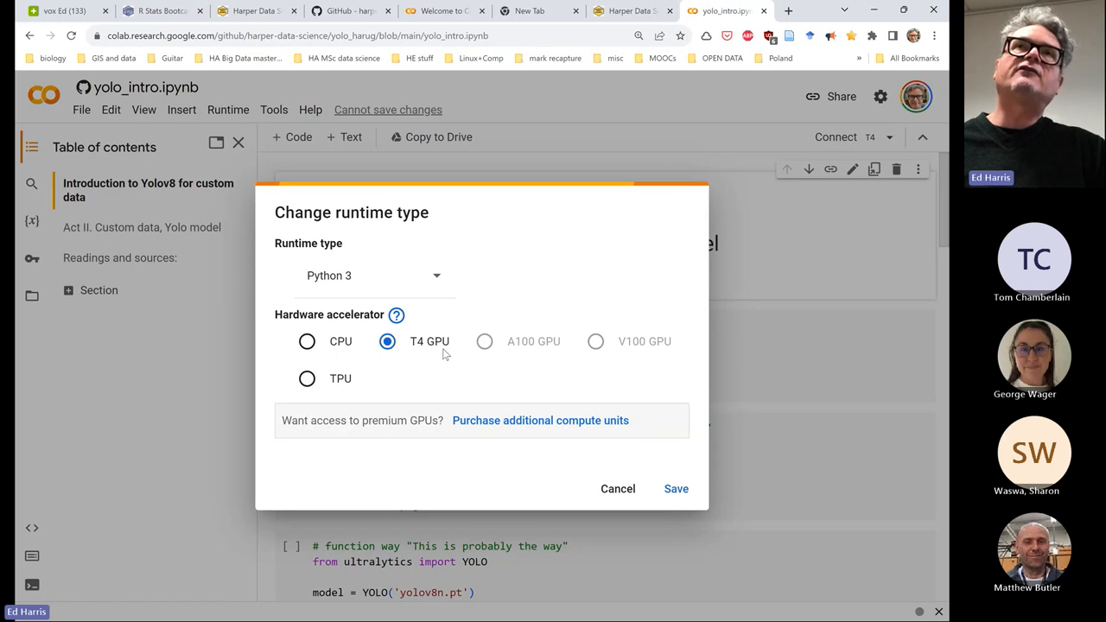
mouse_move(421, 327)
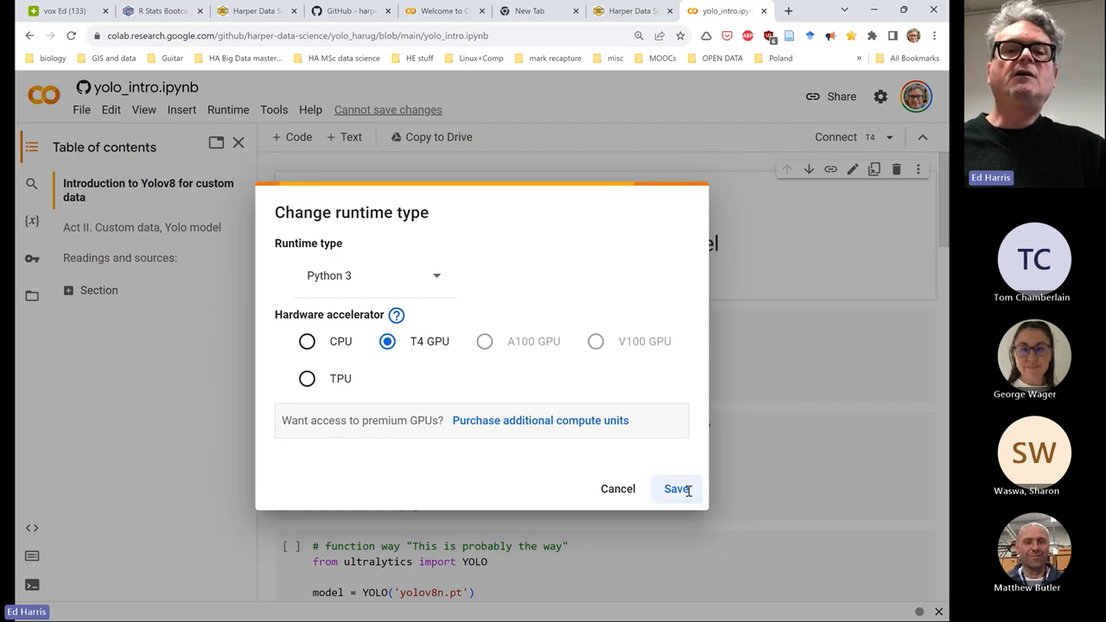
left_click(677, 489)
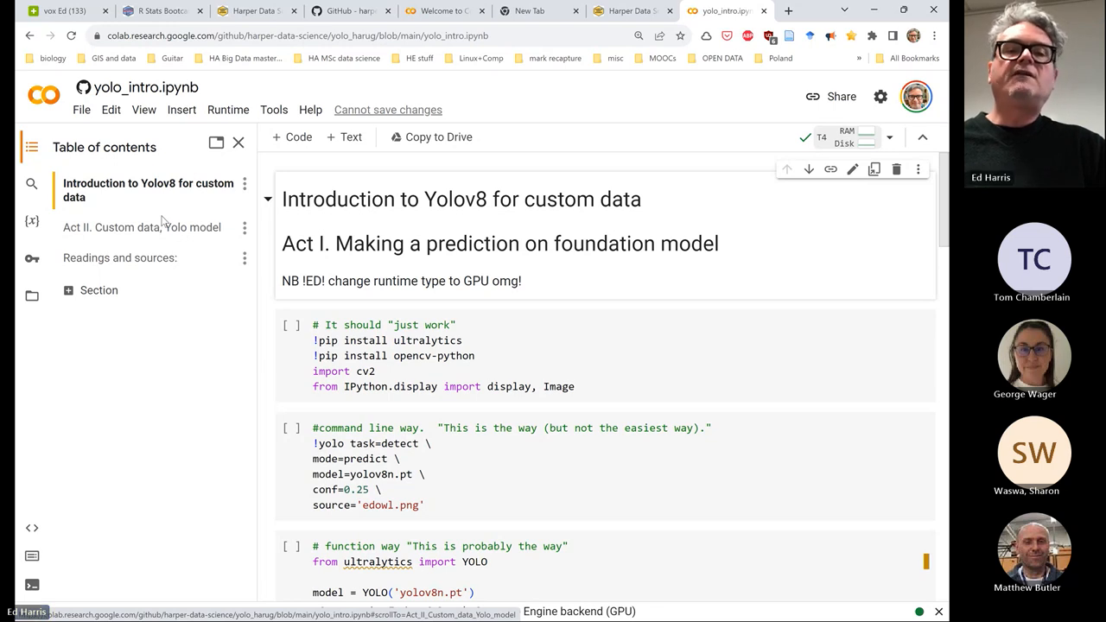
mouse_move(205, 267)
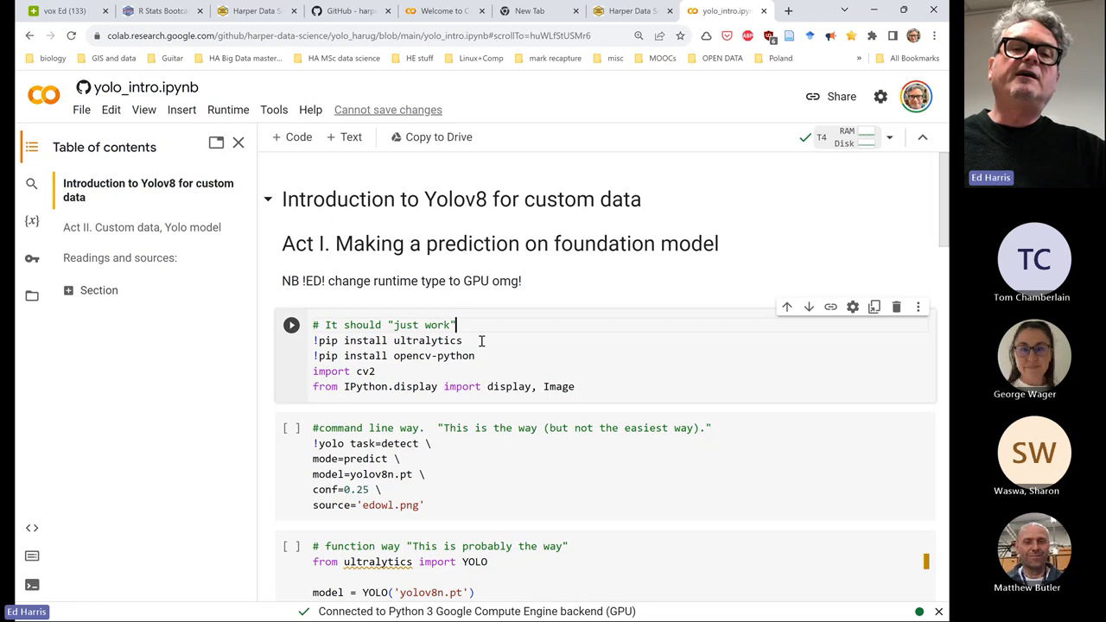
double_click(427, 339)
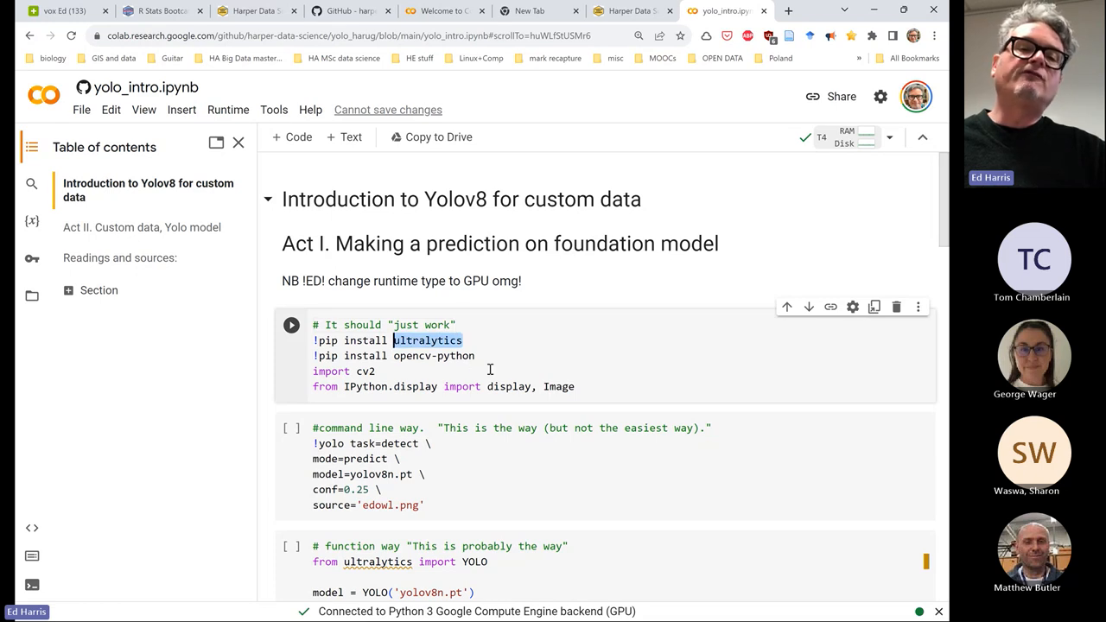
scroll("down", 3)
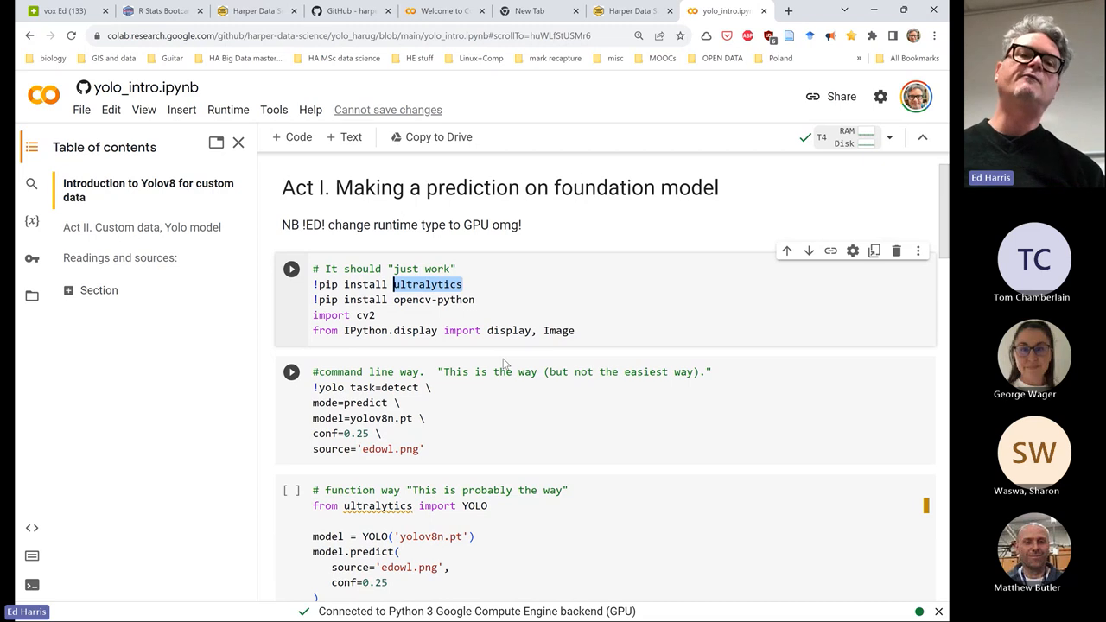
scroll("down", 3)
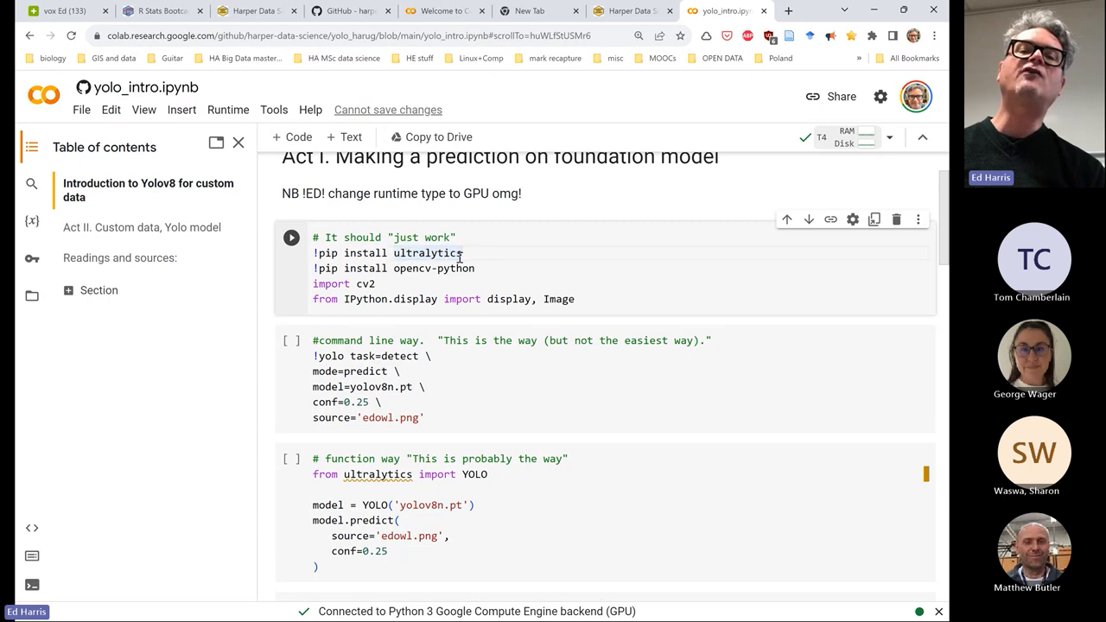
double_click(426, 252)
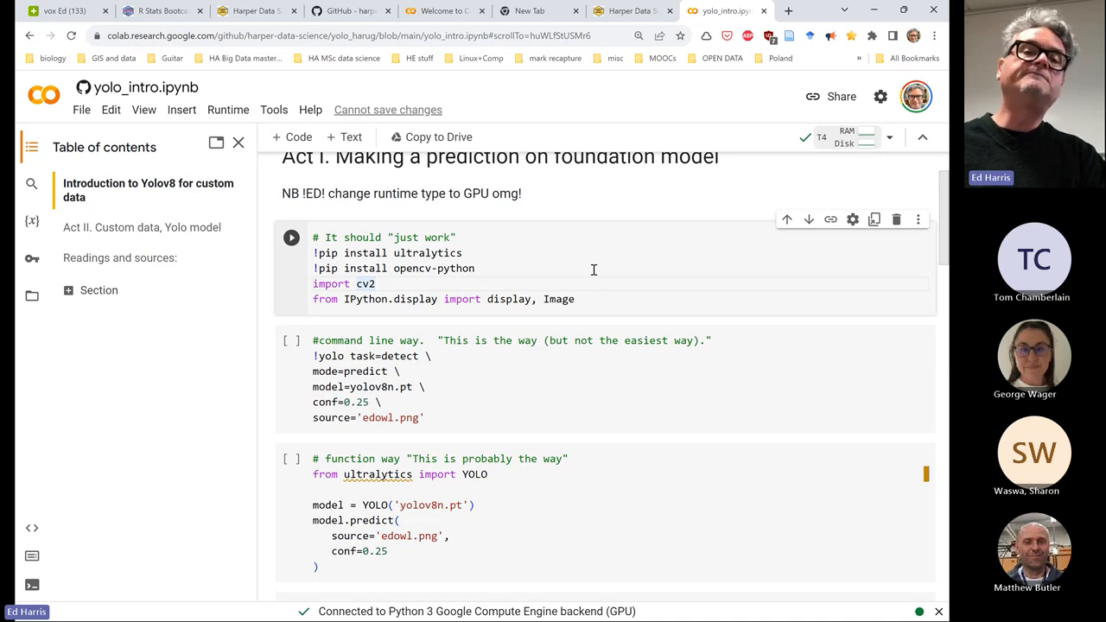
Run the ultralytics install-and-import cell, accepting the 'Run anyway' GitHub warning
left_click(291, 238)
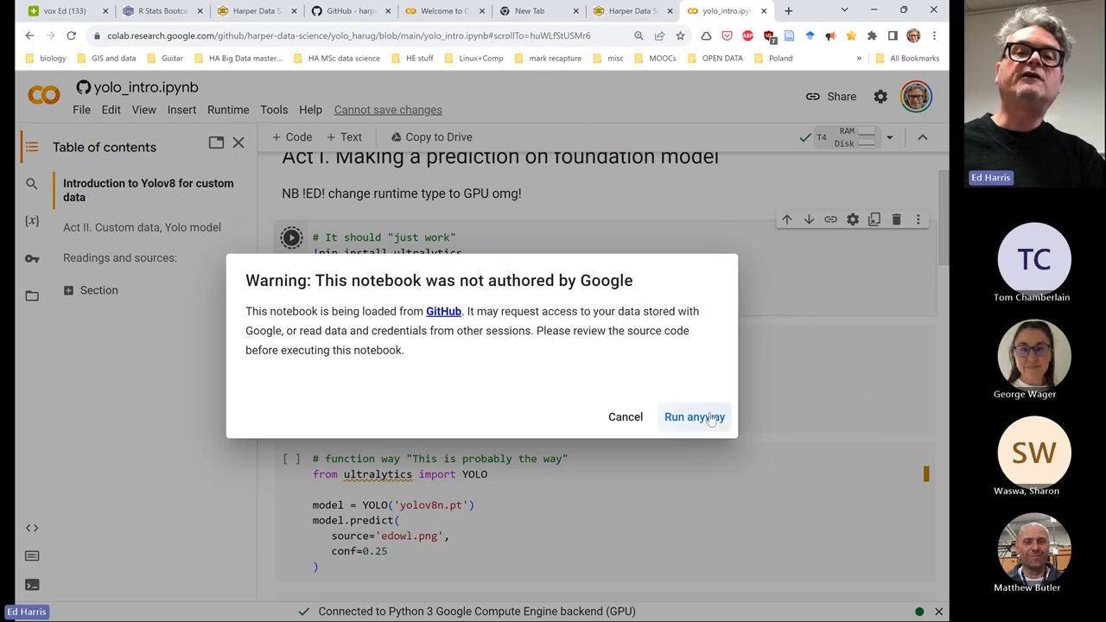
left_click(694, 416)
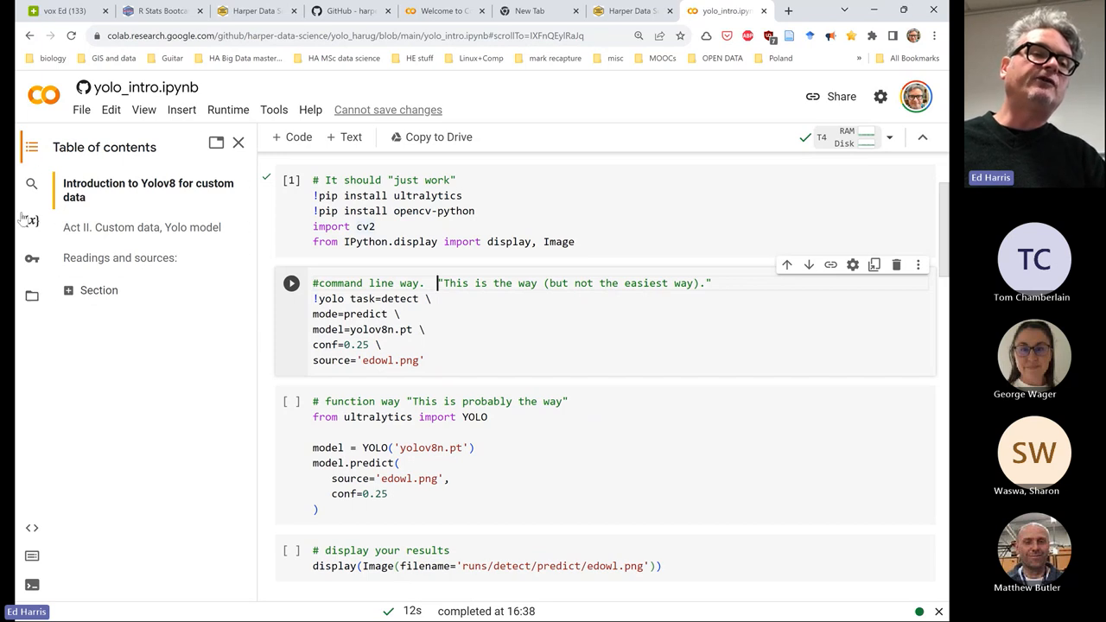
mouse_move(28, 233)
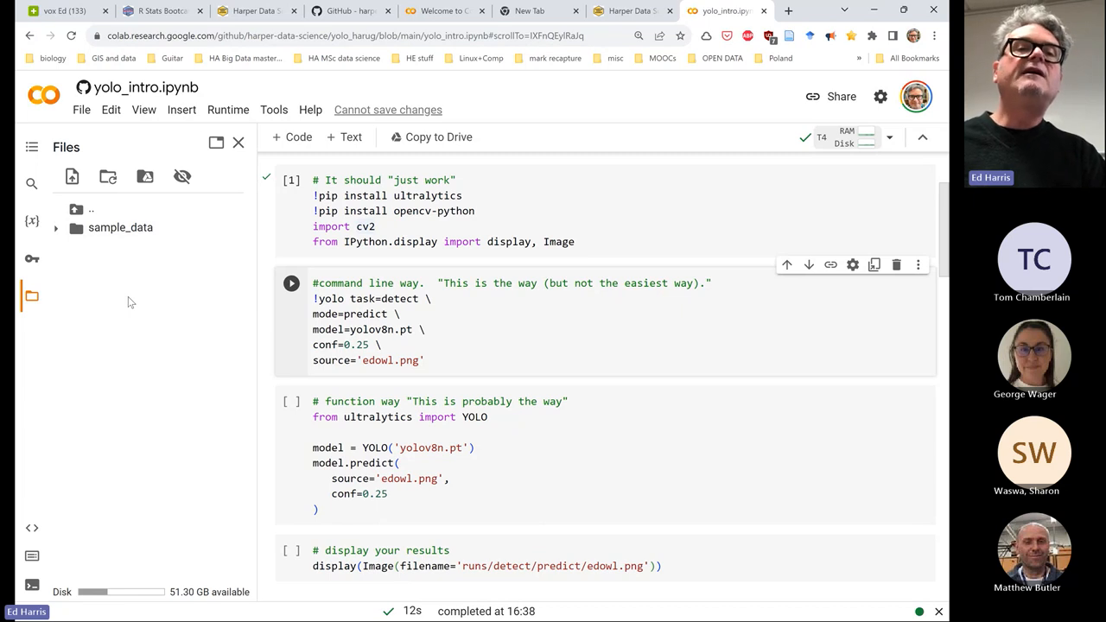
Switch back to the Harper Data Science schedule tab with Meeting #132's YOLO links
left_click(251, 10)
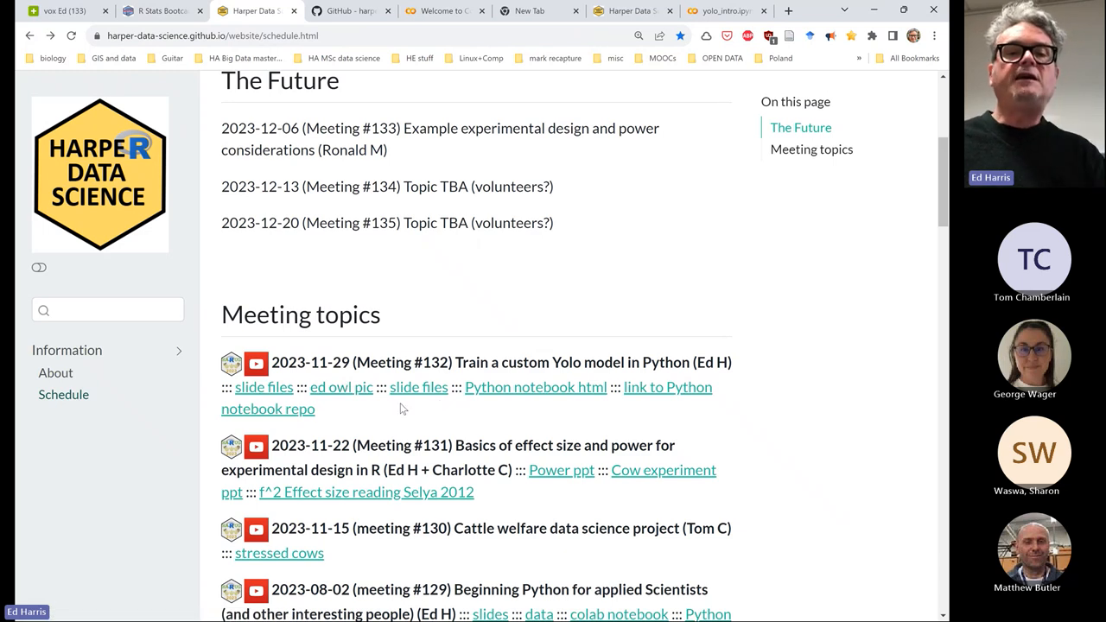
mouse_move(356, 408)
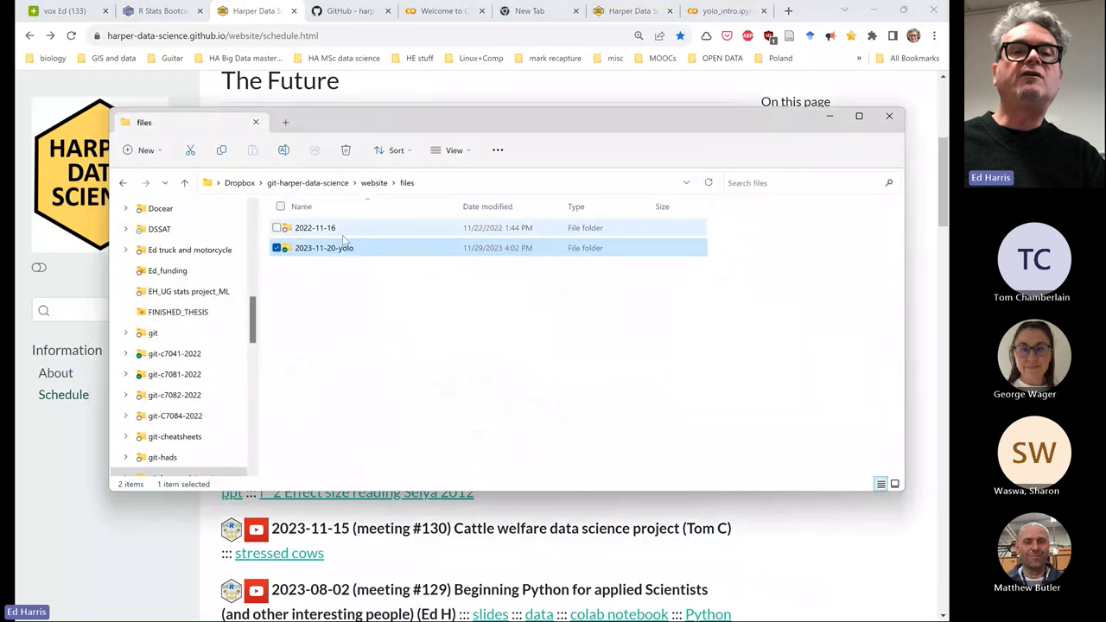
Open the 2023-11-20-yolo folder, view edowl.png in Photos, then close it
double_click(324, 248)
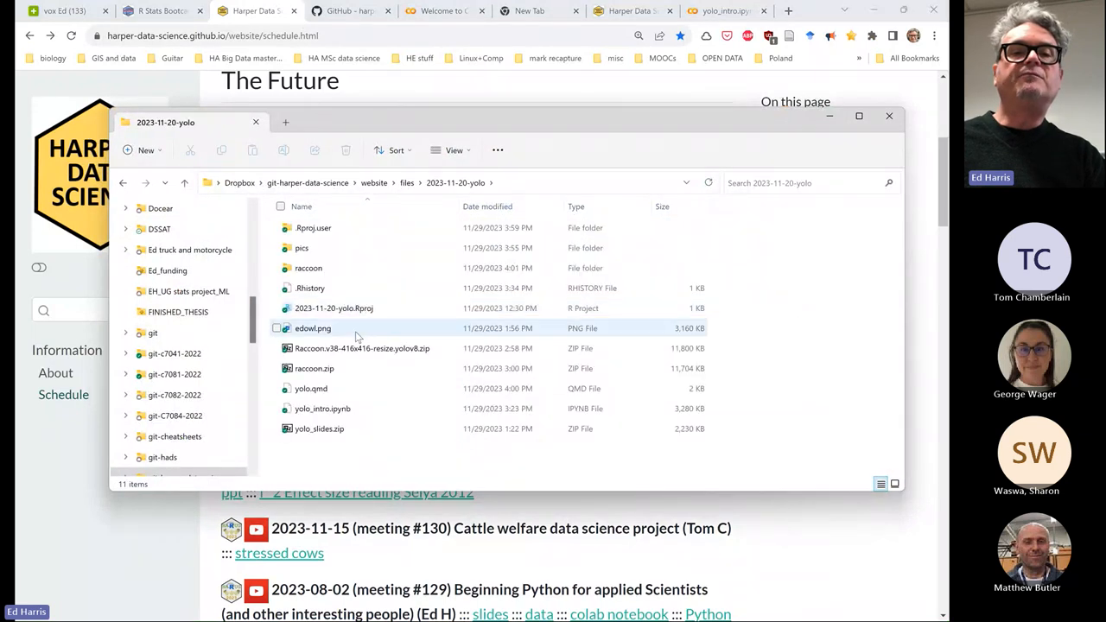
left_click(313, 327)
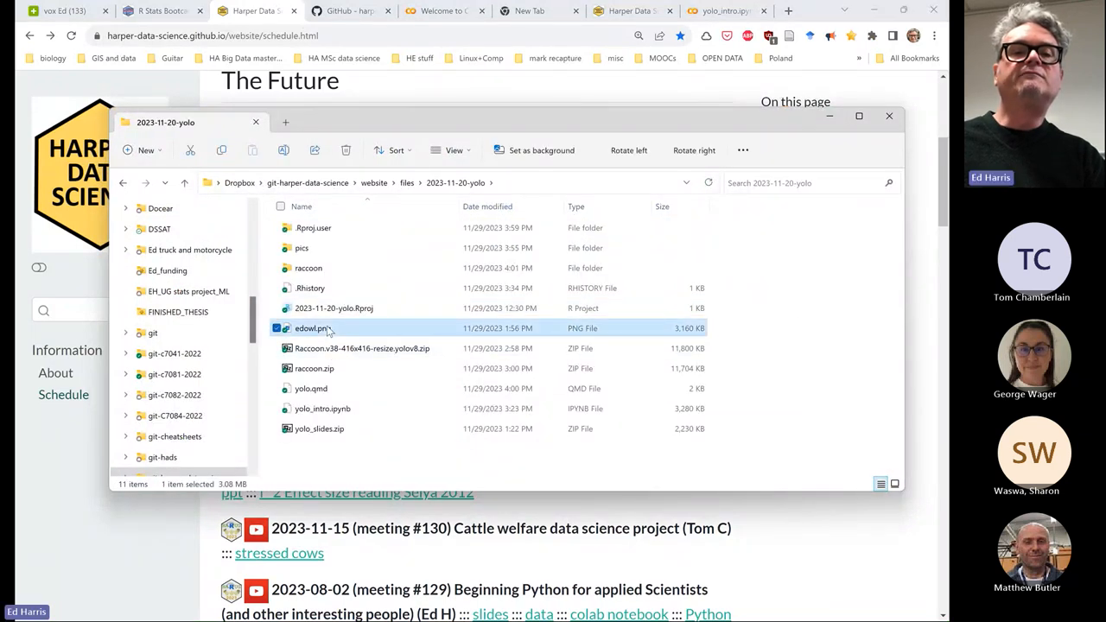
double_click(312, 328)
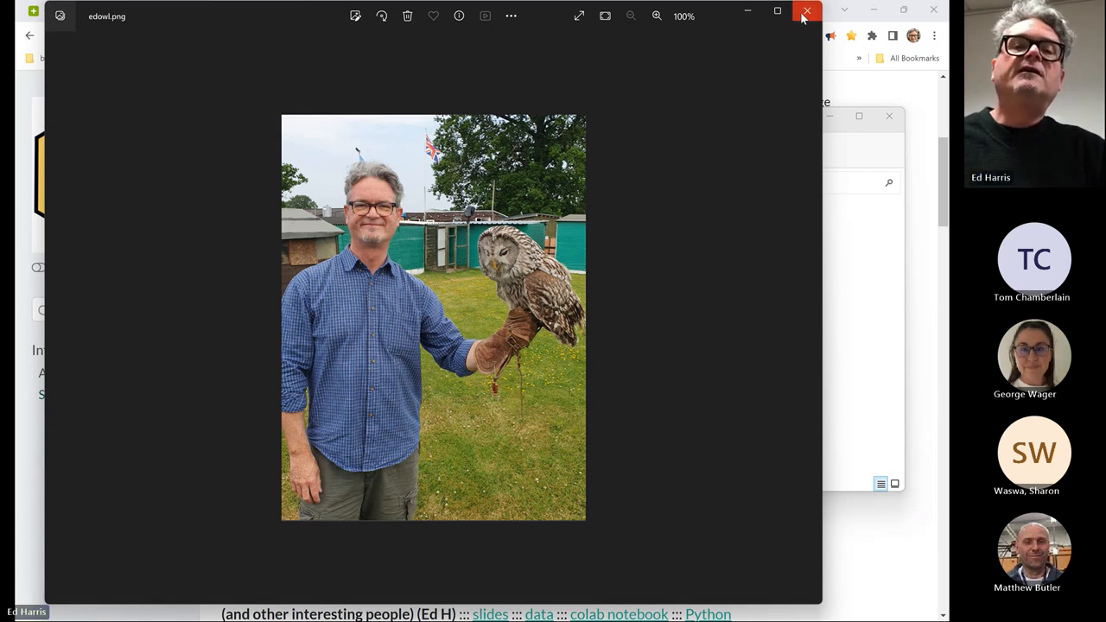
left_click(807, 11)
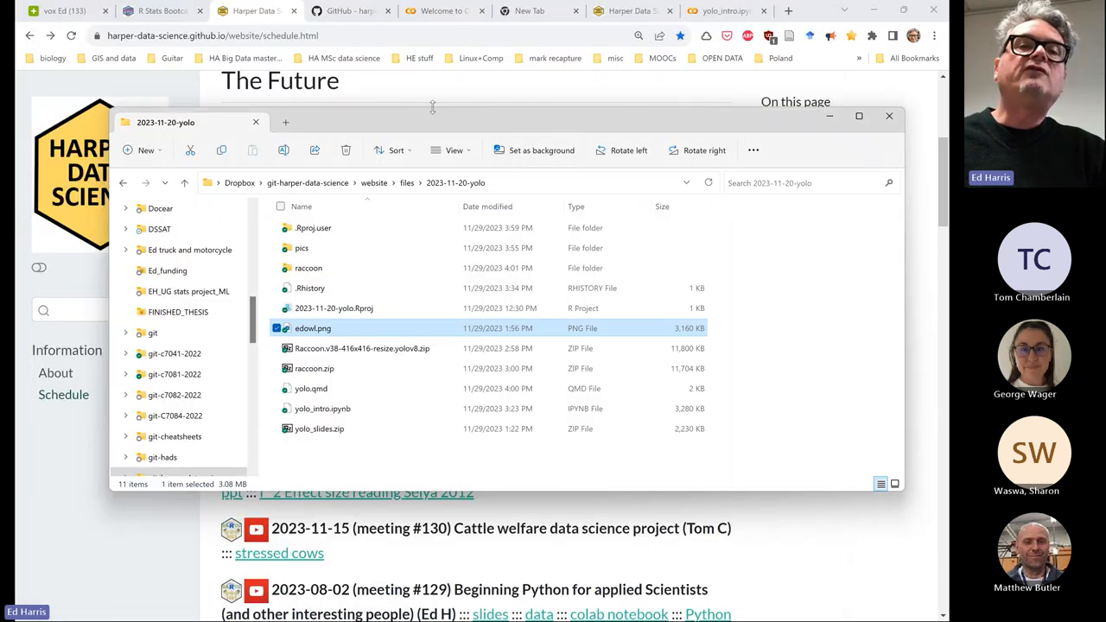
Upload edowl.png into the runtime Files panel, accepting the runtime-files deletion warning
left_click(726, 10)
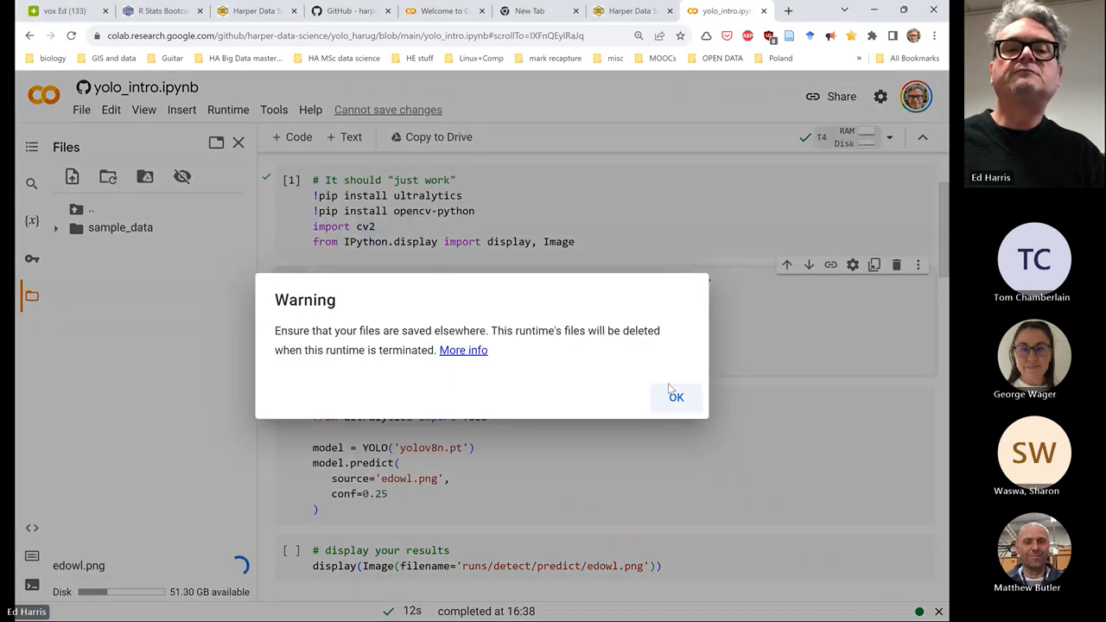
left_click(677, 397)
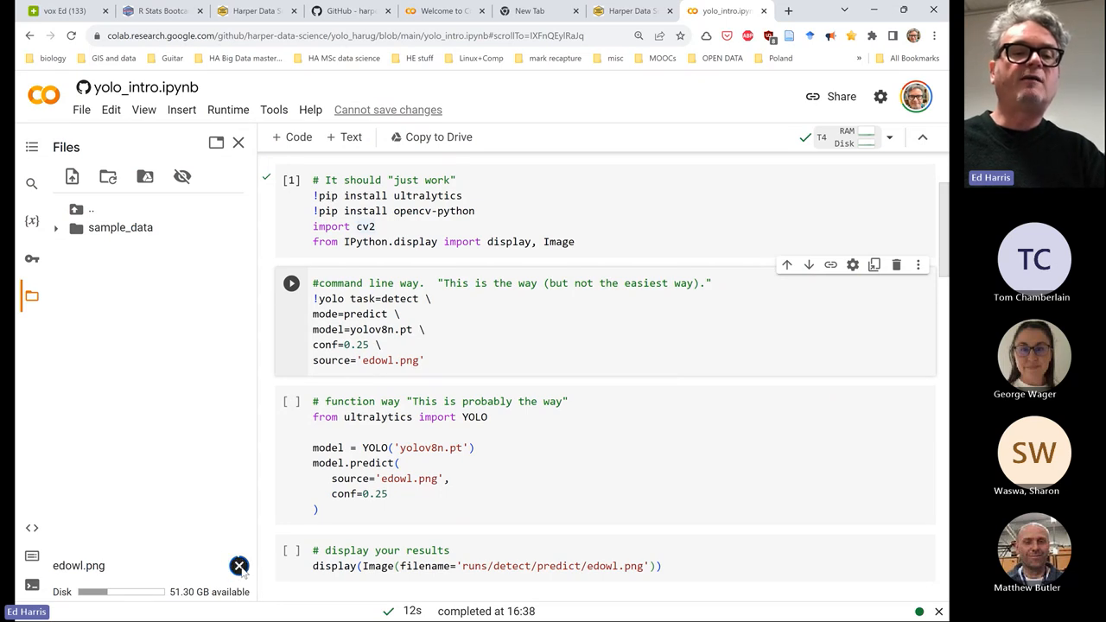
left_click(239, 565)
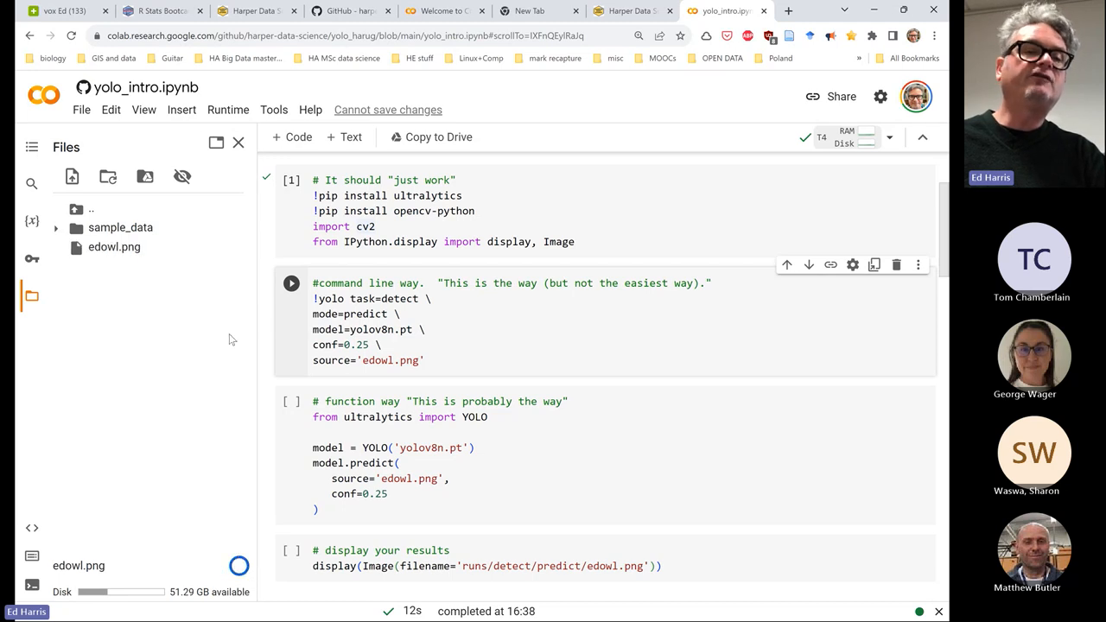
mouse_move(114, 247)
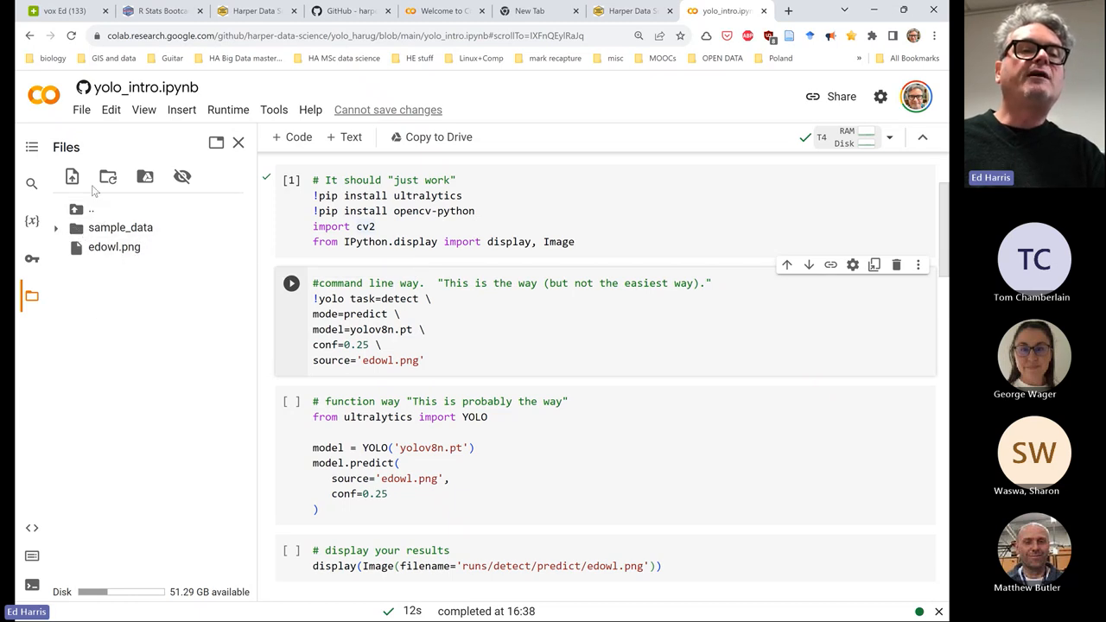
mouse_move(147, 270)
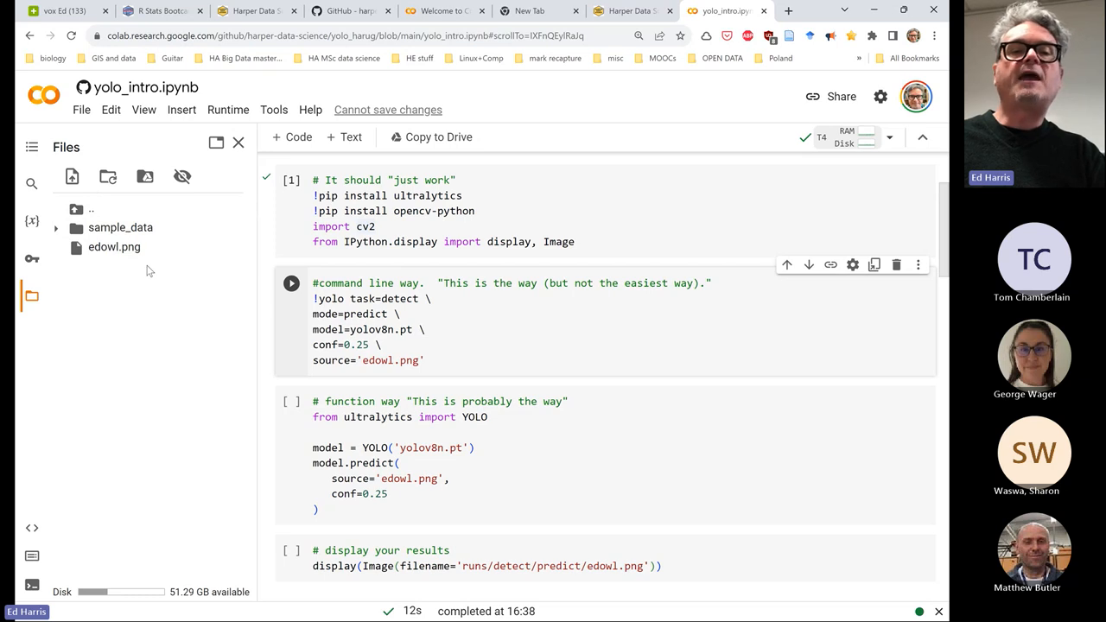
left_click(423, 360)
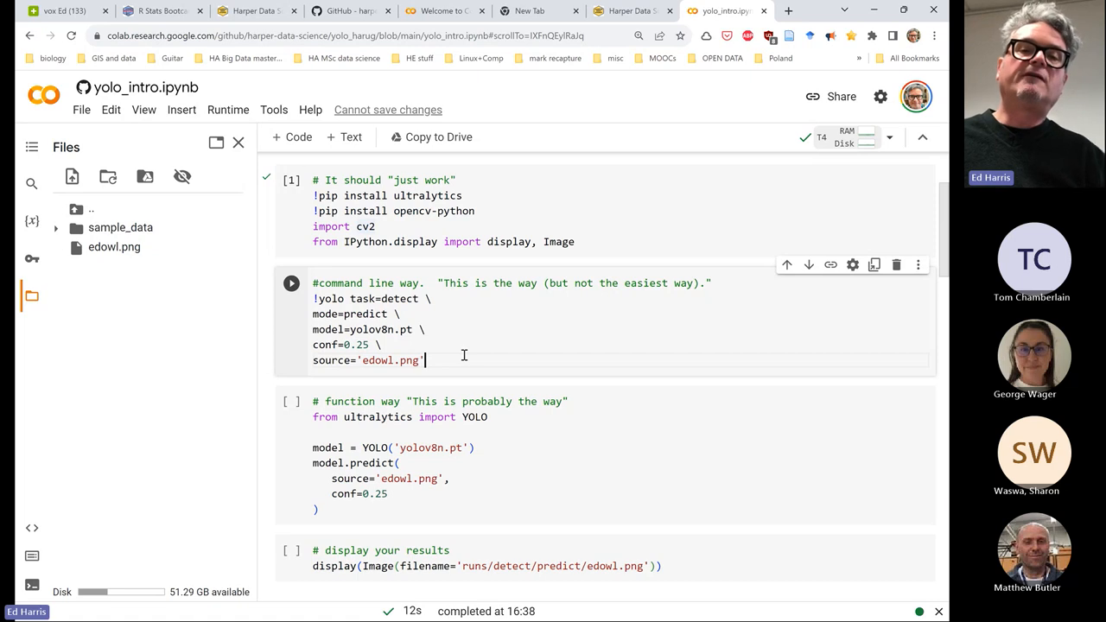
mouse_move(433, 394)
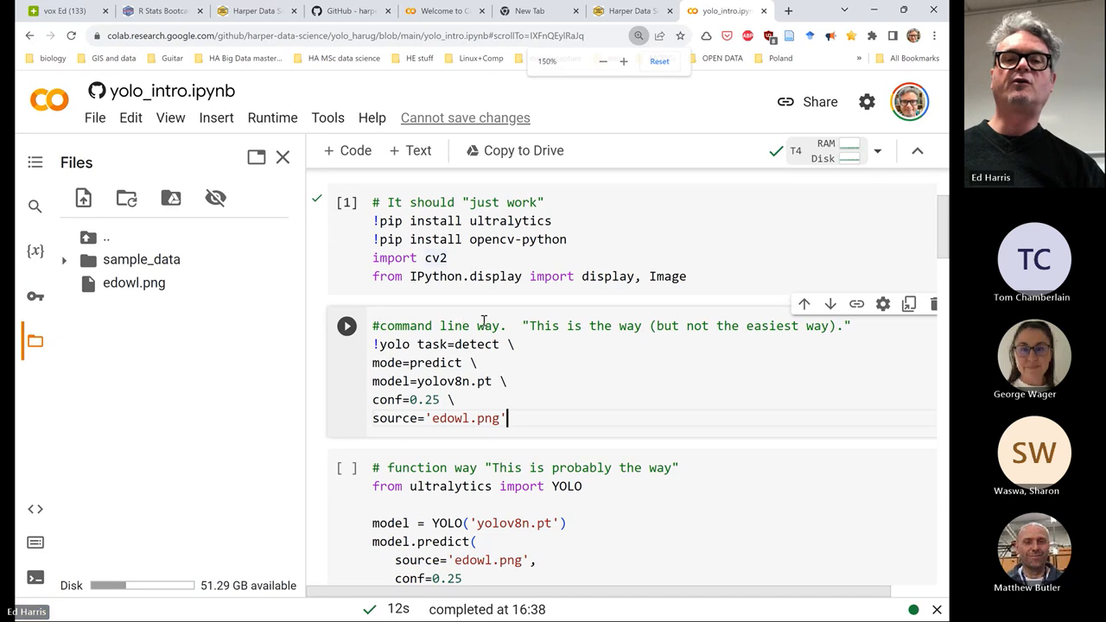
scroll("down", 3)
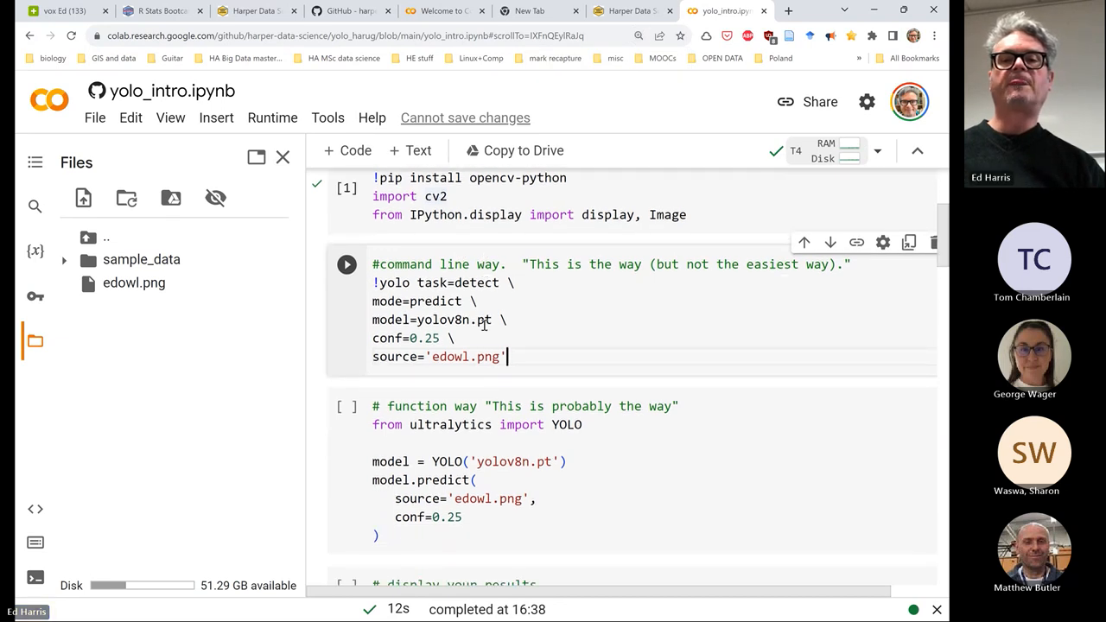
scroll("down", 3)
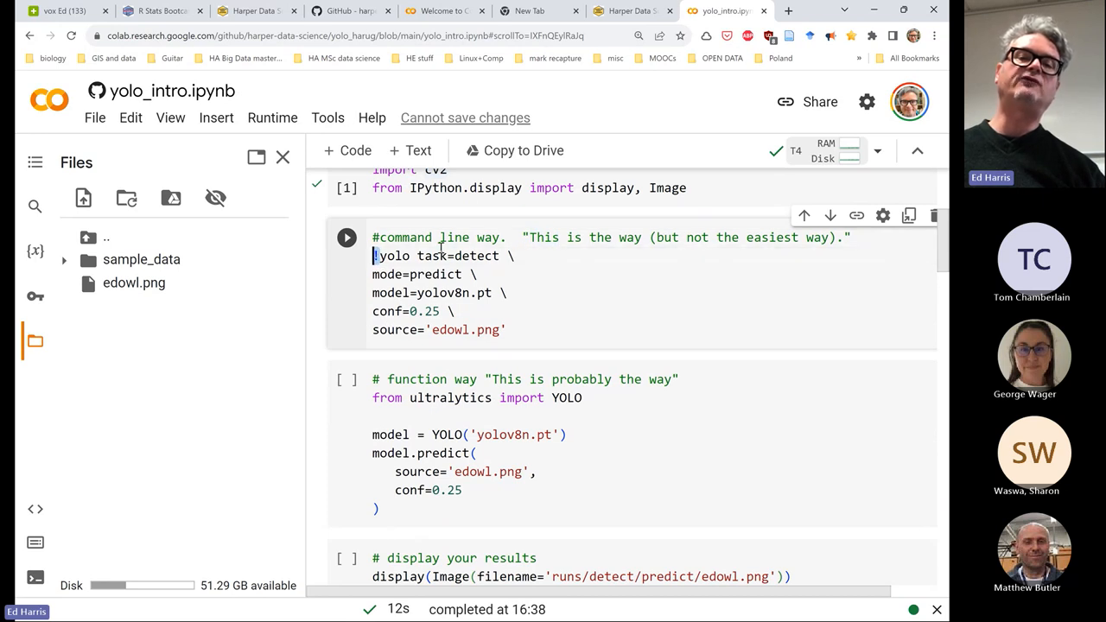
double_click(391, 256)
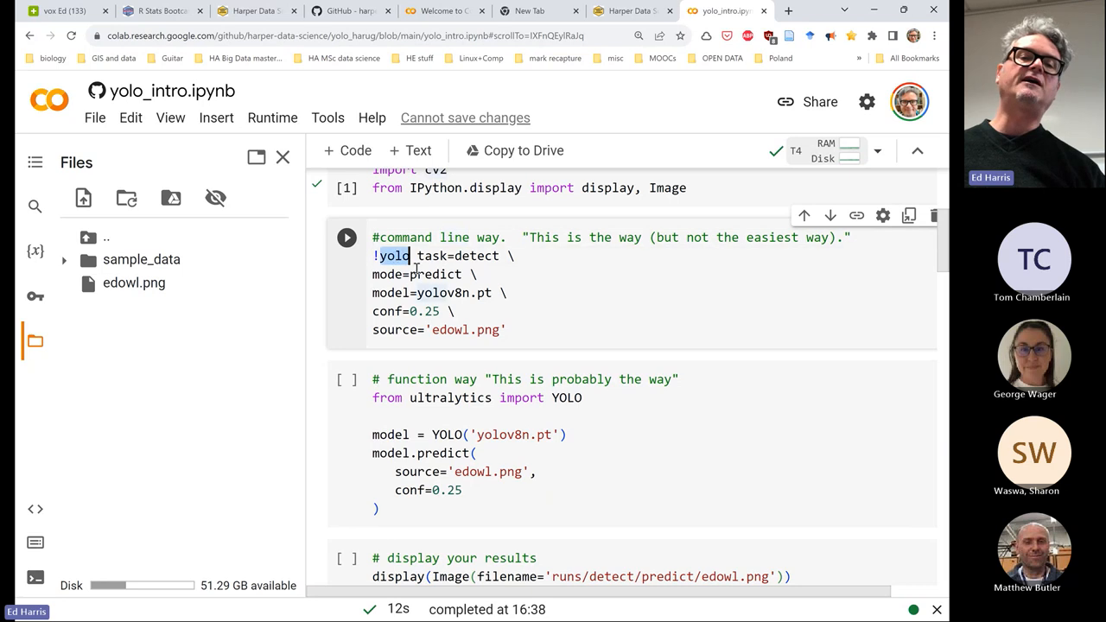
scroll("down", 3)
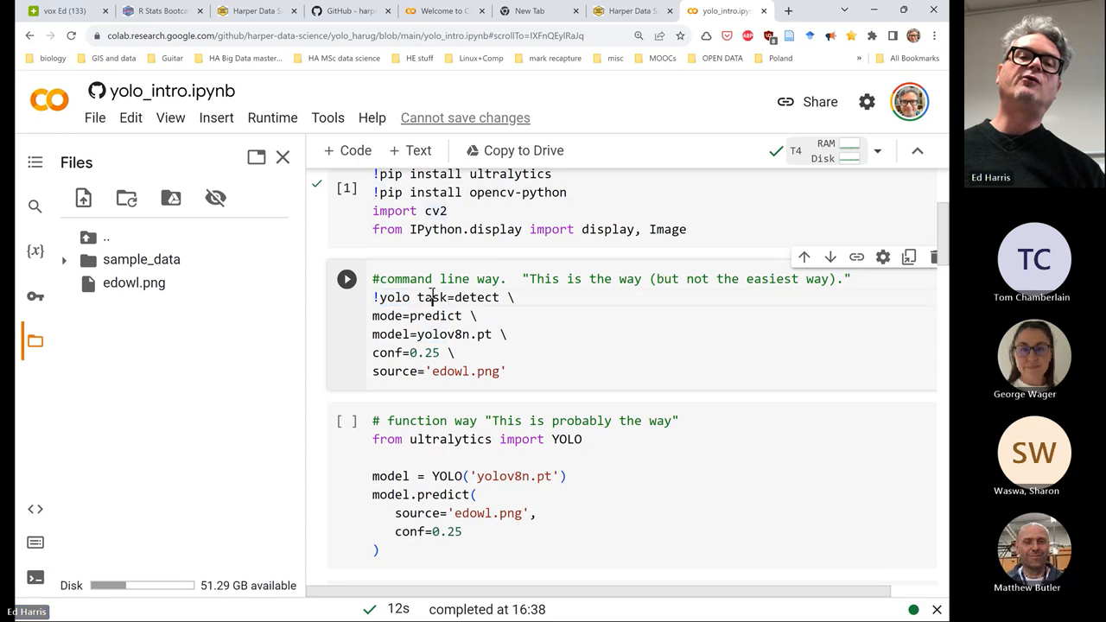
double_click(432, 296)
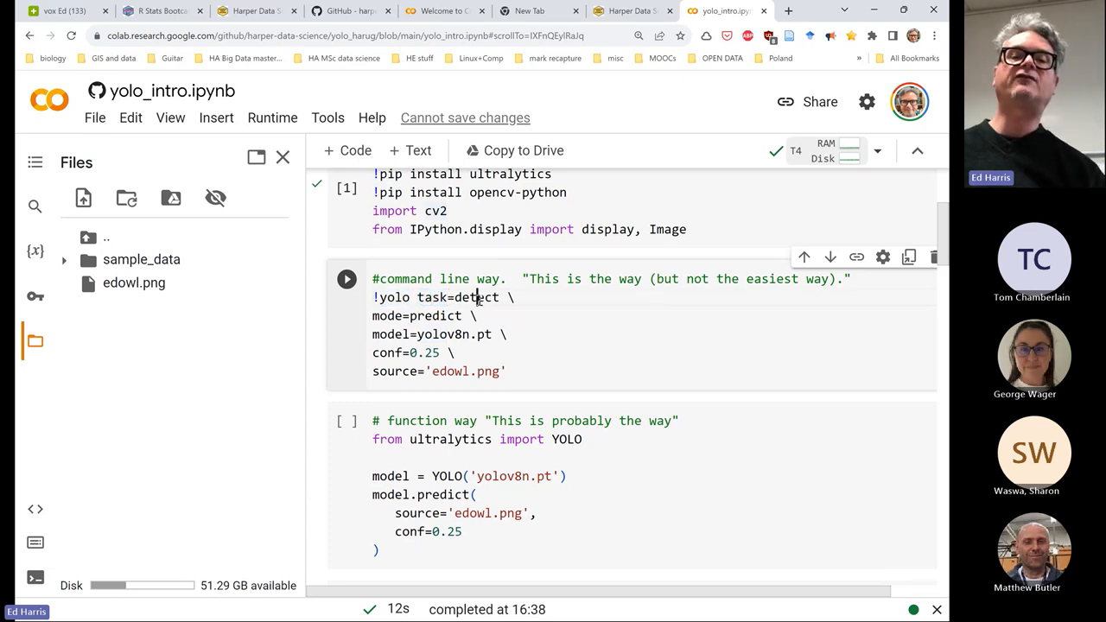
double_click(477, 298)
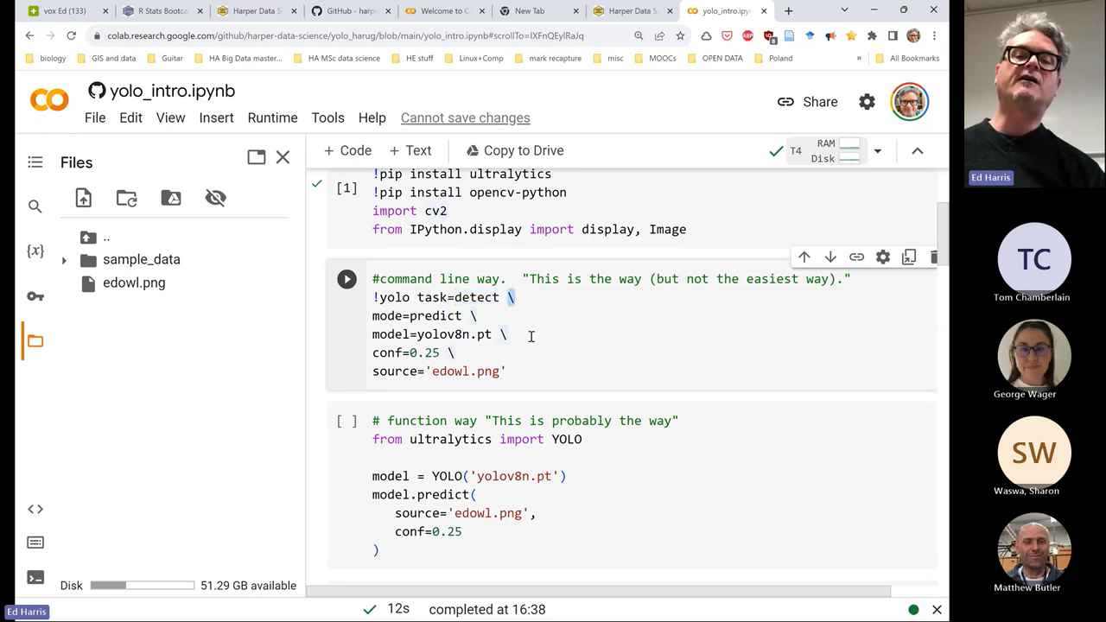
mouse_move(393, 316)
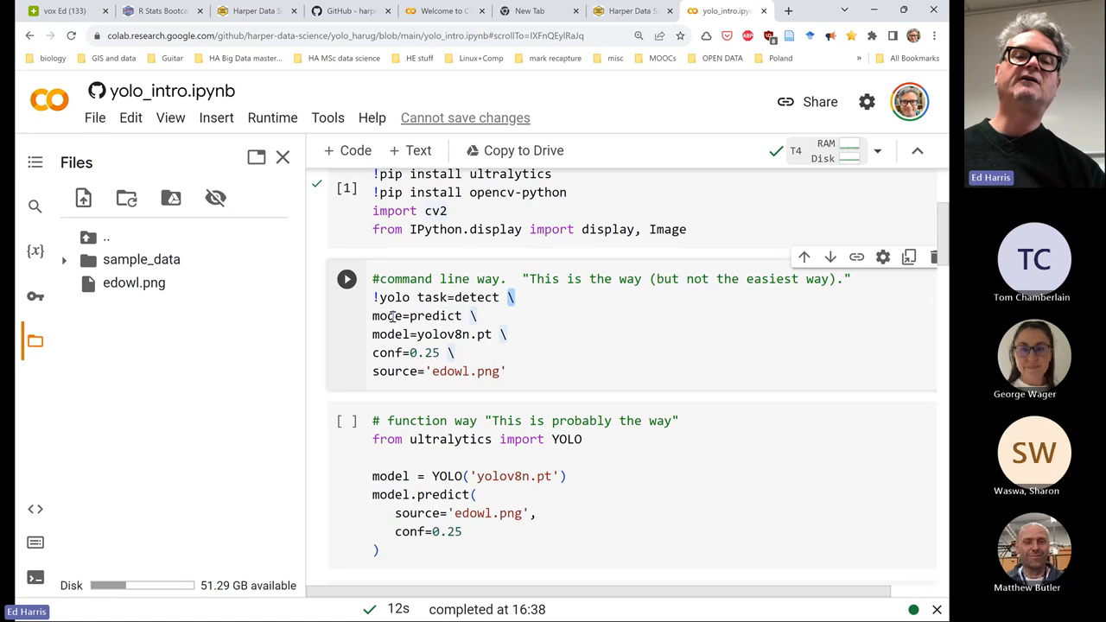
double_click(386, 315)
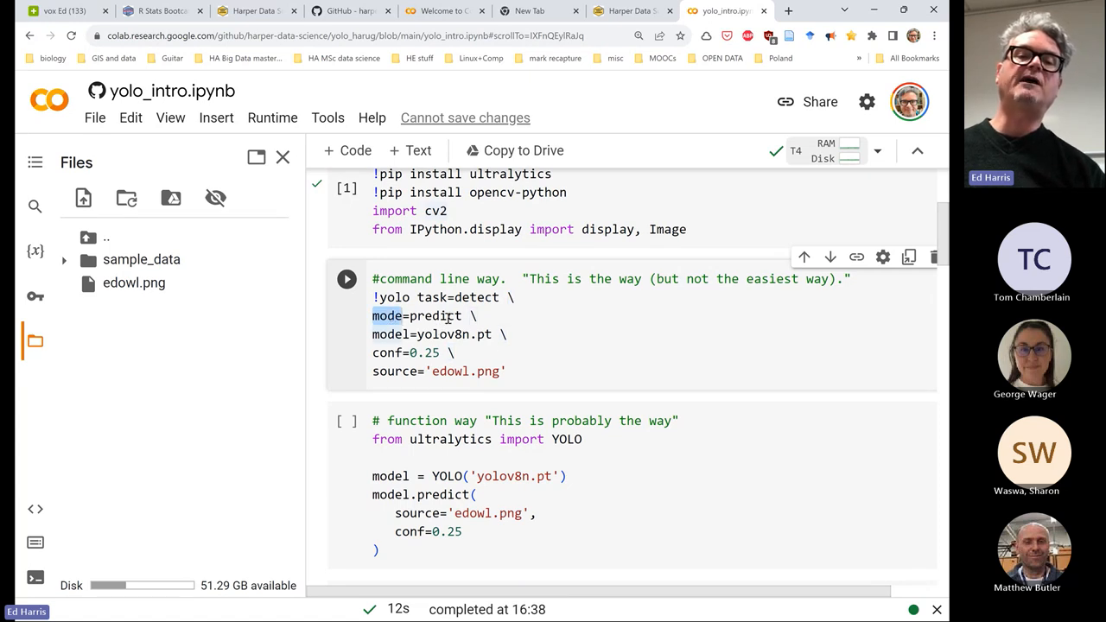
double_click(436, 316)
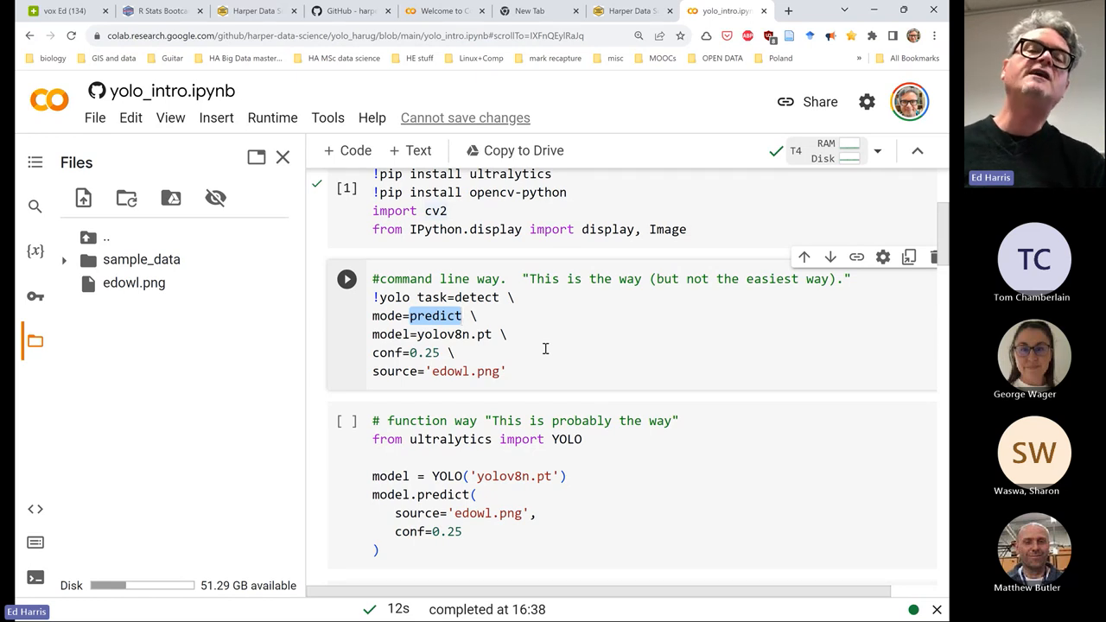
double_click(391, 335)
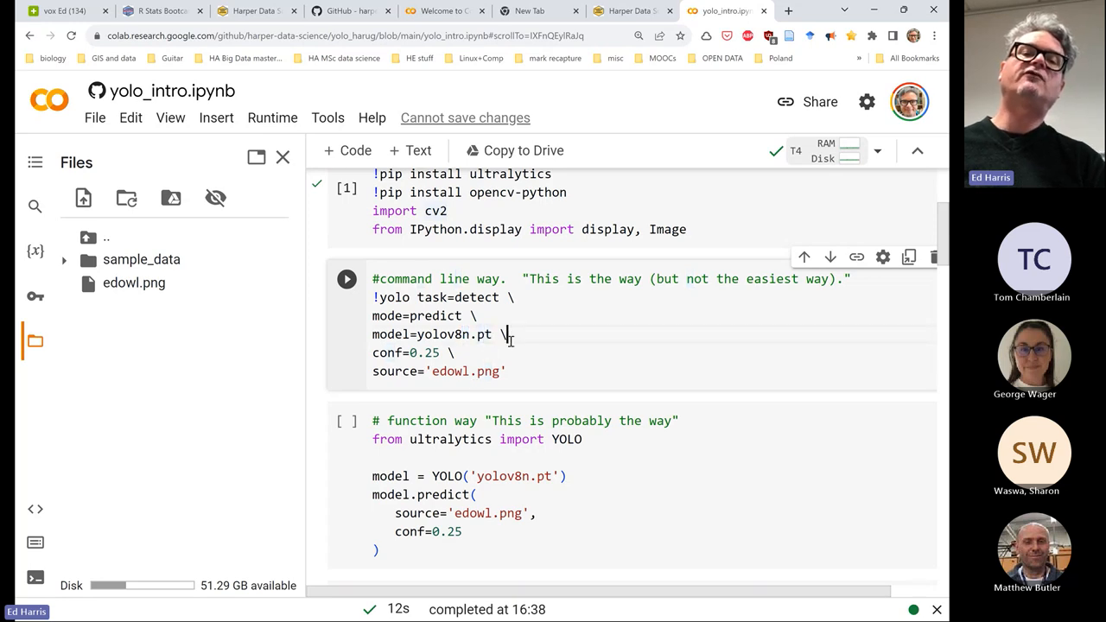
mouse_move(554, 342)
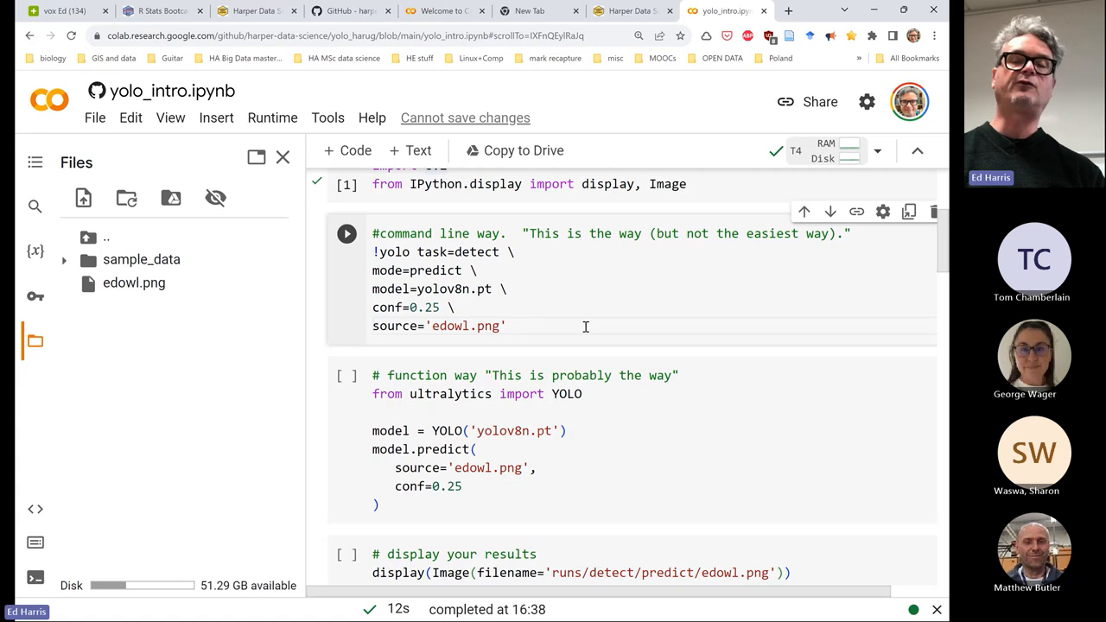
Run the !yolo task=detect cell on edowl.png and review its 1 person, 1 bird output
left_click(347, 233)
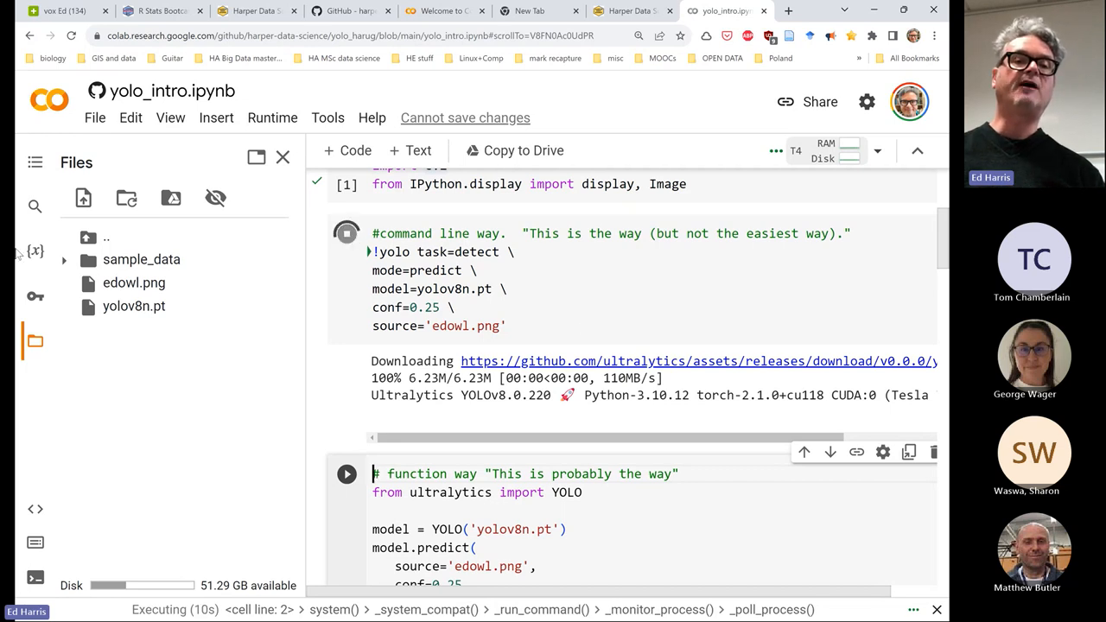
mouse_move(207, 375)
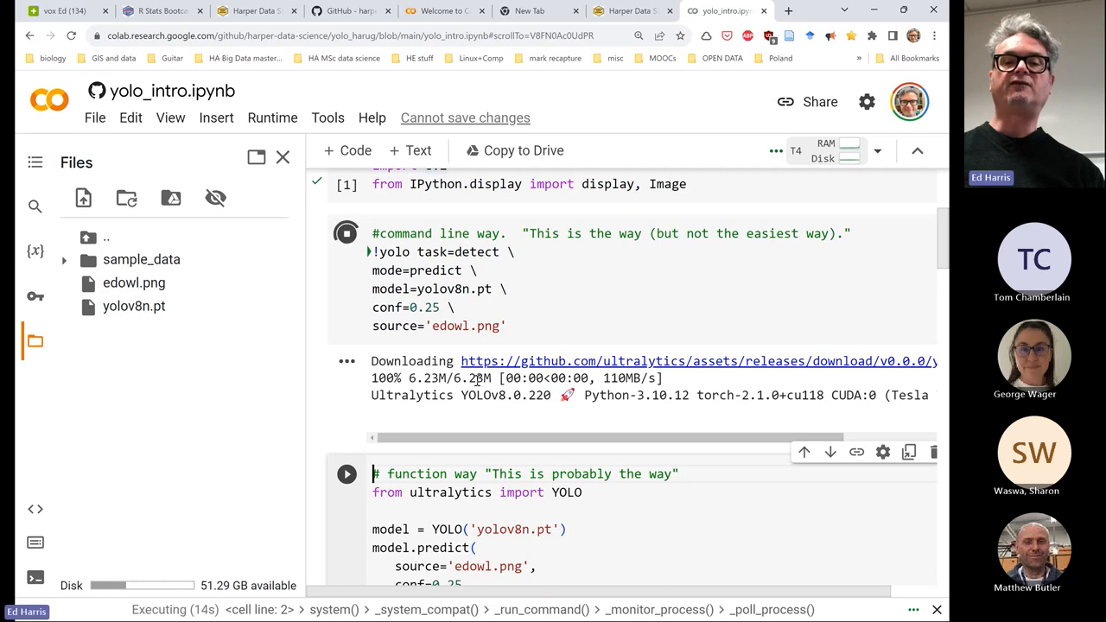
scroll("down", 3)
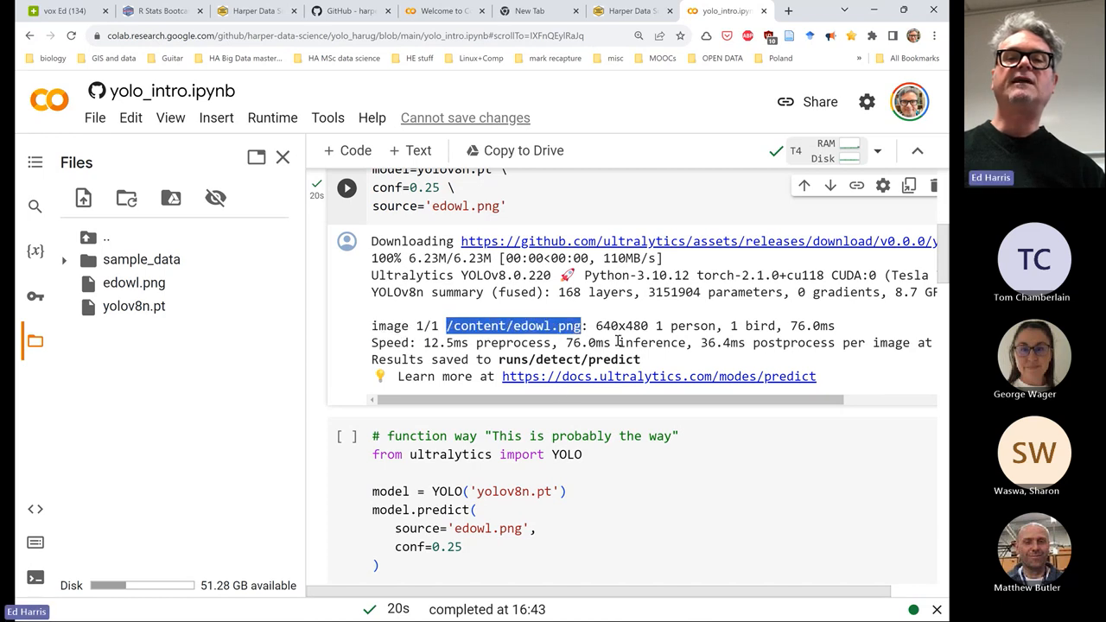
double_click(616, 325)
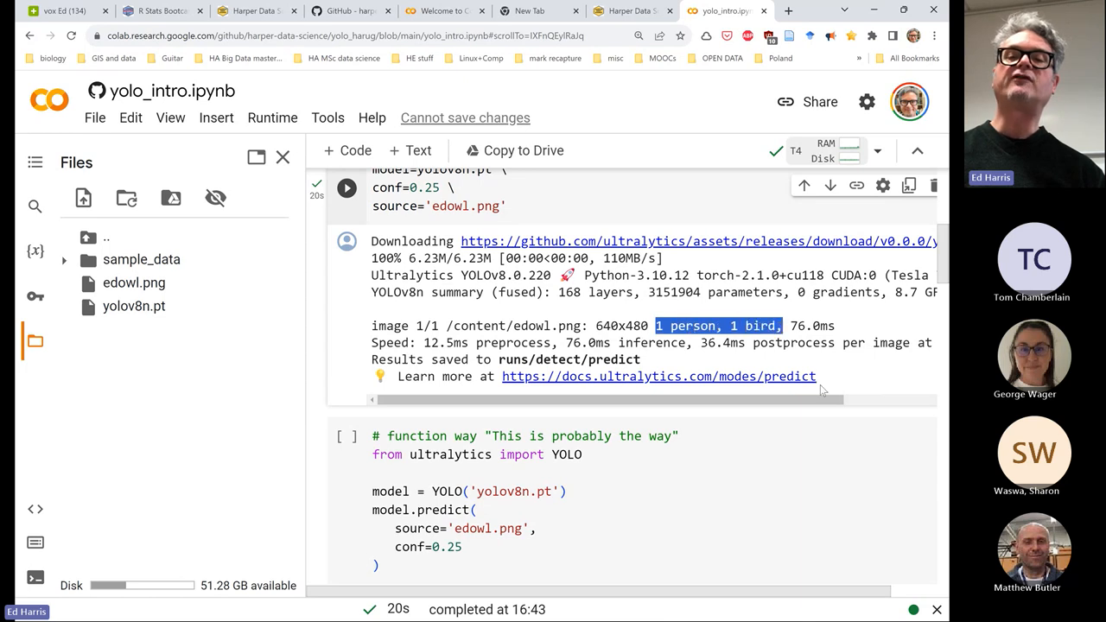
mouse_move(825, 386)
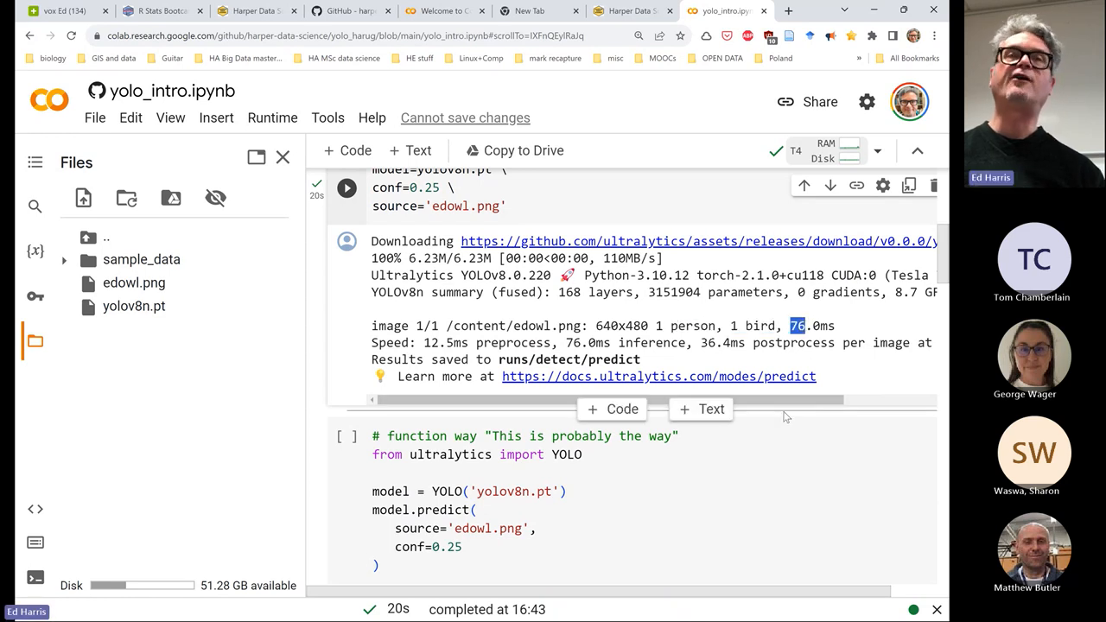
mouse_move(711, 409)
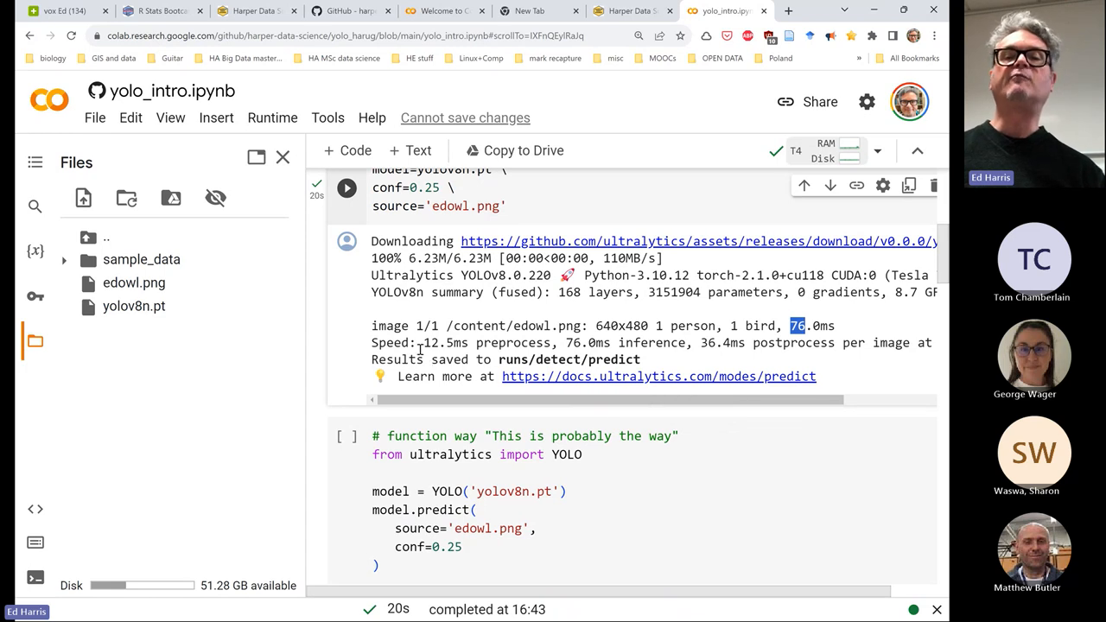
scroll("down", 3)
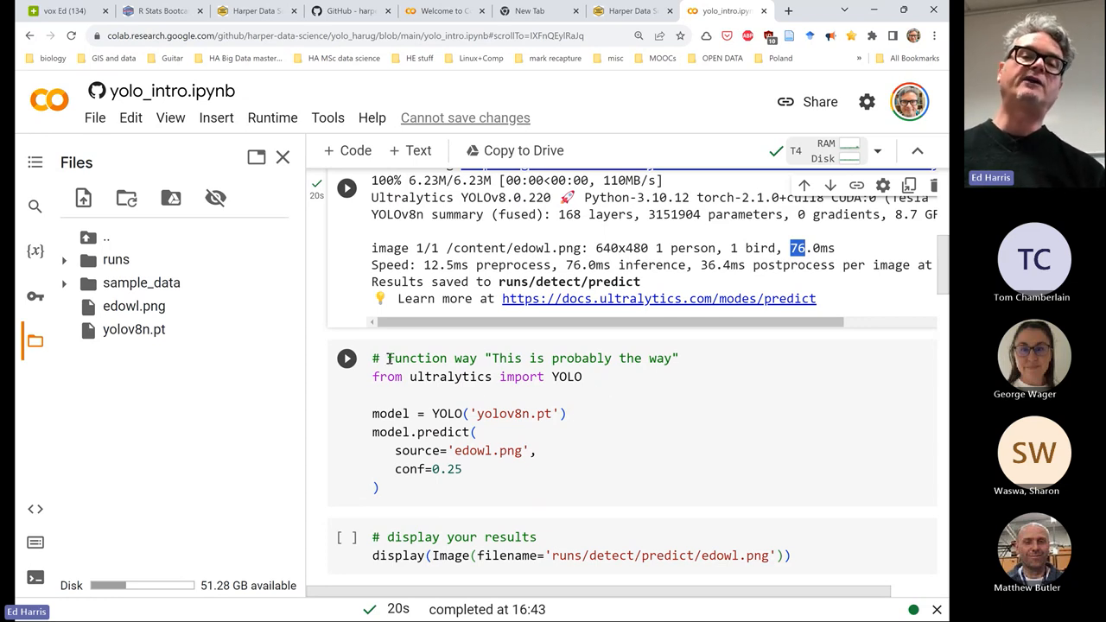
double_click(432, 357)
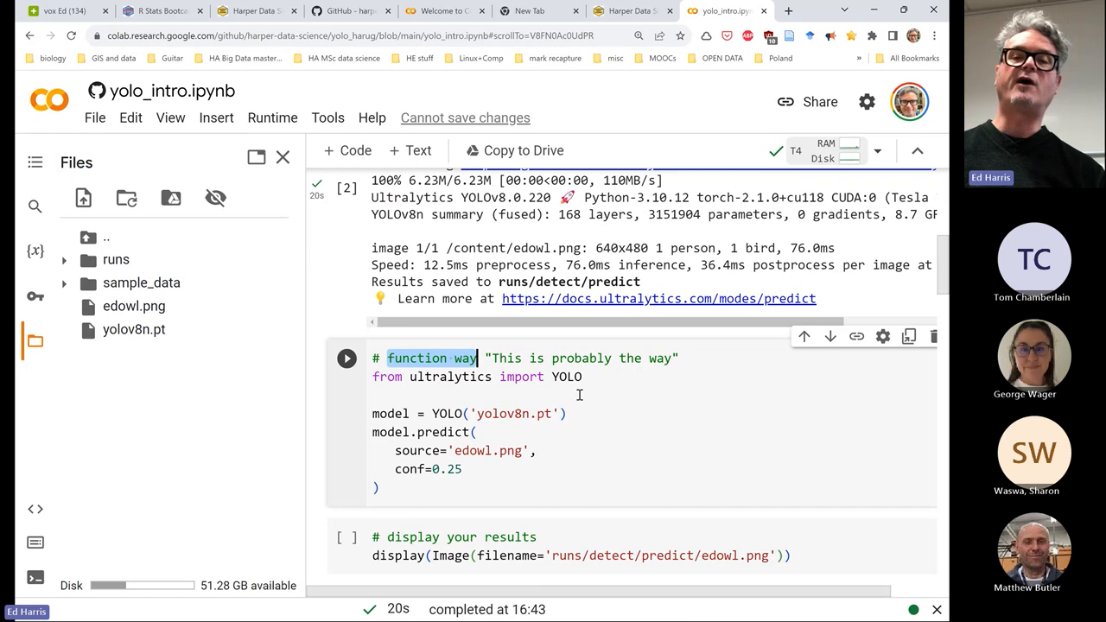
scroll("down", 3)
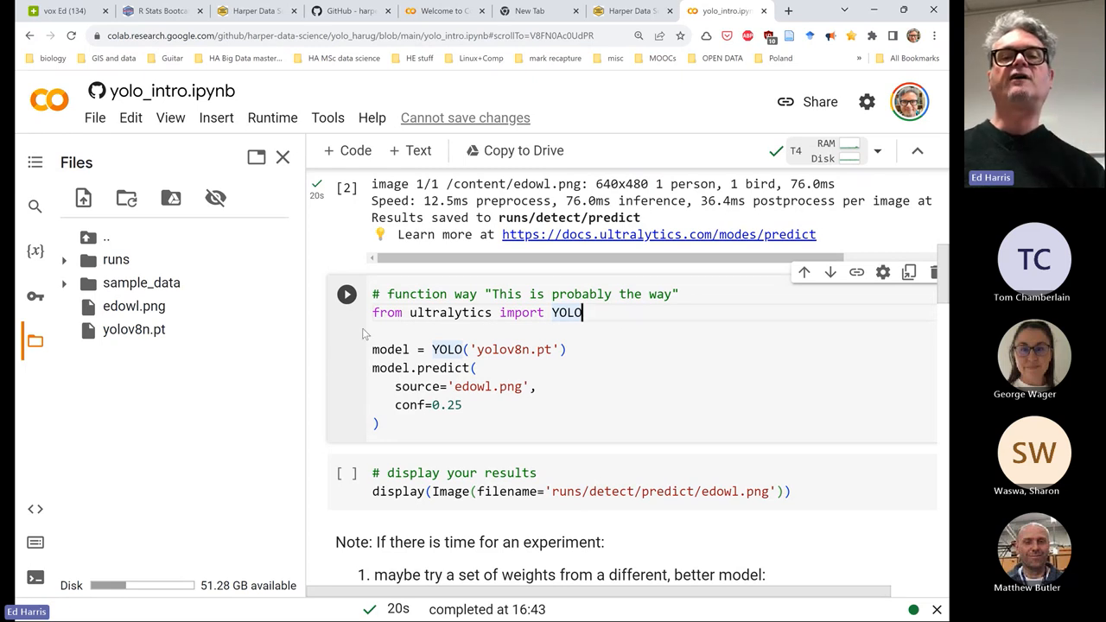
double_click(449, 312)
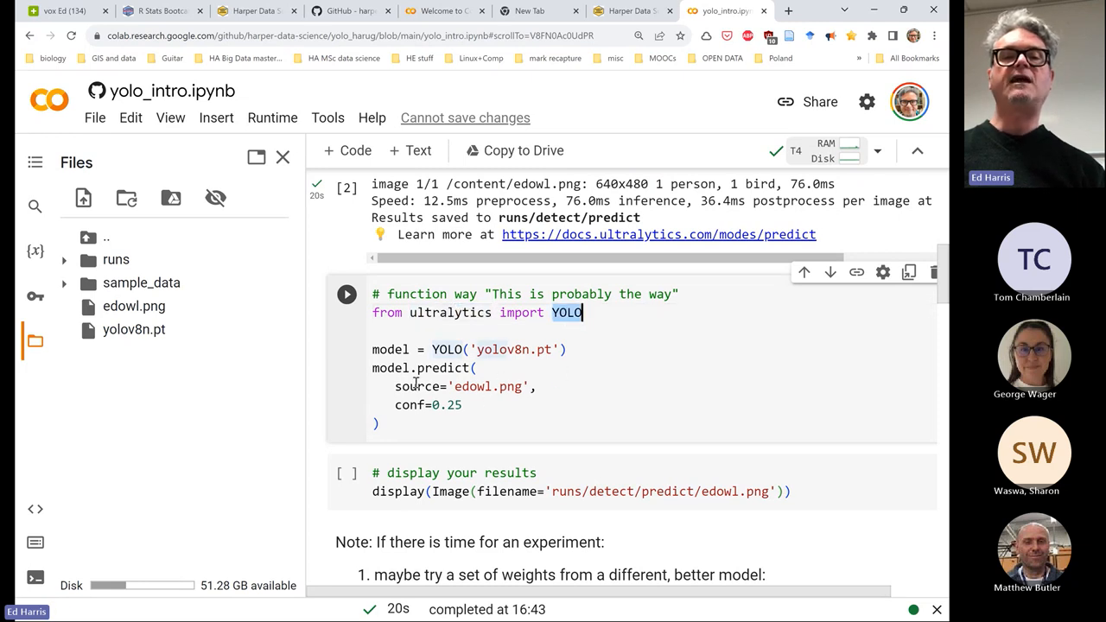
double_click(390, 349)
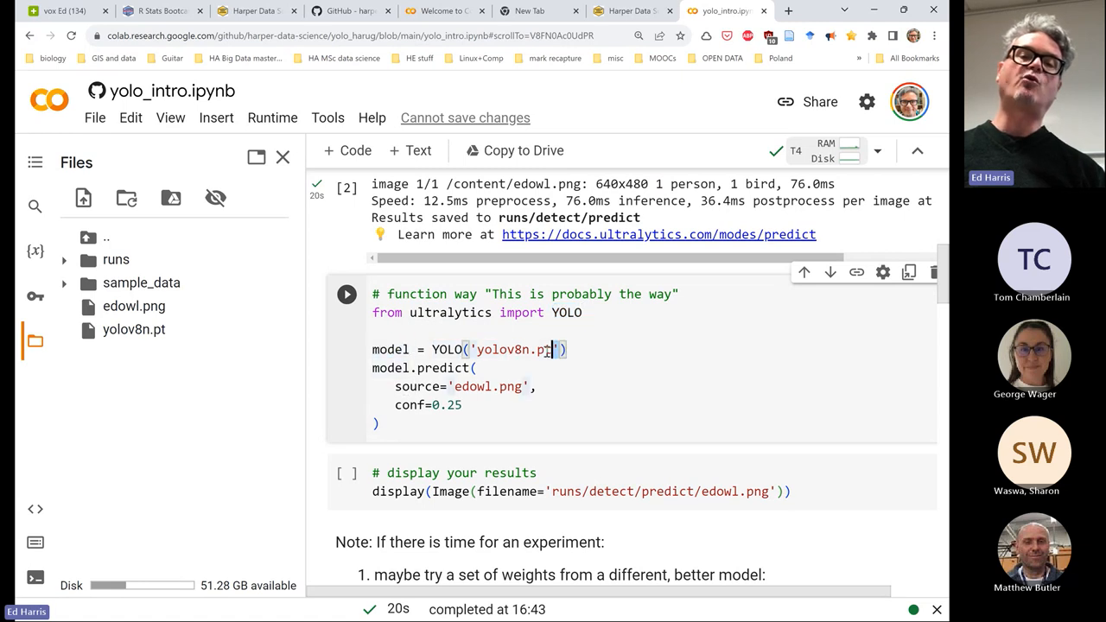
double_click(514, 349)
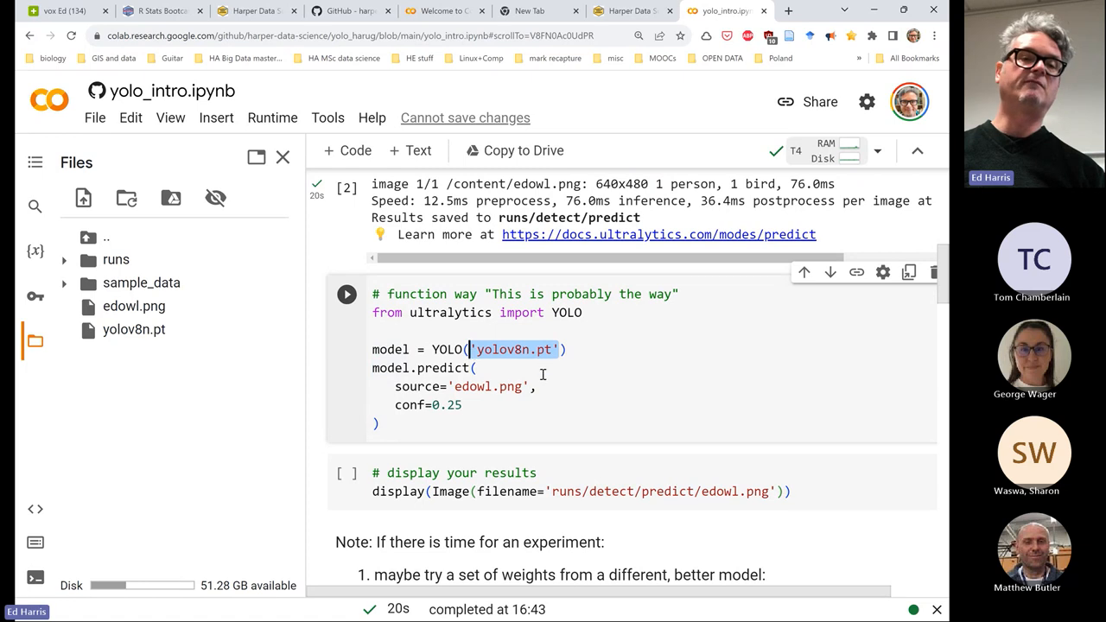
left_click(553, 386)
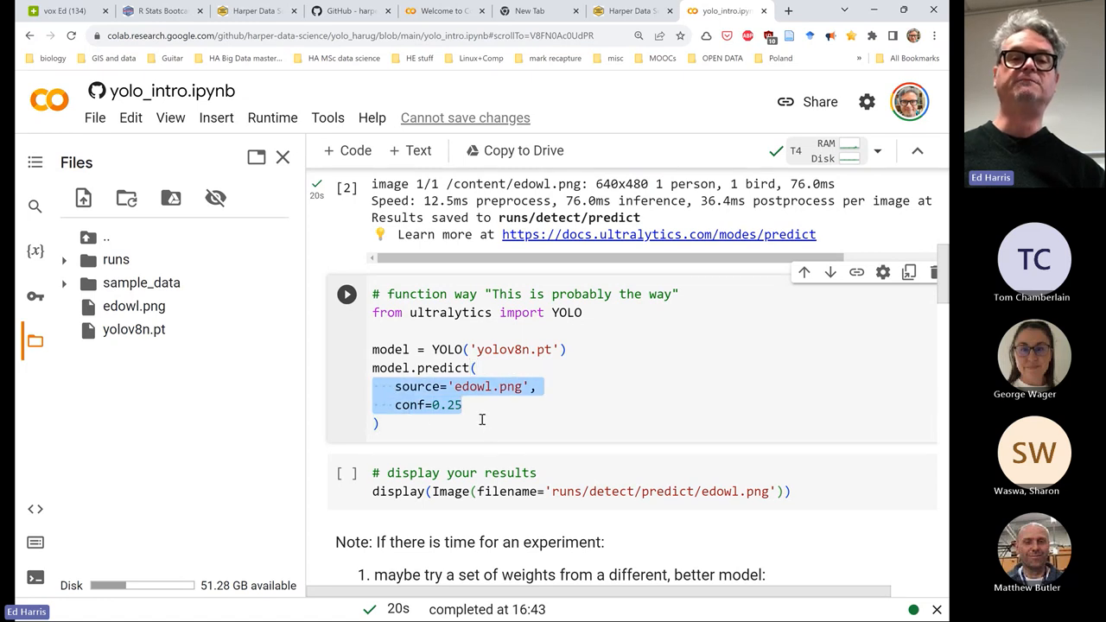
left_click(535, 419)
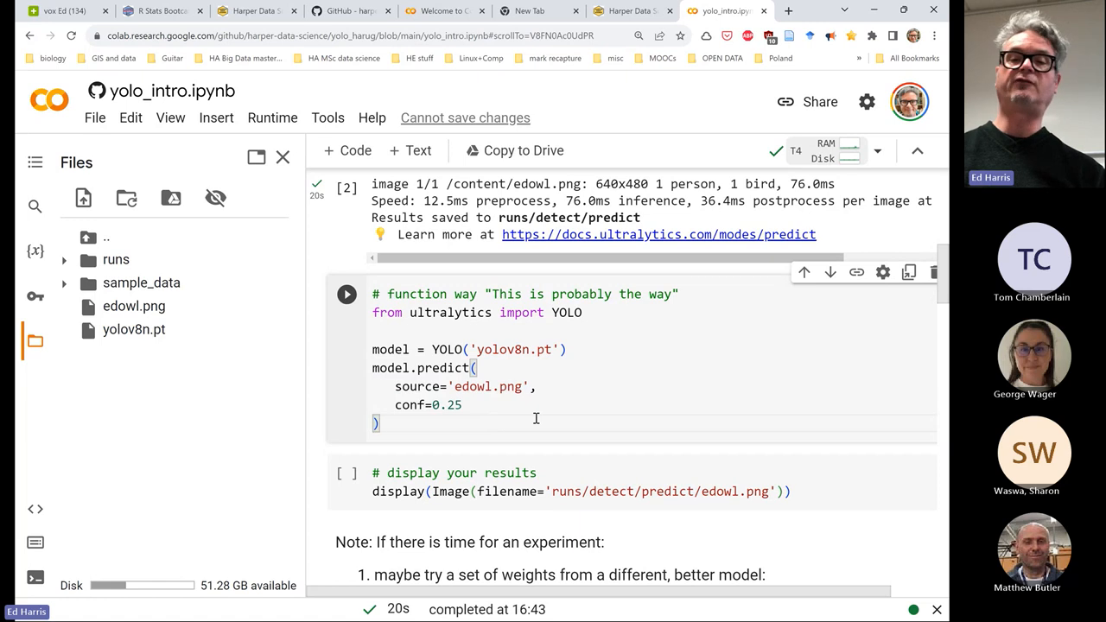
Run the 'function way' prediction cell and scroll through the printed class names and image arrays
left_click(346, 293)
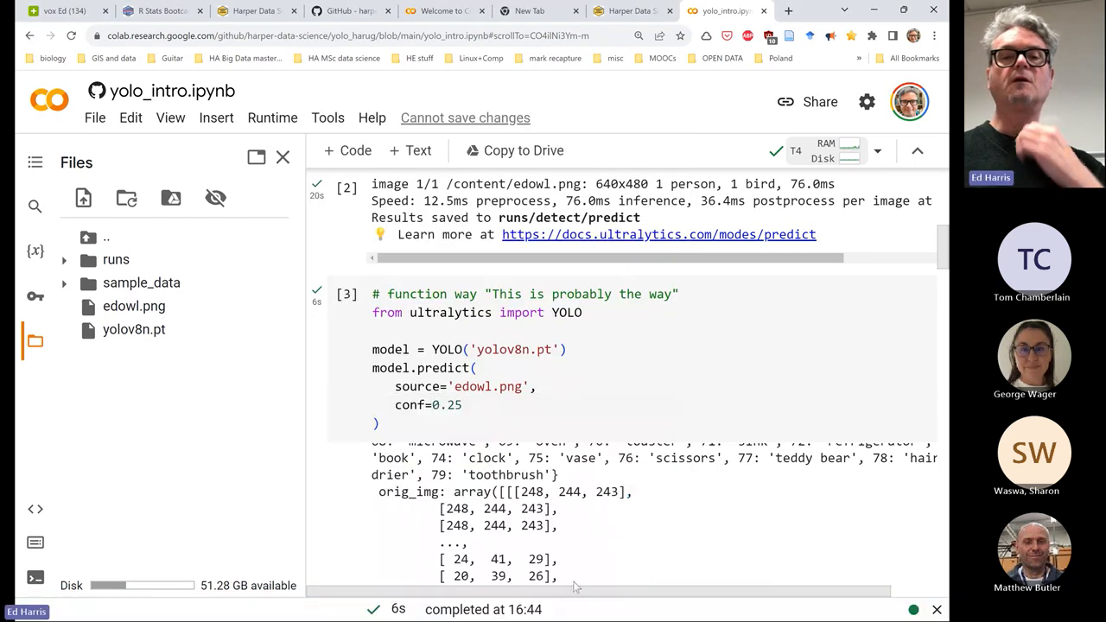
scroll("down", 3)
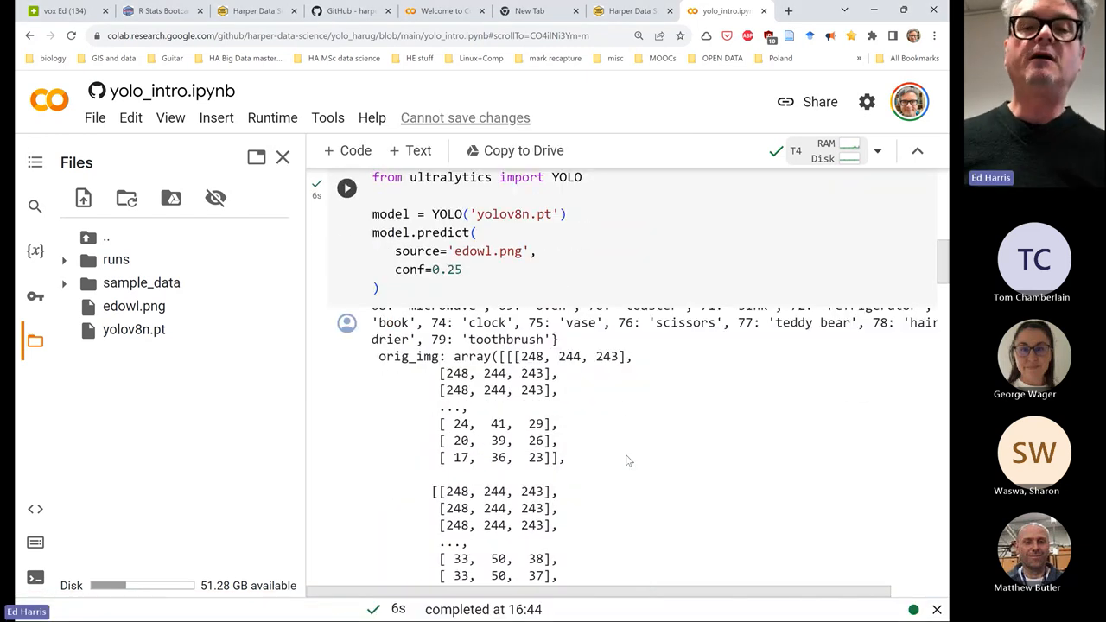
mouse_move(631, 430)
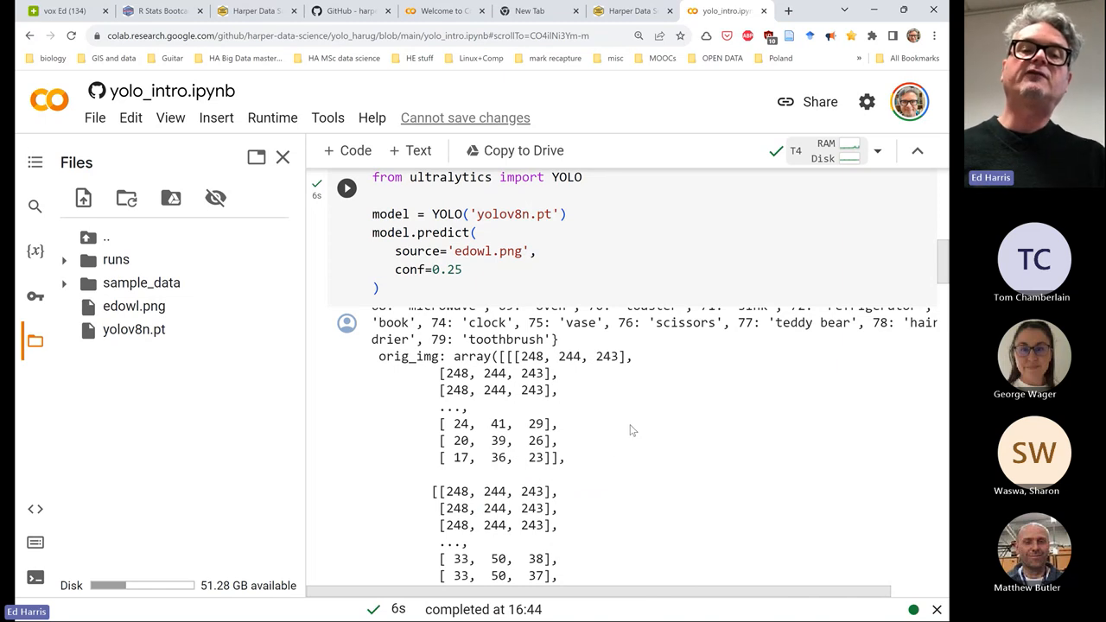
scroll("down", 3)
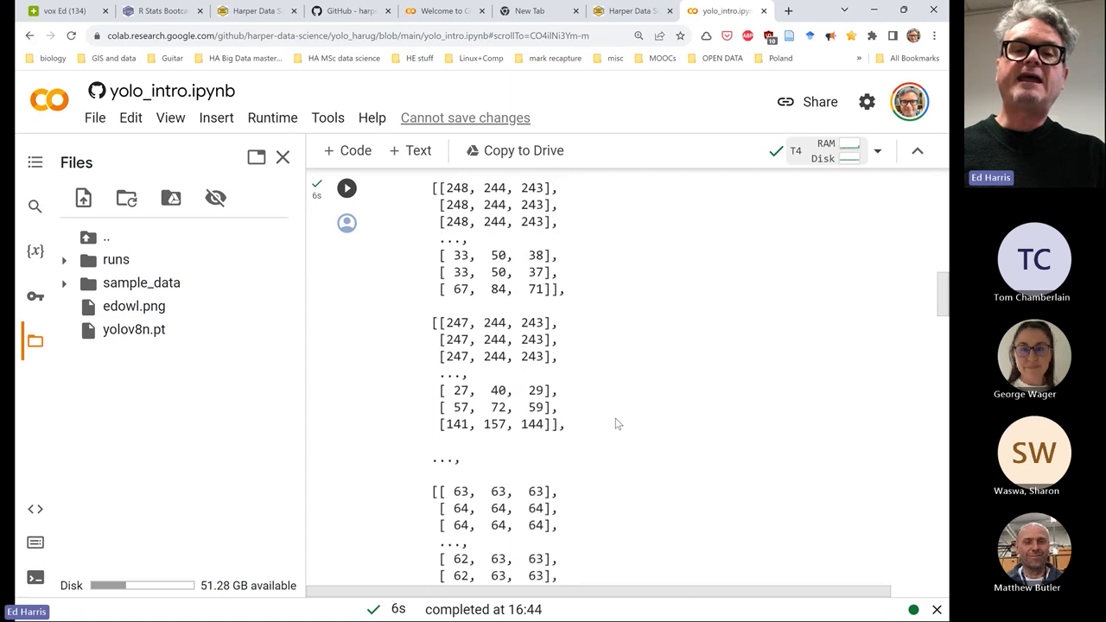
scroll("down", 3)
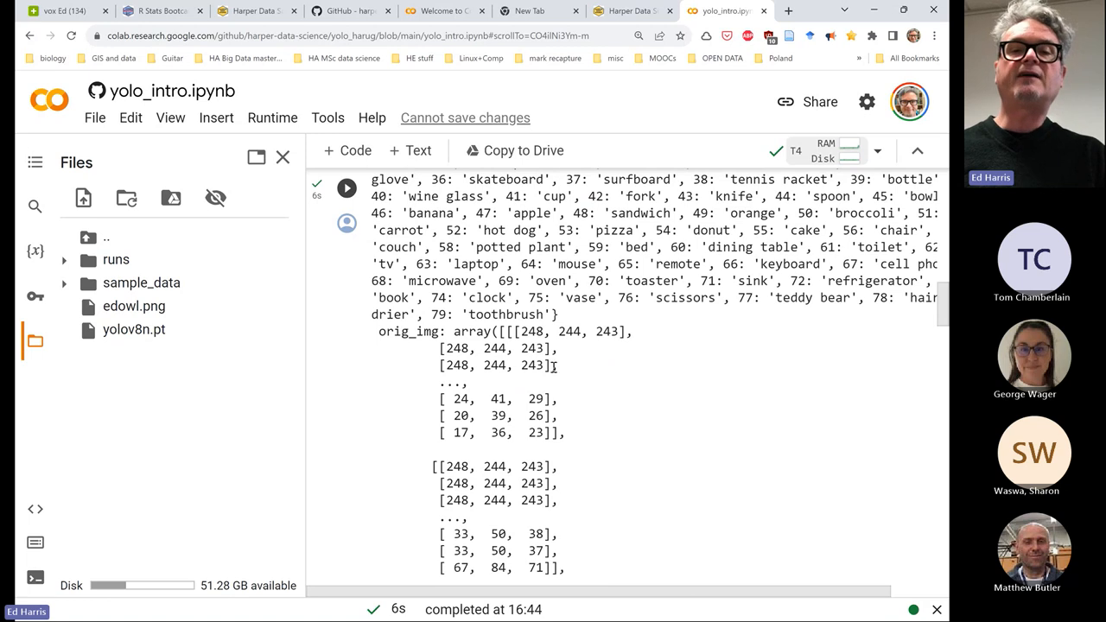
mouse_move(563, 385)
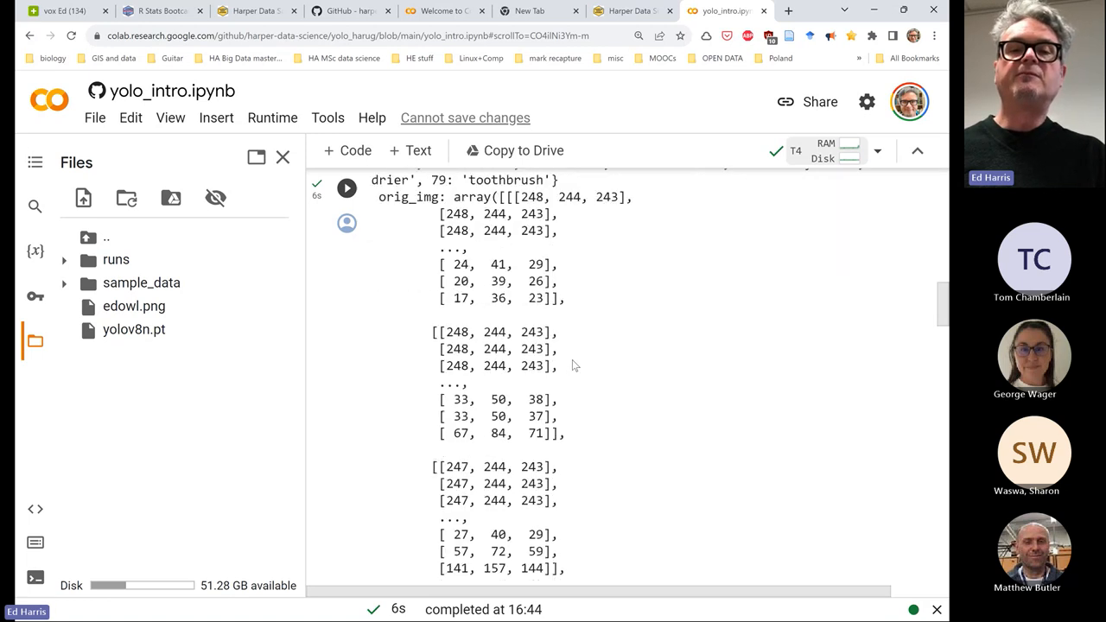
scroll("down", 3)
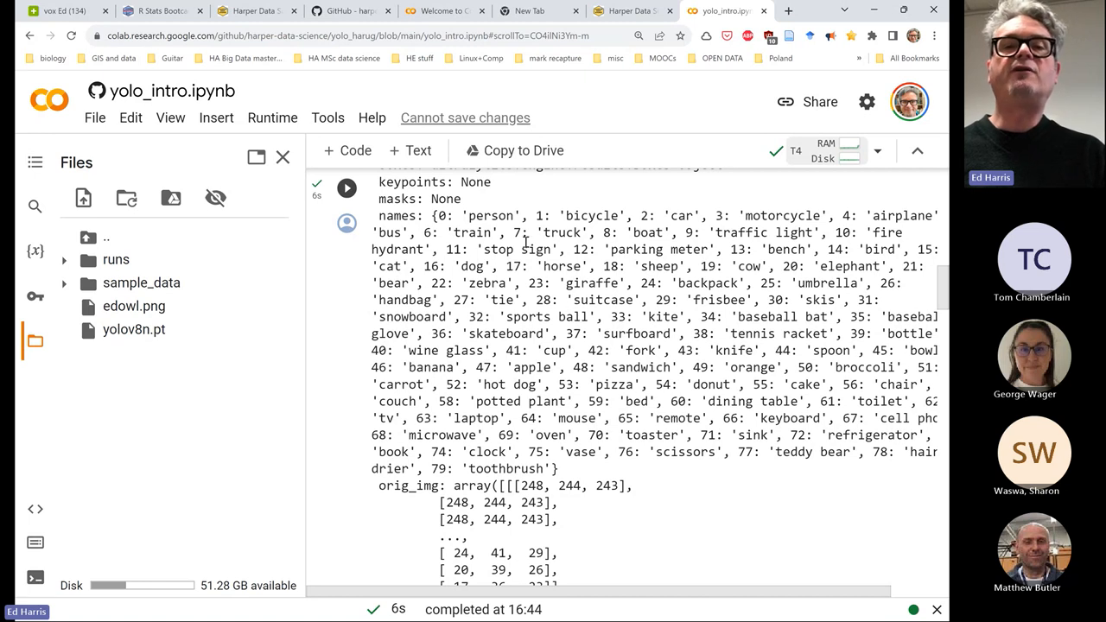
double_click(491, 215)
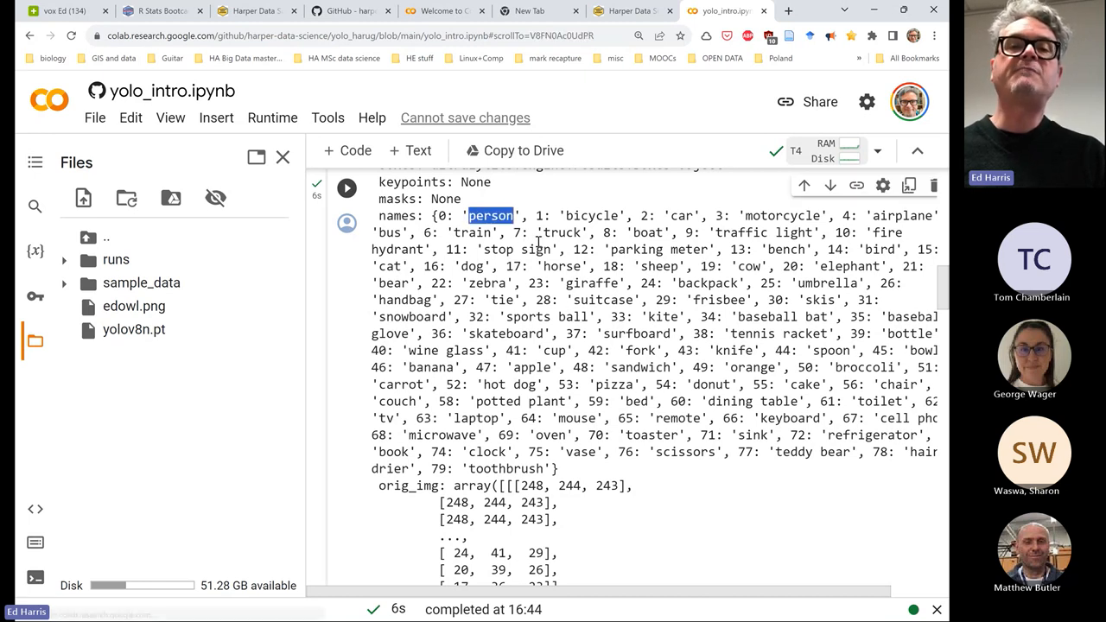
double_click(590, 215)
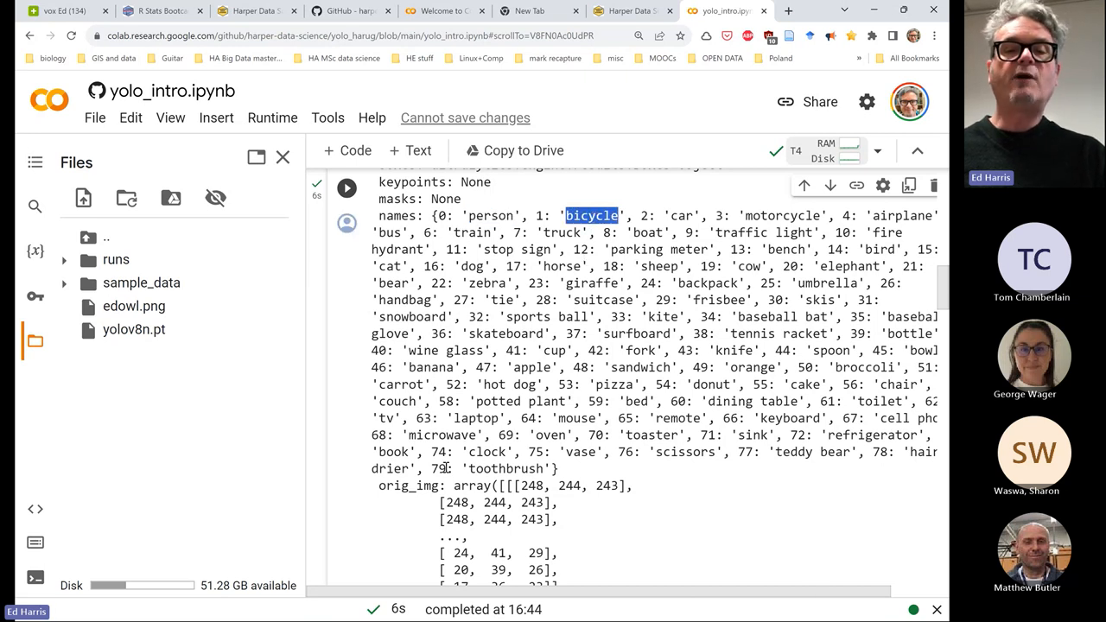
double_click(505, 469)
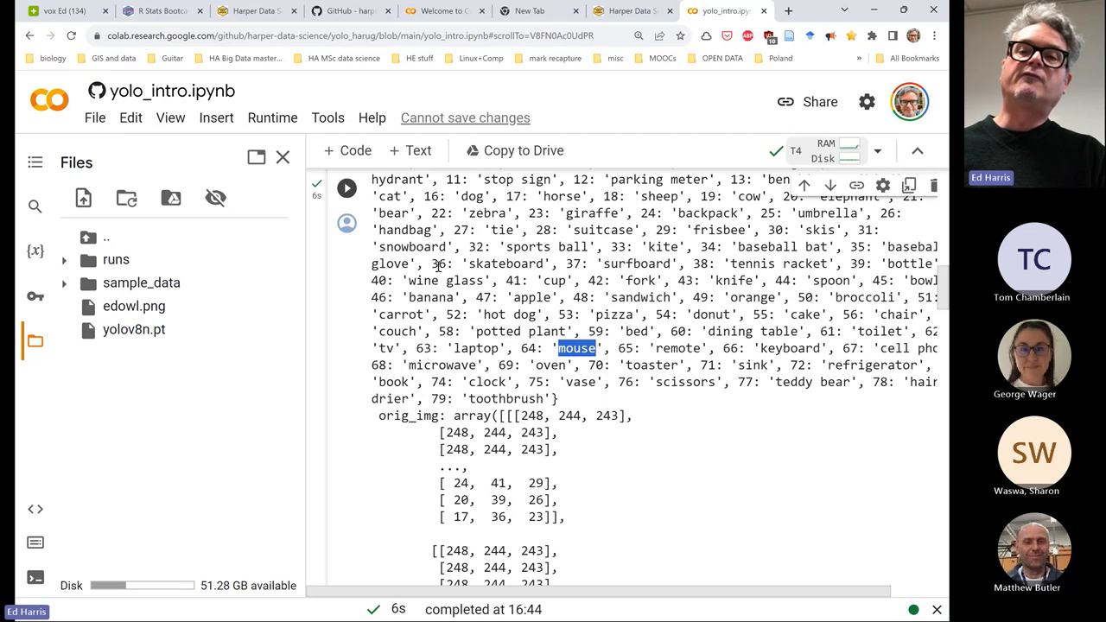
scroll("down", 3)
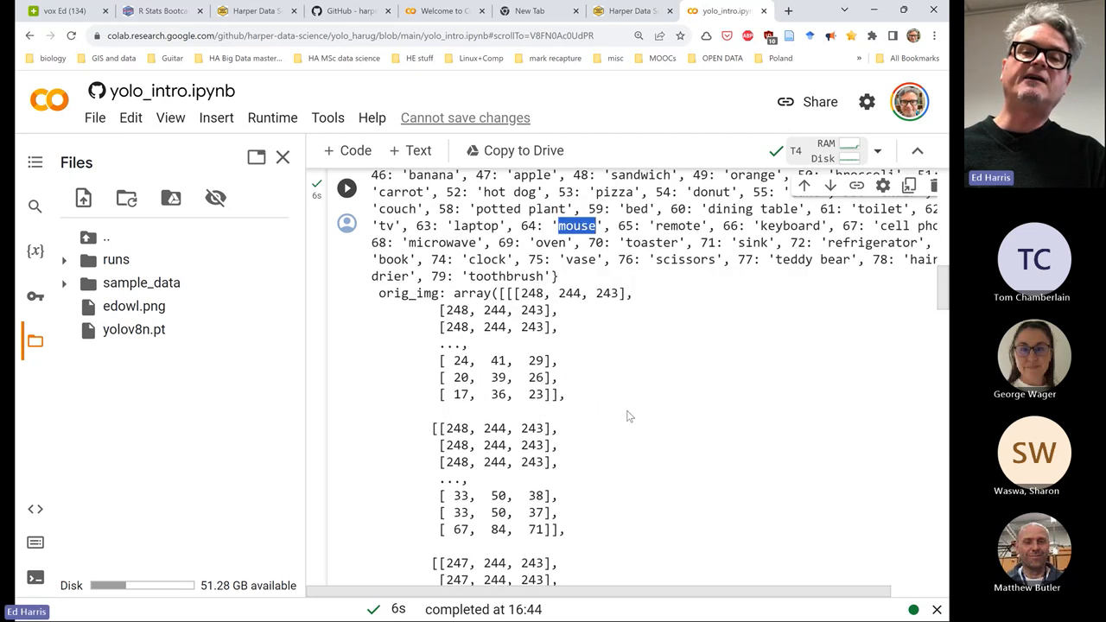
scroll("down", 3)
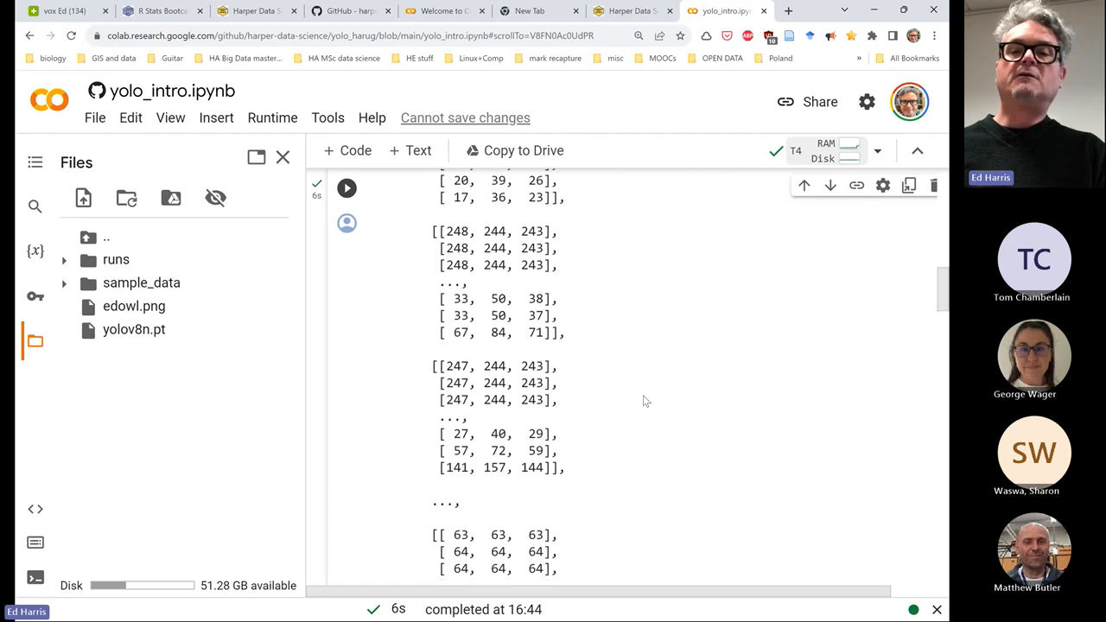
scroll("down", 3)
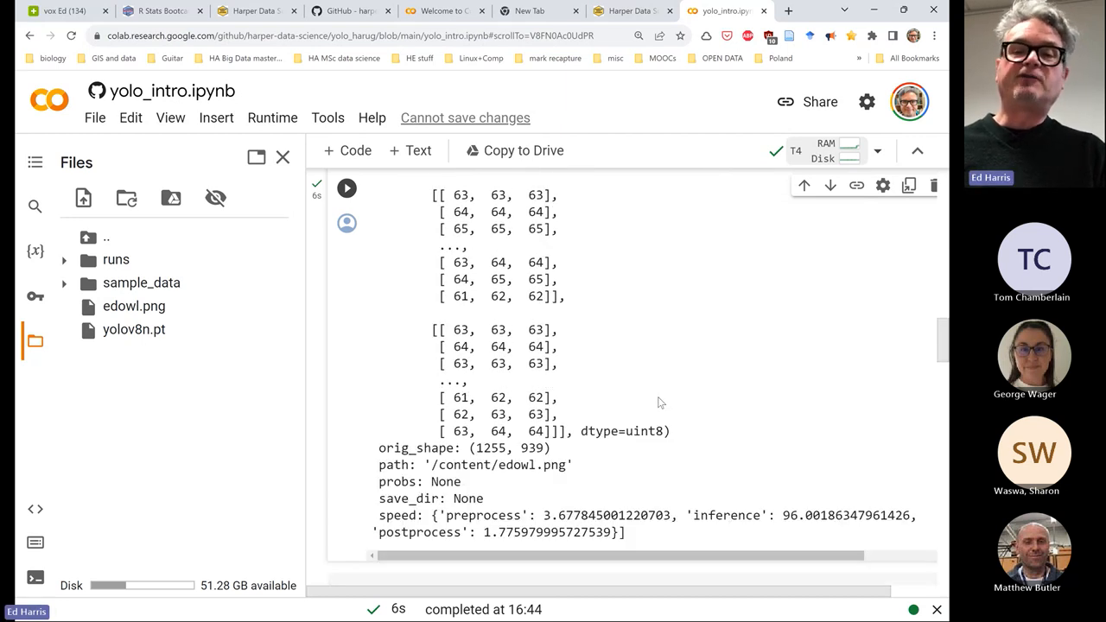
mouse_move(561, 458)
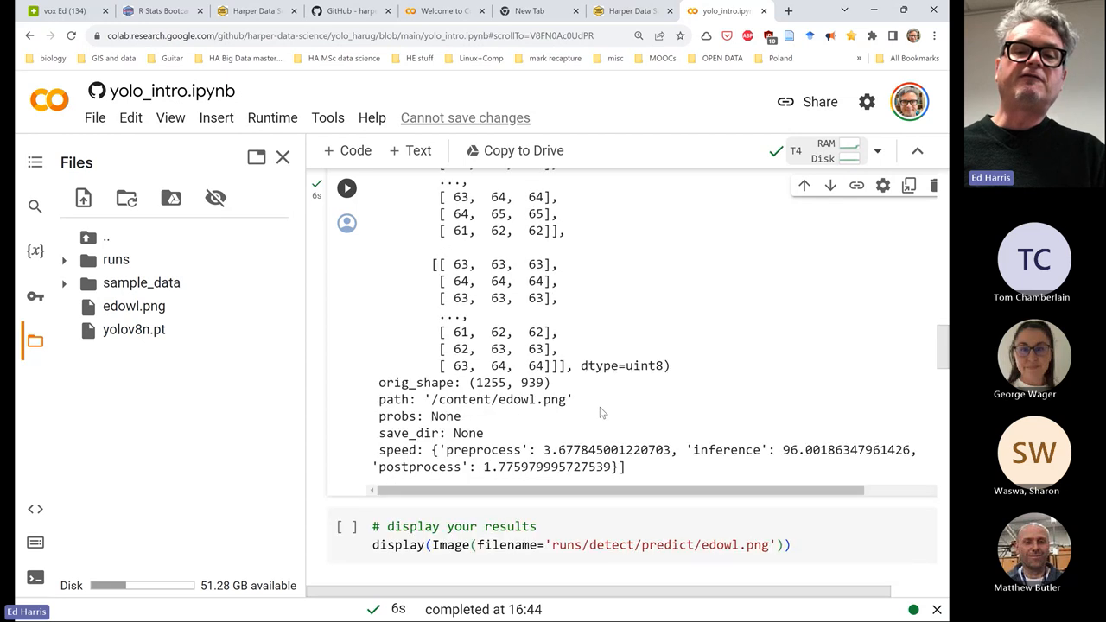
scroll("down", 3)
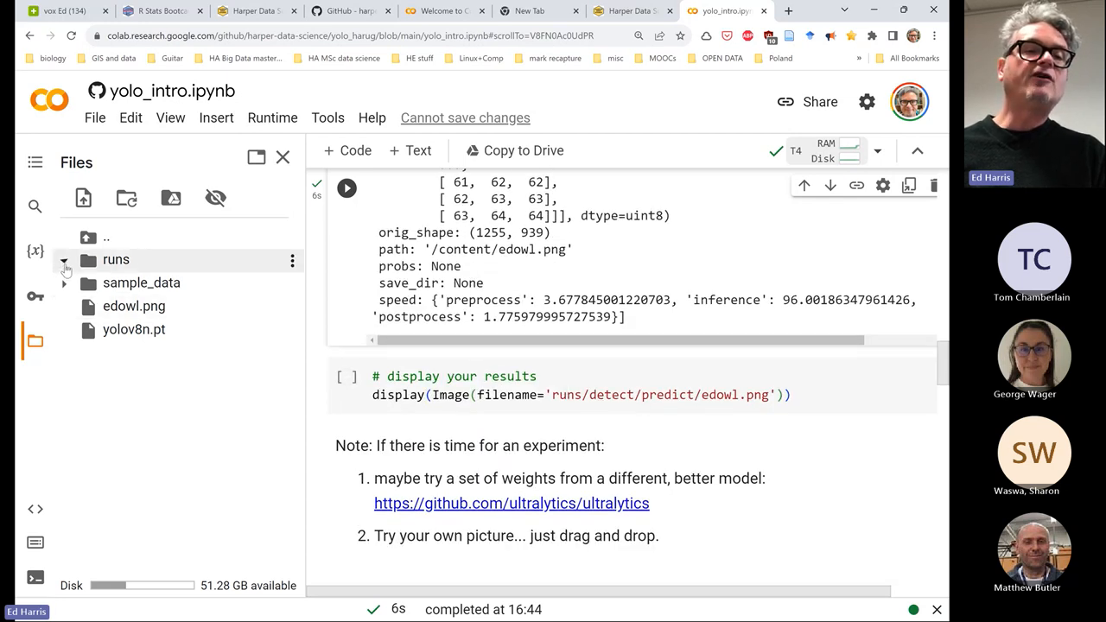
Expand runs/detect/predict in the Files sidebar to find edowl.png, then select the display cell
left_click(64, 259)
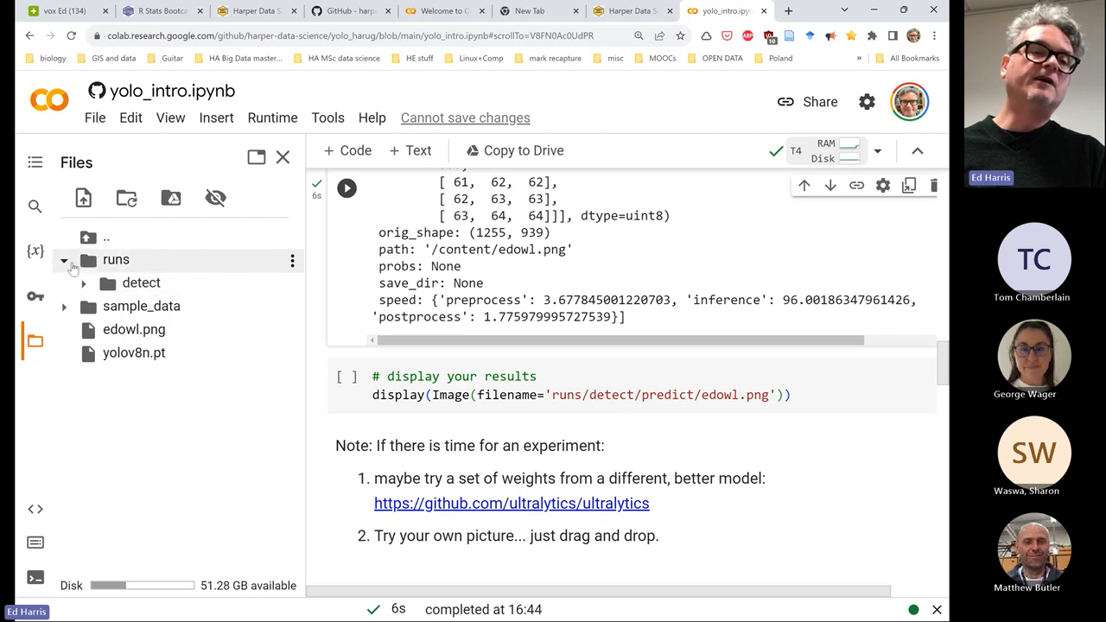
left_click(64, 259)
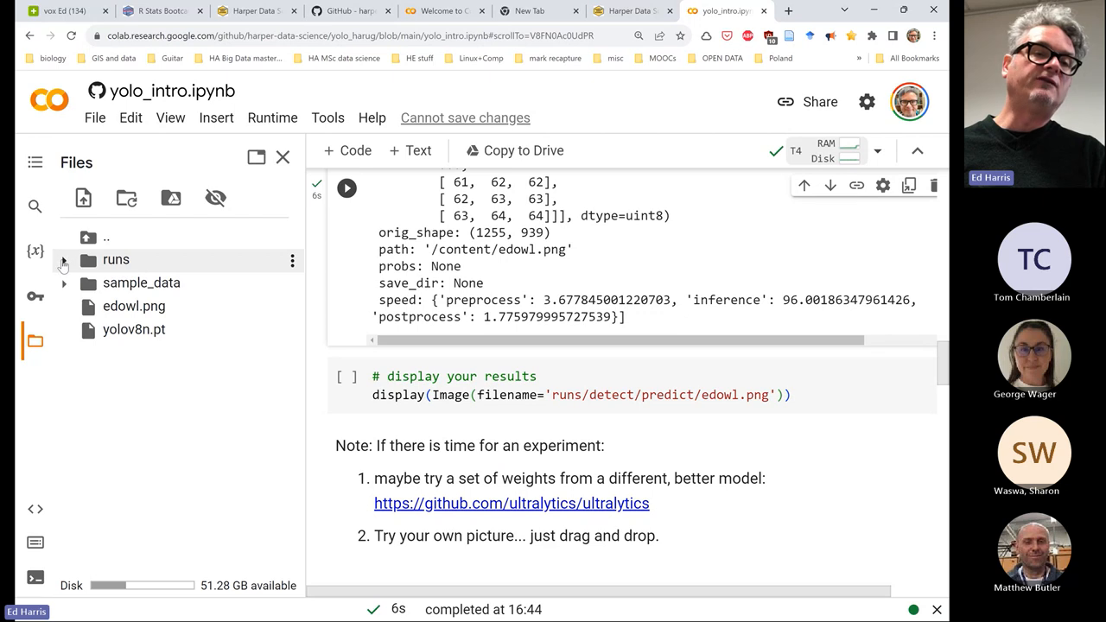
left_click(63, 259)
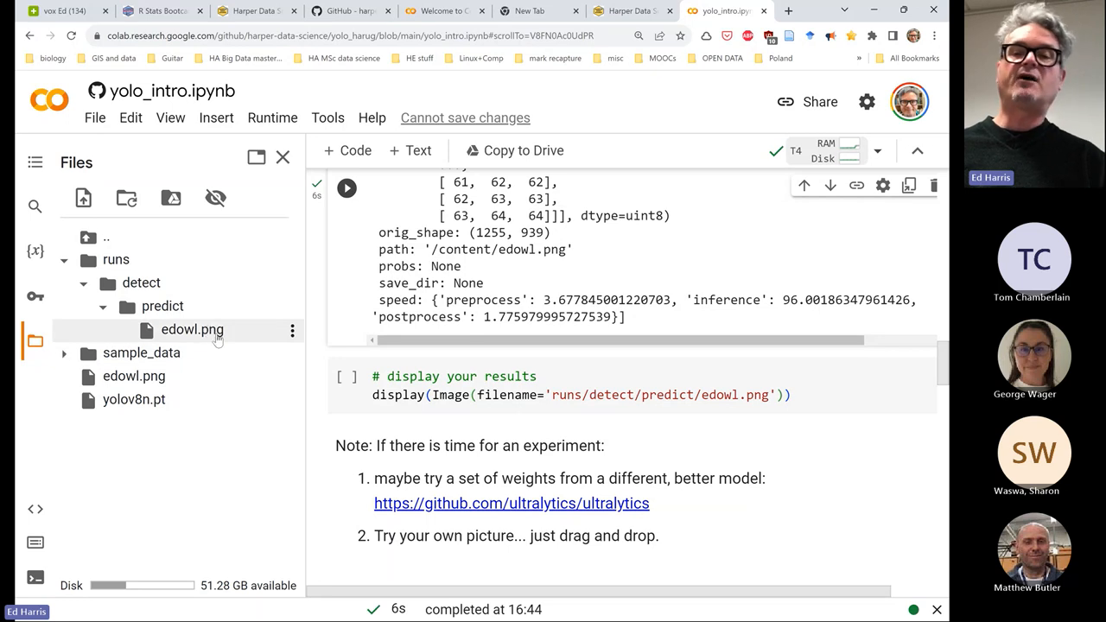
left_click(518, 376)
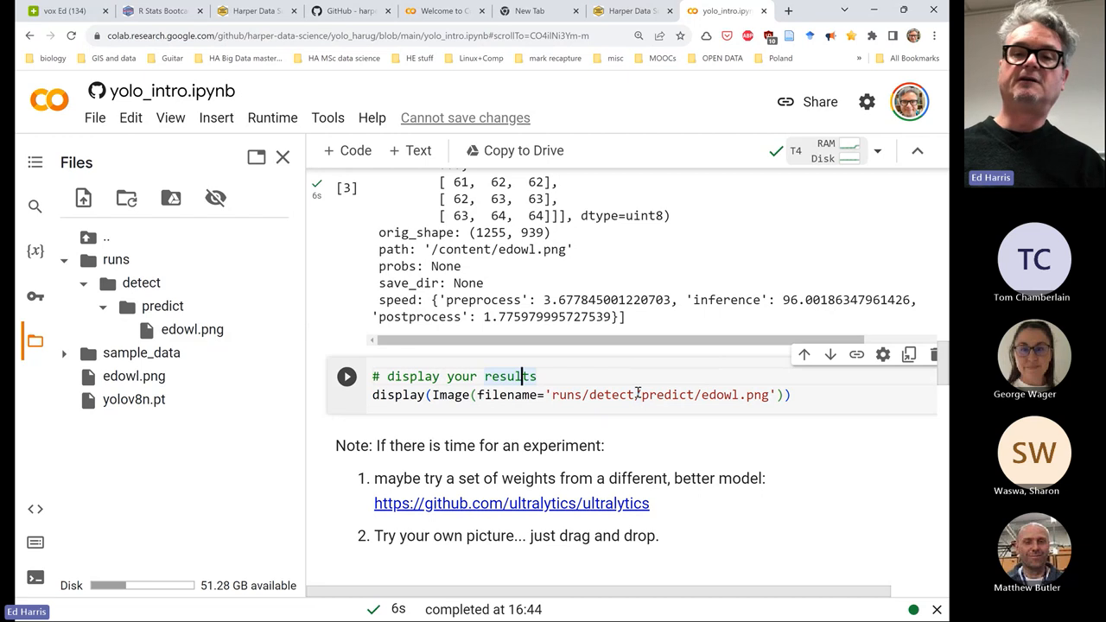
Run the 'display your results' cell and scroll the annotated owl photo (person 0.88, bird 0.57)
left_click(346, 376)
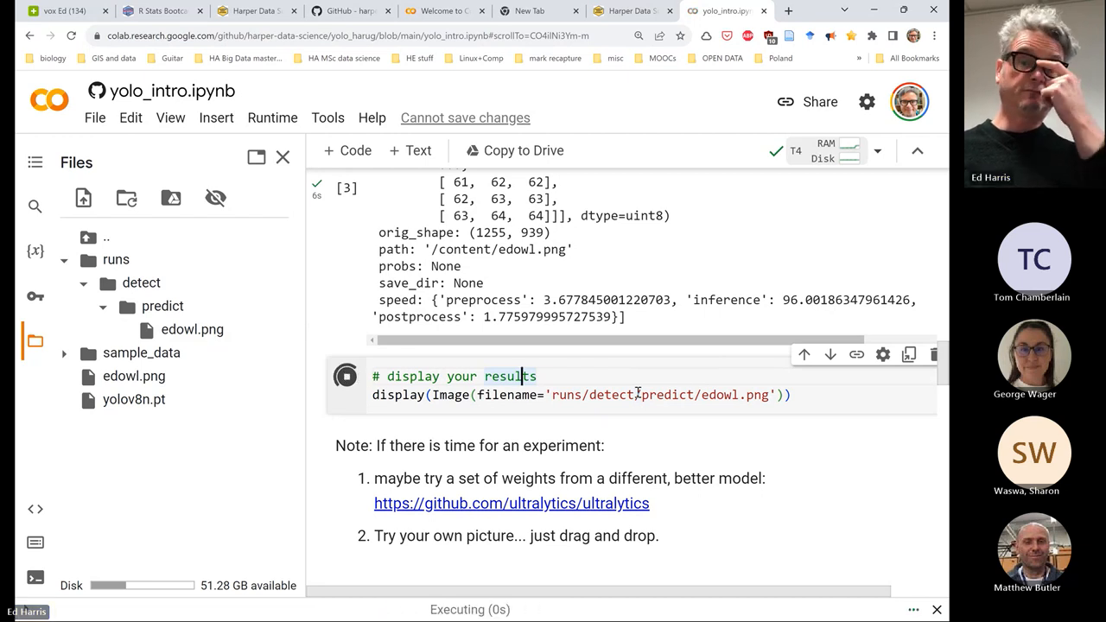
scroll("down", 3)
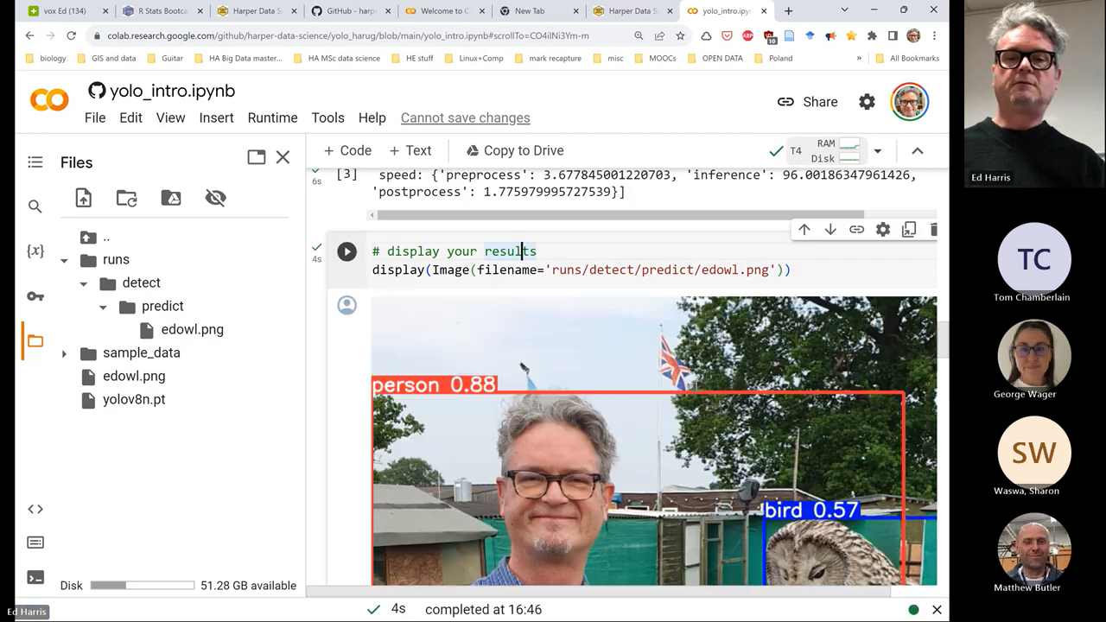
scroll("down", 3)
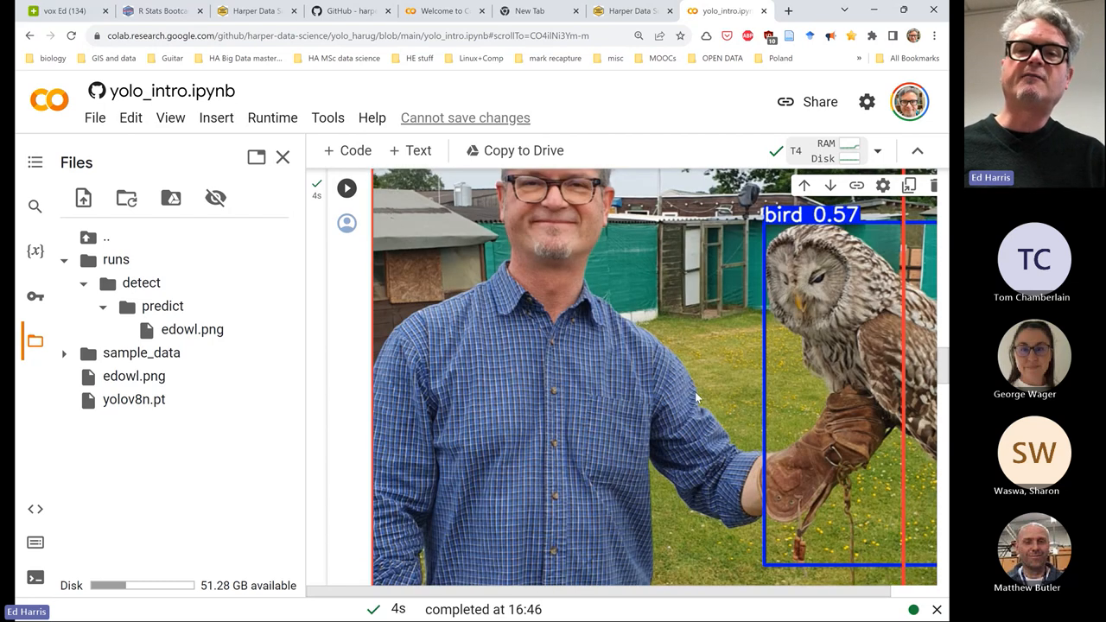
mouse_move(678, 390)
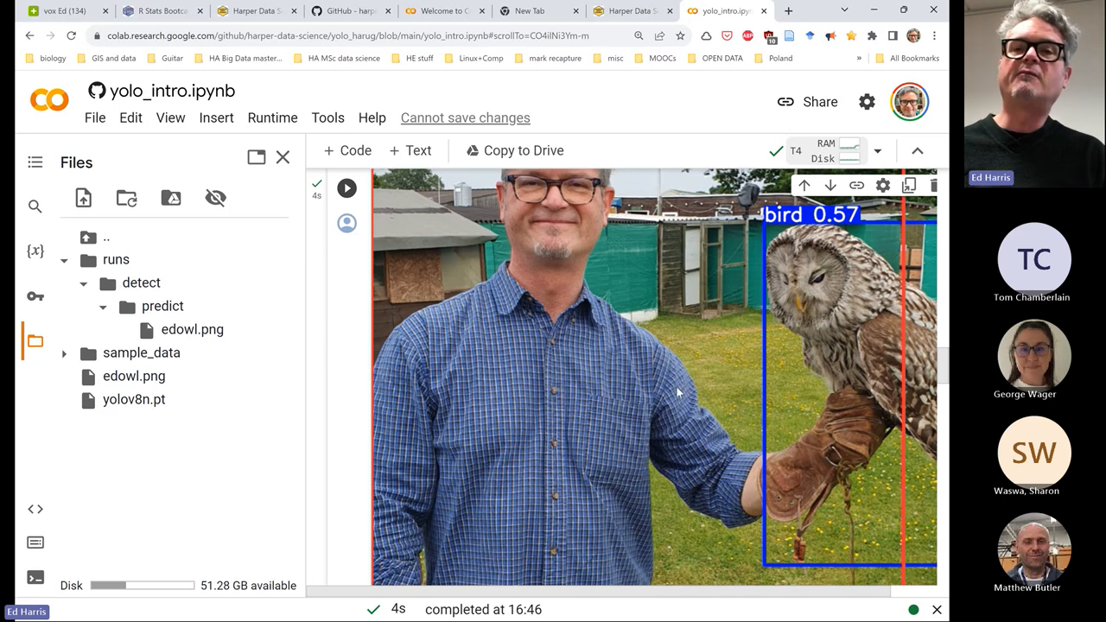
mouse_move(458, 363)
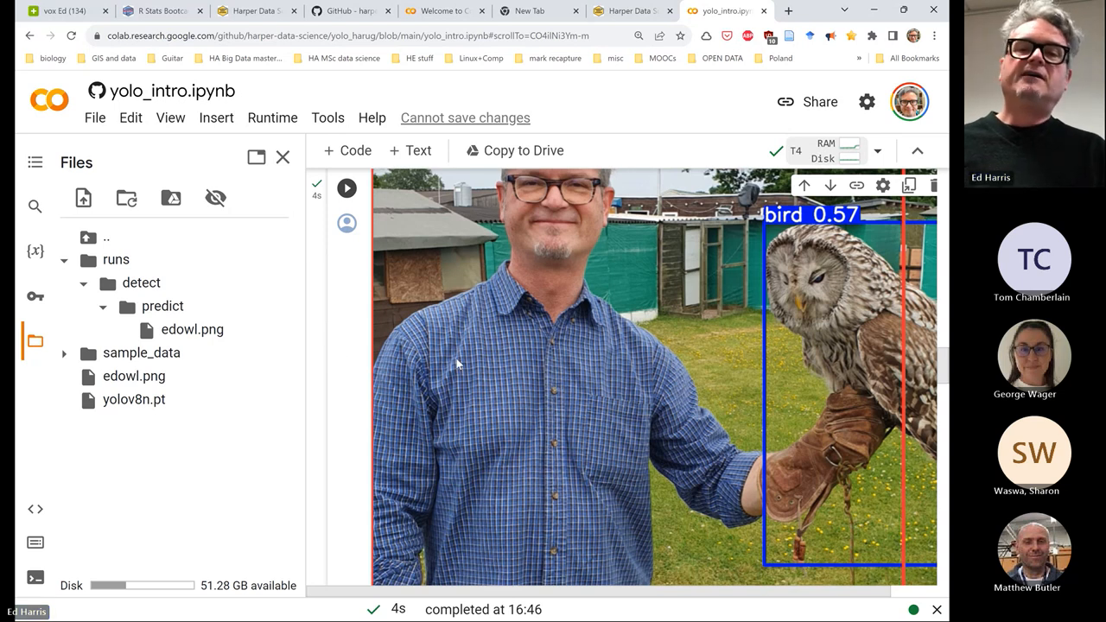
scroll("down", 3)
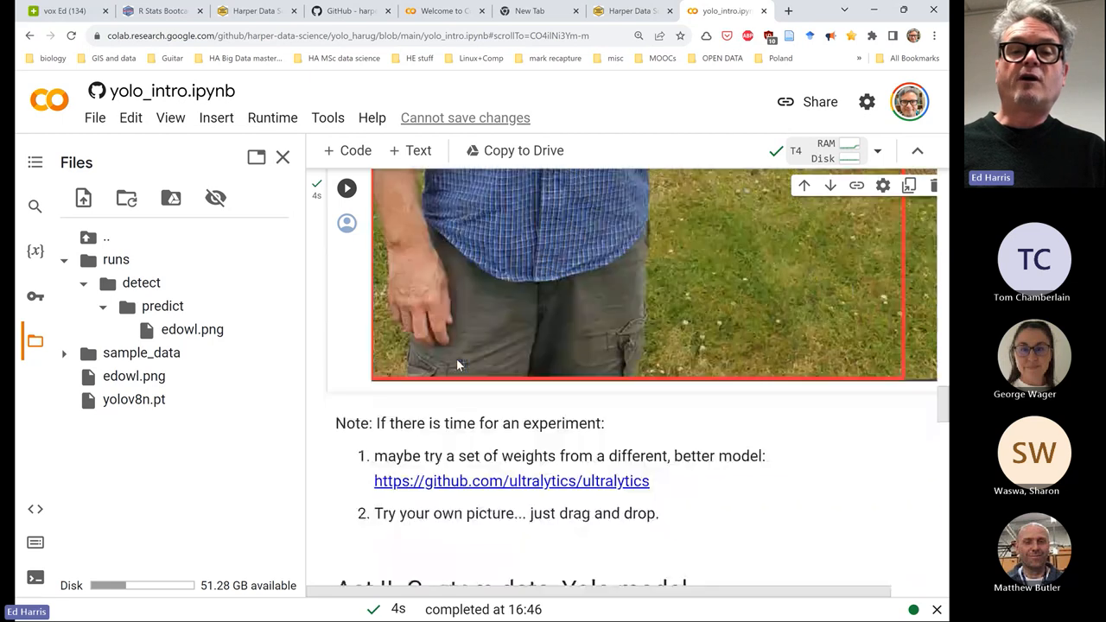
scroll("down", 3)
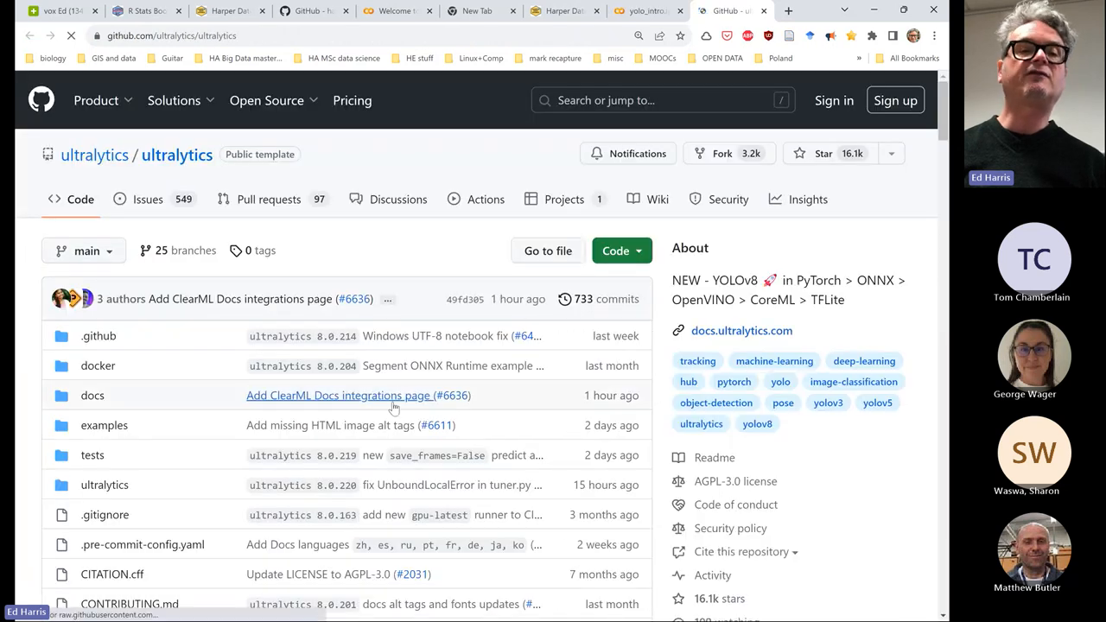
Scroll the Ultralytics README to the COCO detection table comparing YOLOv8n through YOLOv8x
scroll("down", 3)
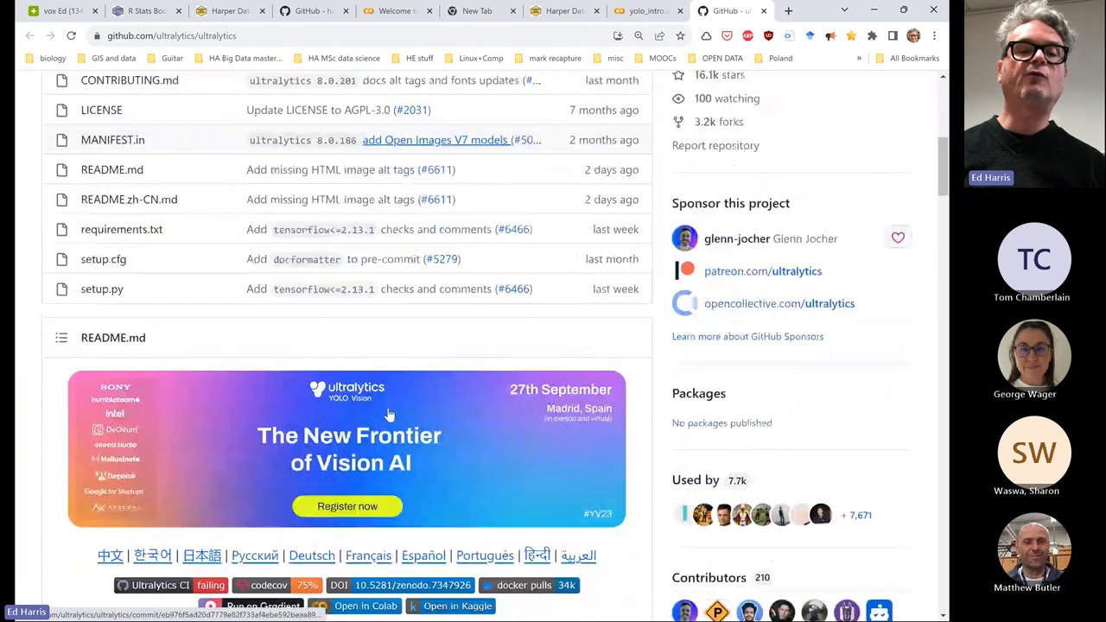
scroll("down", 3)
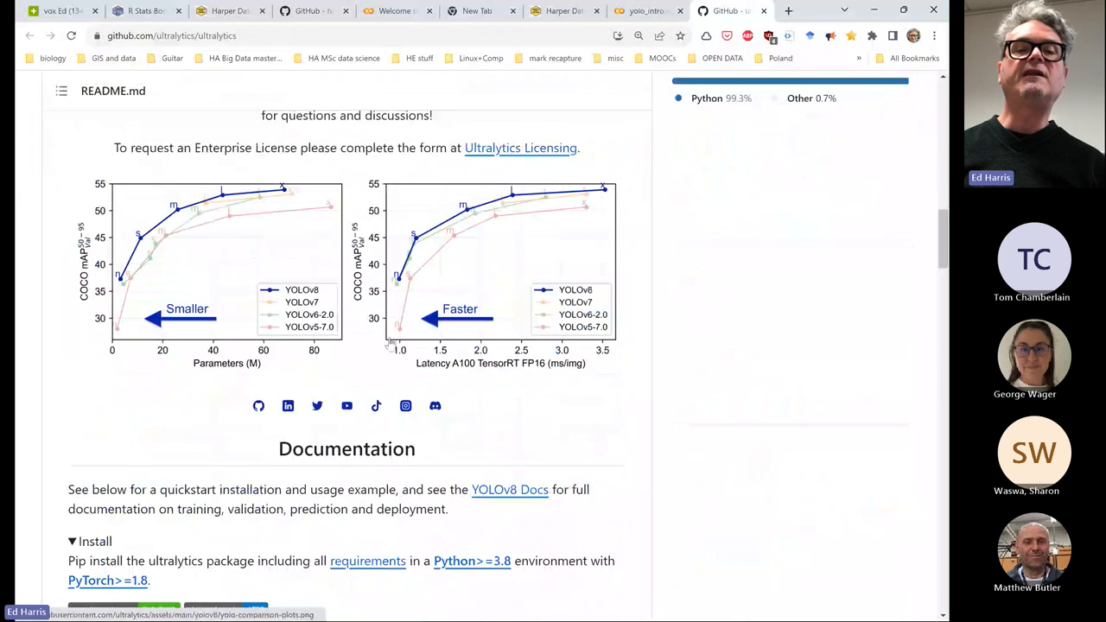
scroll("down", 3)
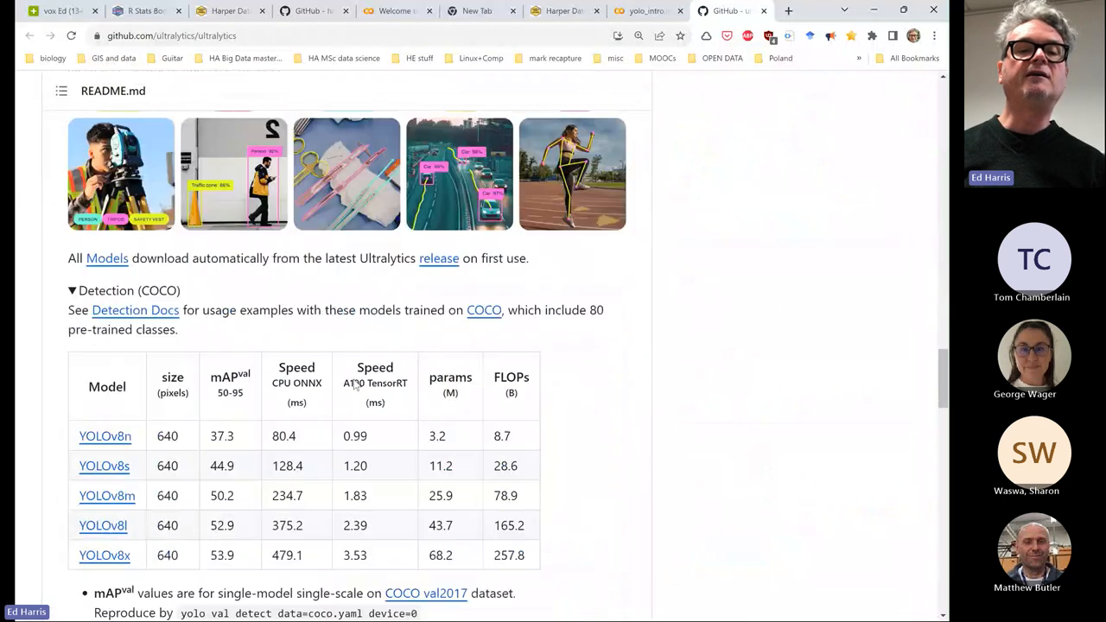
scroll("down", 3)
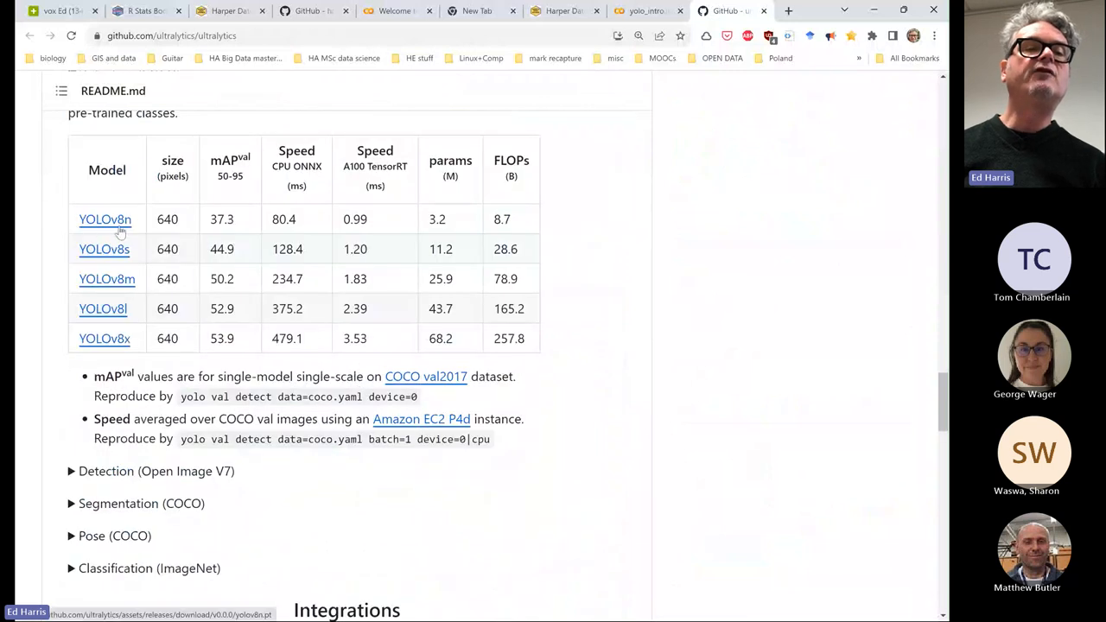
mouse_move(126, 227)
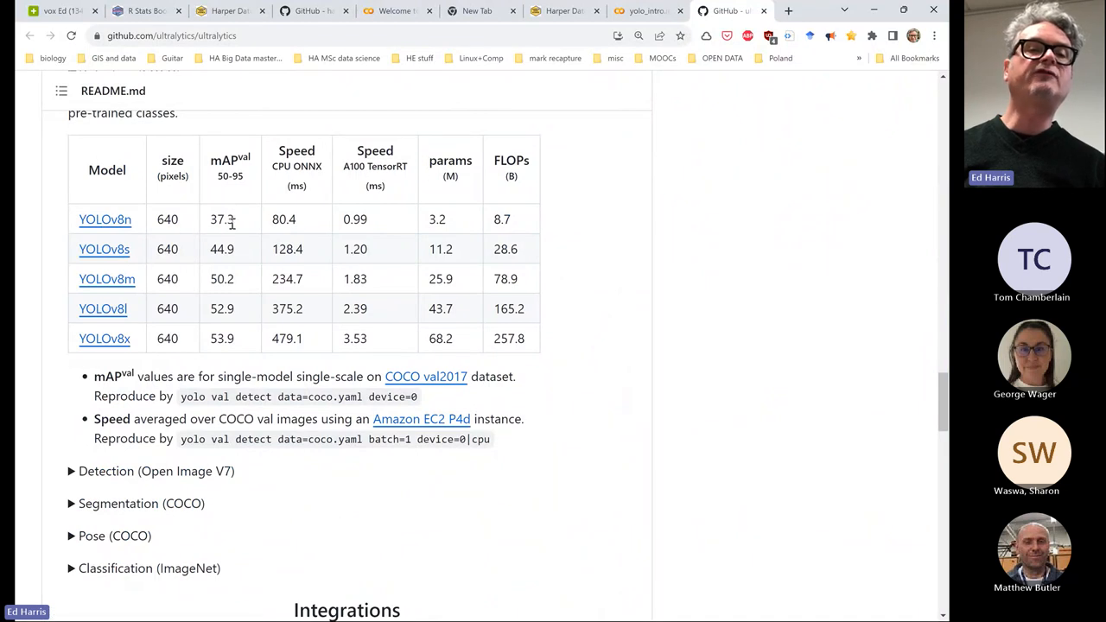
mouse_move(239, 223)
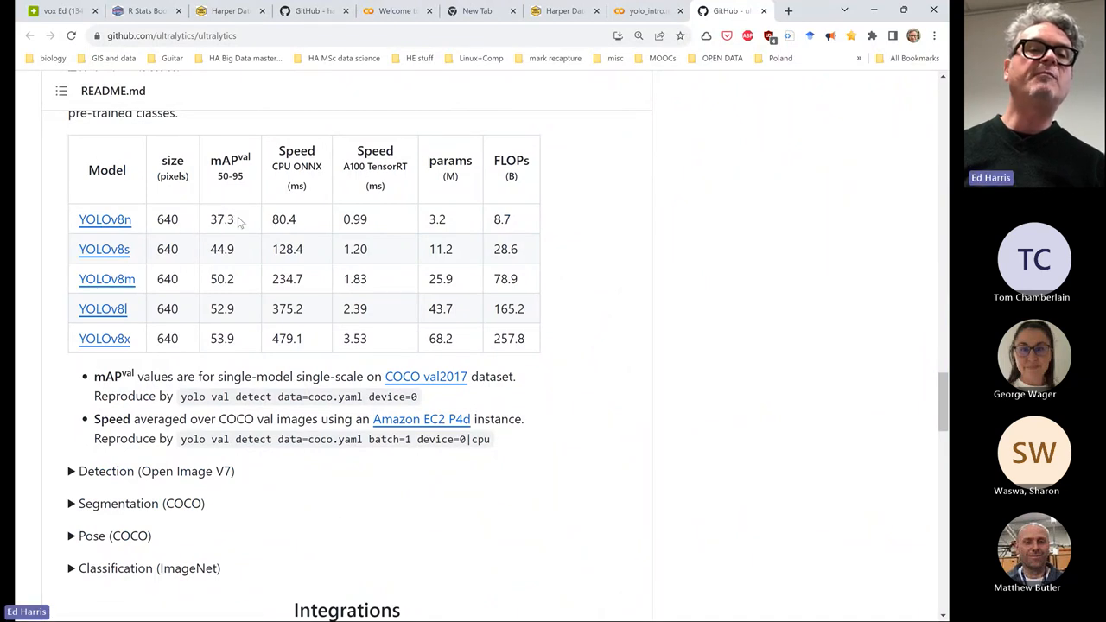
mouse_move(240, 233)
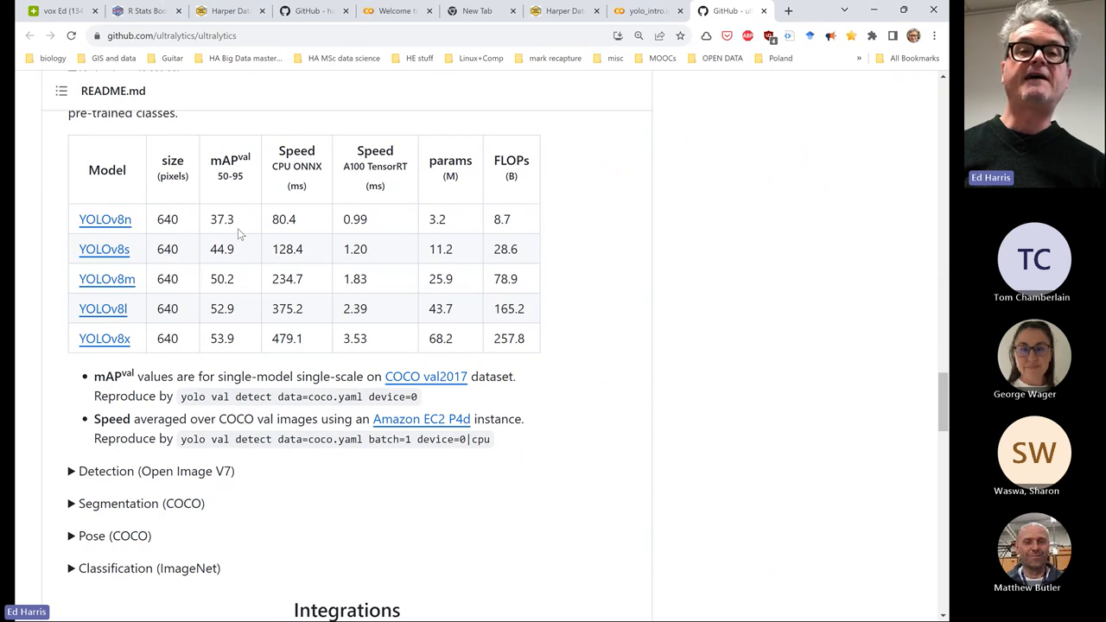
mouse_move(460, 230)
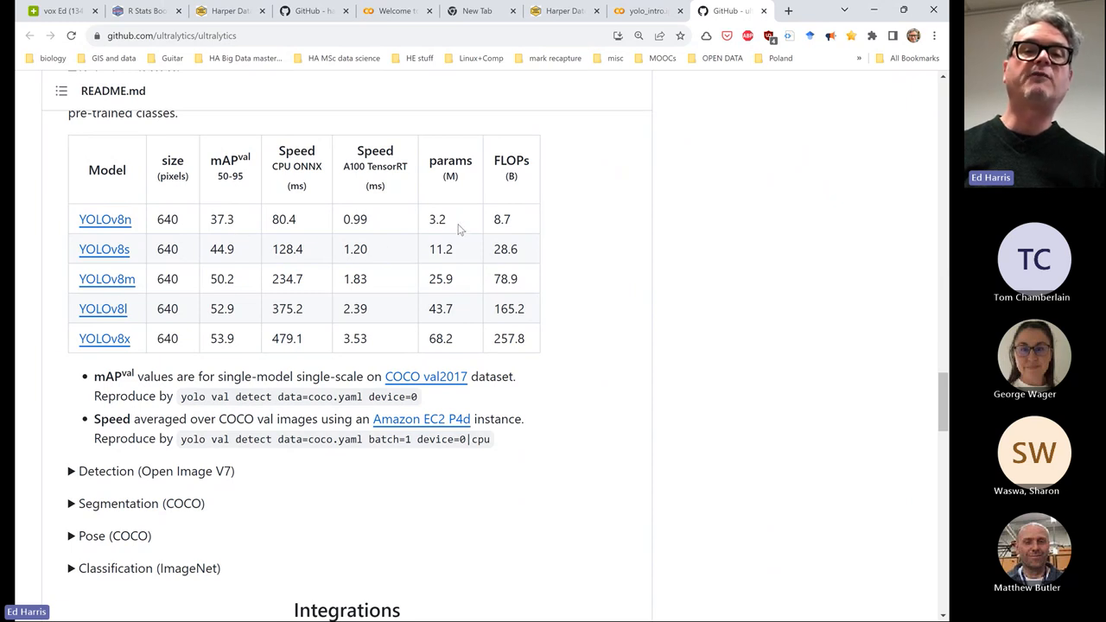
mouse_move(103, 309)
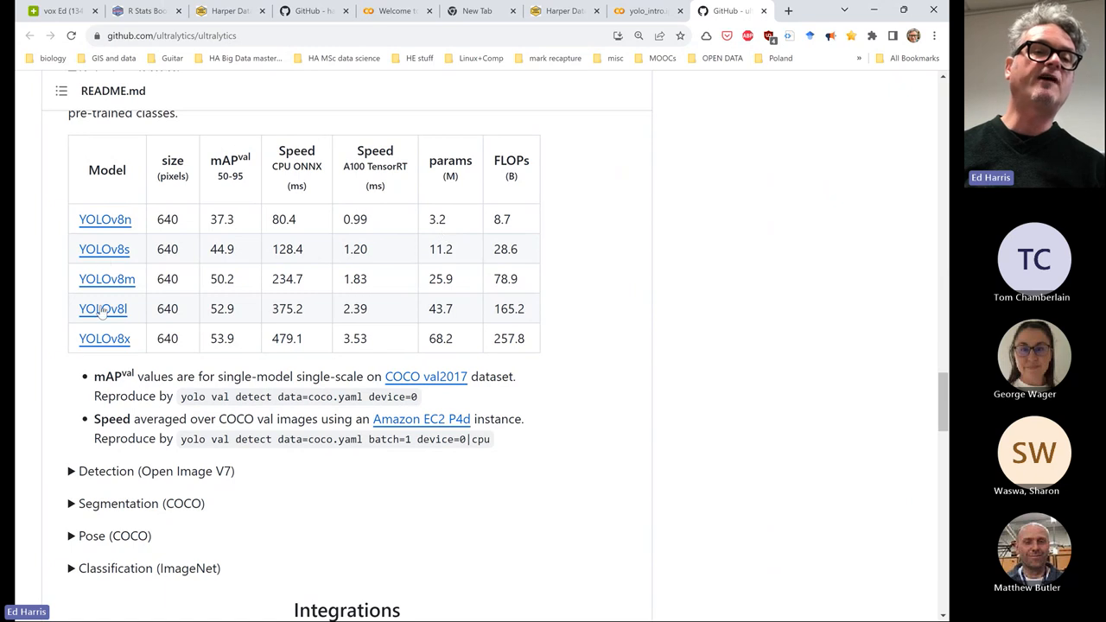
mouse_move(134, 354)
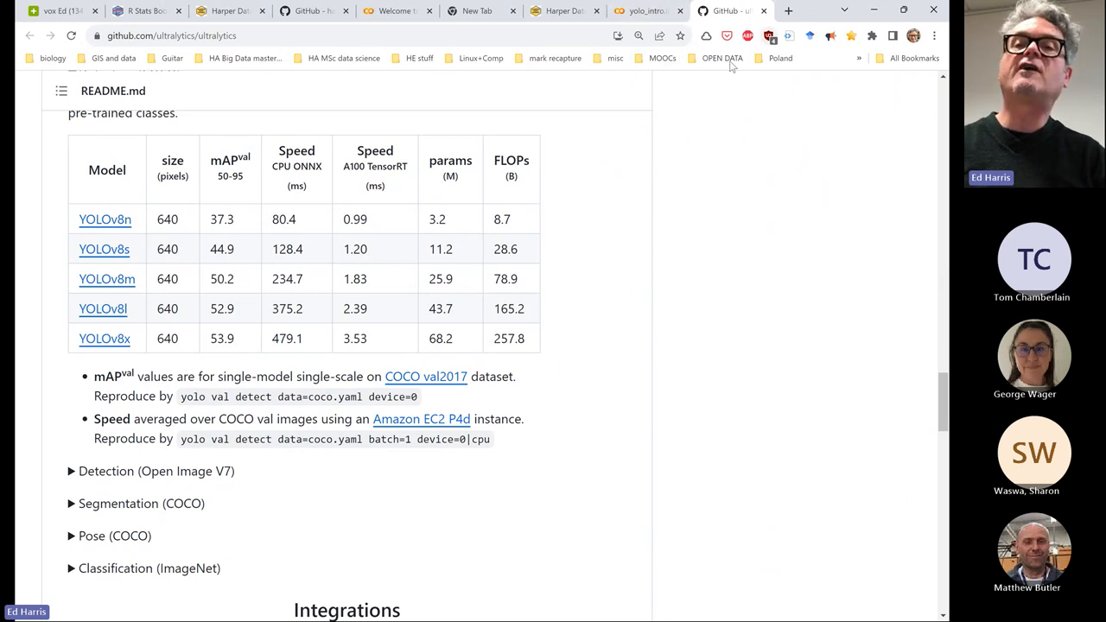
mouse_move(812, 19)
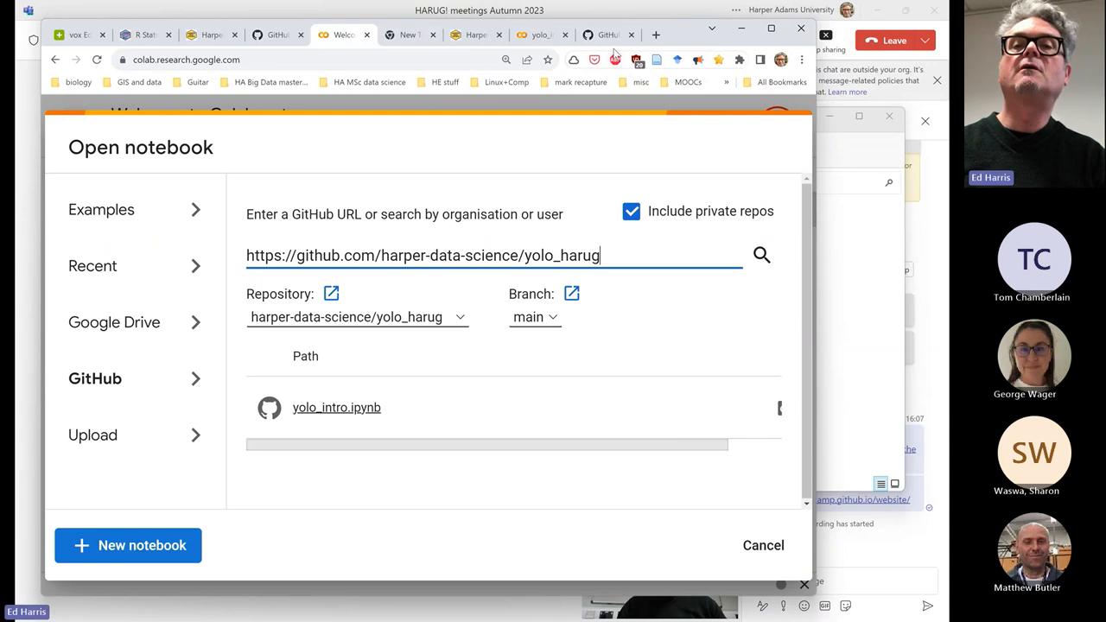
Return to the yolo_intro tab and scroll to the 'Act II. Custom data, Yolo model' heading
left_click(336, 407)
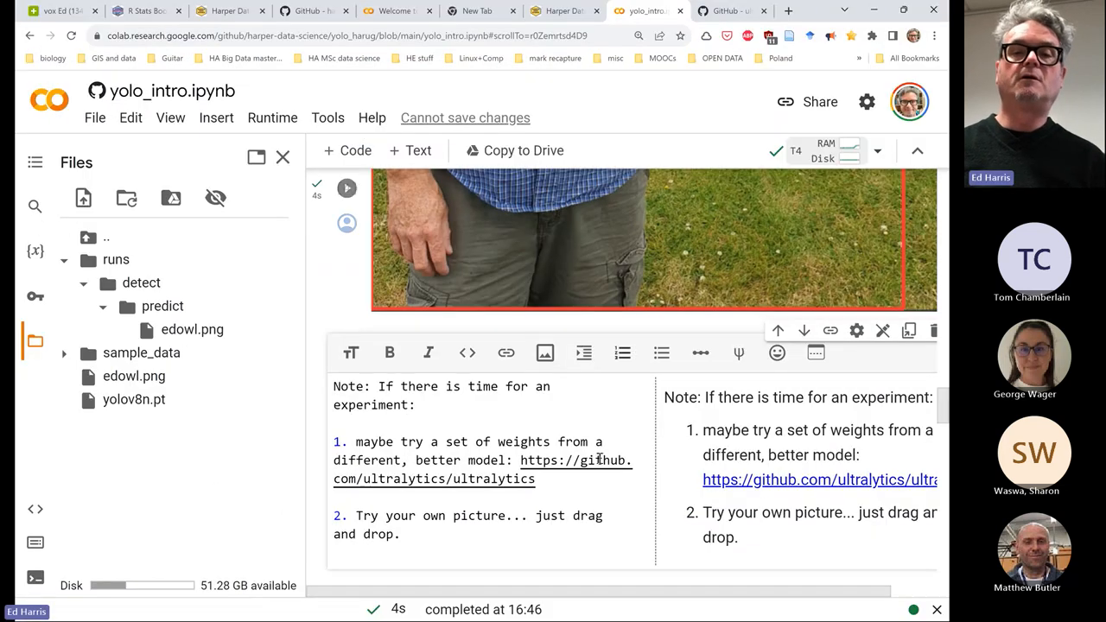
scroll("down", 3)
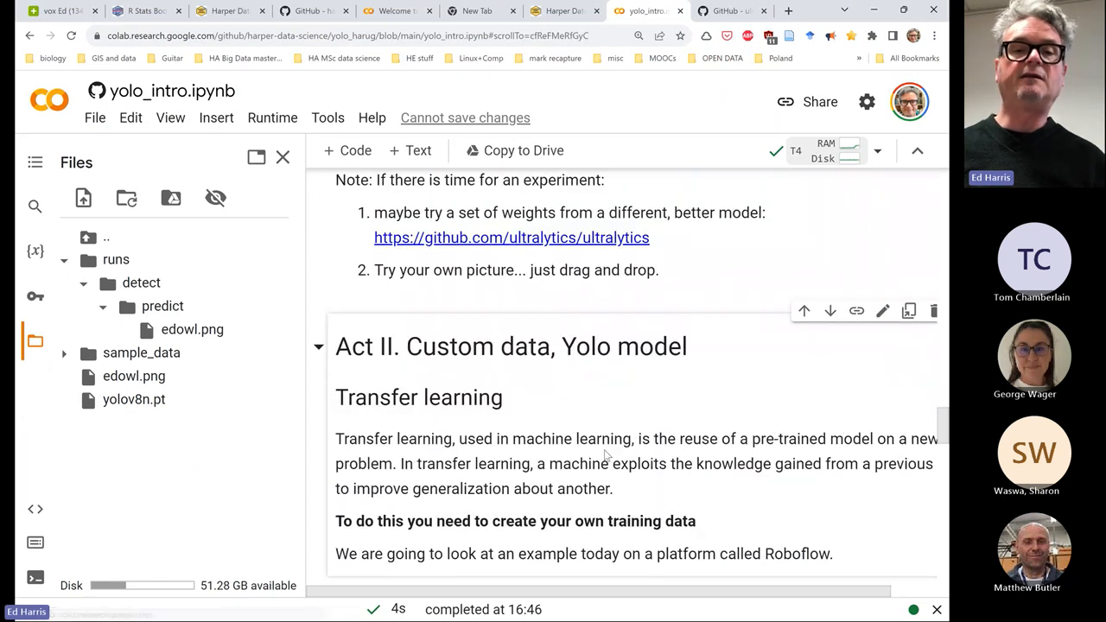
Scroll past the transfer learning notes to the Roboflow install and dataset download cells
scroll("down", 3)
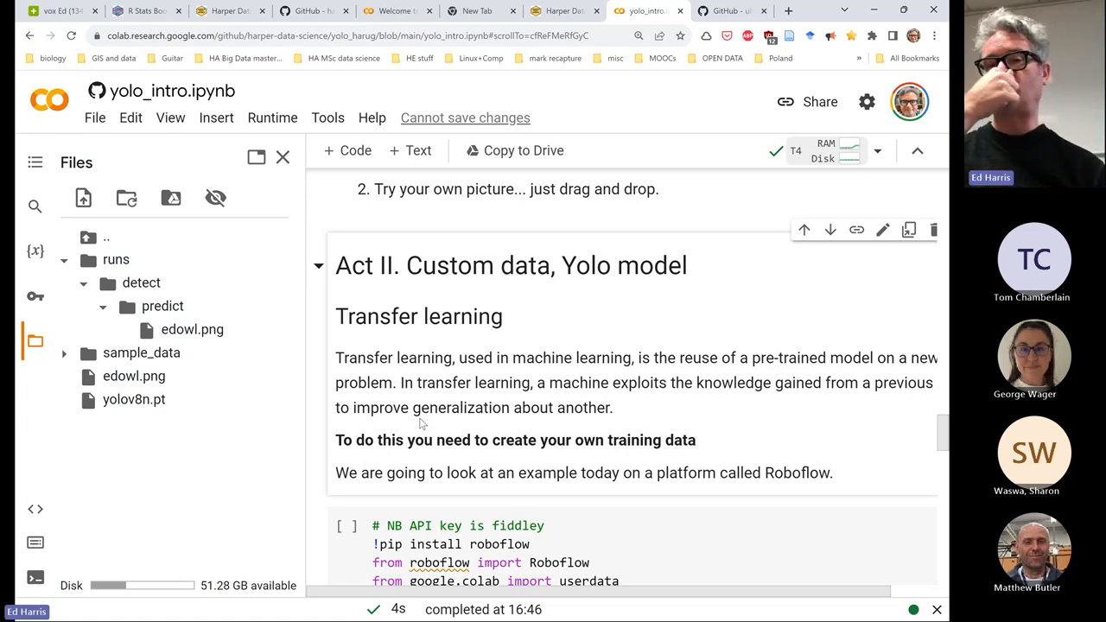
mouse_move(133, 230)
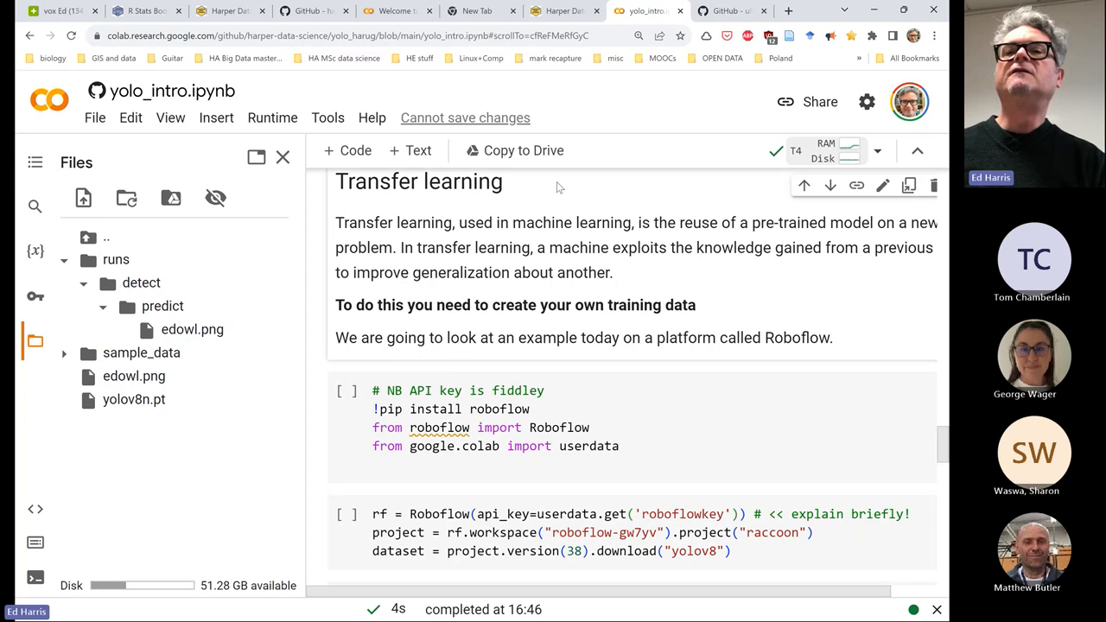
Search 'roboflow' in a new tab, open roboflow.com and go to its sign-in page
left_click(787, 10)
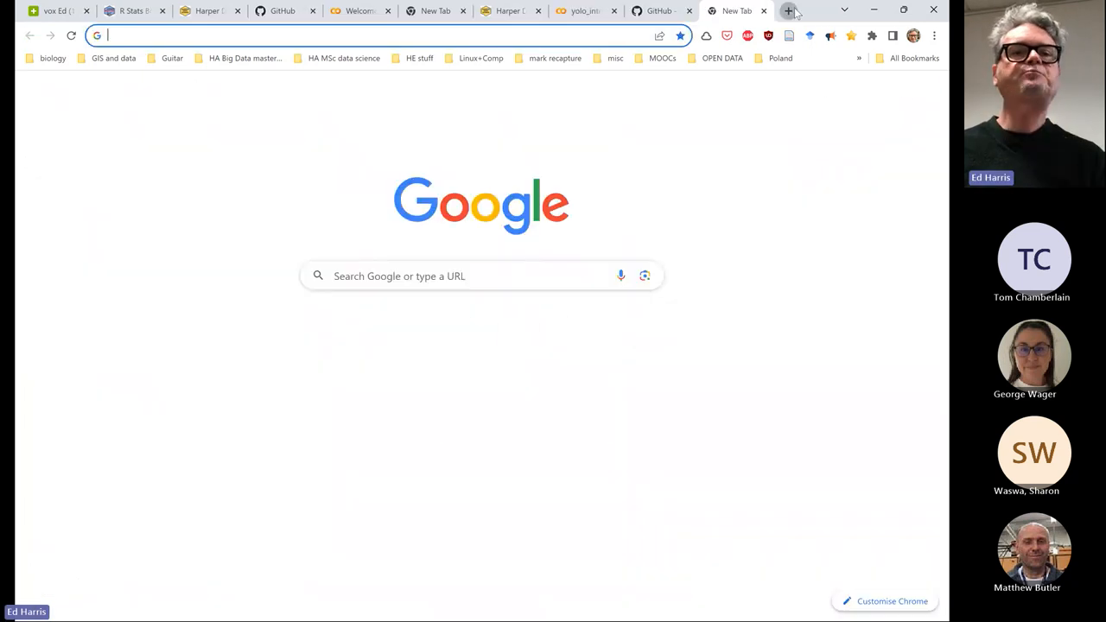
type("roboflow")
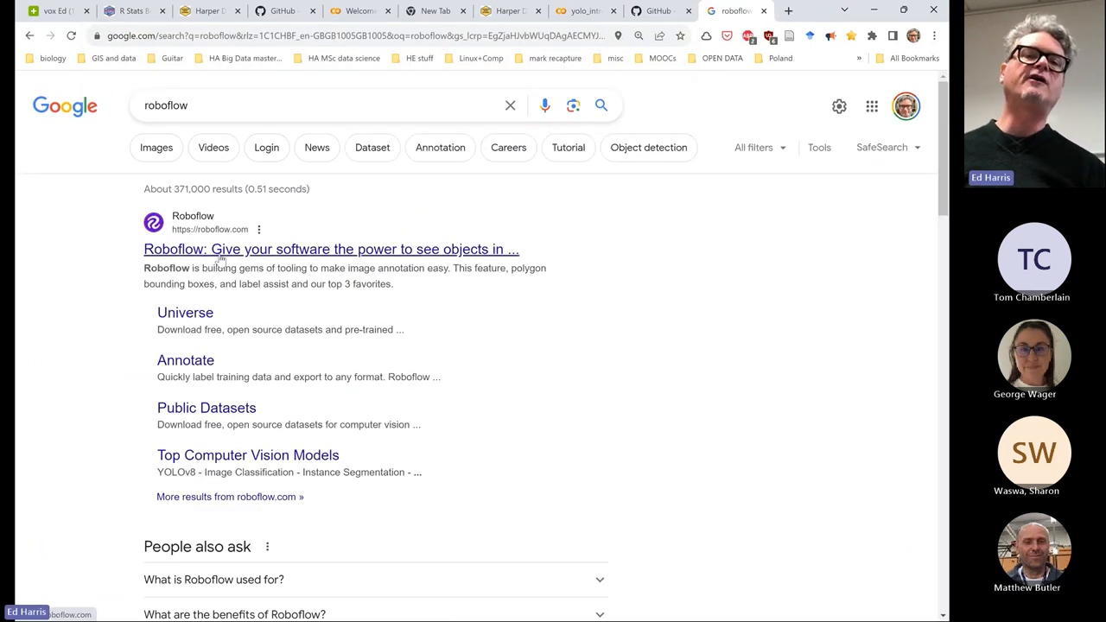
left_click(331, 249)
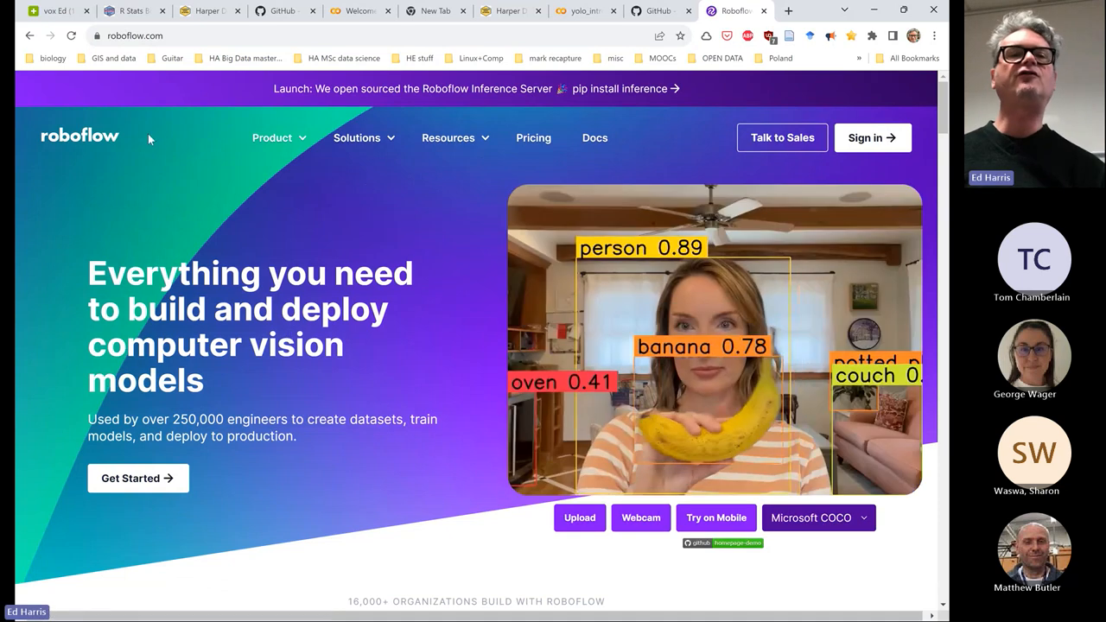
left_click(872, 137)
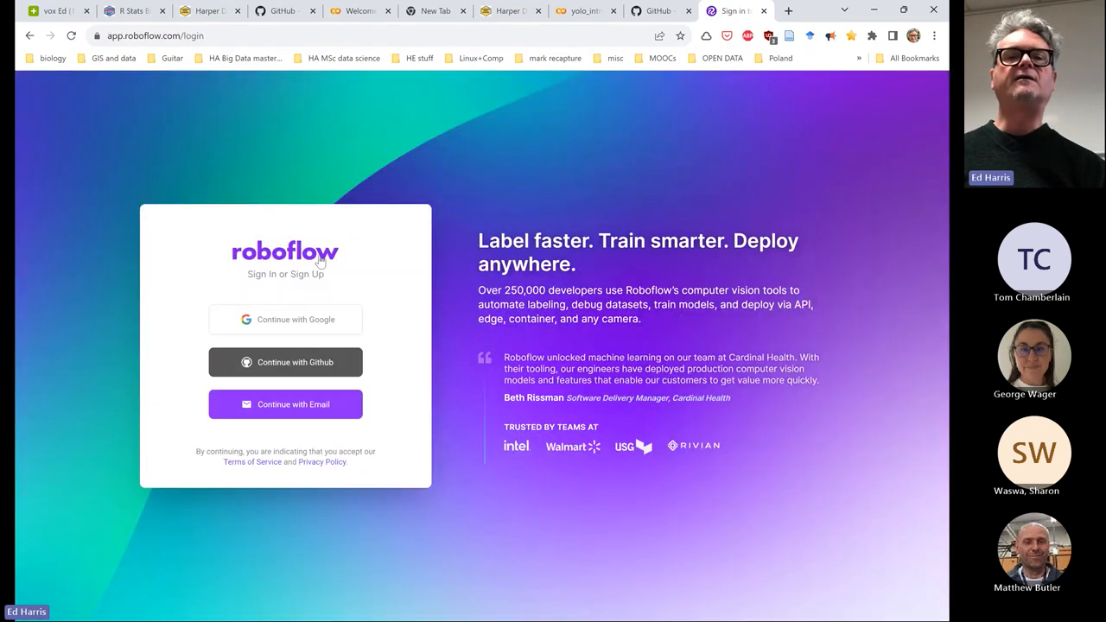
Sign in to Roboflow with Google and view the kk-weevils and Hard Hat Sample projects
left_click(285, 319)
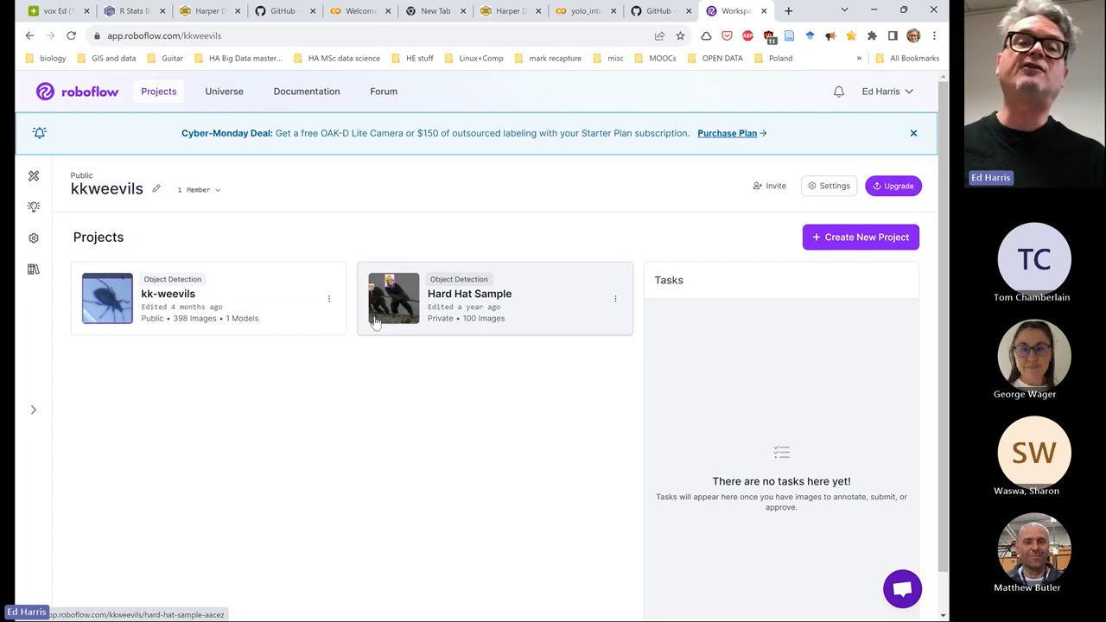
mouse_move(363, 317)
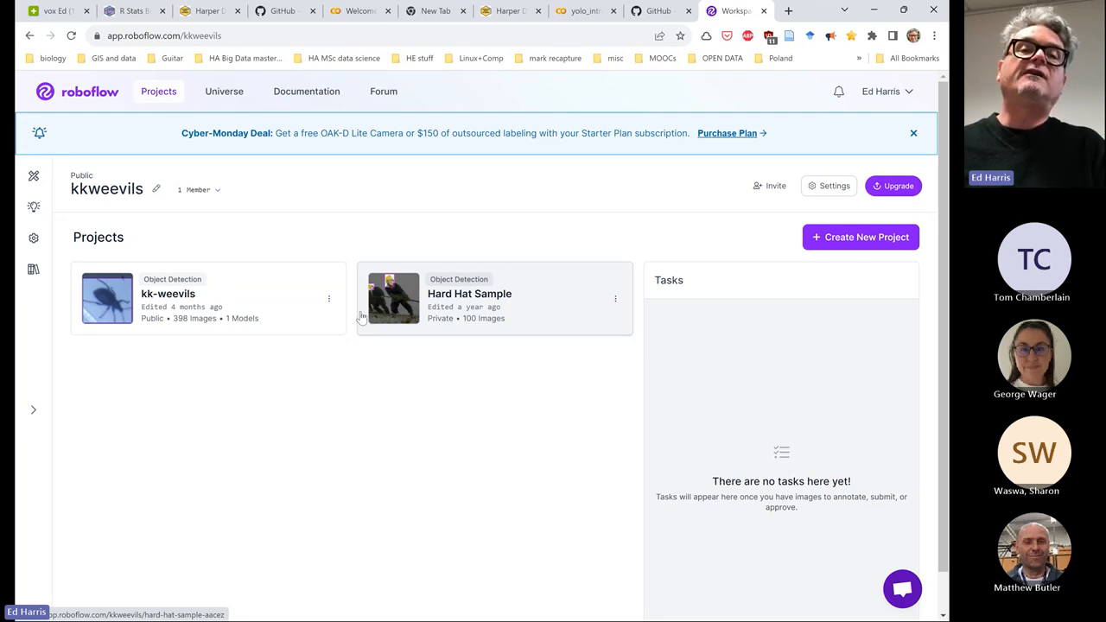
mouse_move(353, 337)
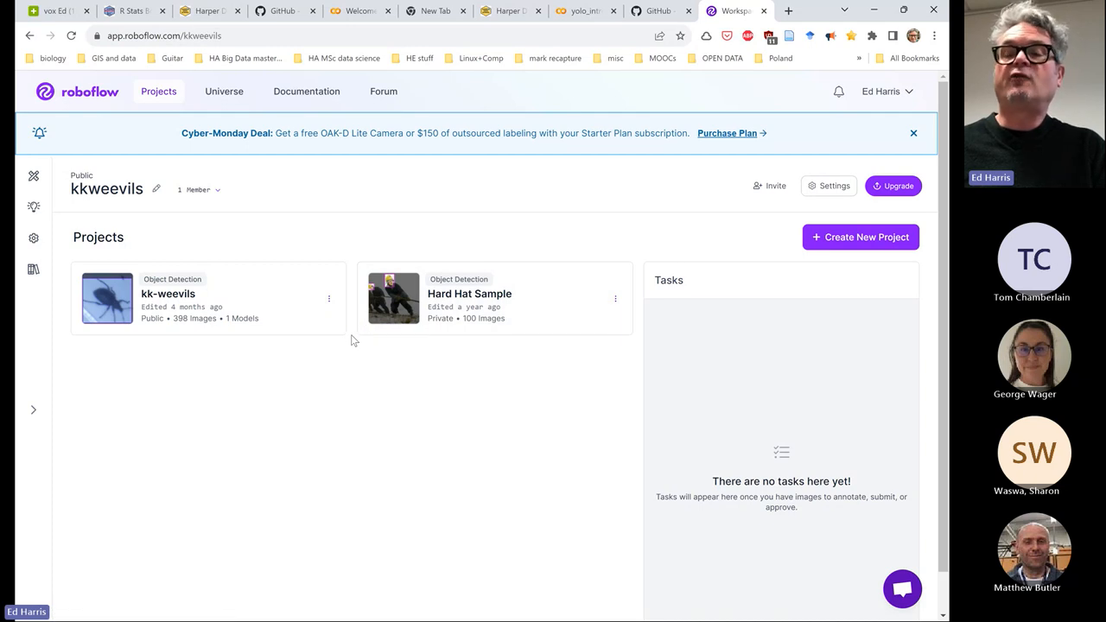
mouse_move(359, 337)
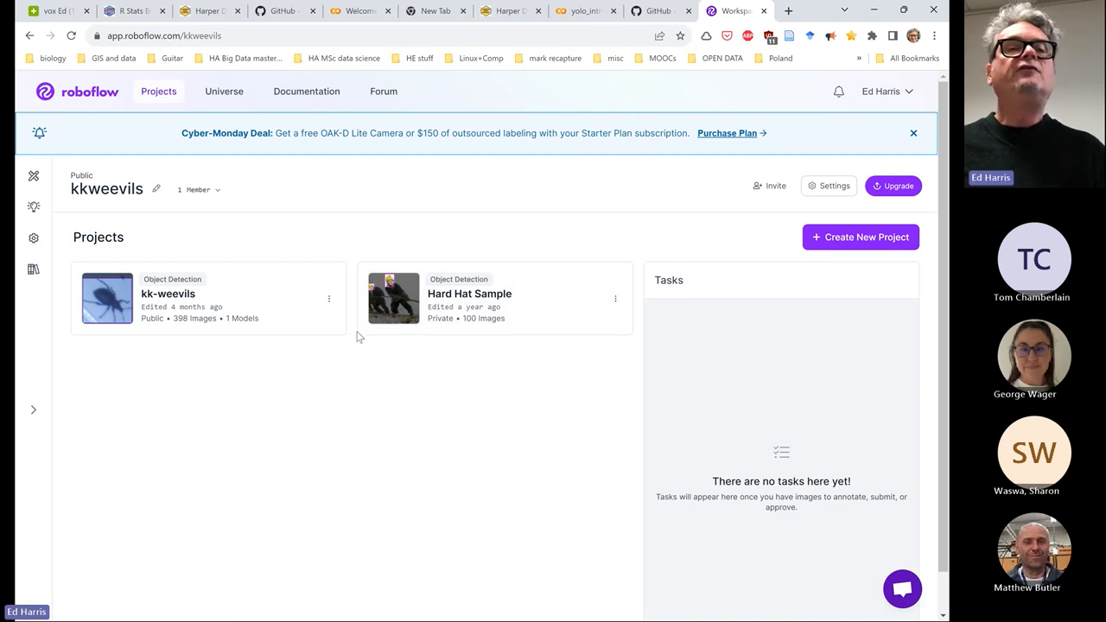
left_click(224, 91)
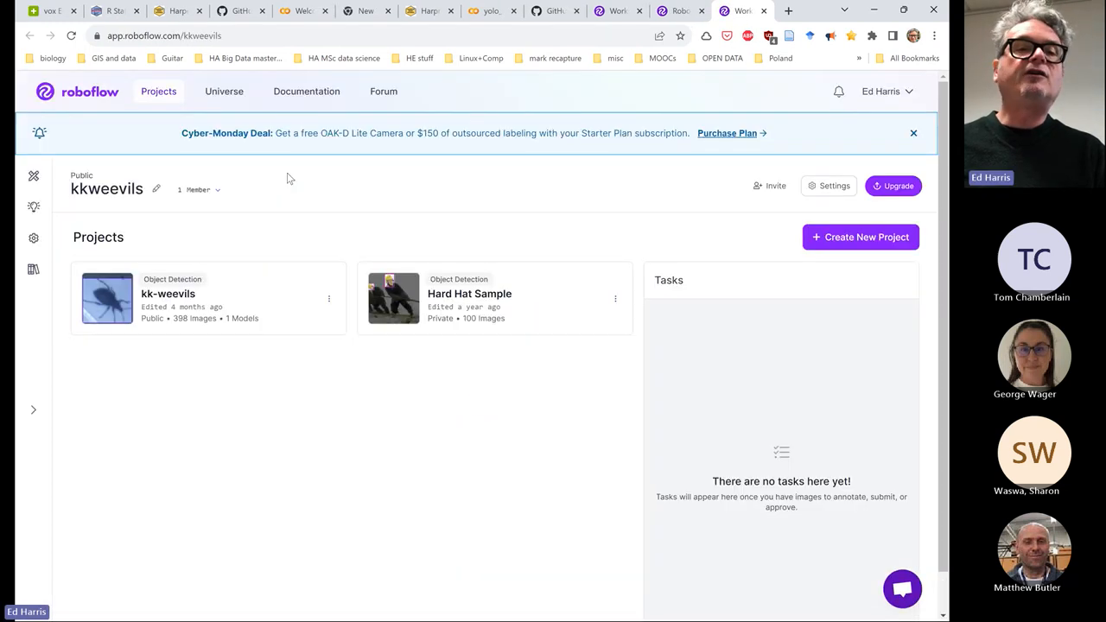
mouse_move(169, 278)
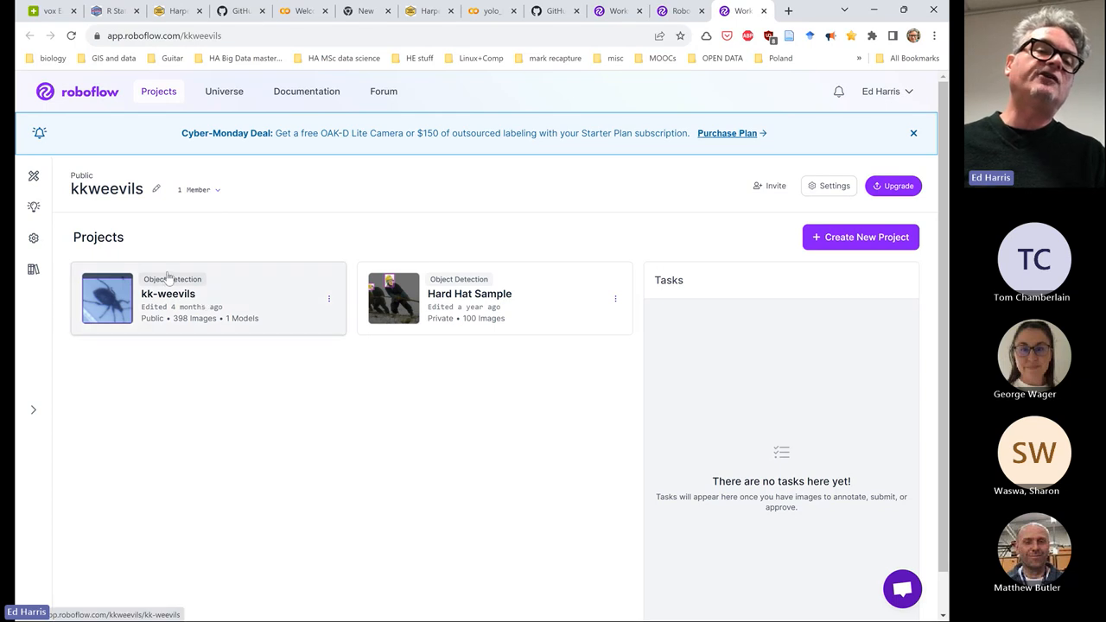
mouse_move(230, 301)
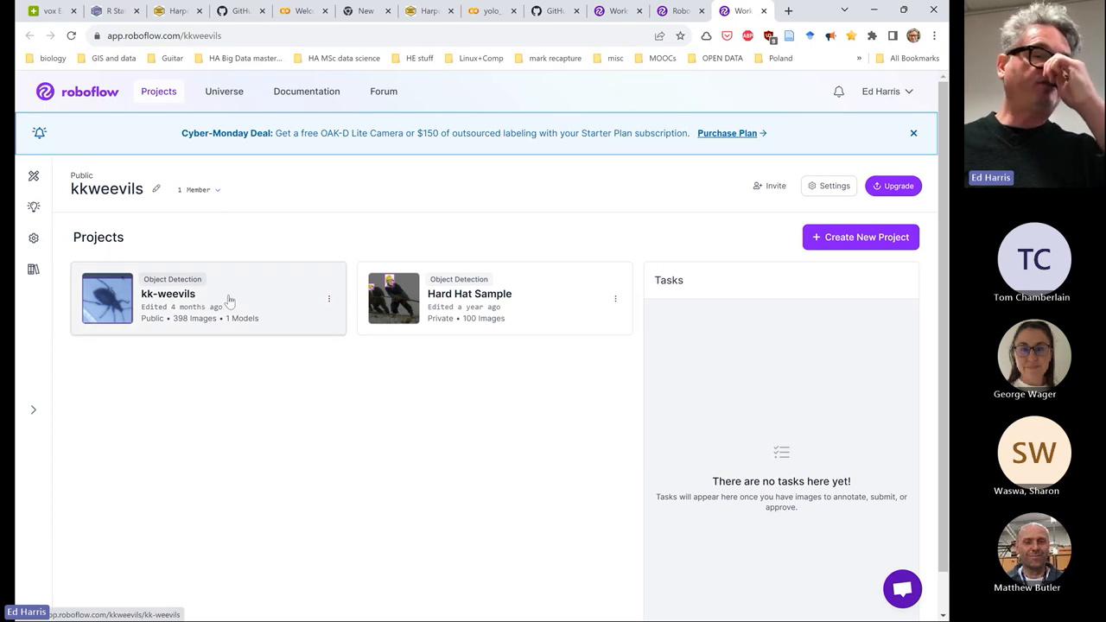
mouse_move(130, 316)
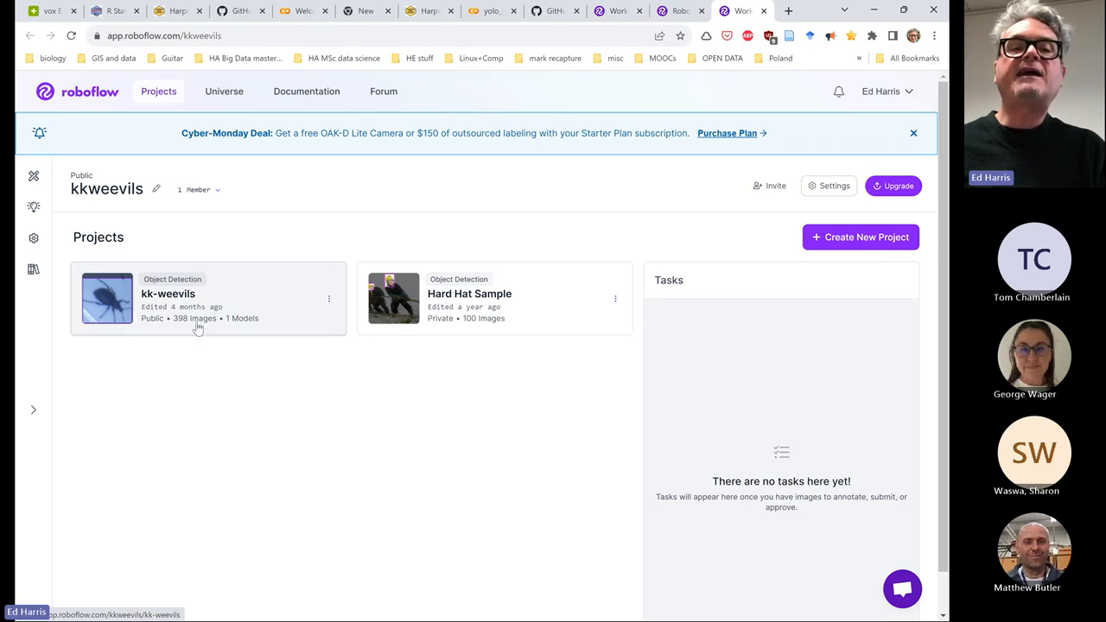
mouse_move(517, 309)
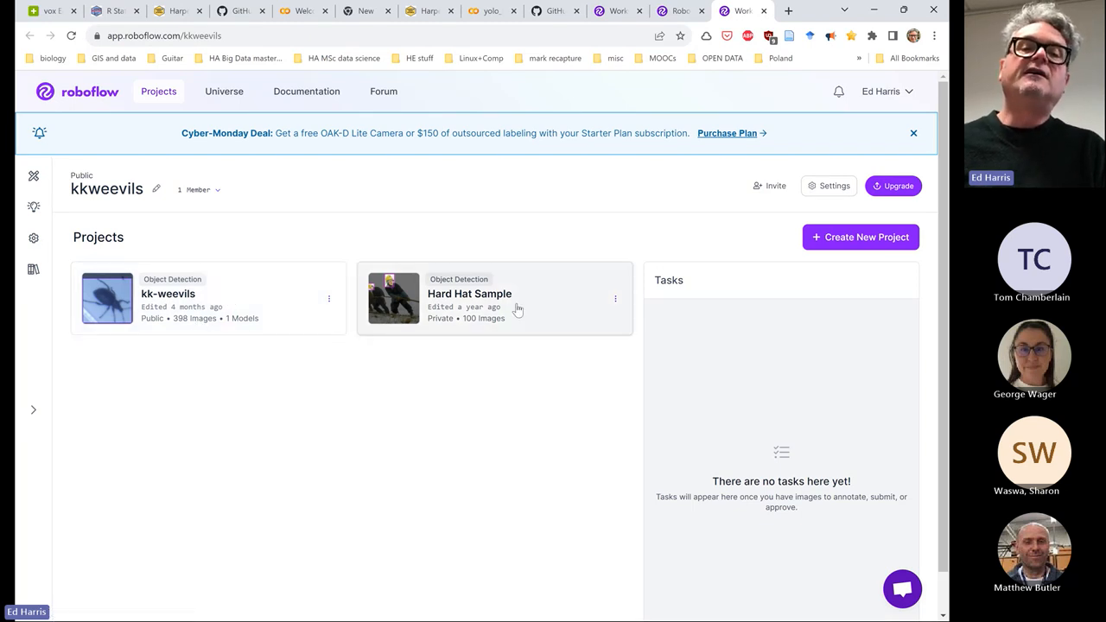
mouse_move(484, 341)
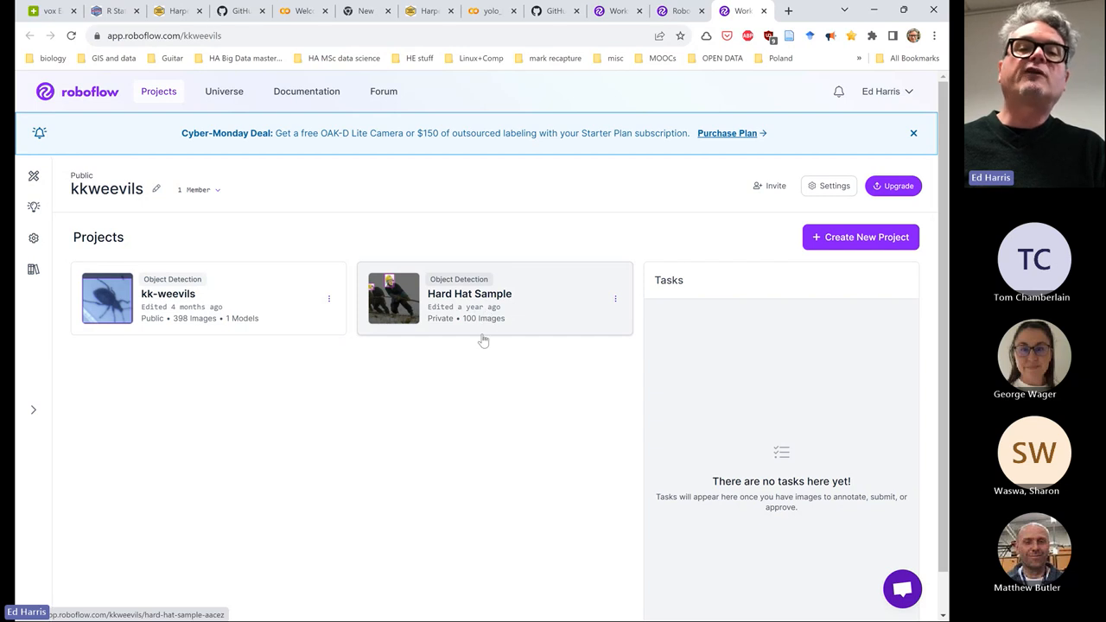
mouse_move(371, 301)
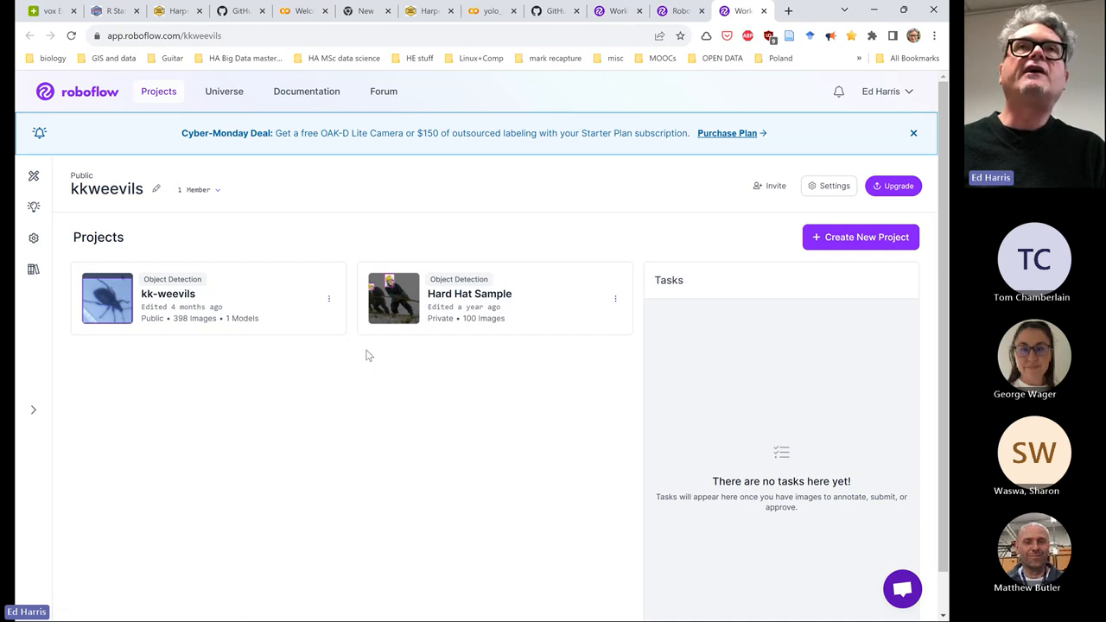
mouse_move(400, 349)
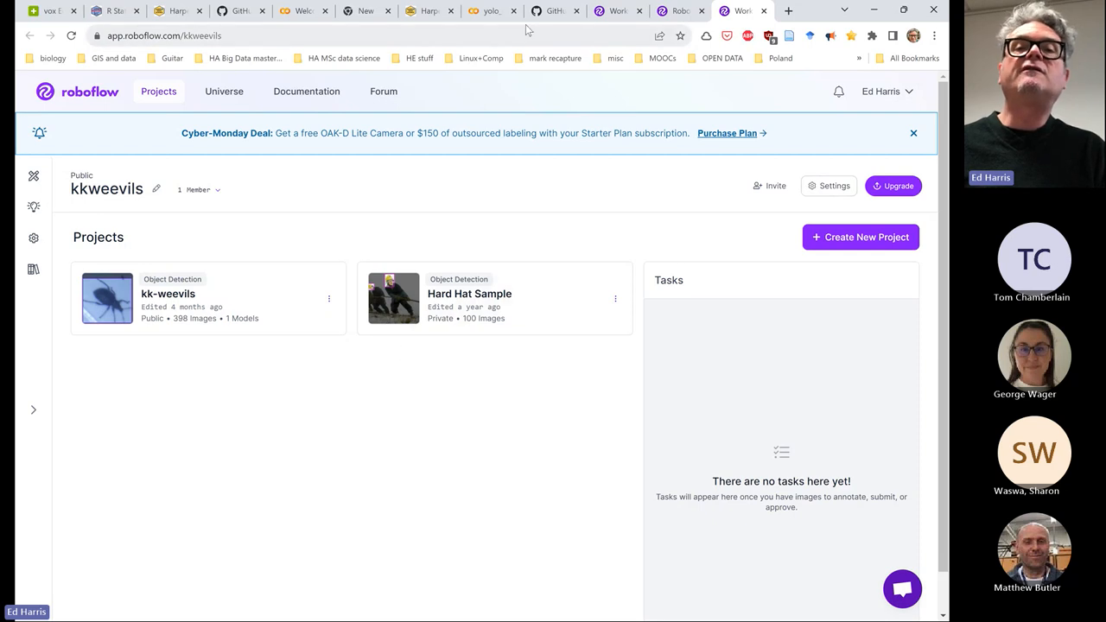
Return to the Colab notebook and scroll down to the yolov8s training cell
left_click(554, 11)
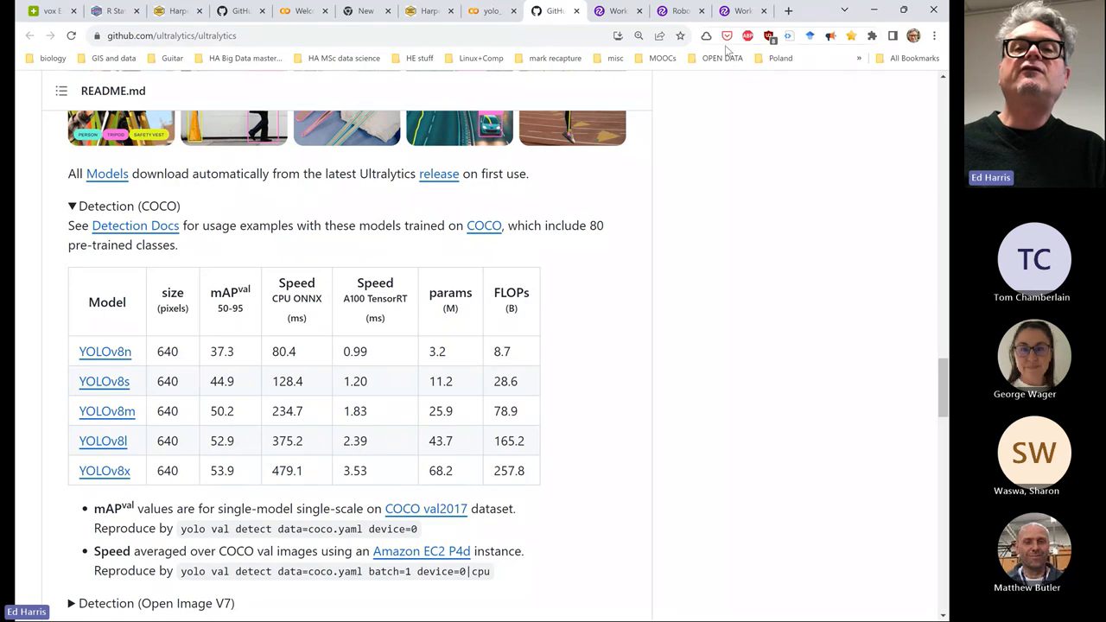
mouse_move(373, 24)
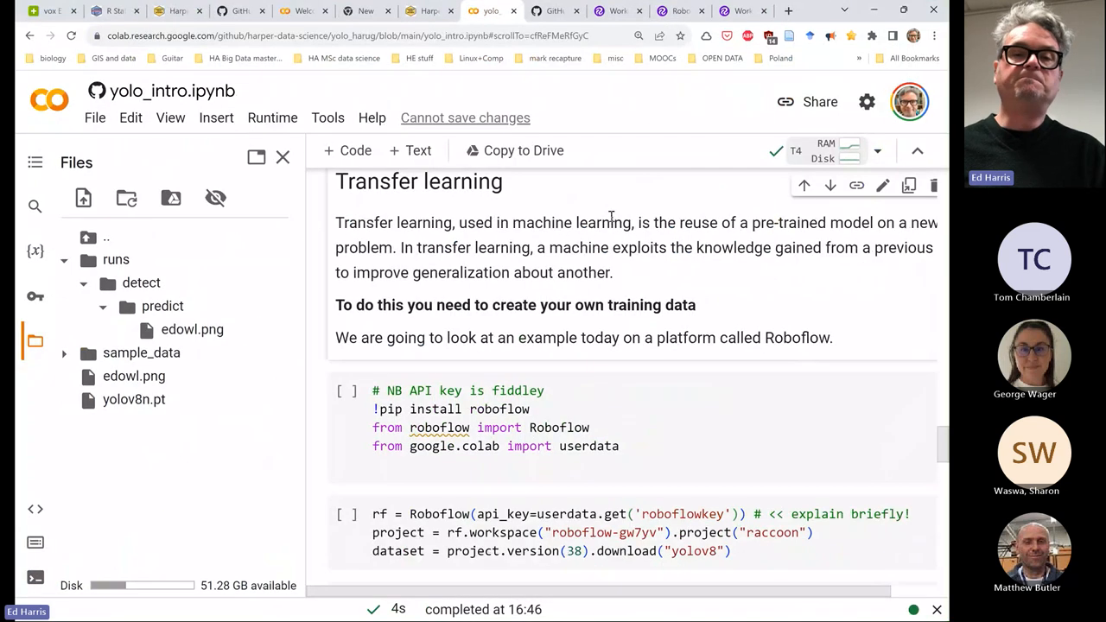
scroll("down", 3)
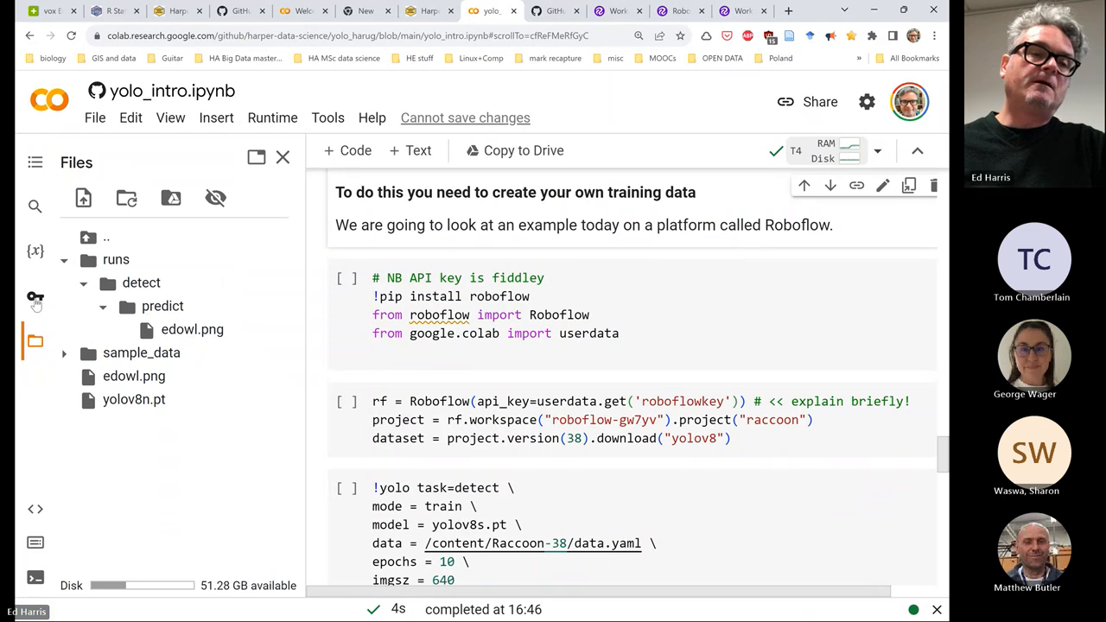
left_click(34, 296)
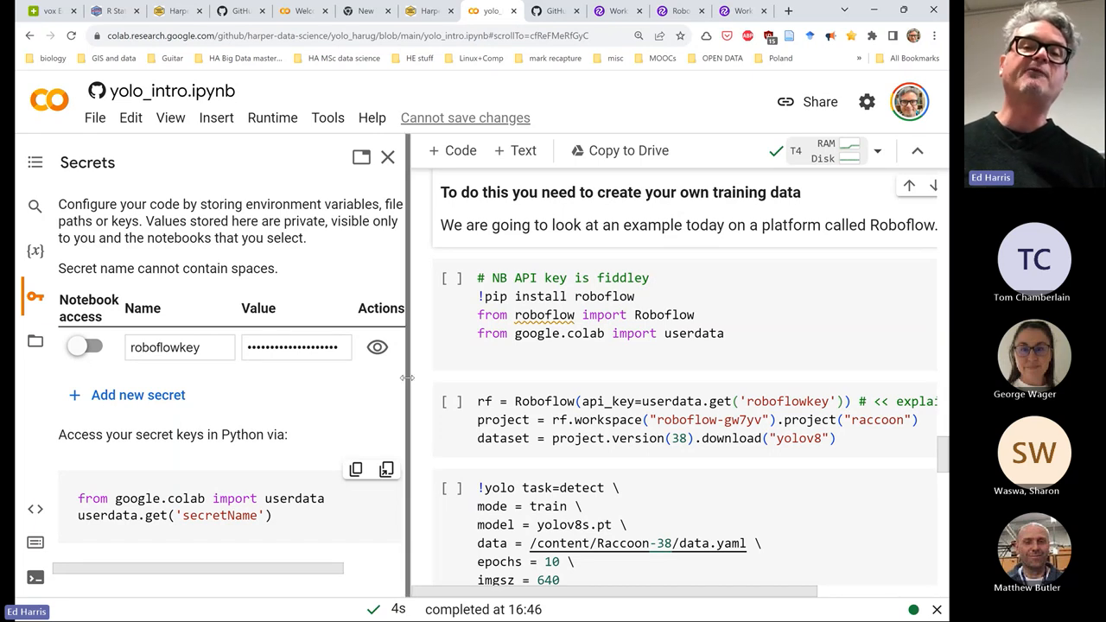
mouse_move(328, 377)
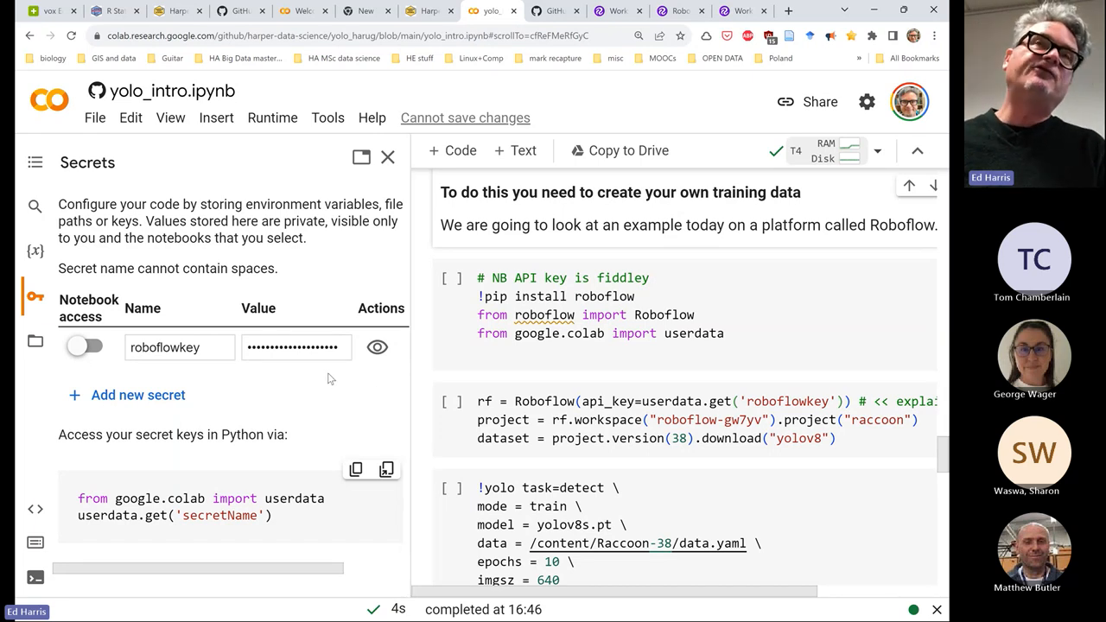
mouse_move(324, 382)
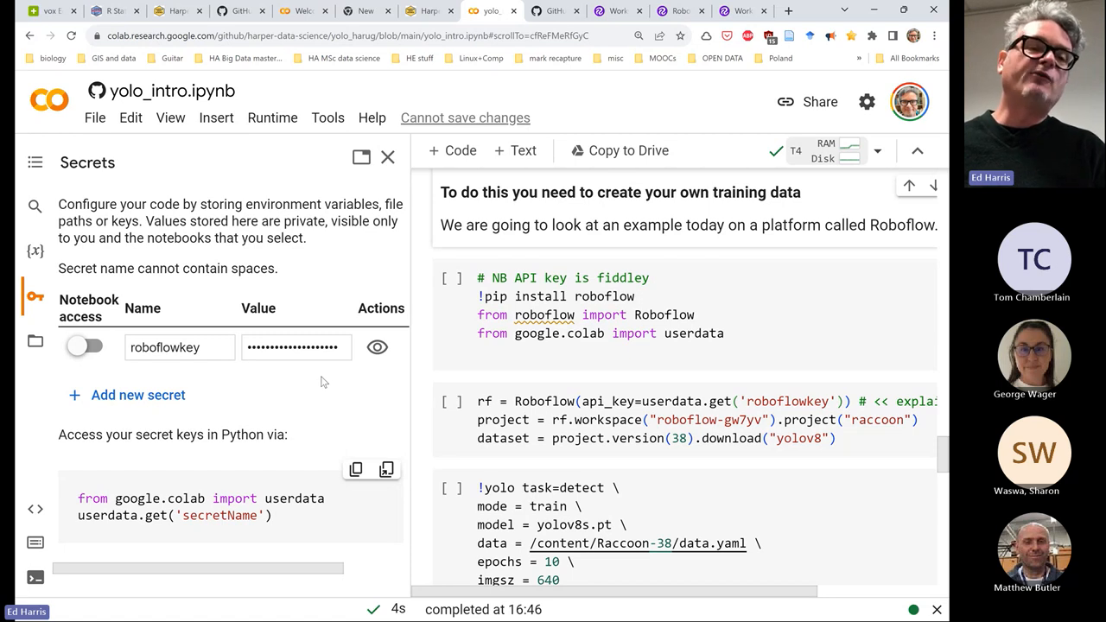
mouse_move(222, 398)
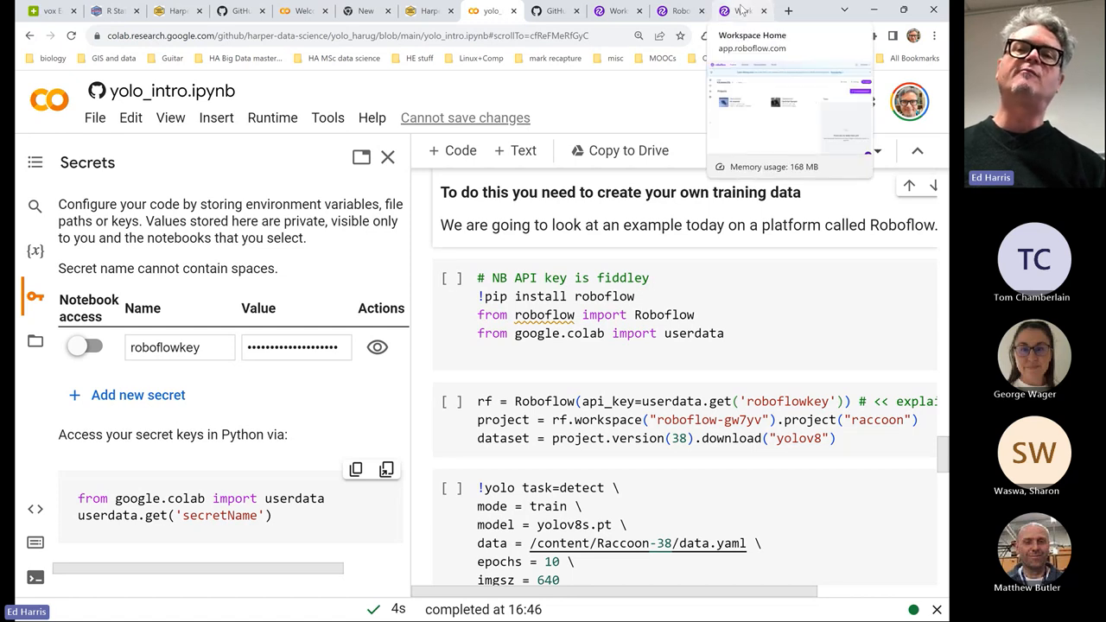
left_click(734, 10)
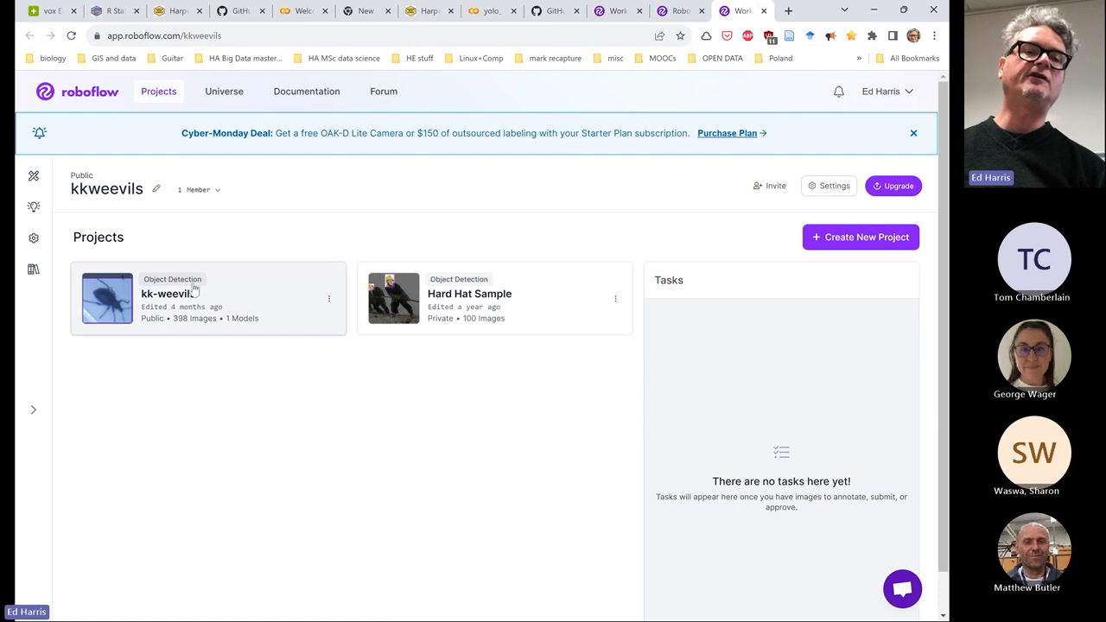
mouse_move(302, 318)
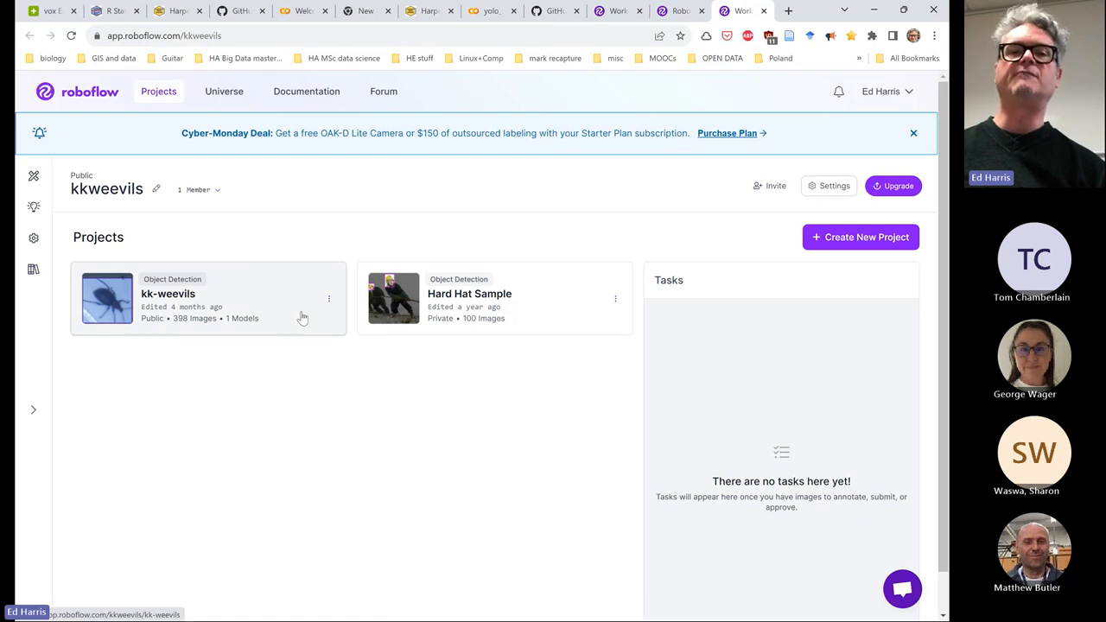
mouse_move(386, 246)
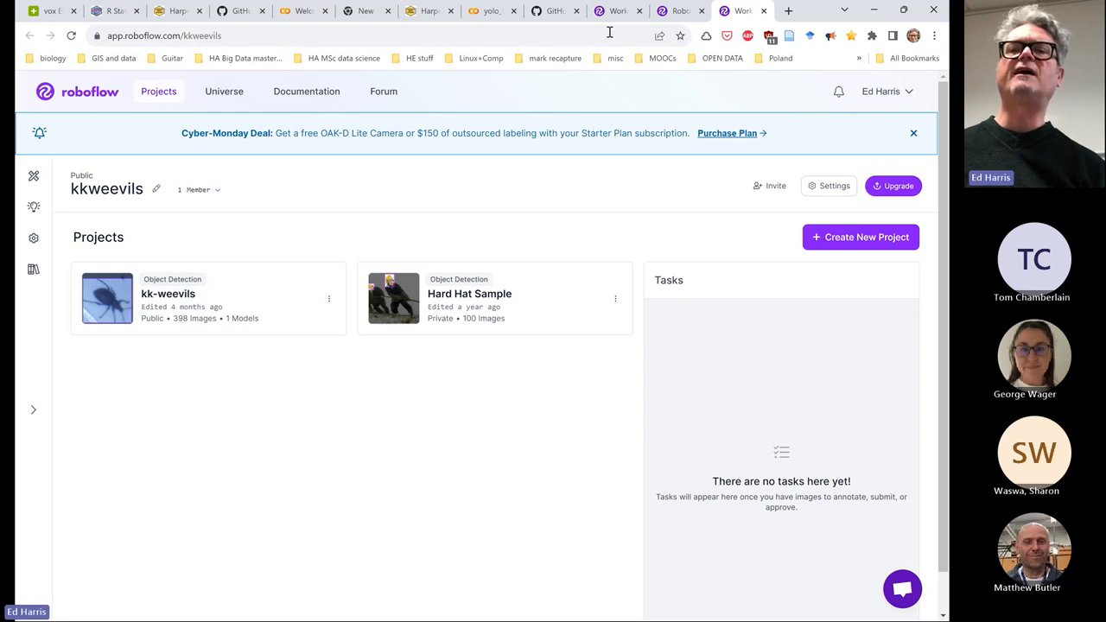
left_click(225, 91)
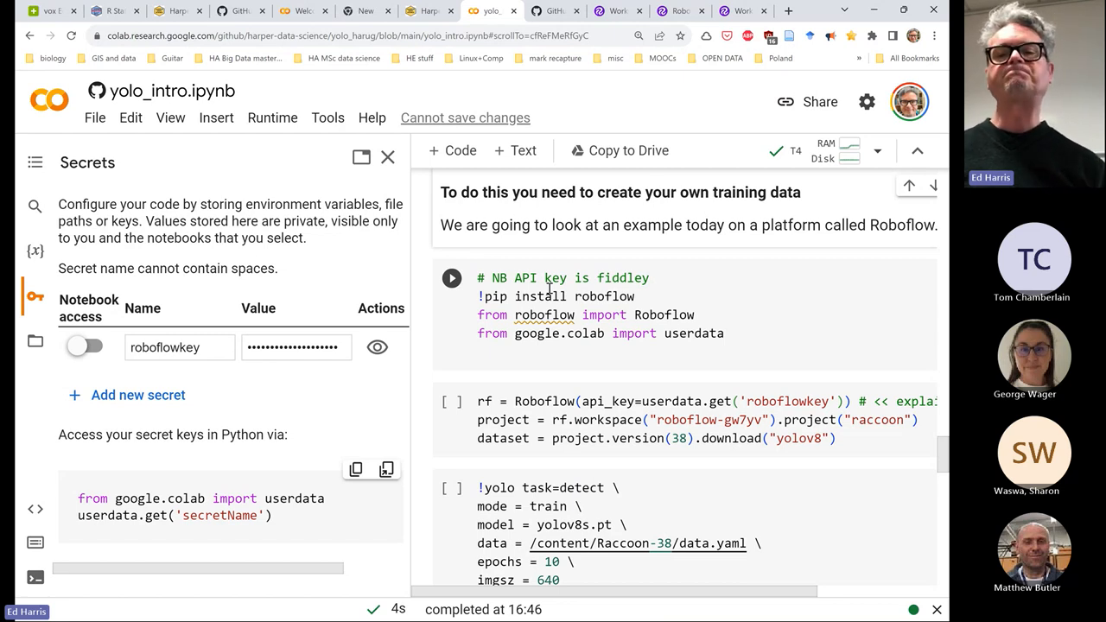
mouse_move(594, 340)
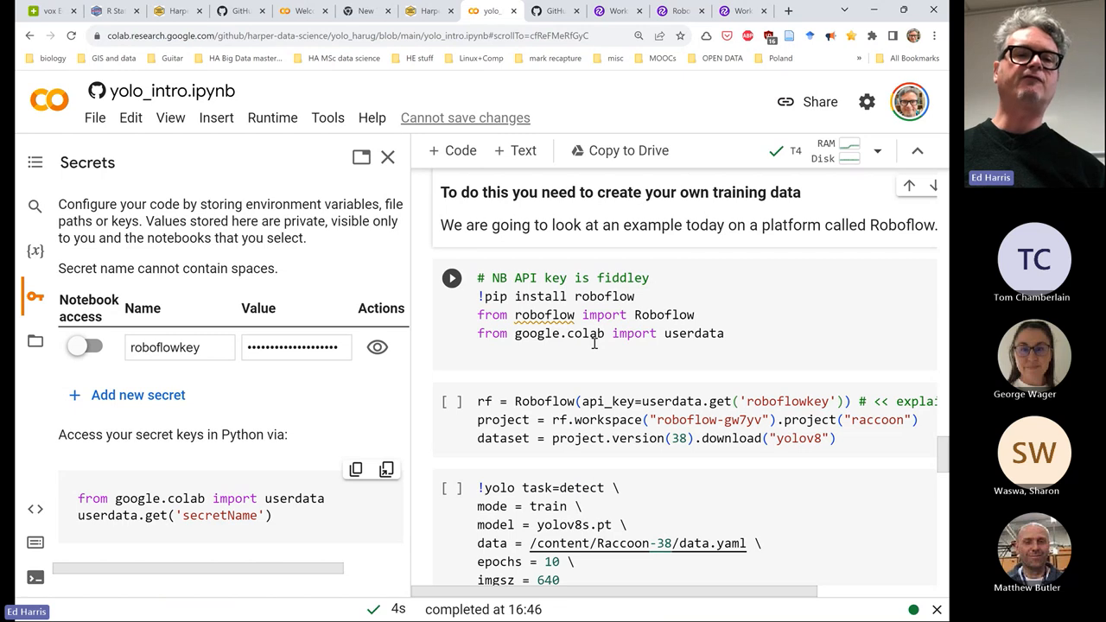
mouse_move(366, 471)
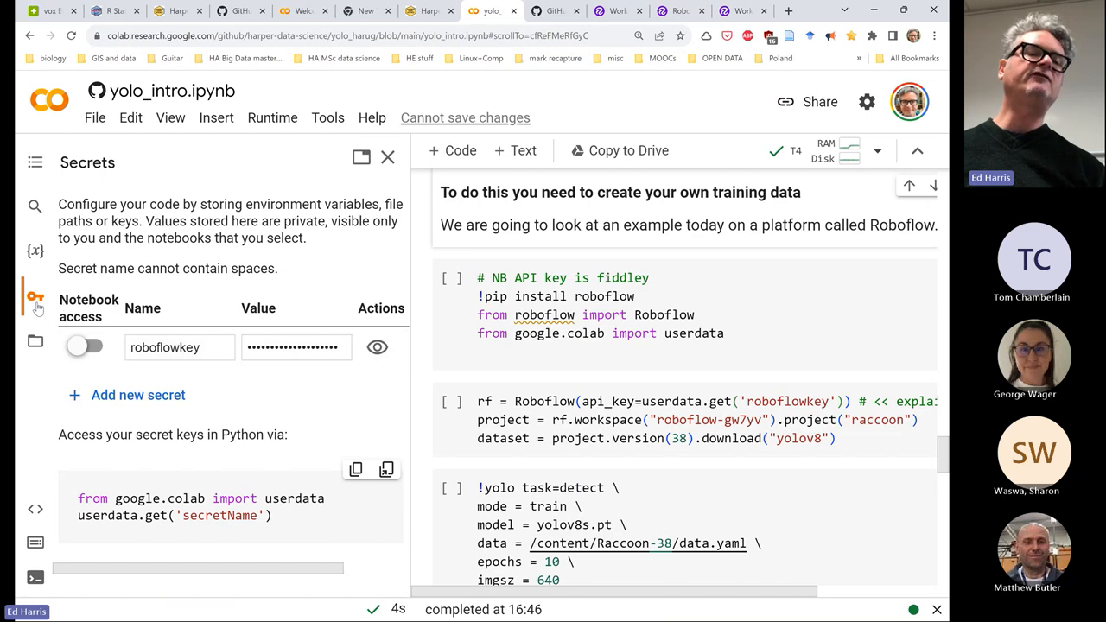
mouse_move(36, 298)
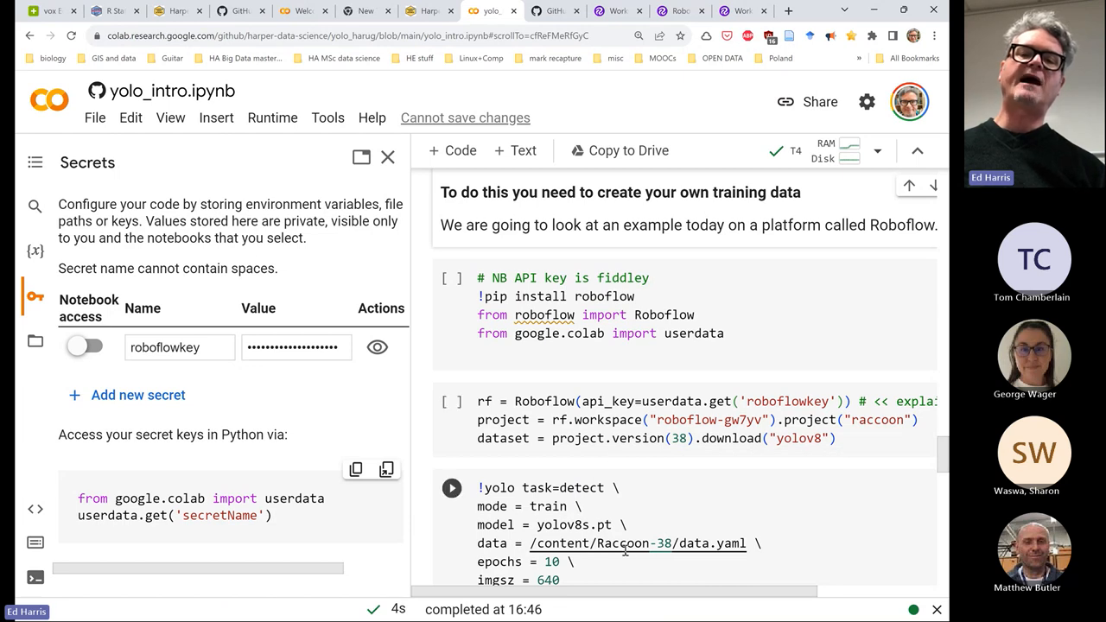
mouse_move(637, 542)
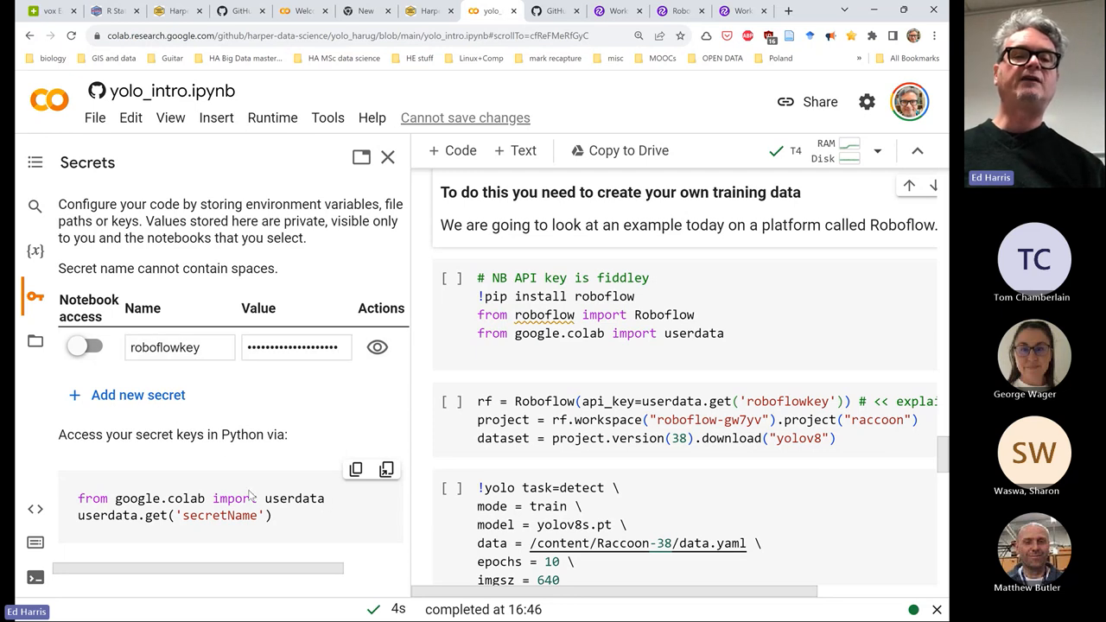
mouse_move(274, 516)
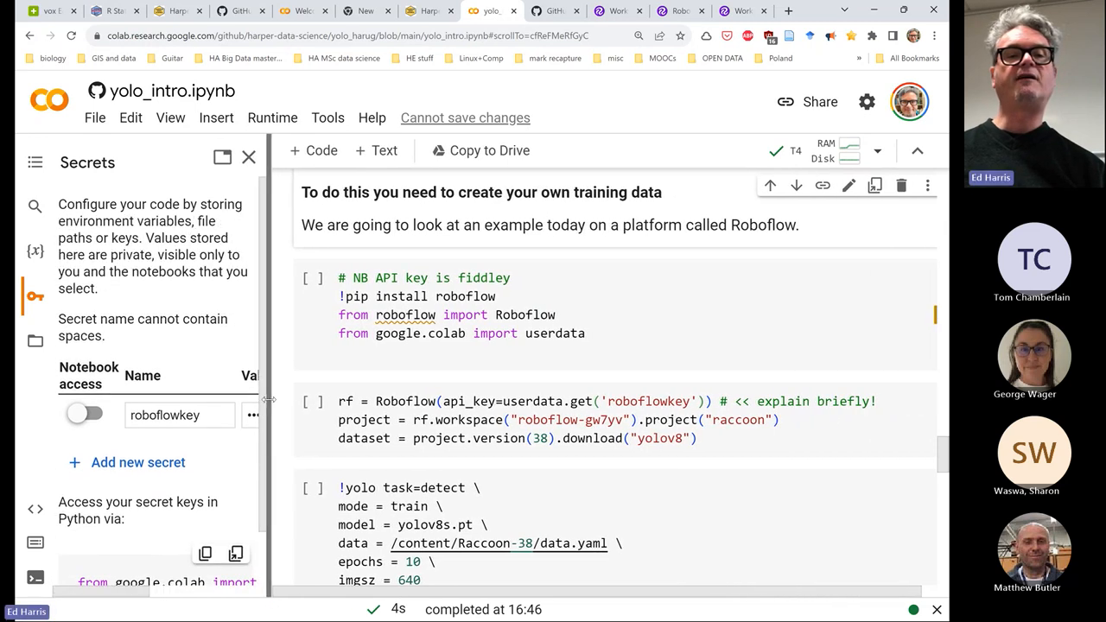
left_click(313, 400)
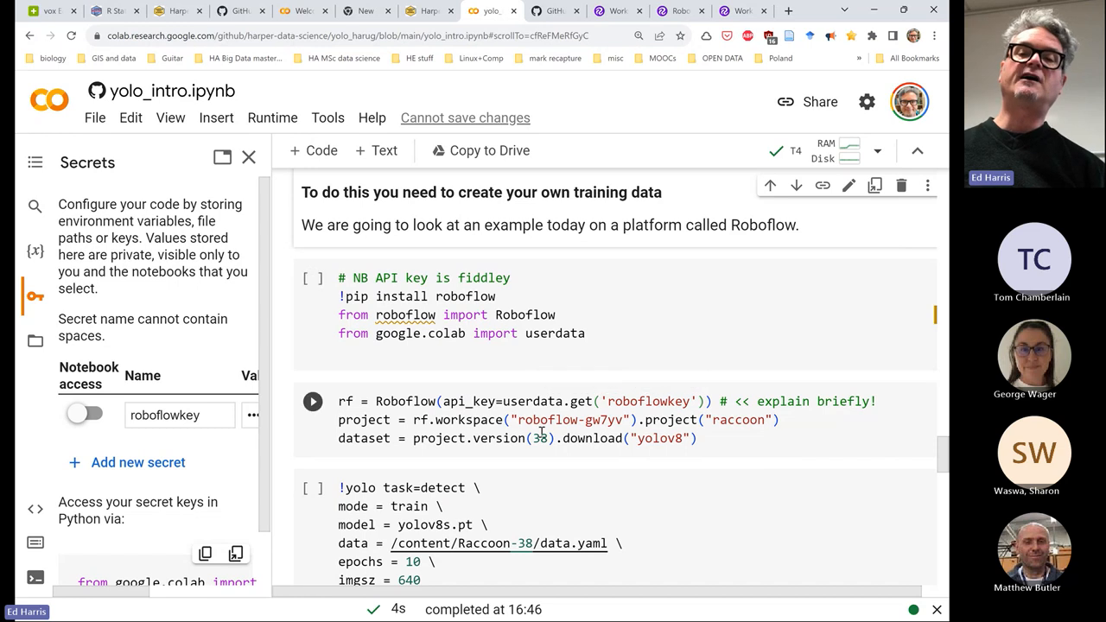
scroll("down", 3)
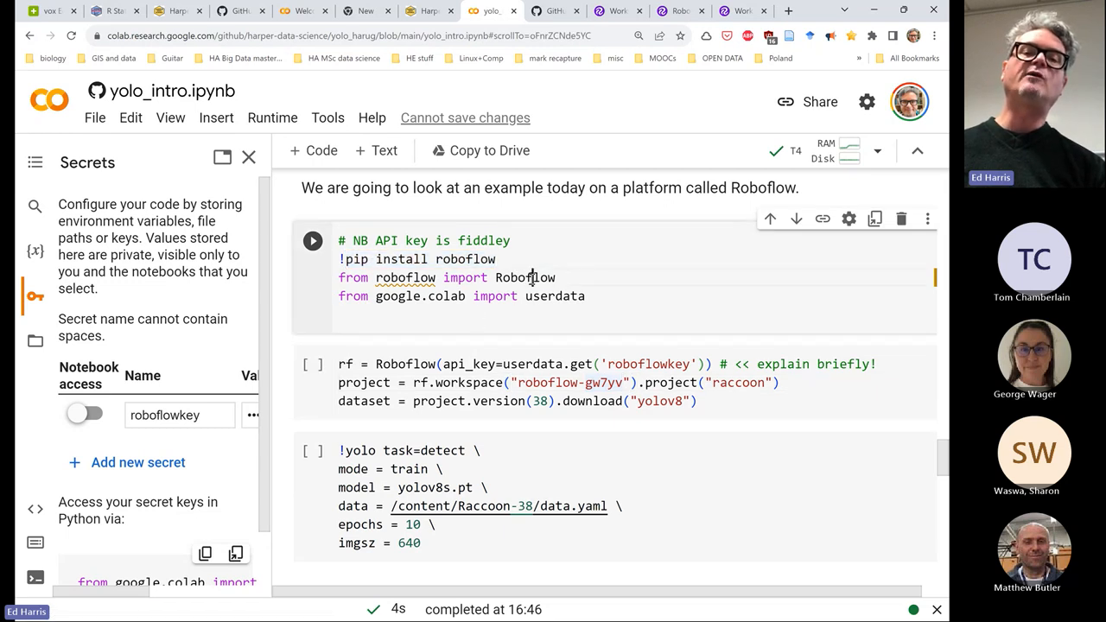
double_click(525, 277)
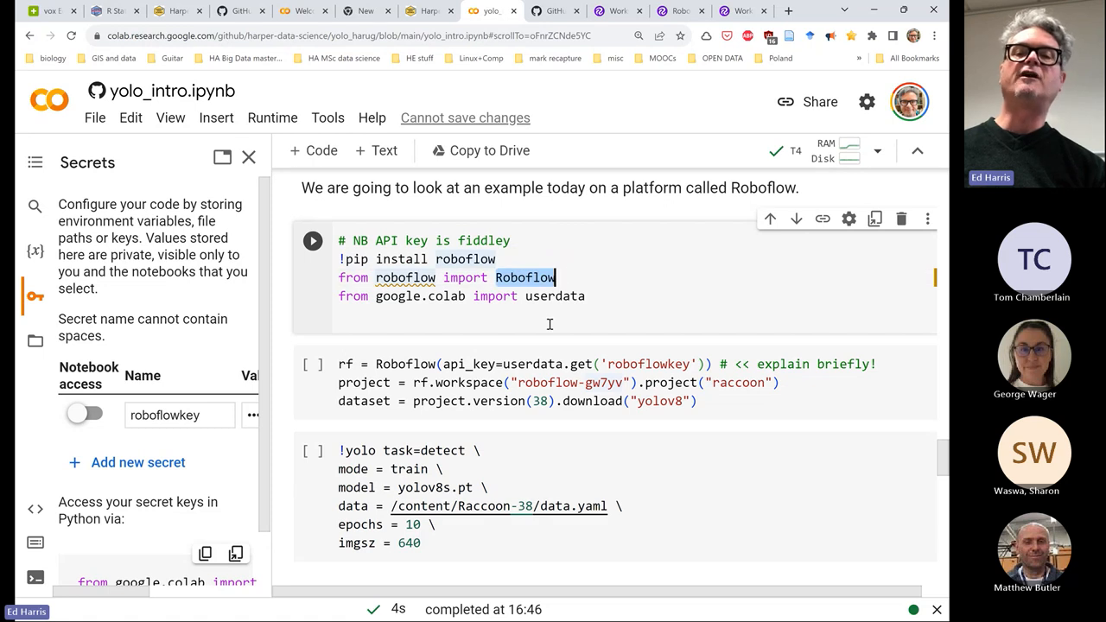
mouse_move(583, 307)
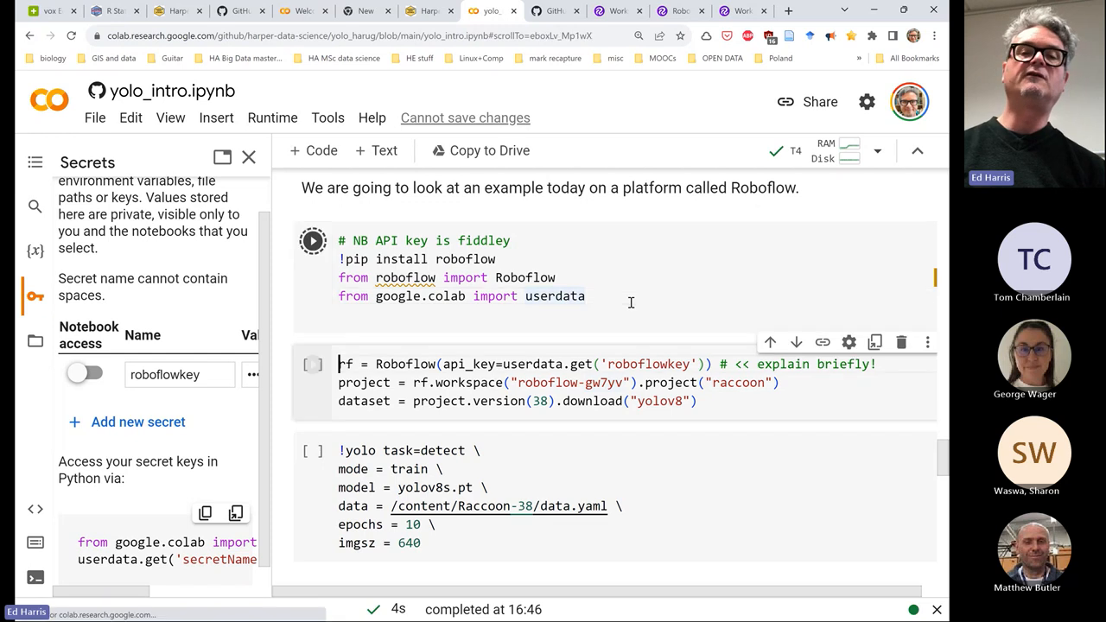
Run the roboflow pip install cell and restart the runtime to load the new packages
left_click(311, 240)
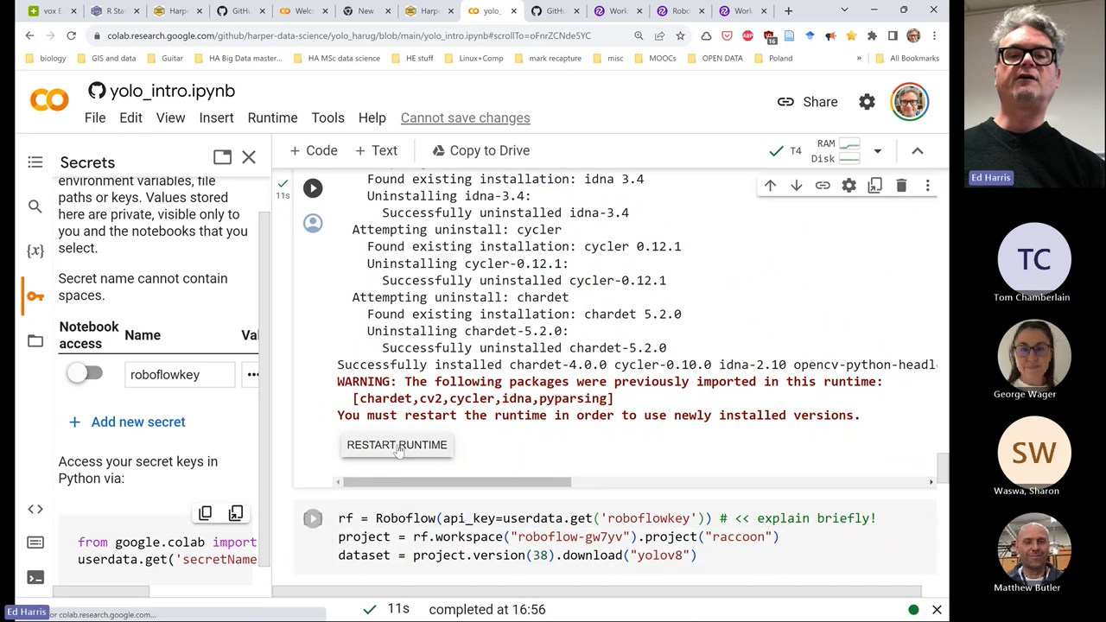
left_click(397, 444)
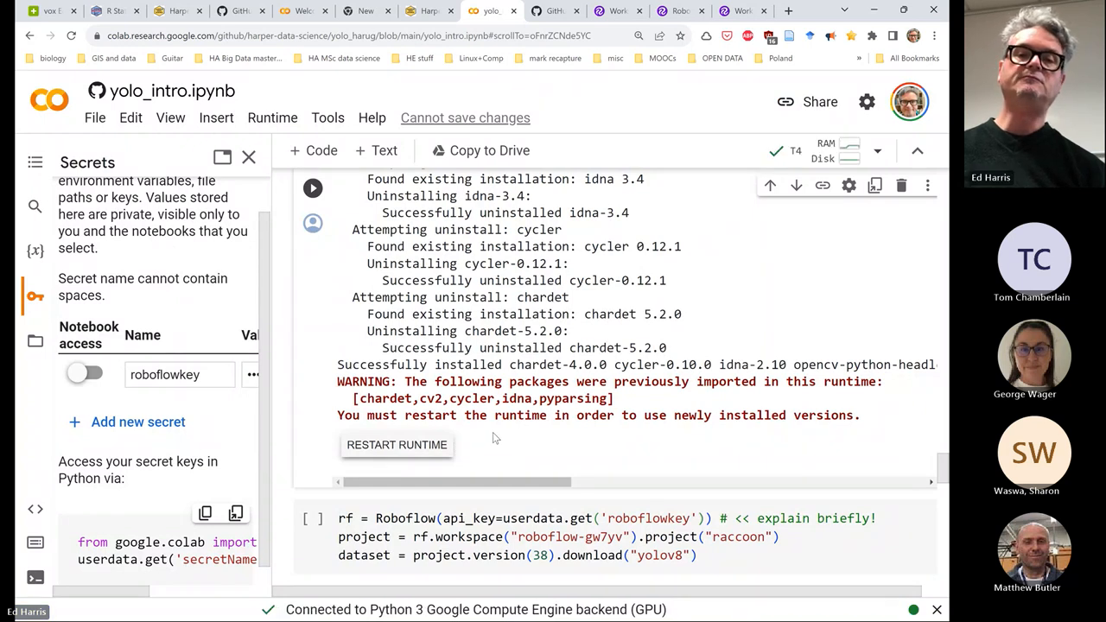
scroll("down", 3)
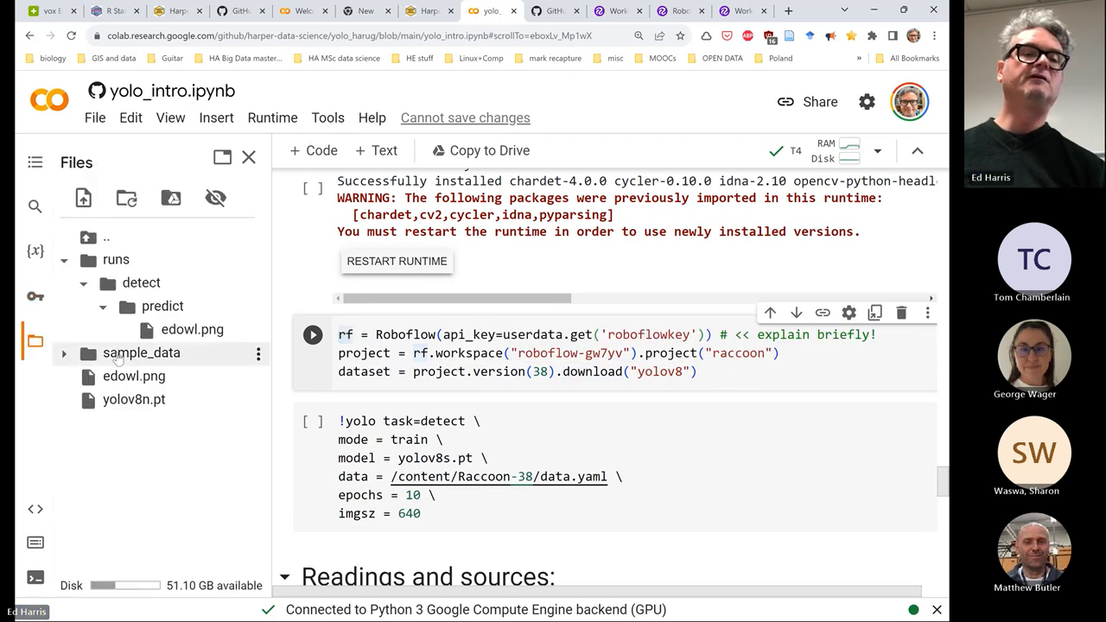
Collapse the runs folder and run the raccoon download cell, which fails with NameError
left_click(63, 259)
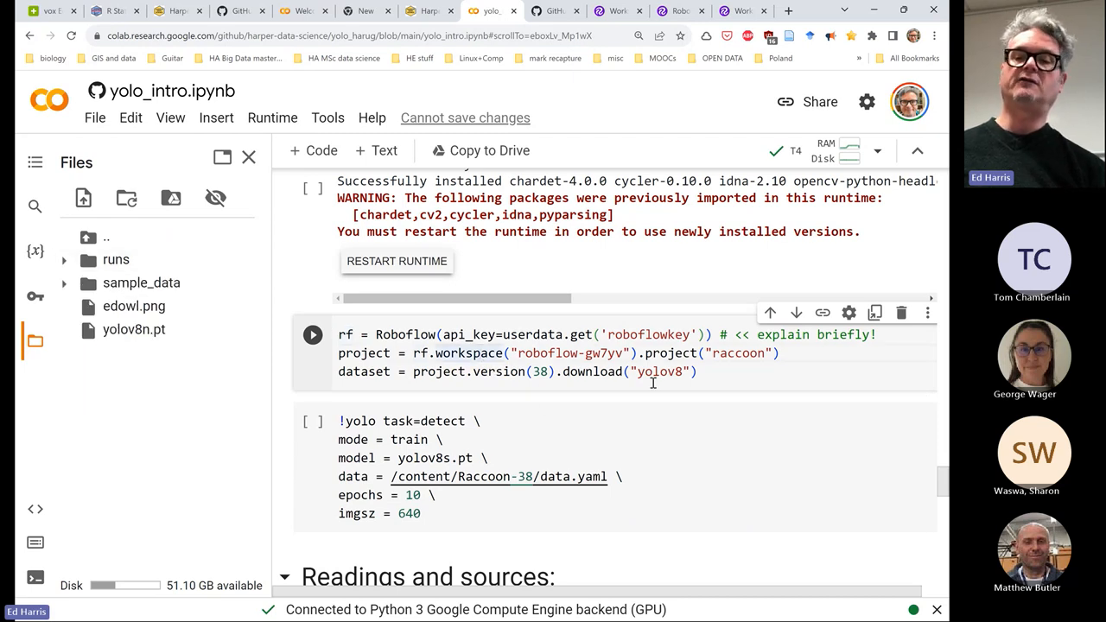
left_click(312, 334)
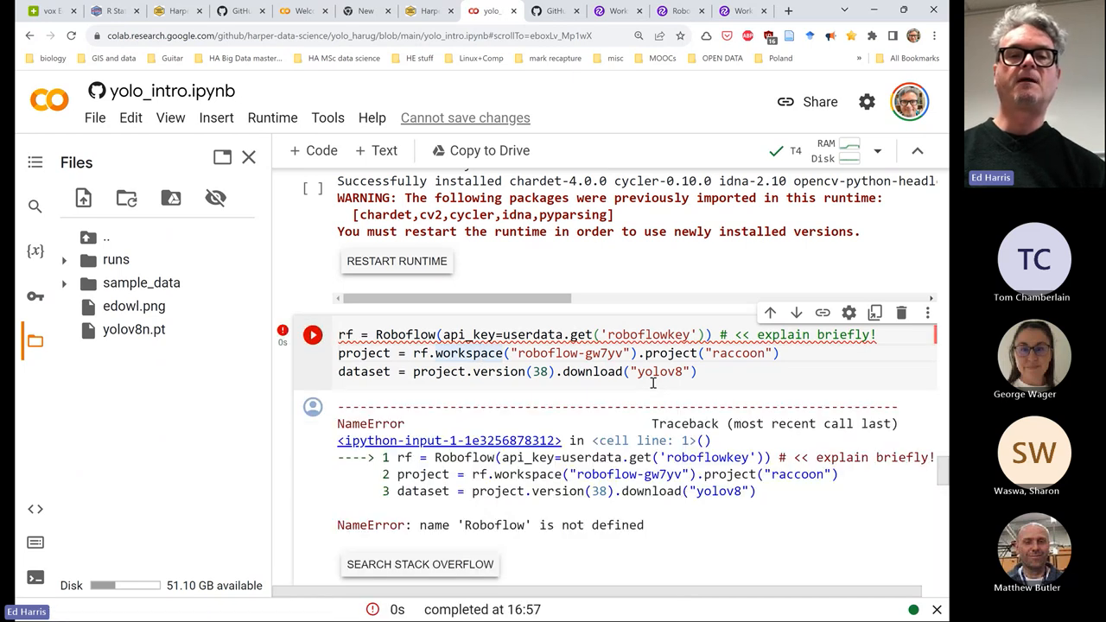
mouse_move(579, 423)
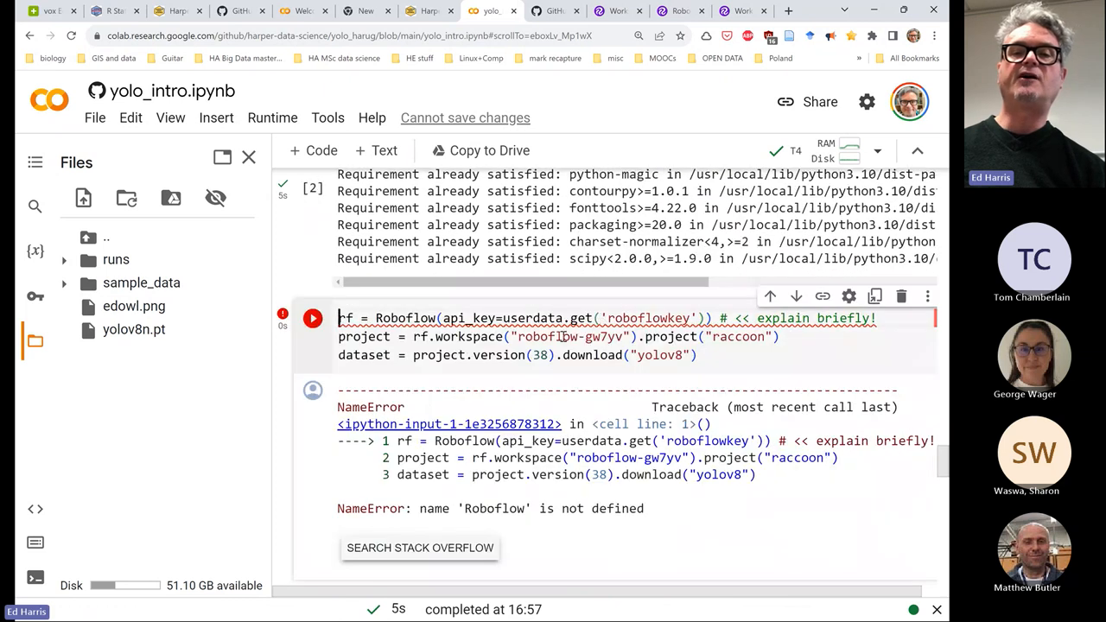
Rerun the Raccoon-38 dataset download cell after reinstalling roboflow
left_click(313, 317)
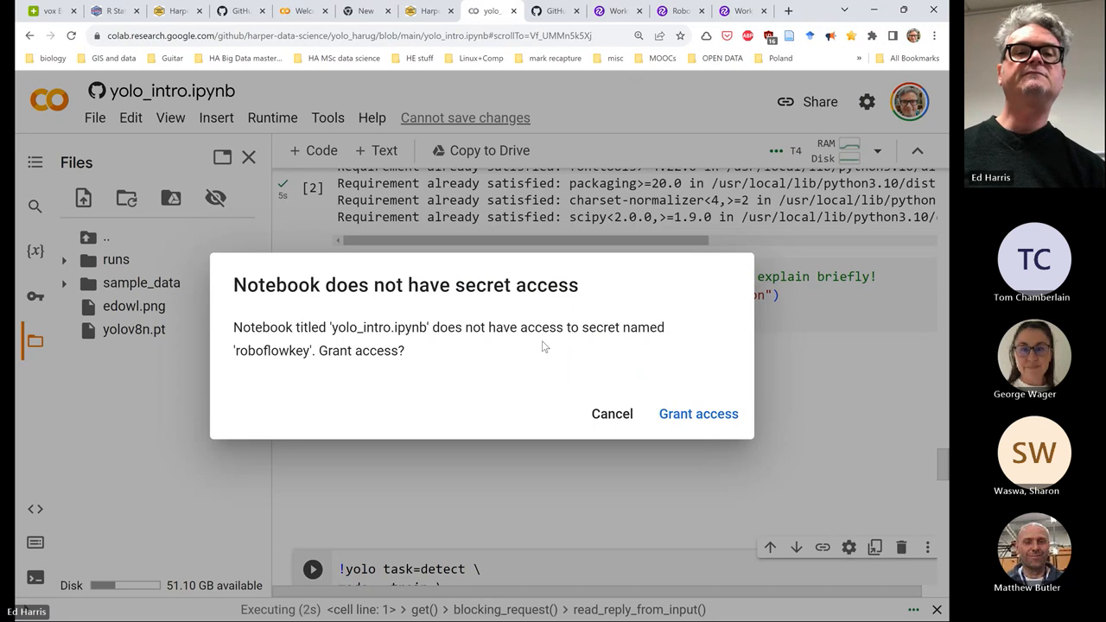
mouse_move(612, 413)
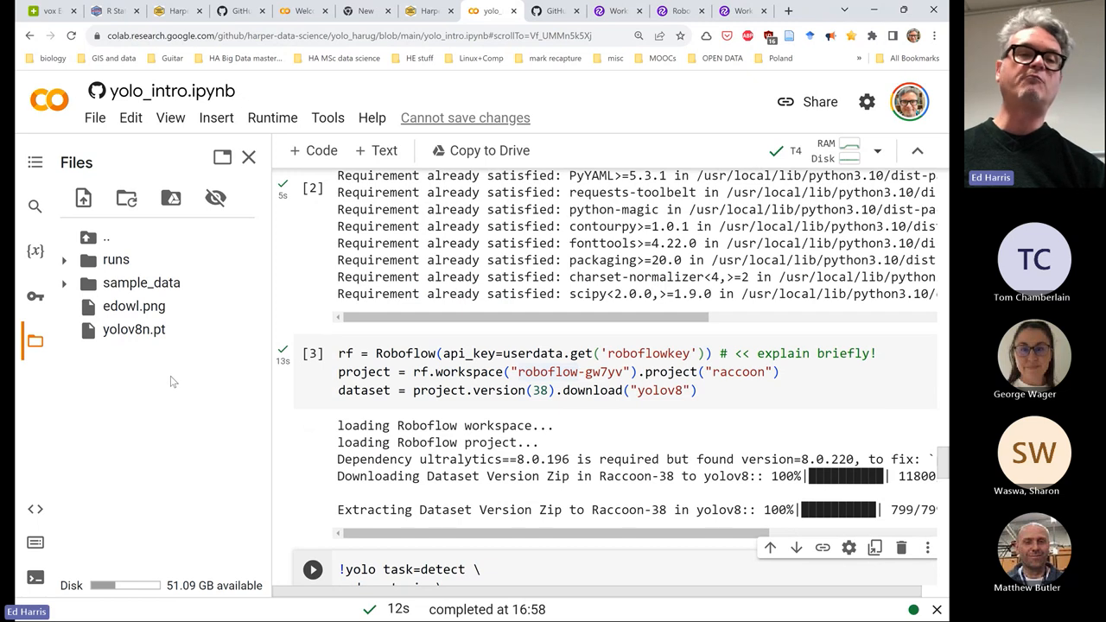
mouse_move(132, 378)
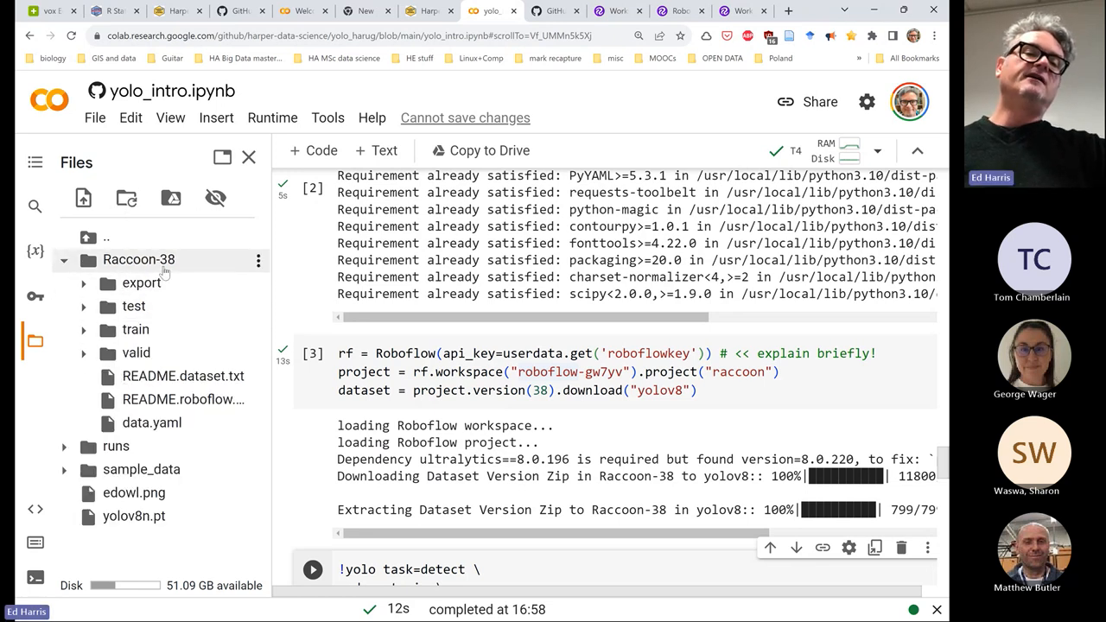
mouse_move(138, 259)
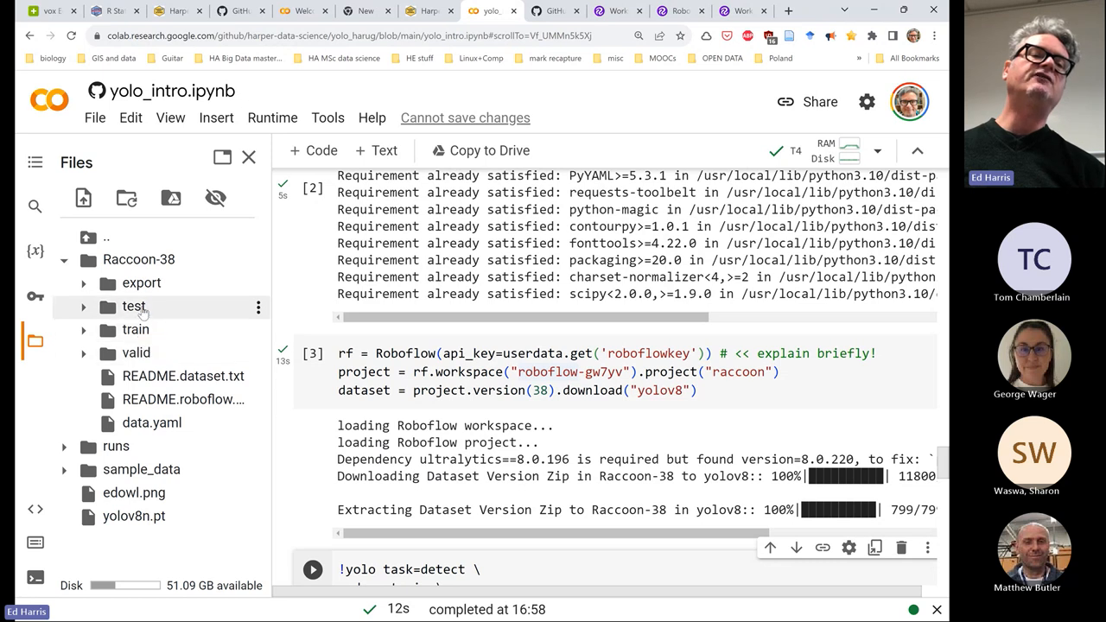
mouse_move(134, 306)
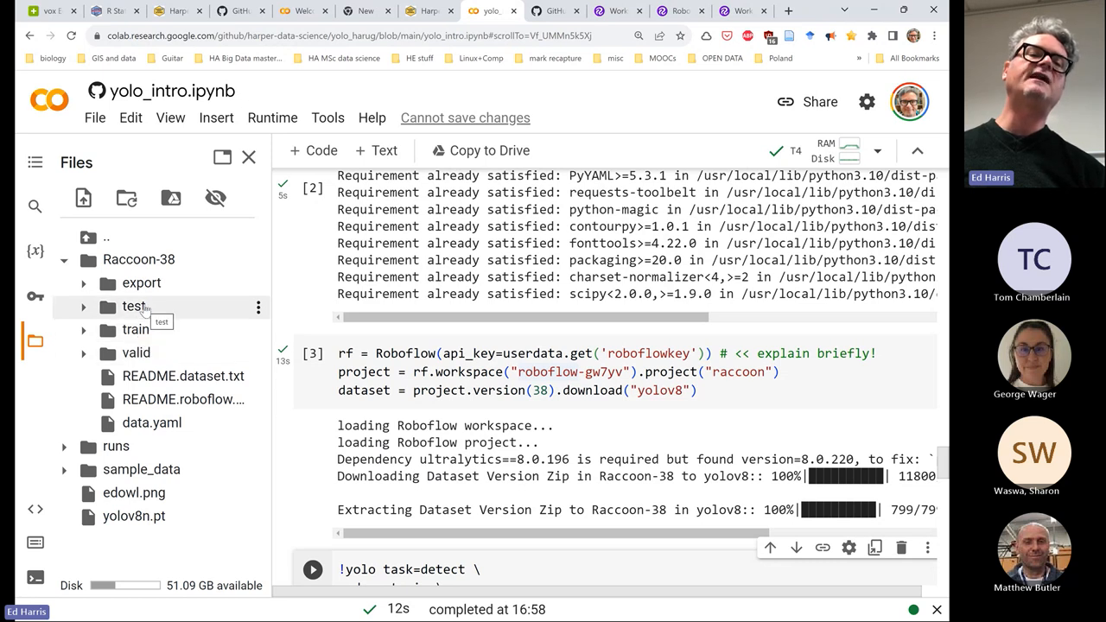
mouse_move(145, 354)
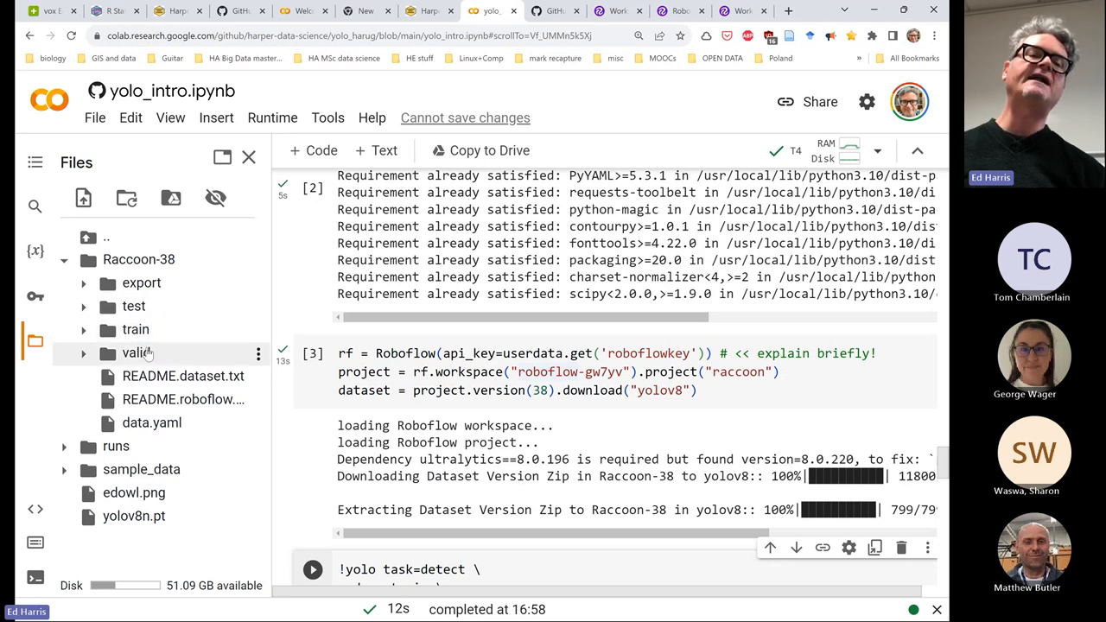
mouse_move(147, 352)
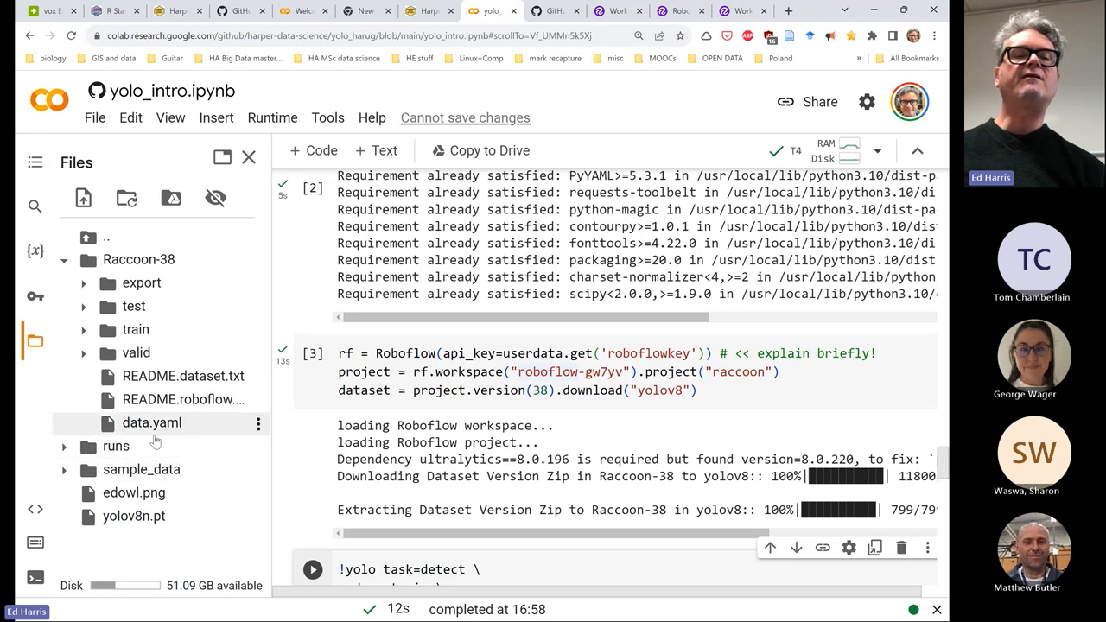
mouse_move(152, 422)
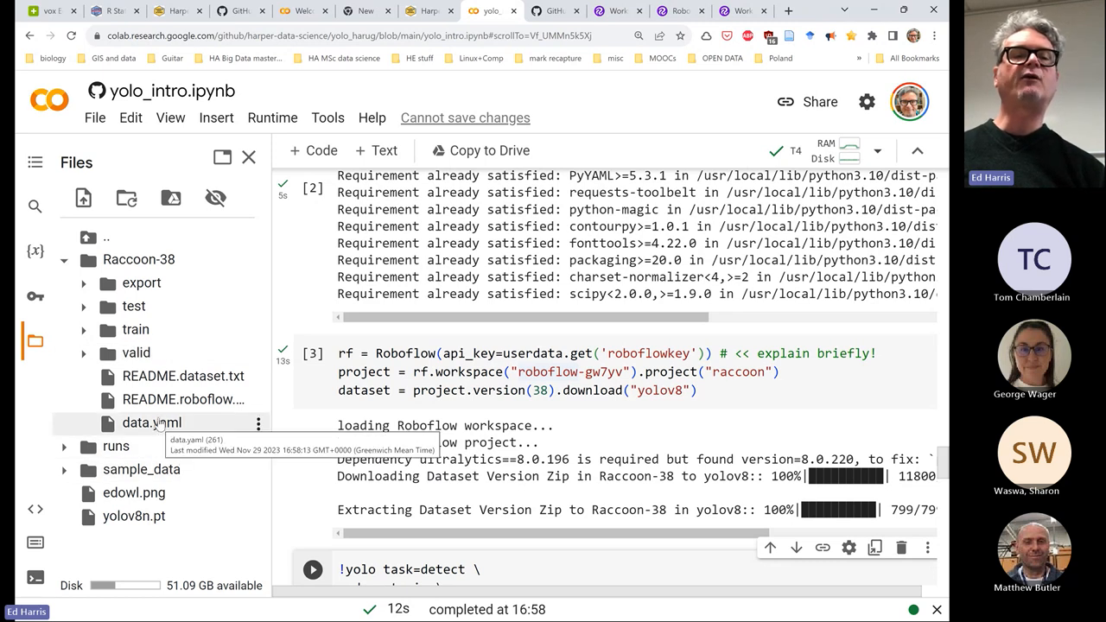
mouse_move(158, 425)
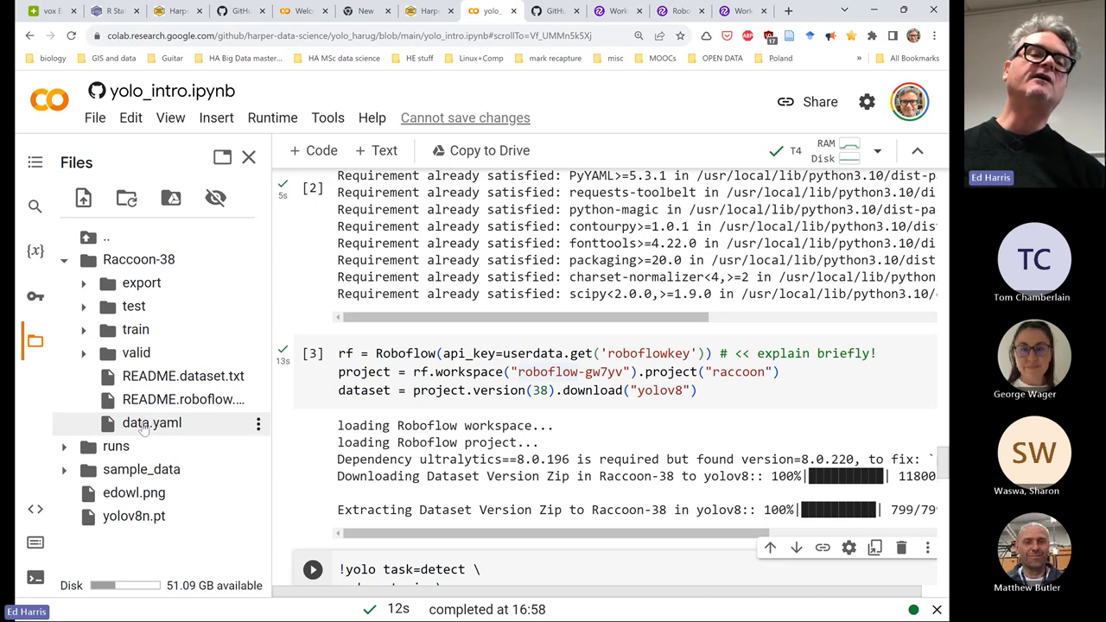
Open data.yaml and edit the test, train and val paths to /content/Raccoon-38
double_click(151, 422)
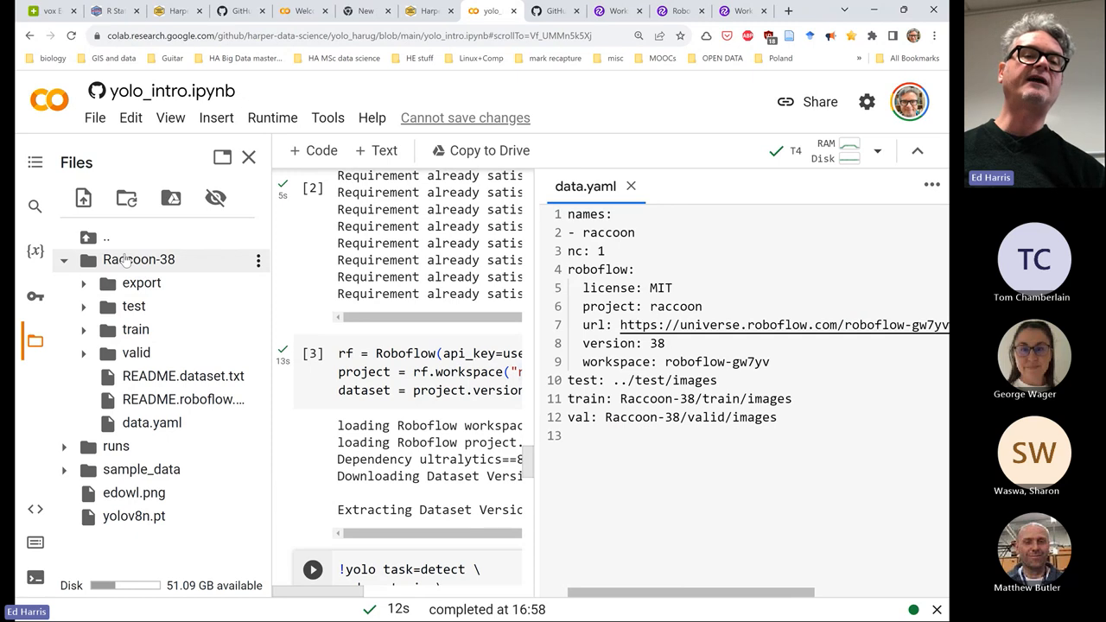
right_click(139, 259)
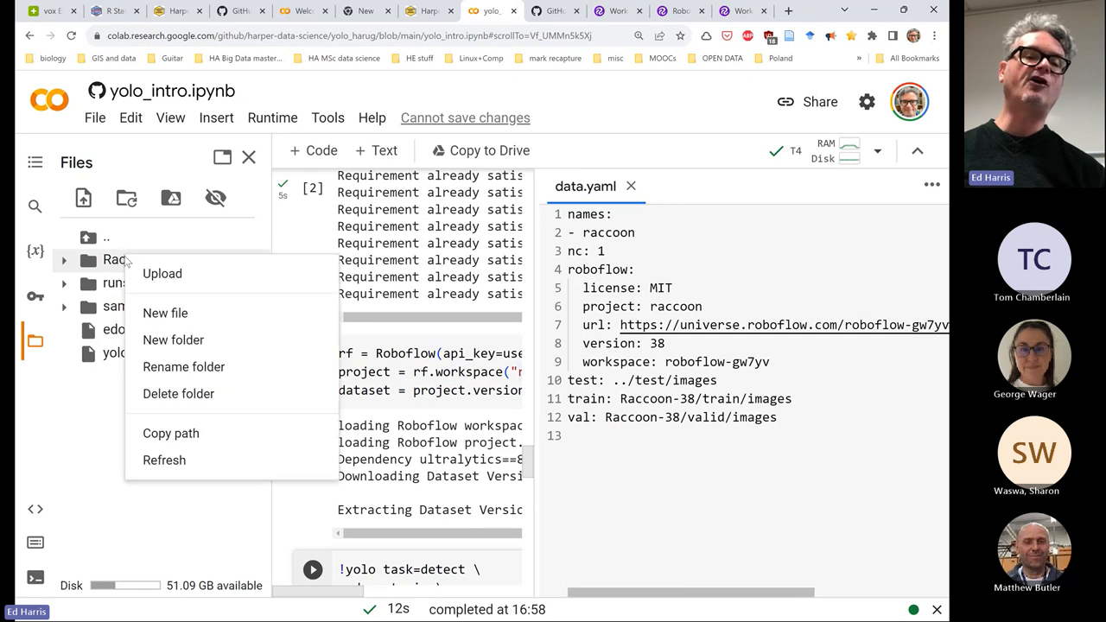
mouse_move(171, 433)
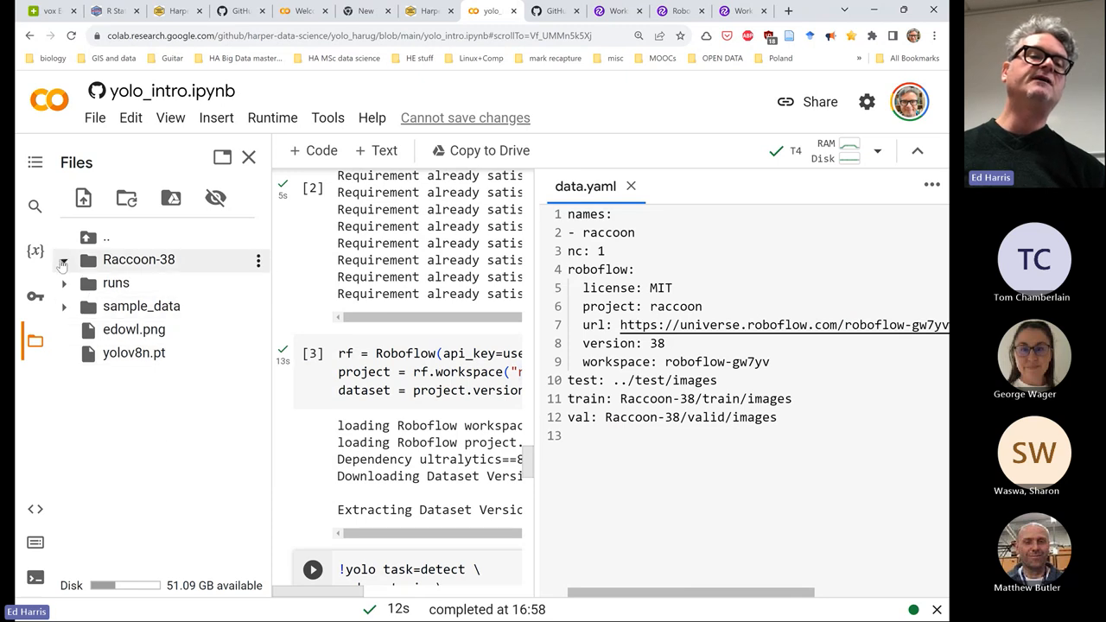
left_click(65, 259)
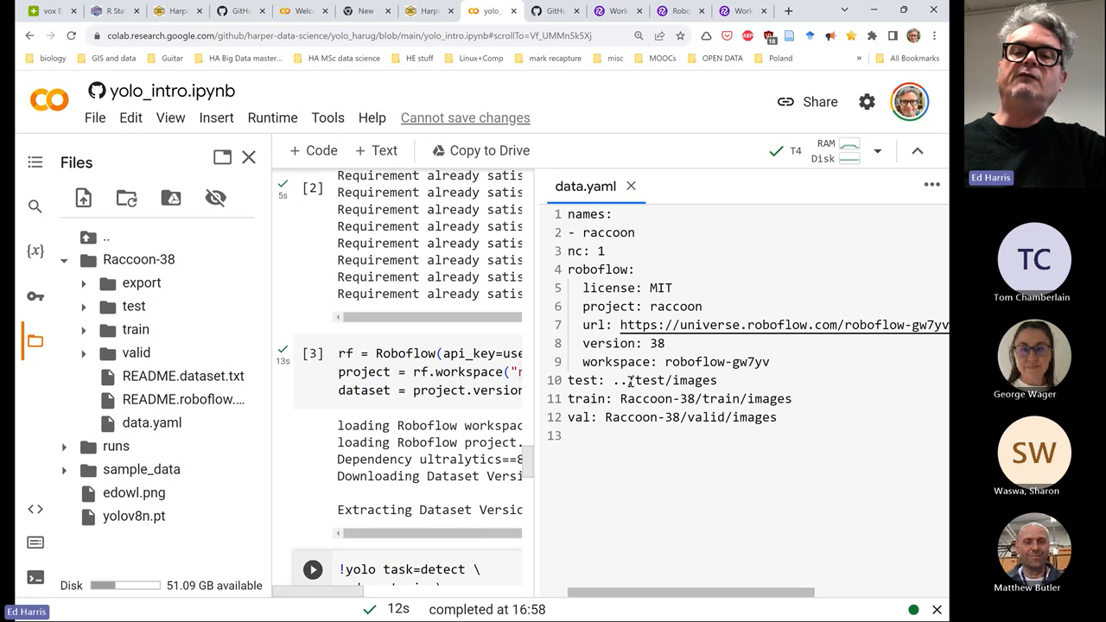
double_click(617, 380)
type("/content/Raccoon-38")
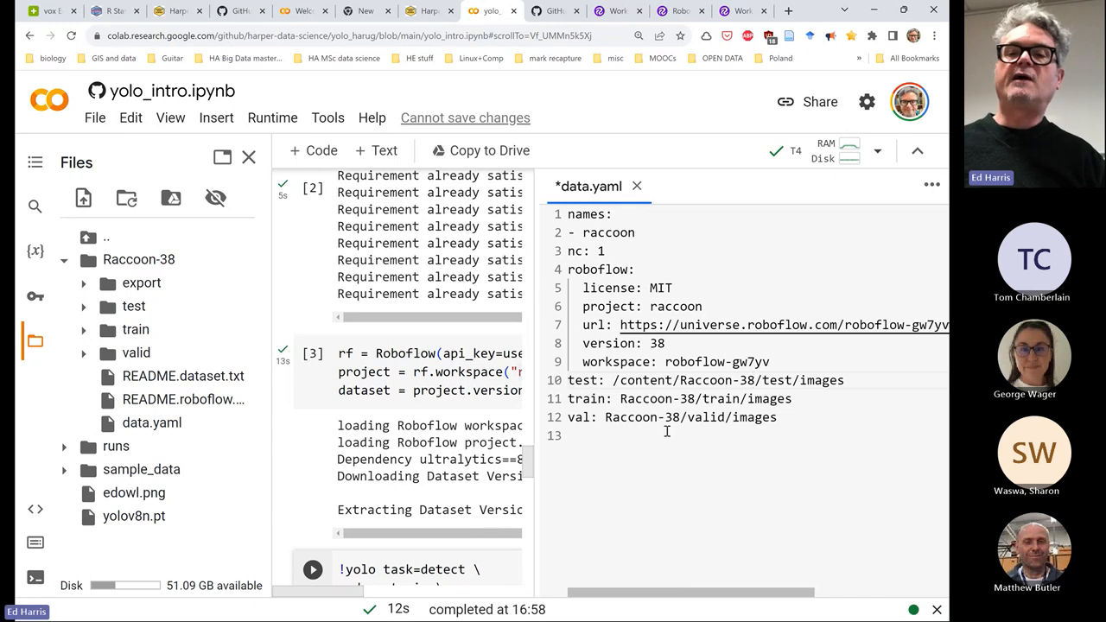
double_click(652, 399)
type("/content/")
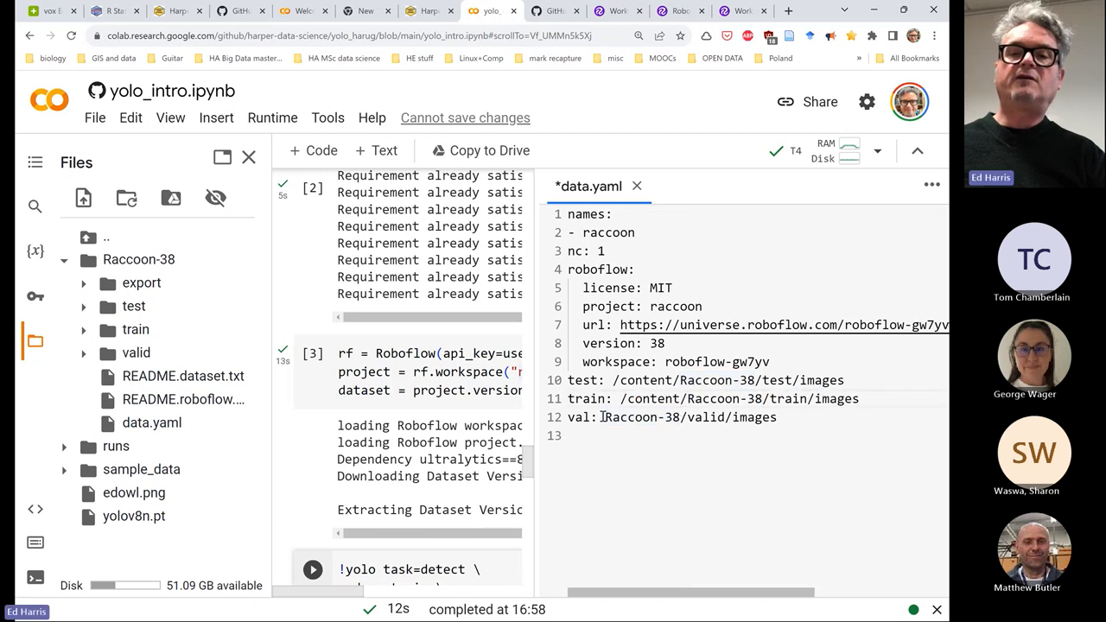
double_click(641, 417)
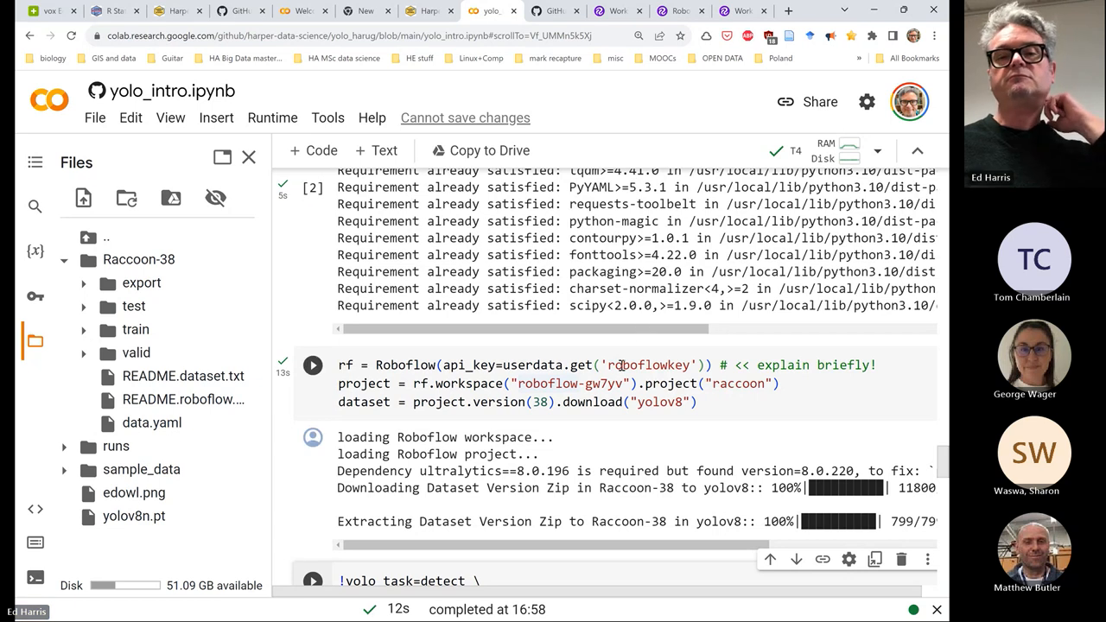
scroll("down", 3)
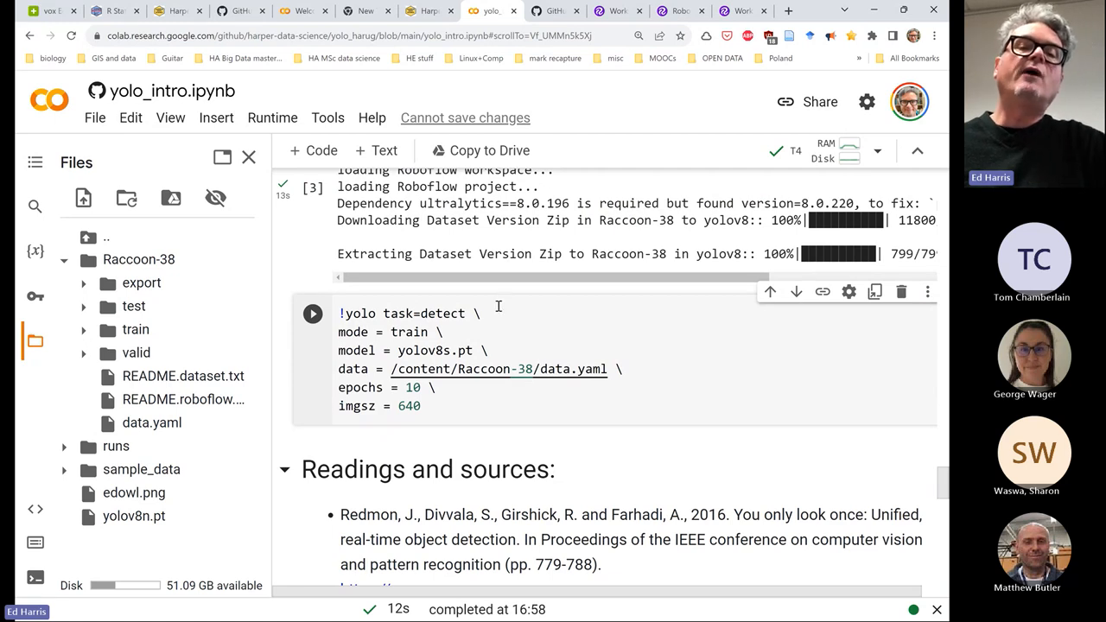
double_click(442, 313)
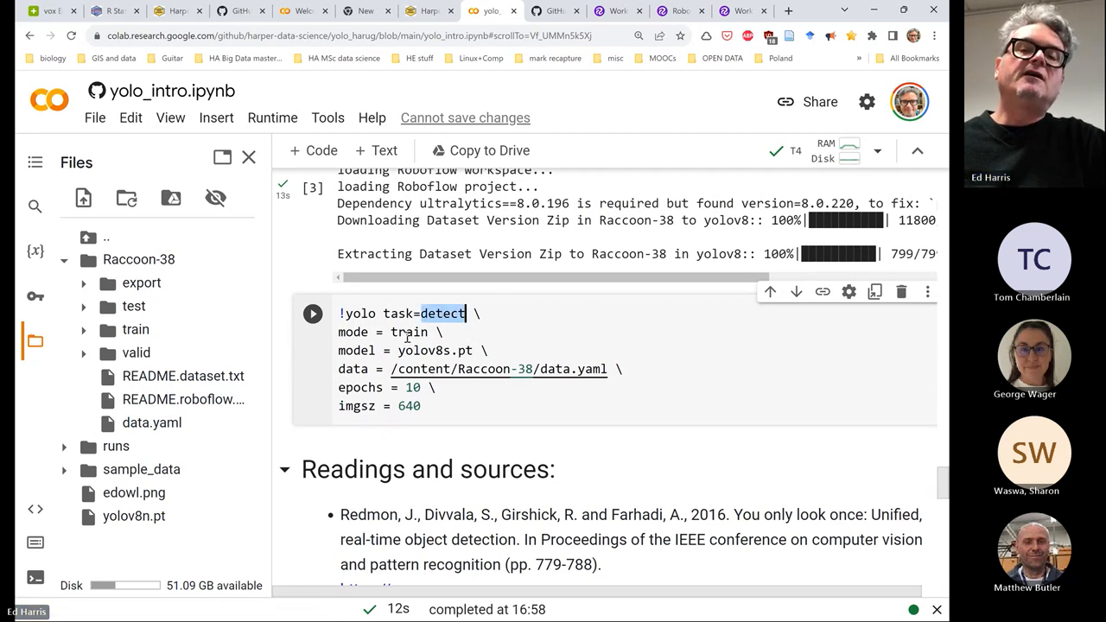
double_click(408, 332)
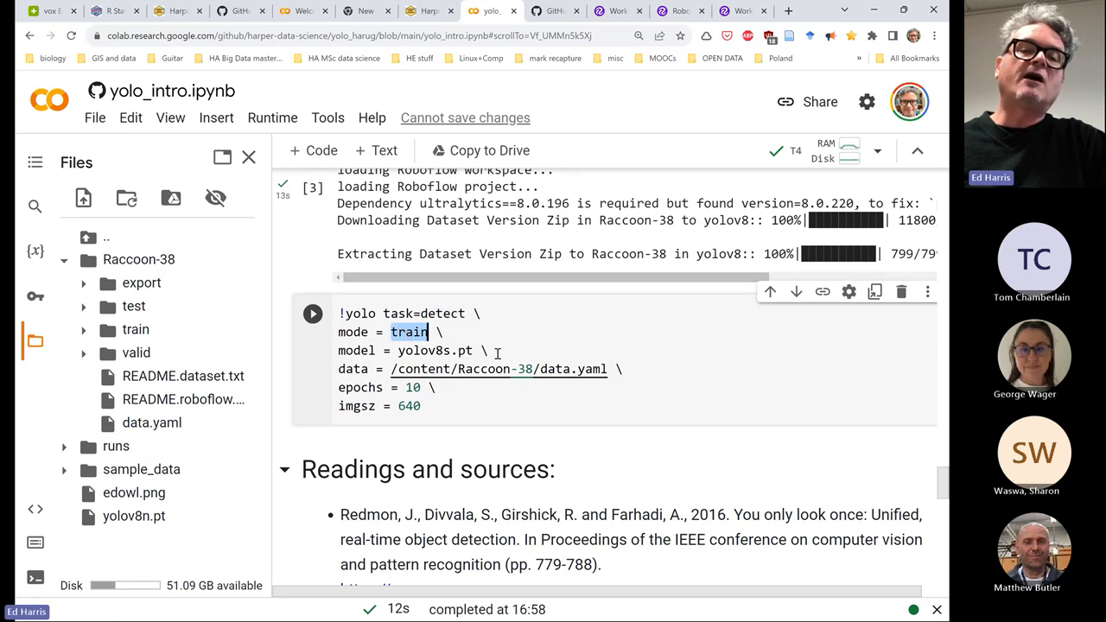
double_click(434, 349)
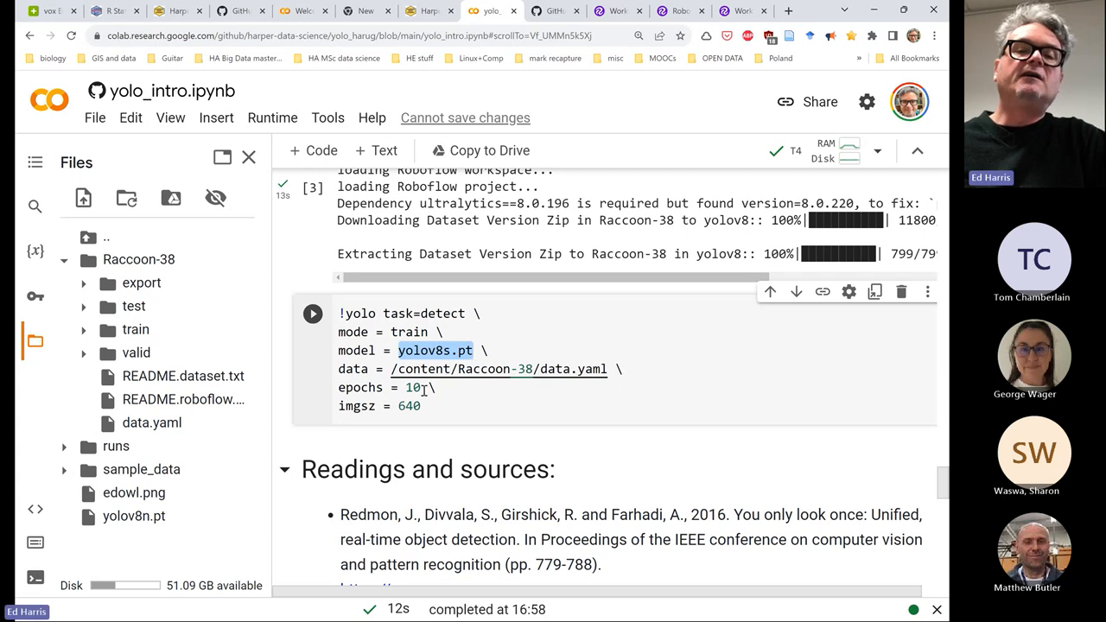
double_click(412, 387)
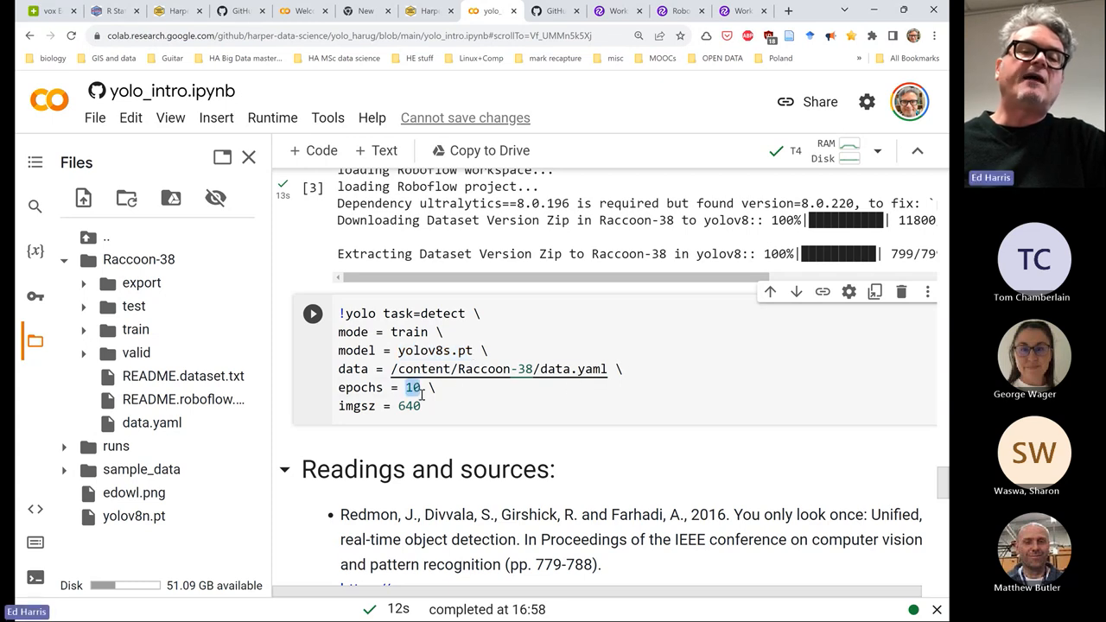
scroll("down", 3)
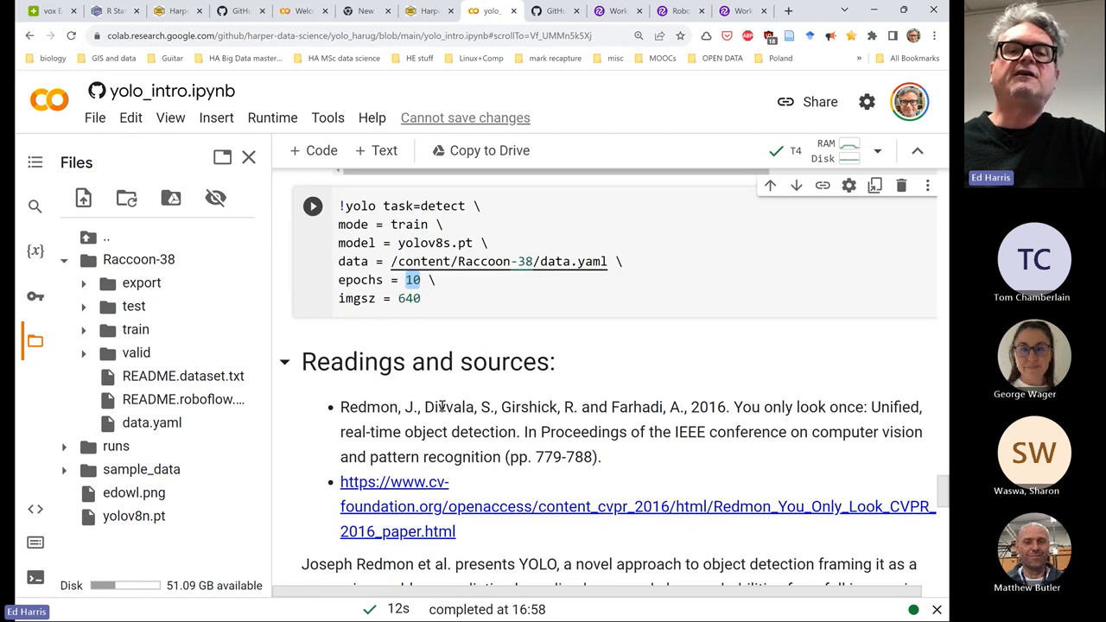
left_click(421, 298)
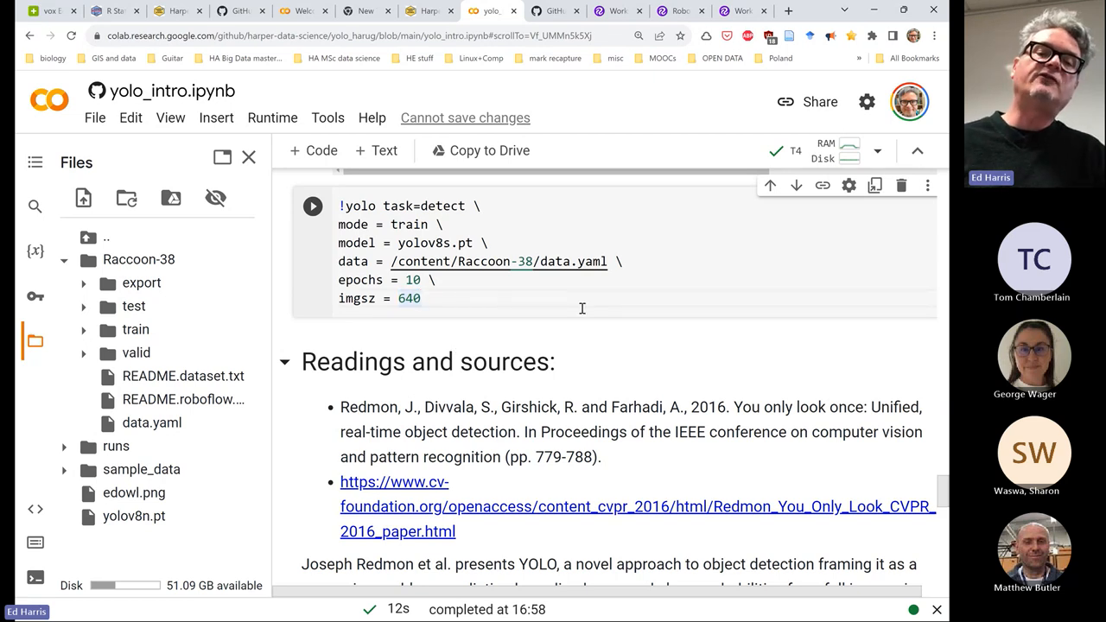
Follow the 10-epoch YOLOv8s training output until validation reports mAP50 0.933
scroll("down", 3)
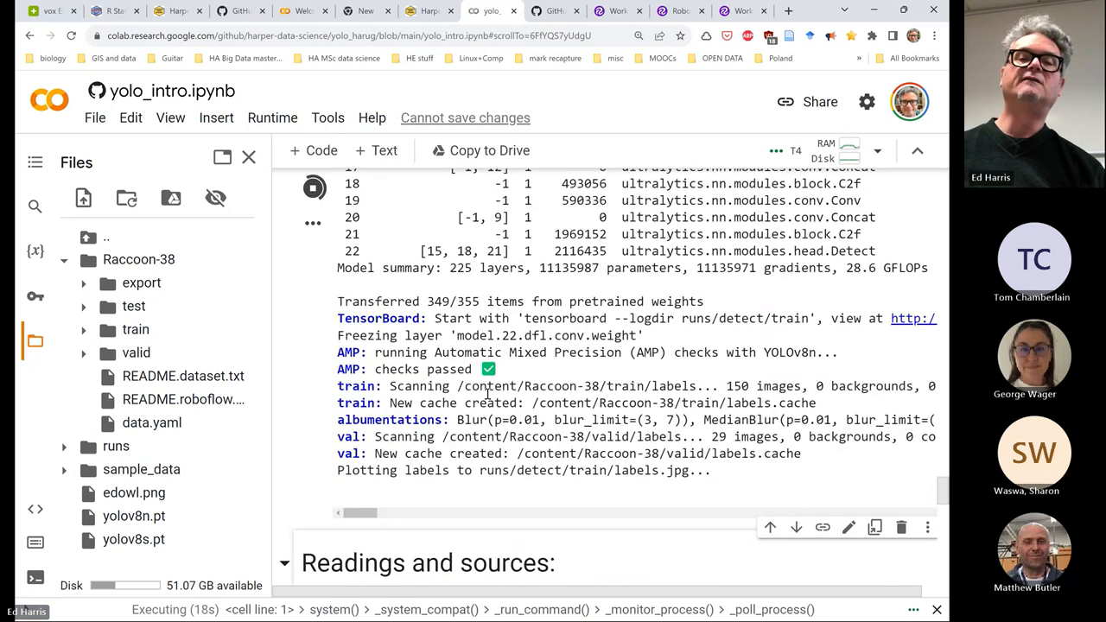
scroll("down", 3)
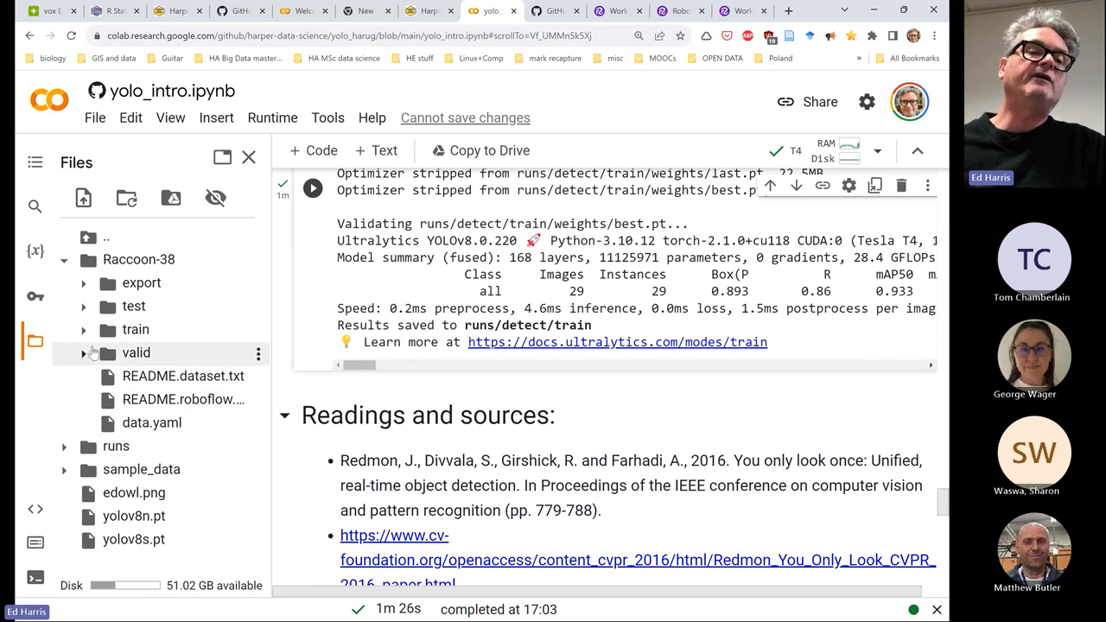
Collapse Raccoon-38, expand runs/detect/train and scroll to the batch images
left_click(64, 259)
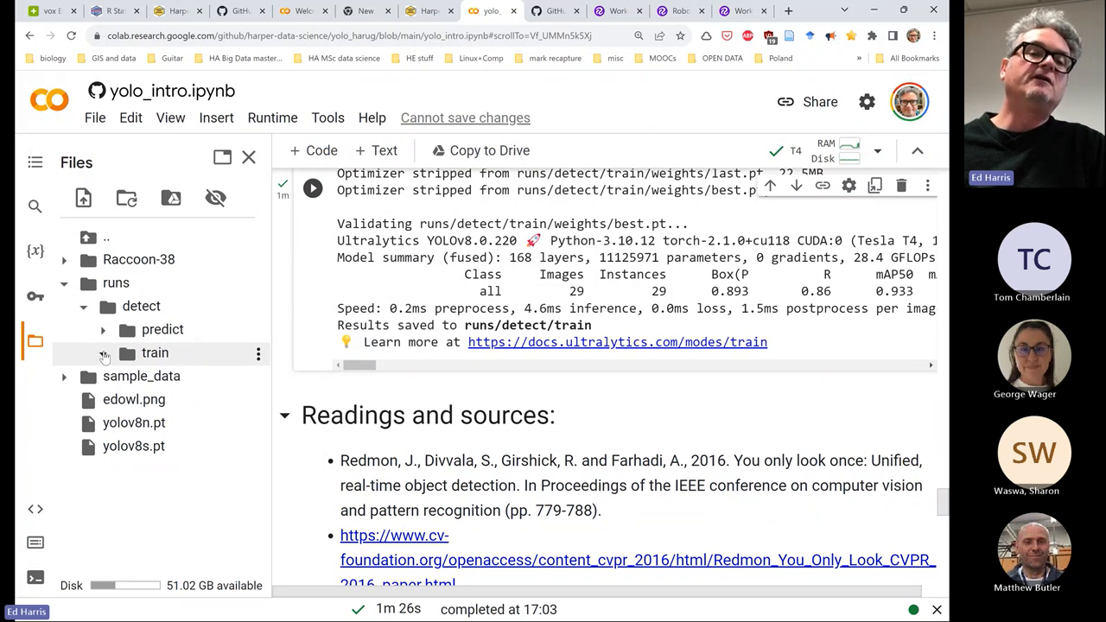
left_click(155, 352)
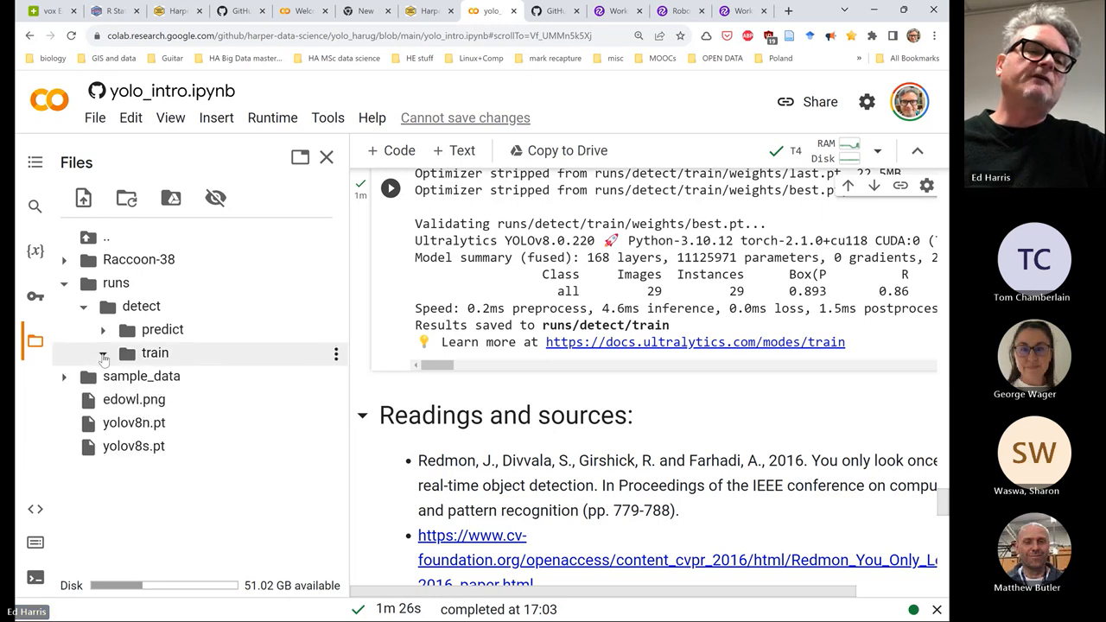
left_click(103, 353)
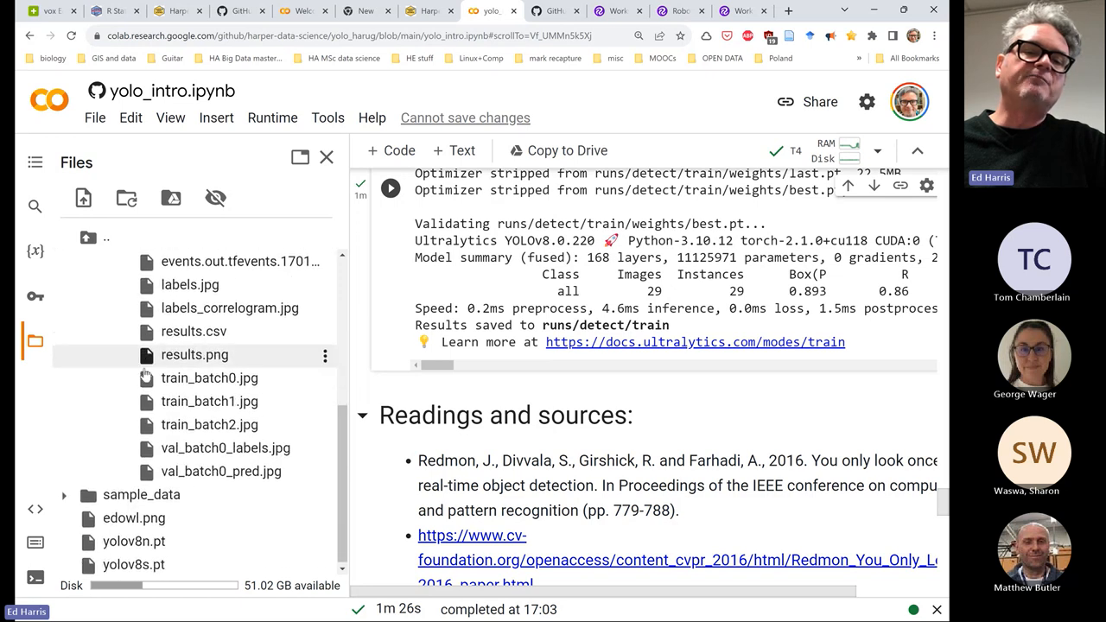
left_click(102, 293)
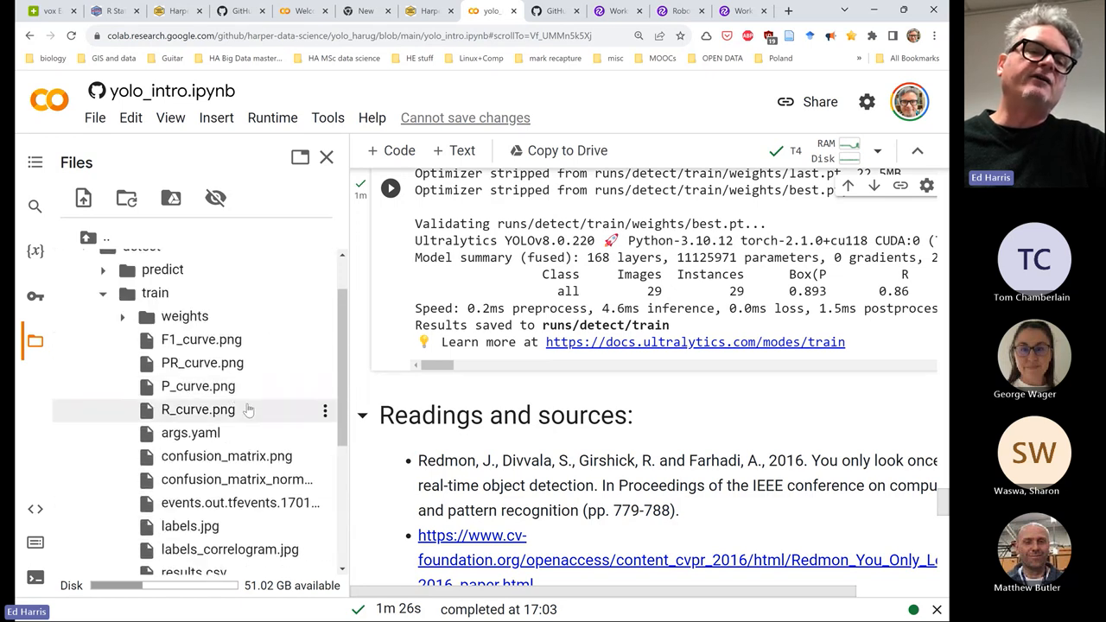
scroll("down", 3)
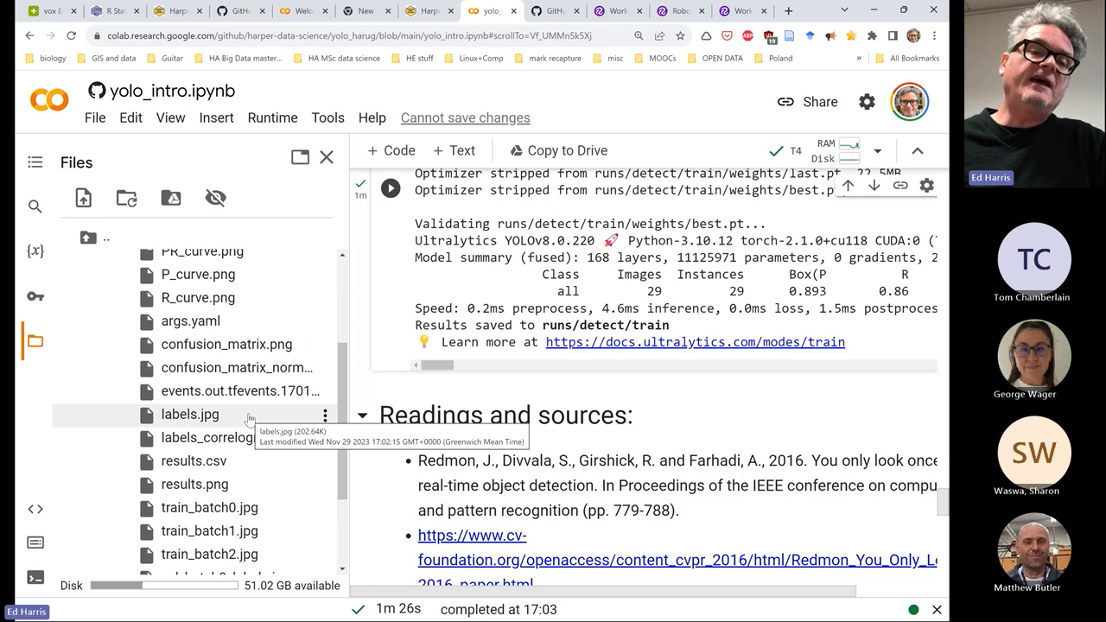
mouse_move(224, 508)
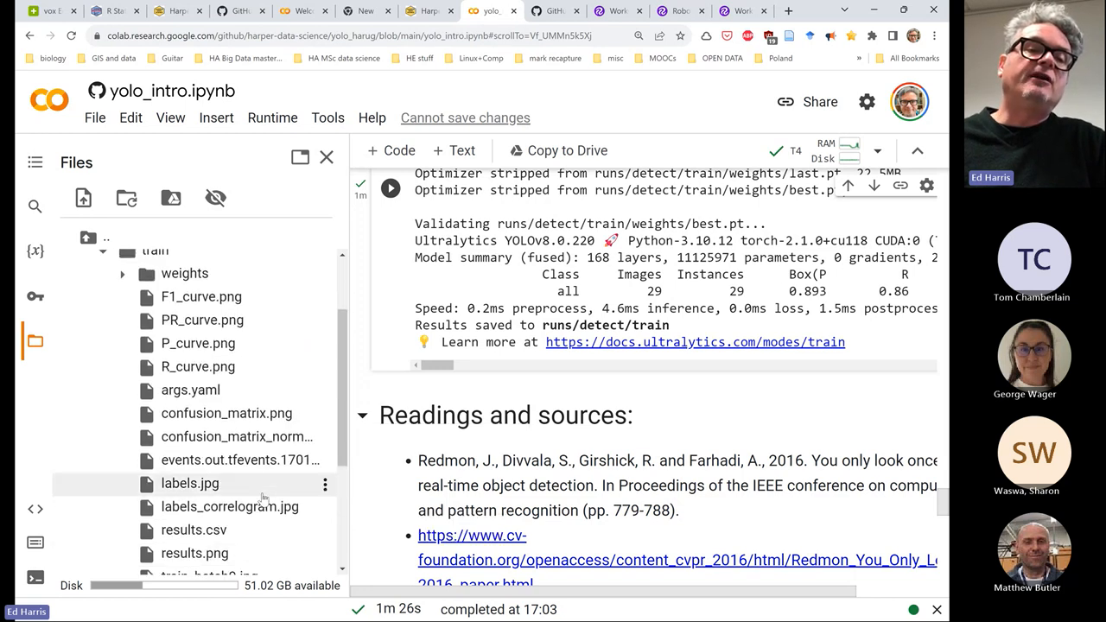
mouse_move(189, 483)
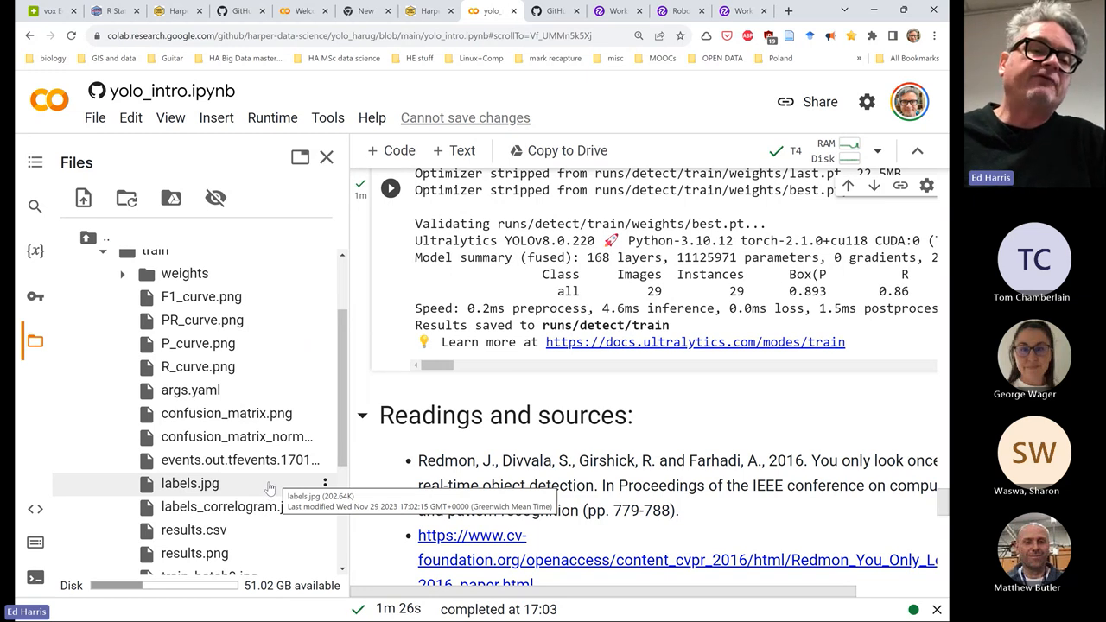
scroll("down", 3)
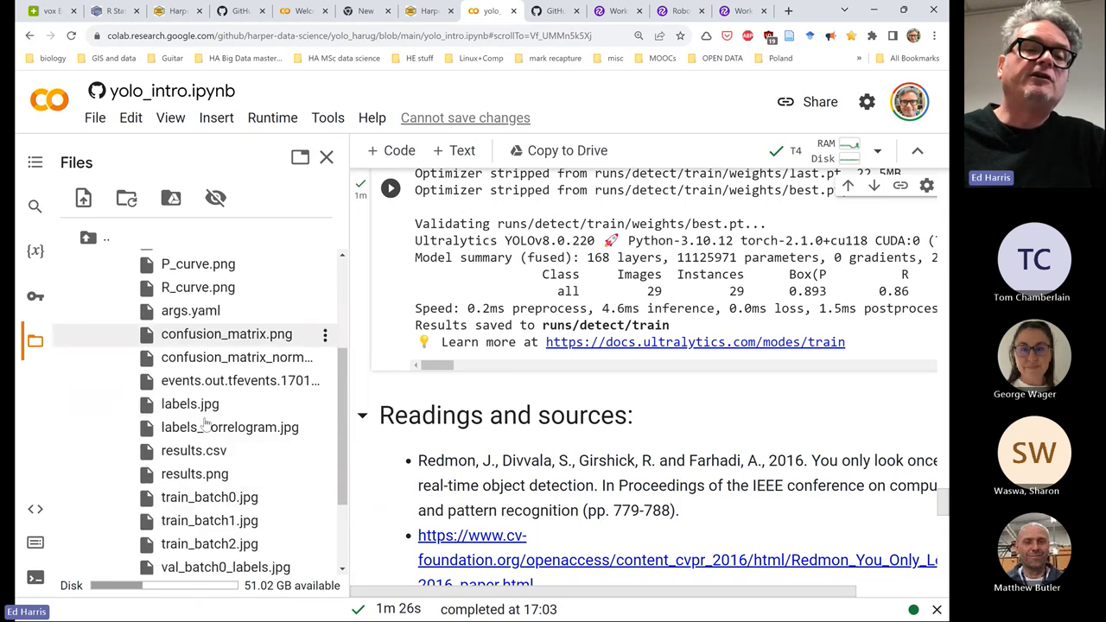
scroll("down", 3)
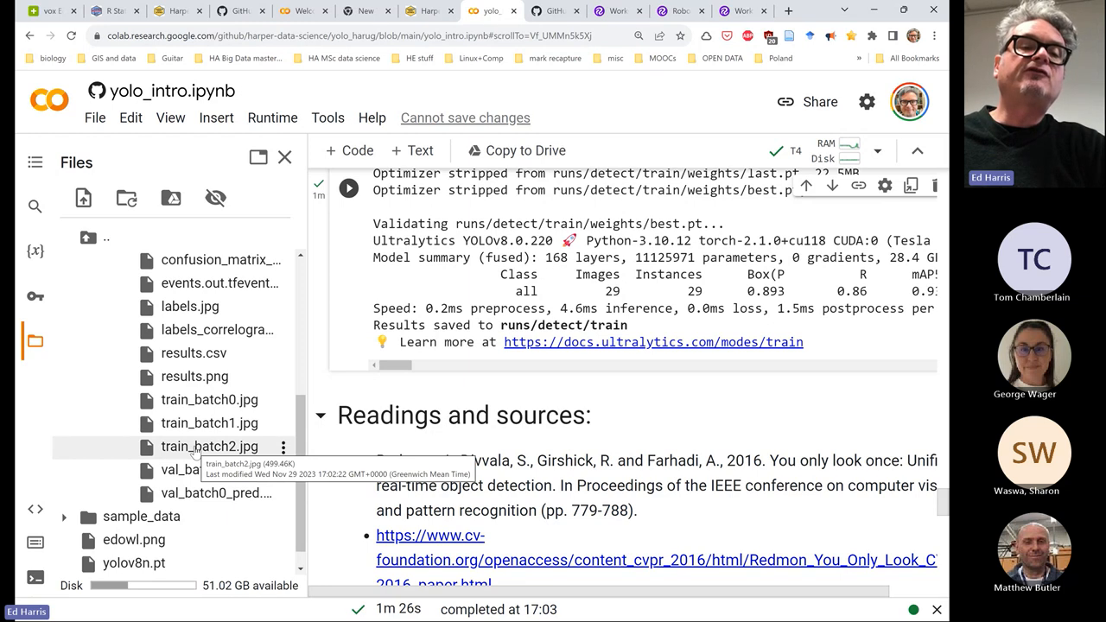
mouse_move(194, 451)
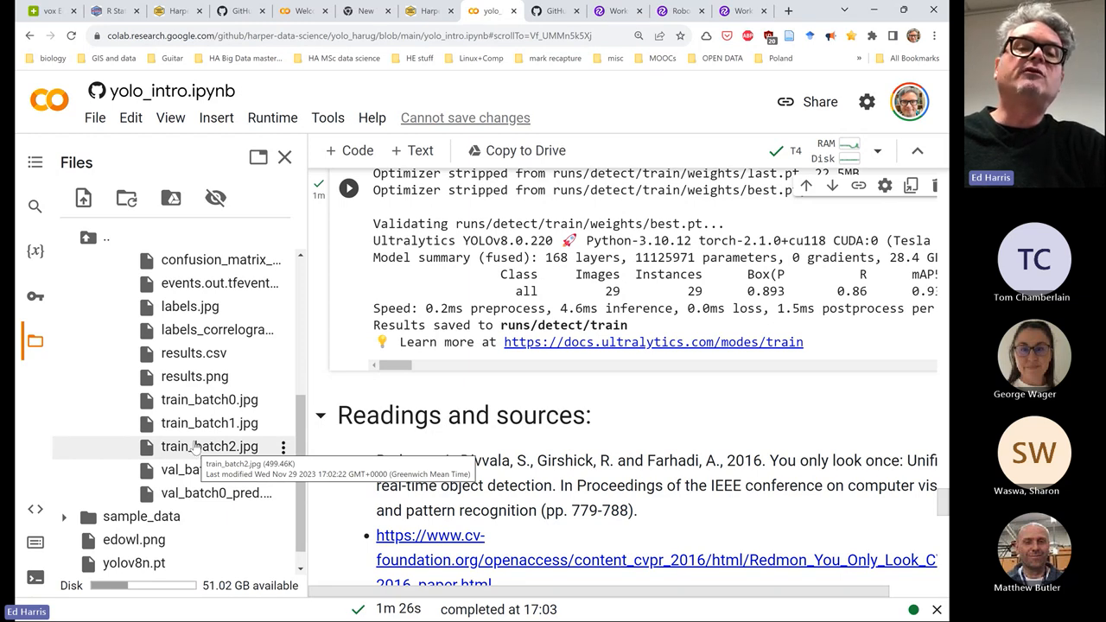
Open train_batch2.jpg to view the labelled raccoon training mosaic
double_click(209, 446)
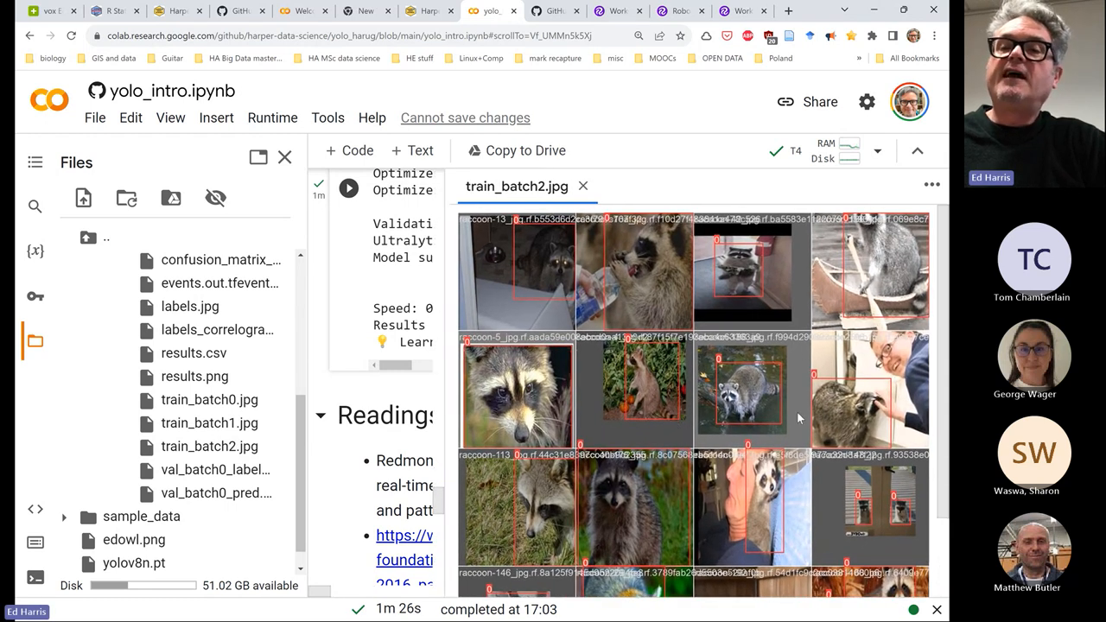
mouse_move(899, 386)
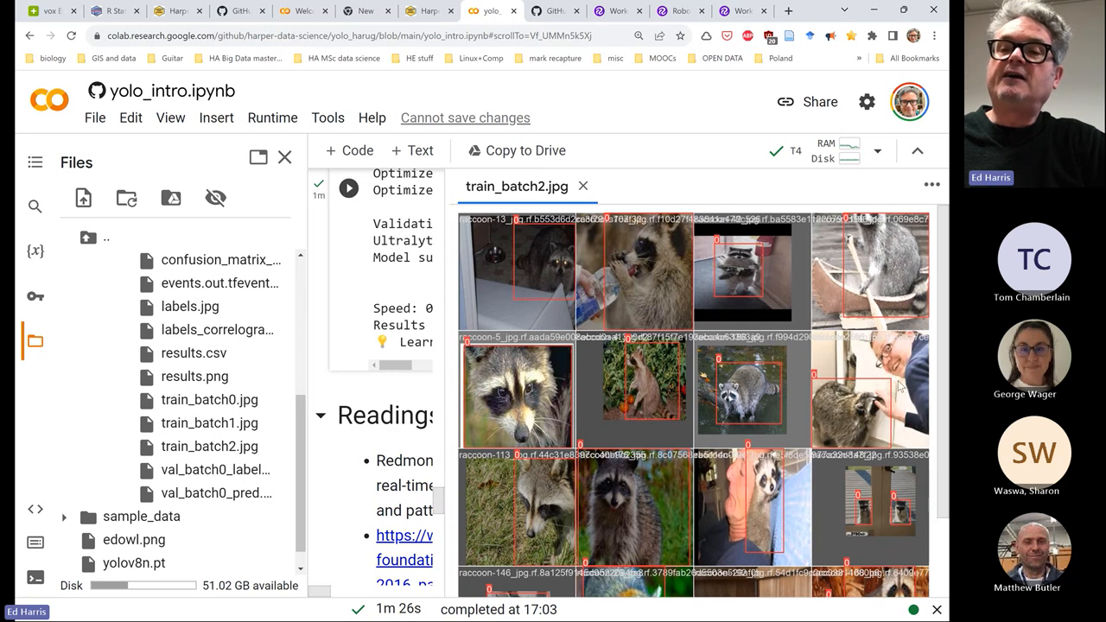
scroll("down", 3)
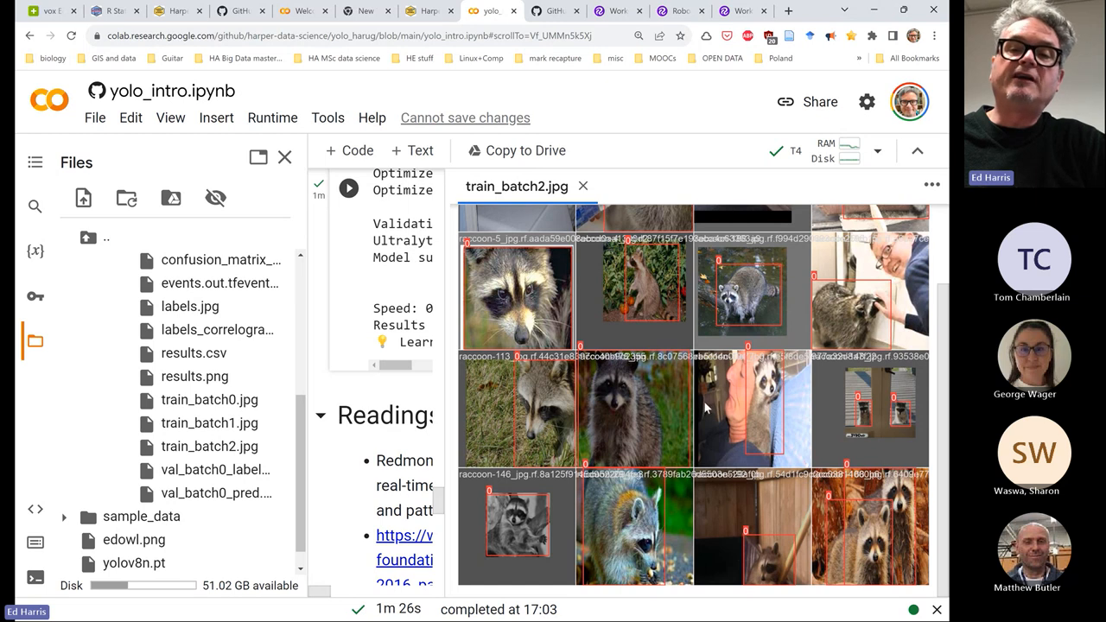
mouse_move(675, 450)
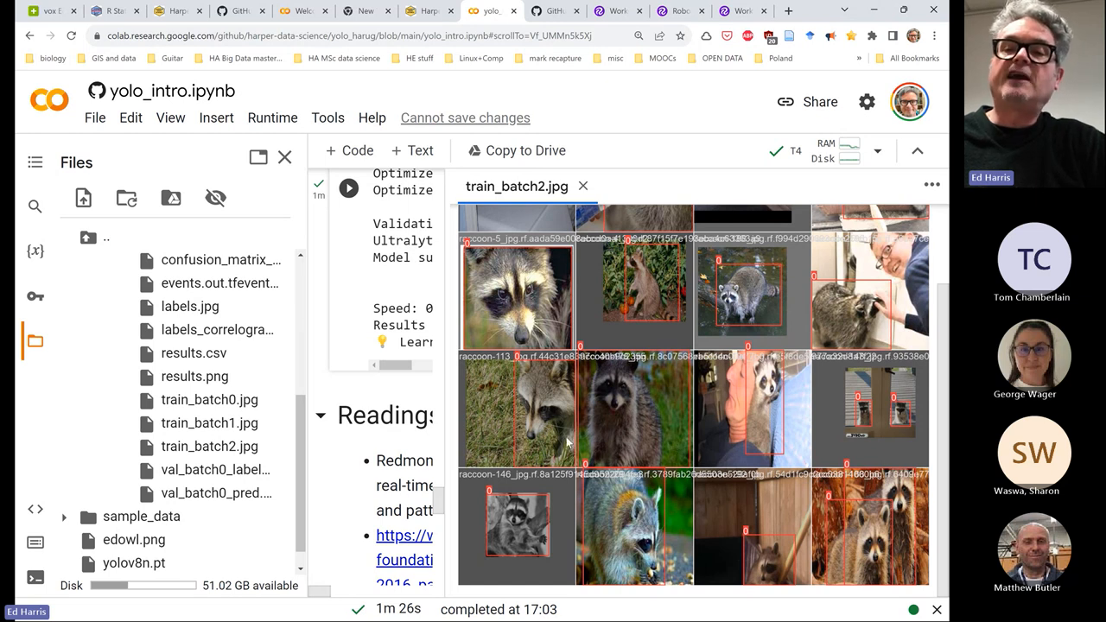
mouse_move(510, 505)
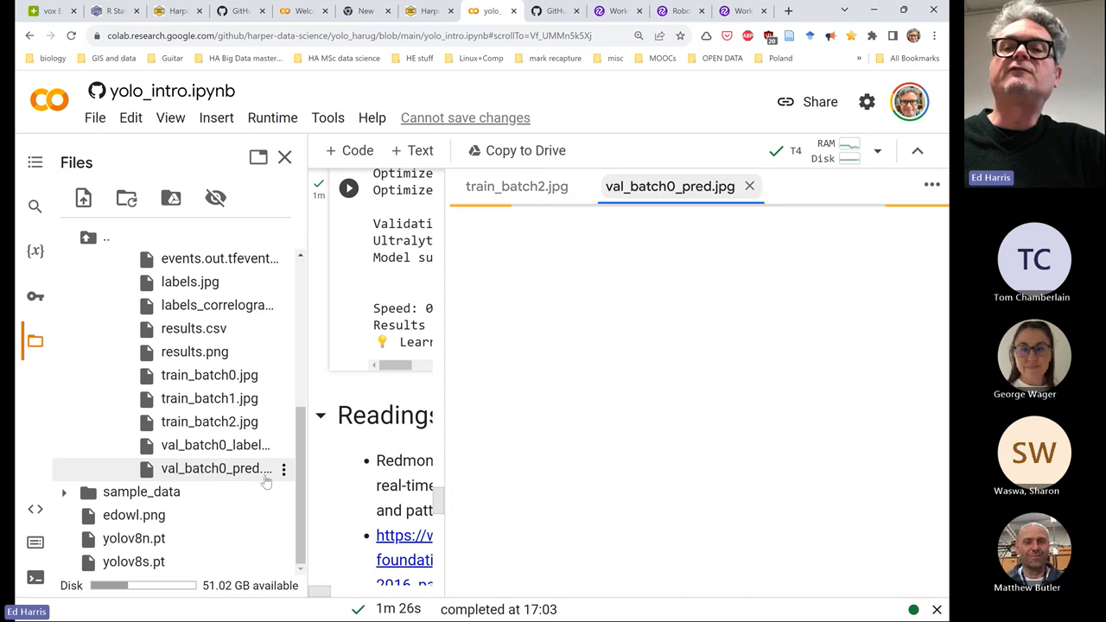
View val_batch0_pred.jpg showing confidence-scored raccoon prediction boxes
left_click(215, 468)
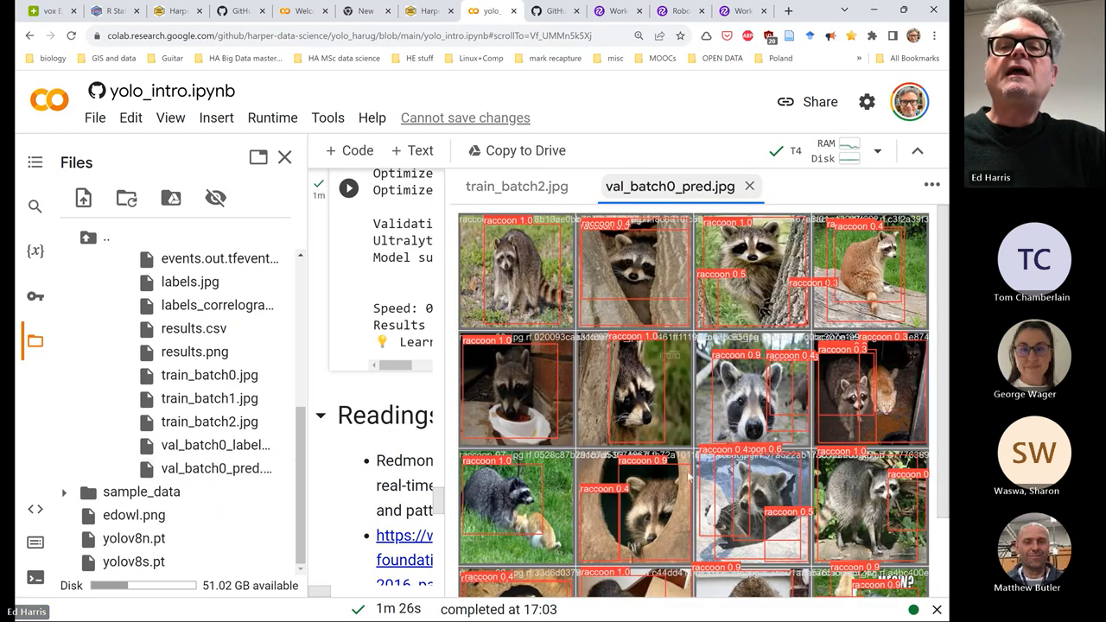
mouse_move(605, 350)
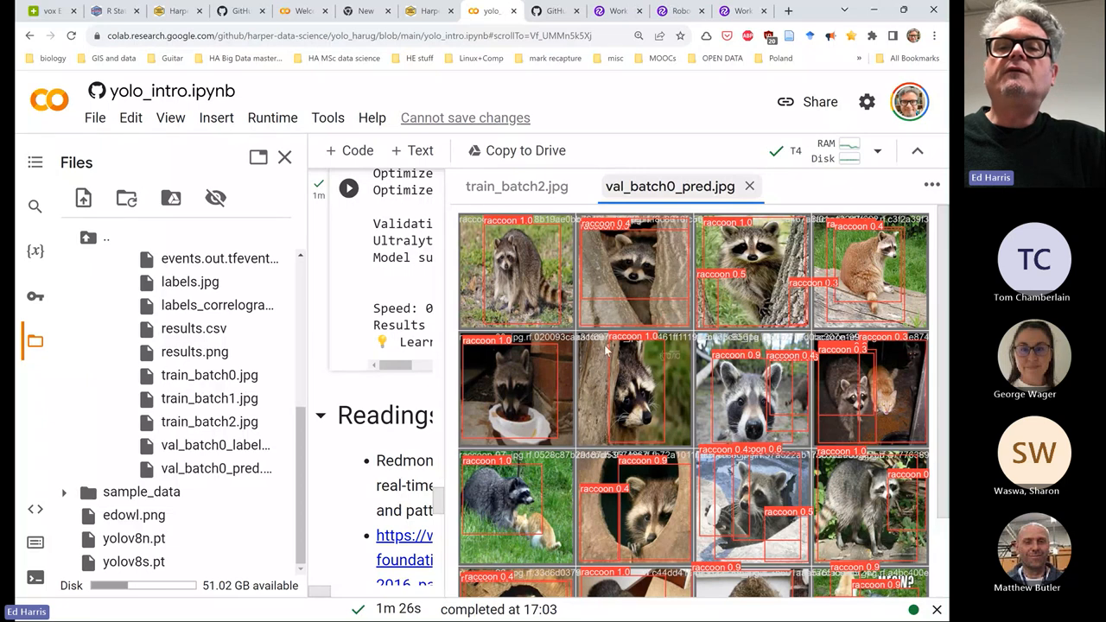
mouse_move(579, 408)
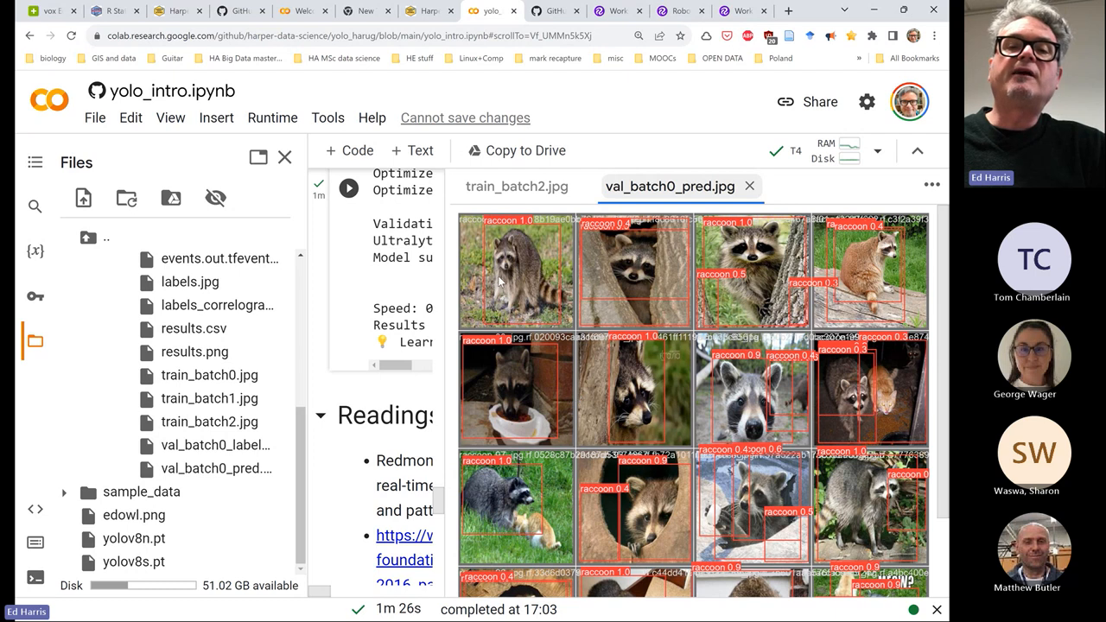
mouse_move(551, 294)
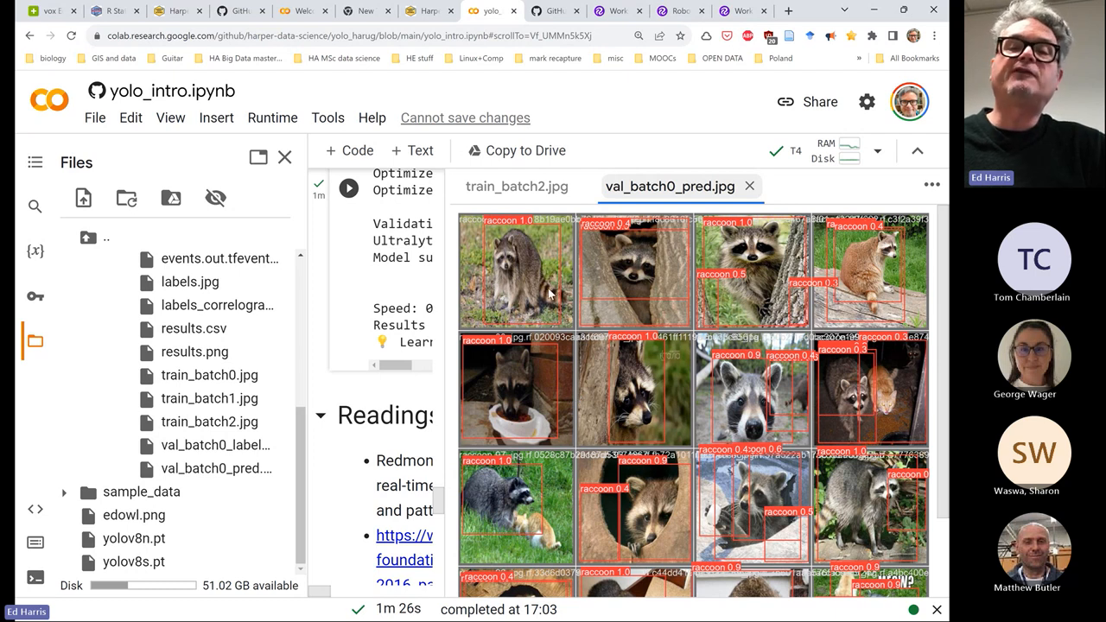
mouse_move(530, 286)
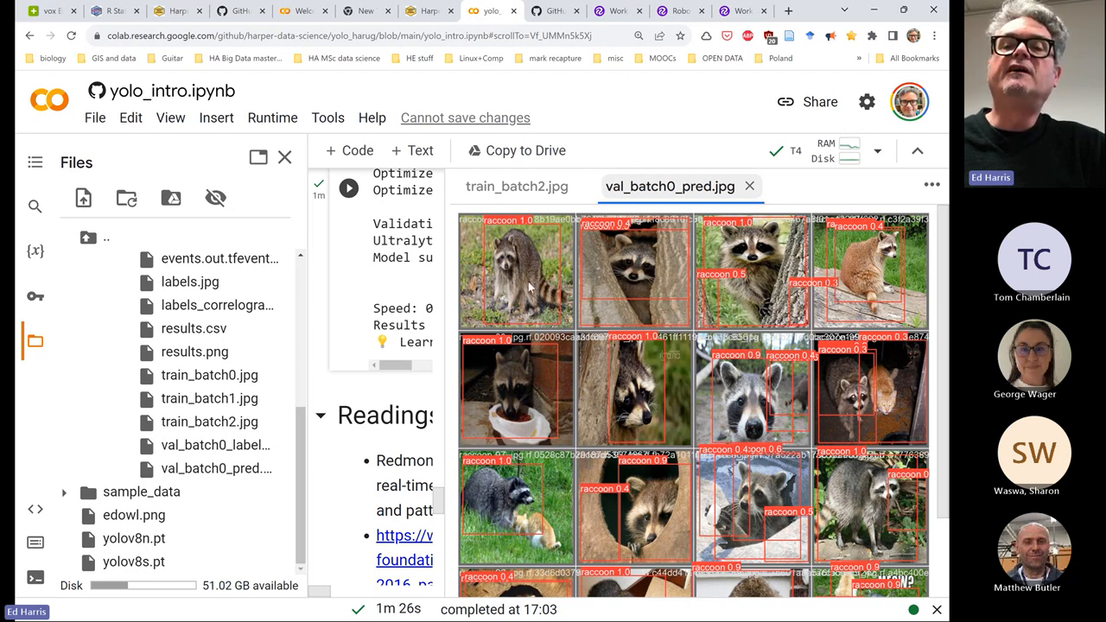
mouse_move(596, 361)
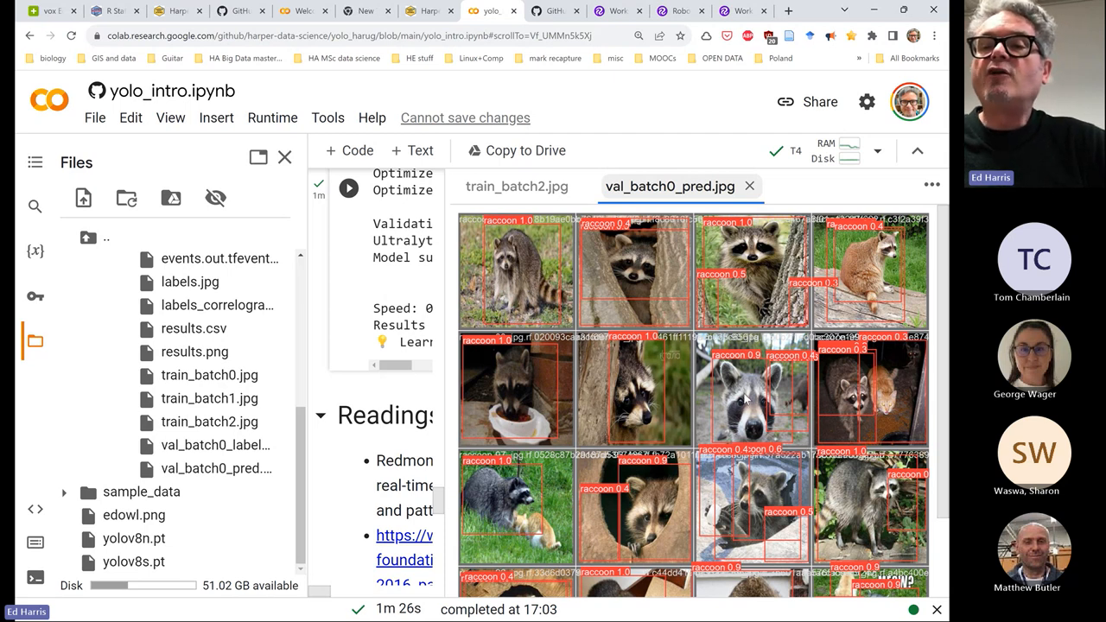
mouse_move(848, 278)
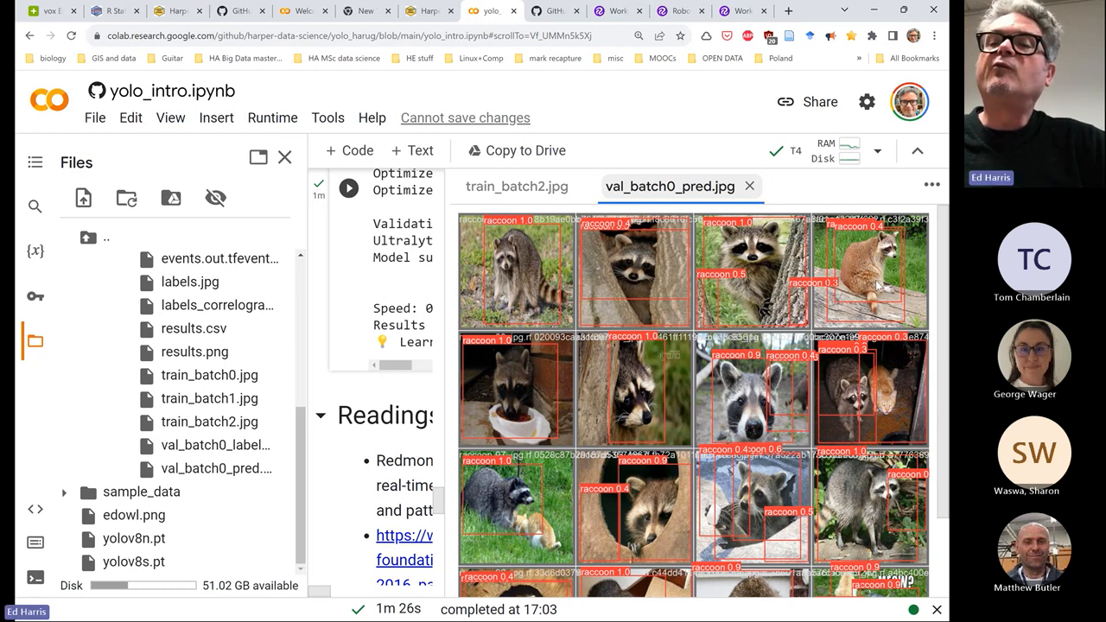
mouse_move(828, 248)
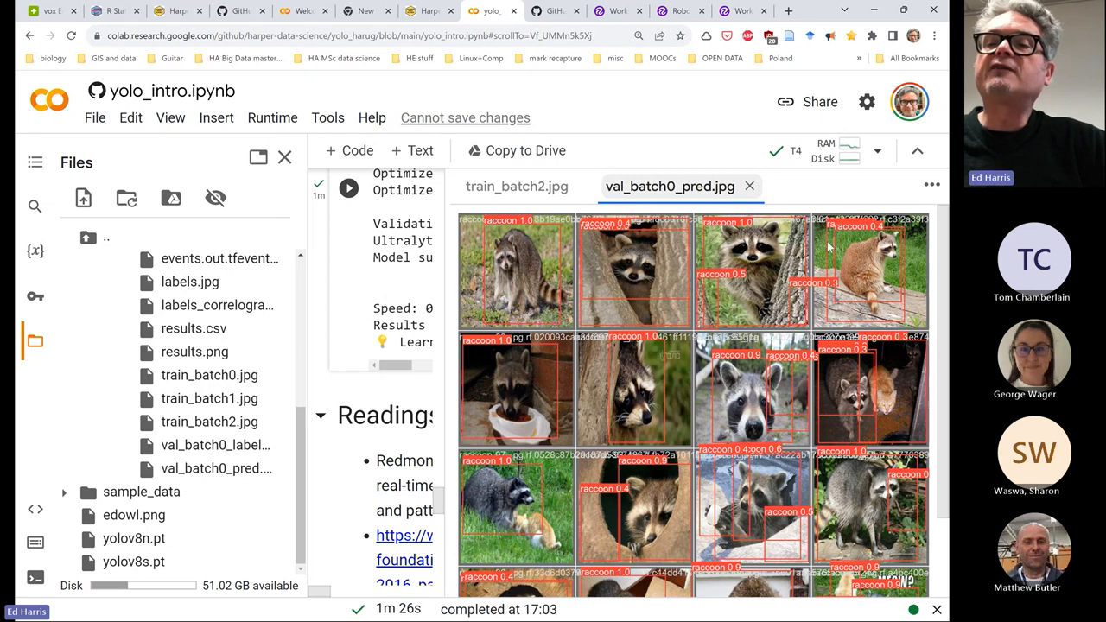
mouse_move(888, 294)
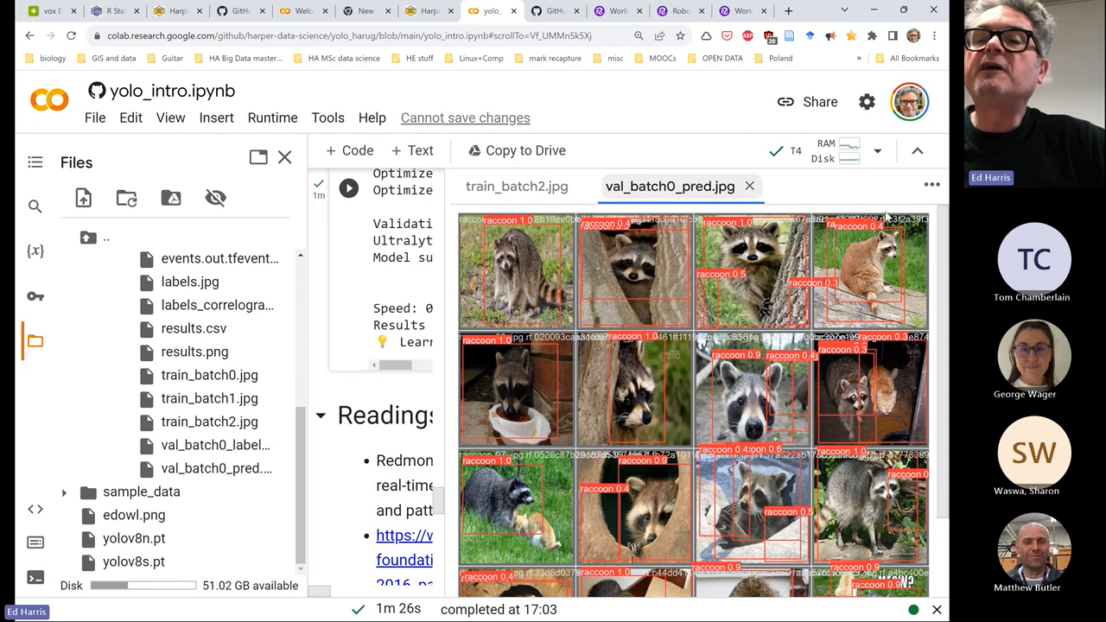
mouse_move(781, 329)
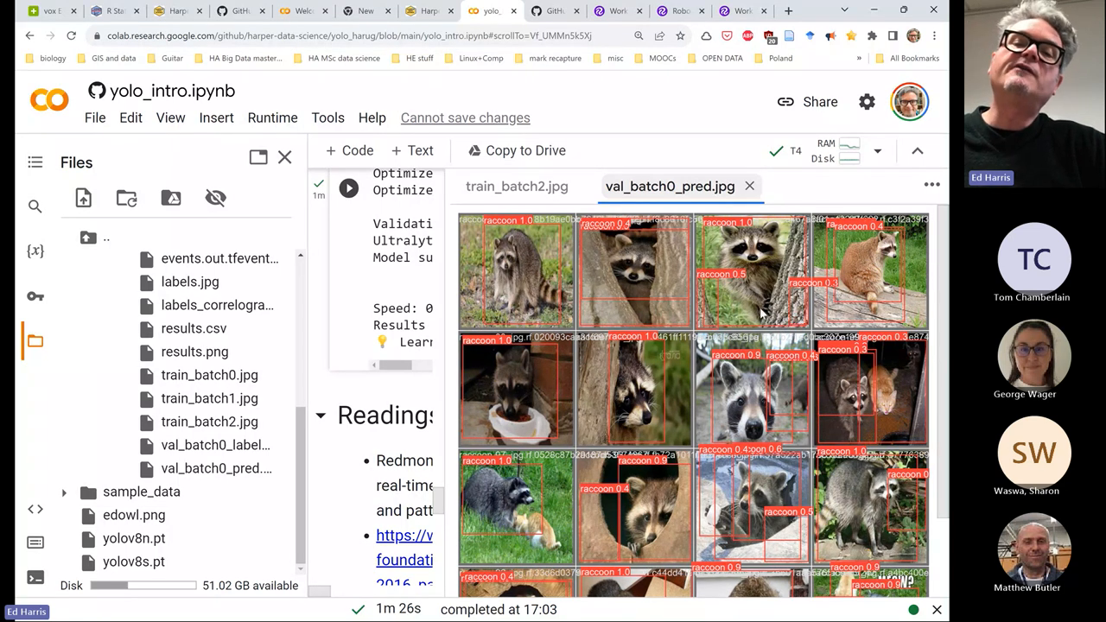
scroll("down", 3)
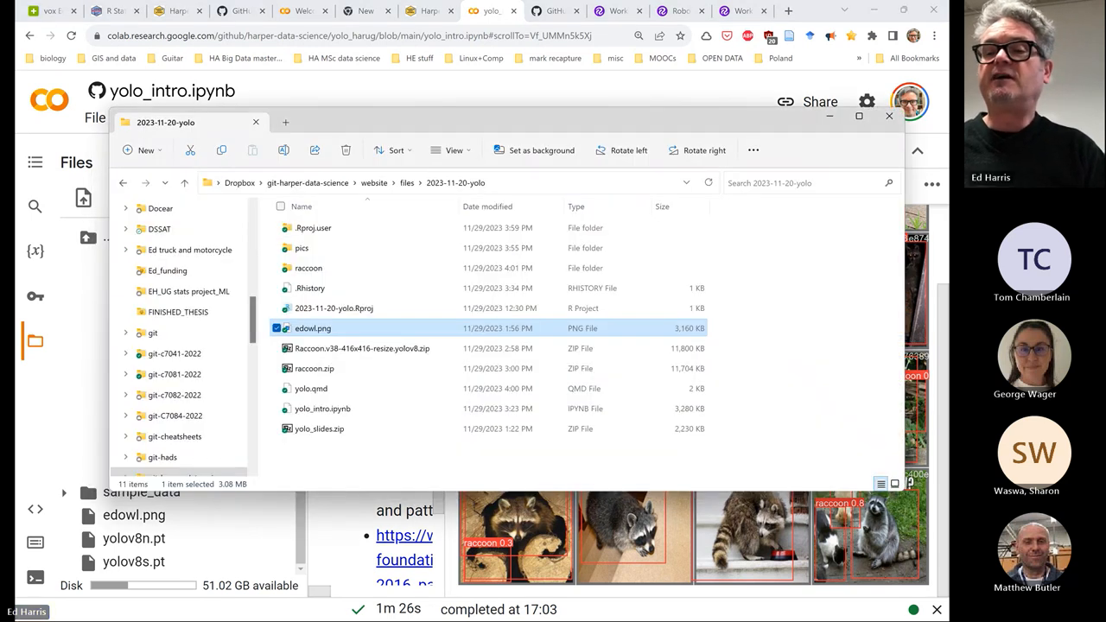
Open the Windows Start menu from the taskbar
left_click(118, 605)
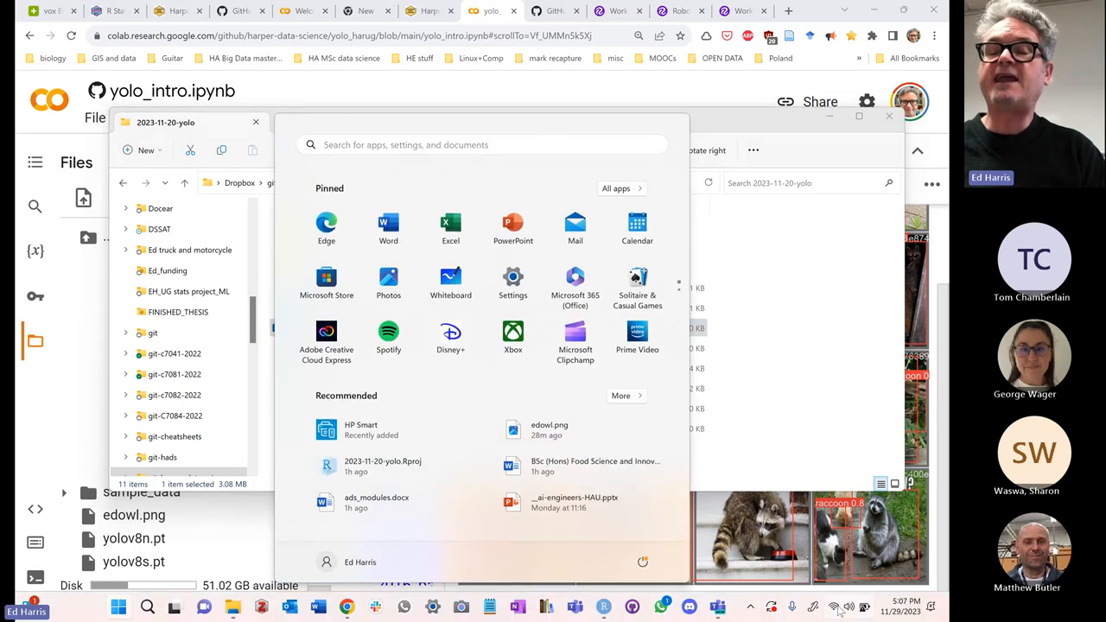
mouse_move(802, 390)
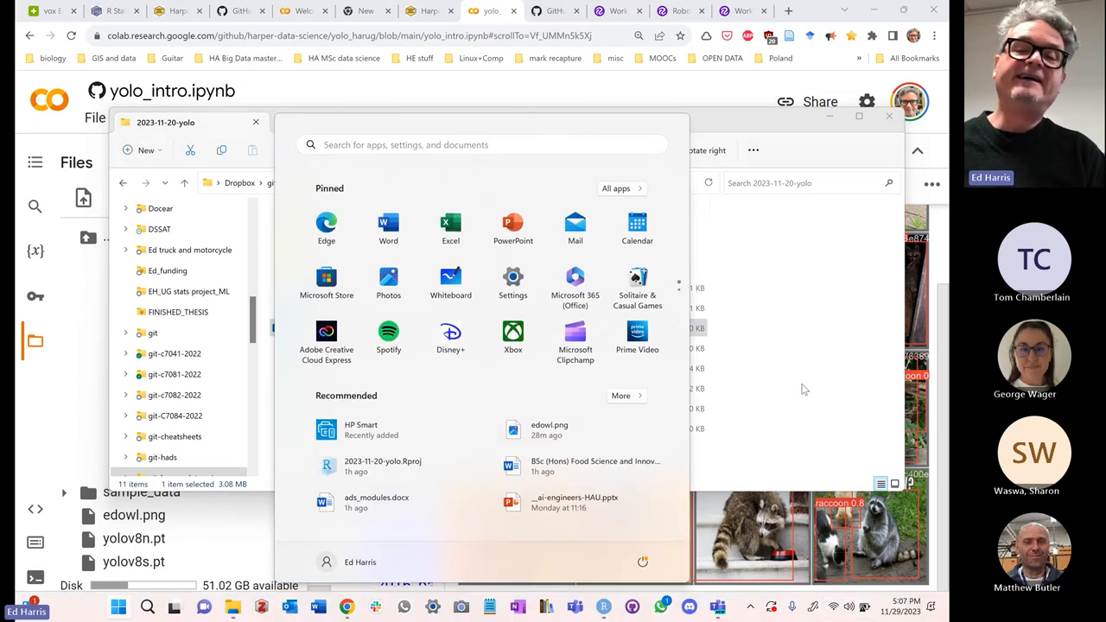
mouse_move(786, 384)
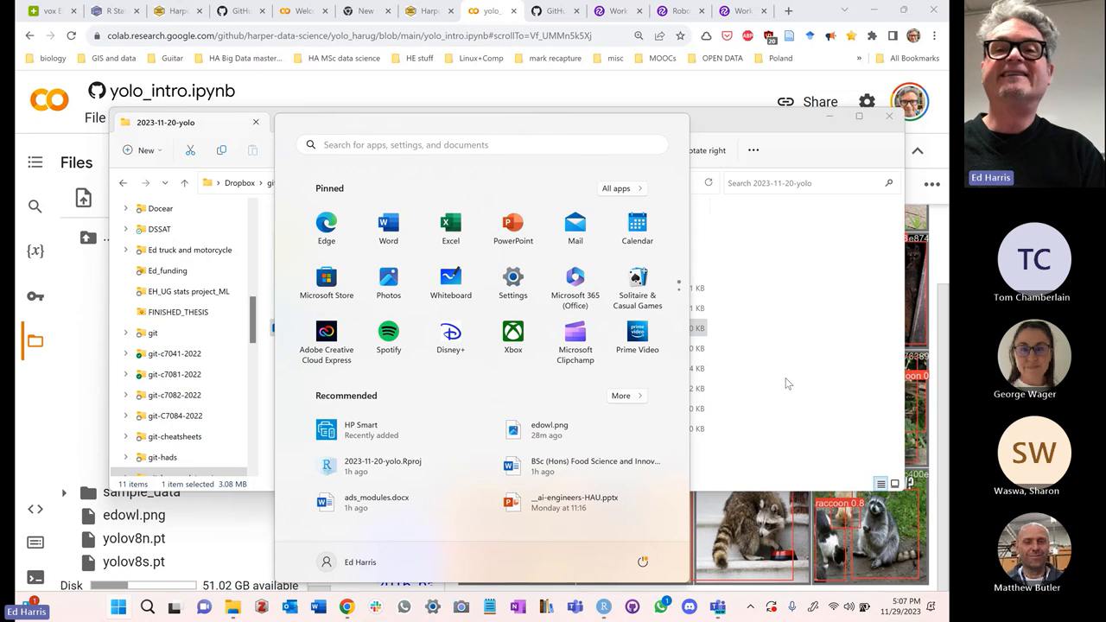